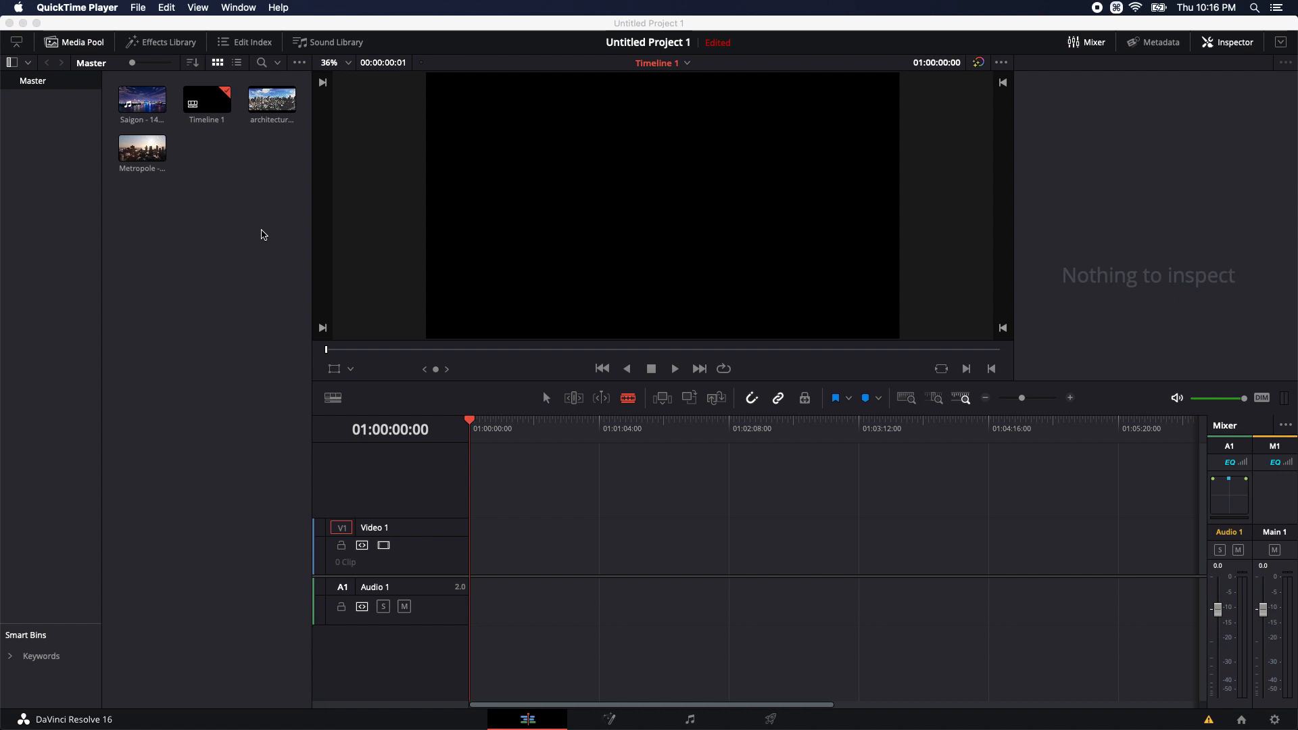
mouse_move(237, 249)
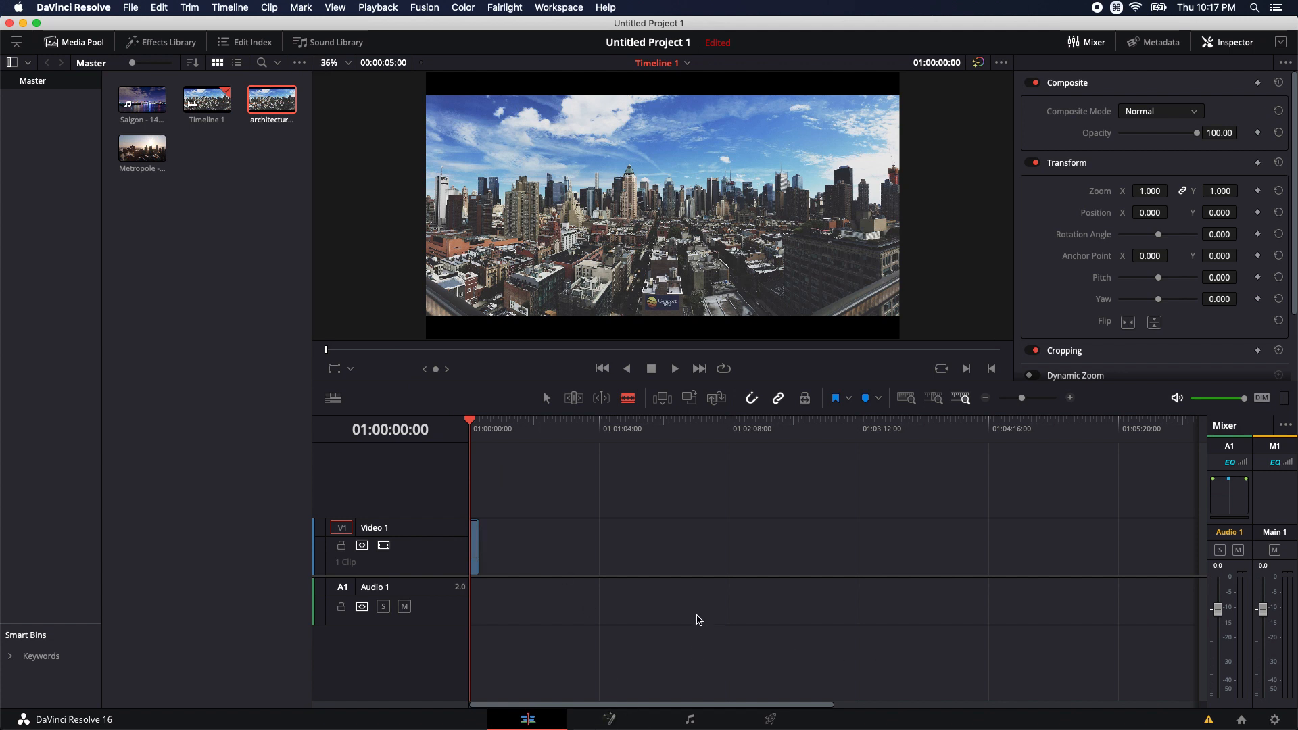
mouse_move(610, 719)
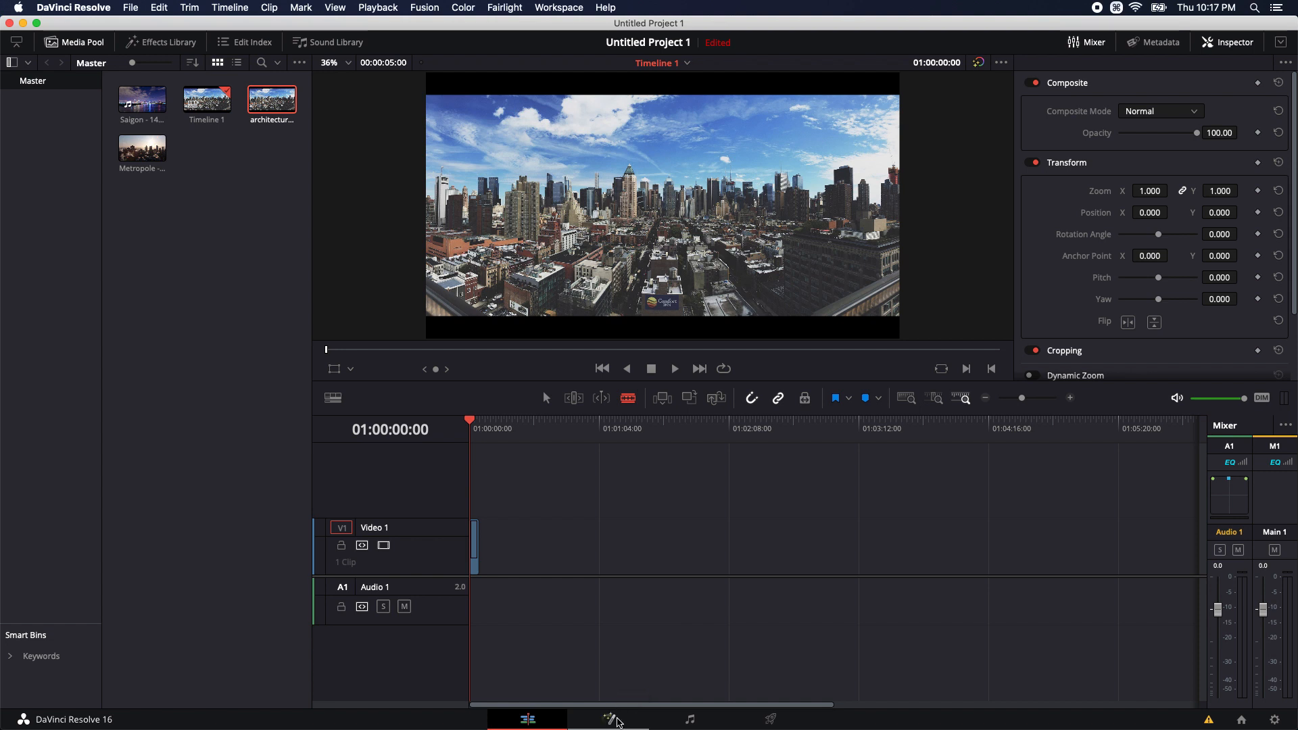
Add a Mirrors node between MediaIn1 and MediaOut1 in Fusion, toggling Flip on and off
click(615, 719)
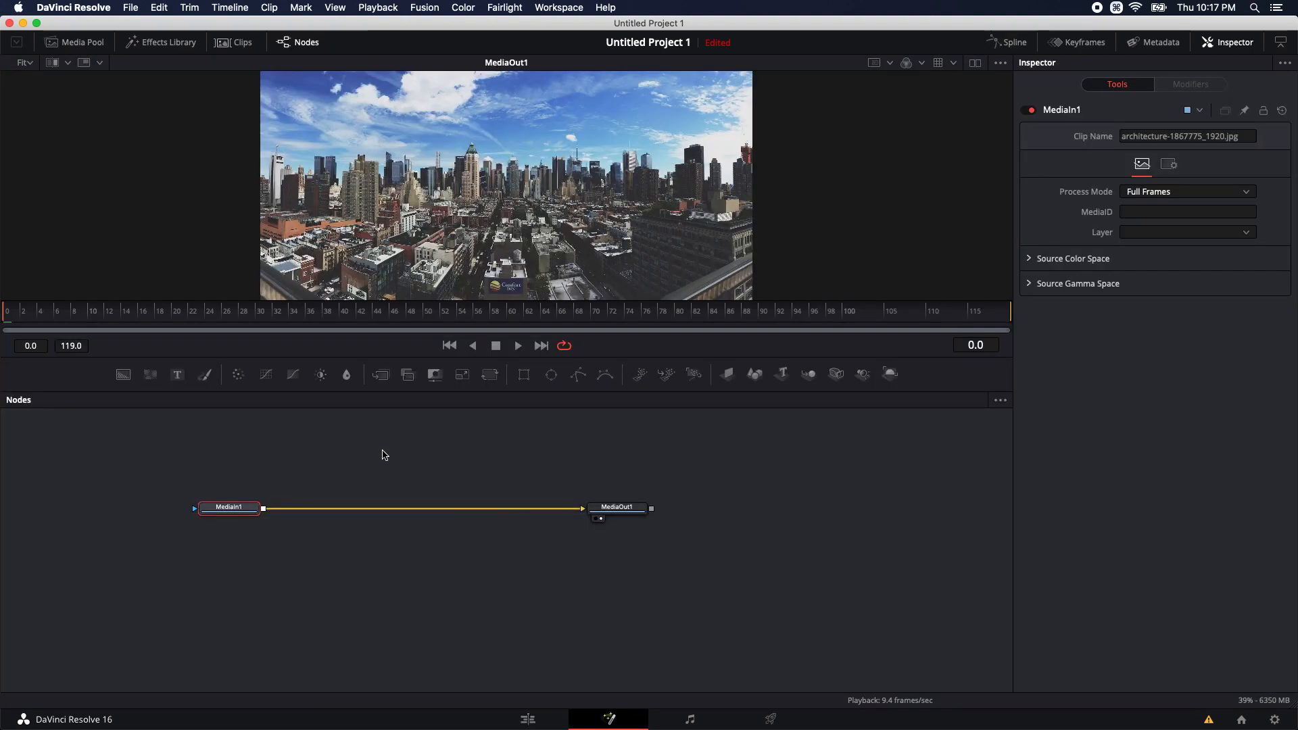
drag(230, 508, 184, 522)
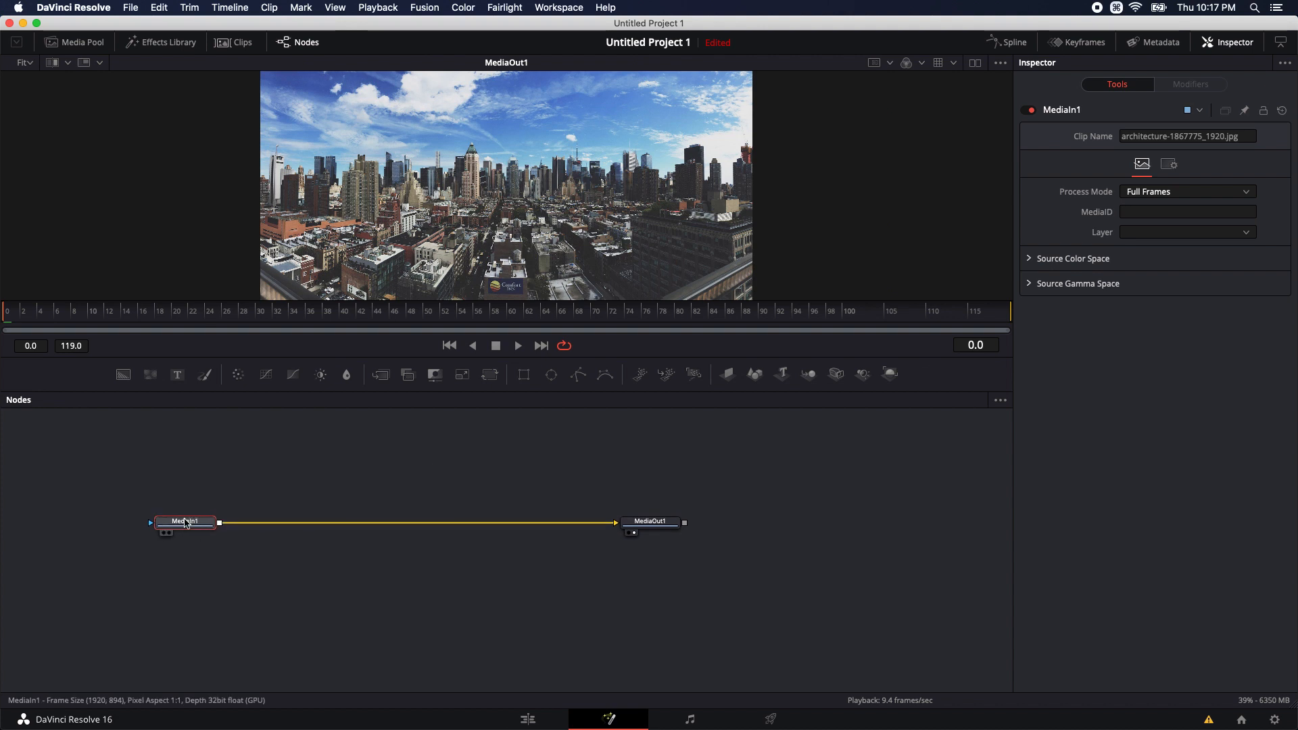
mouse_move(314, 451)
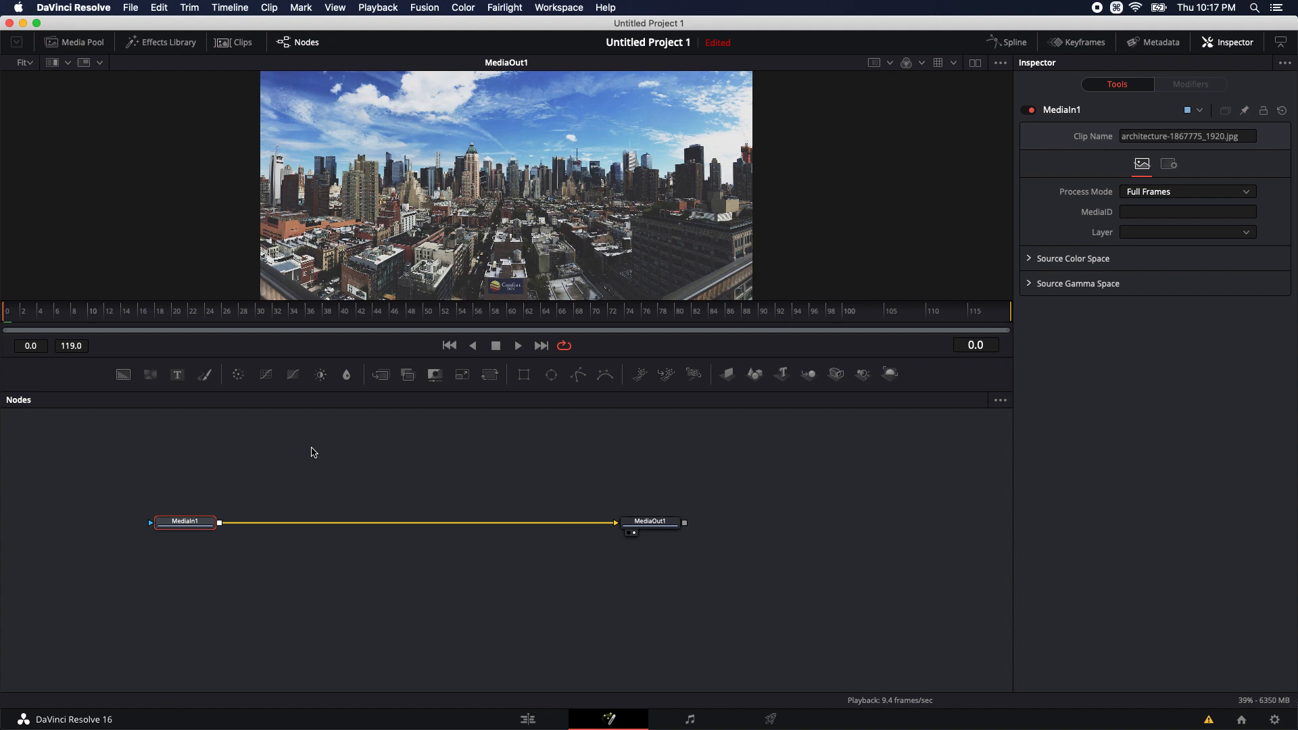
mouse_move(239, 440)
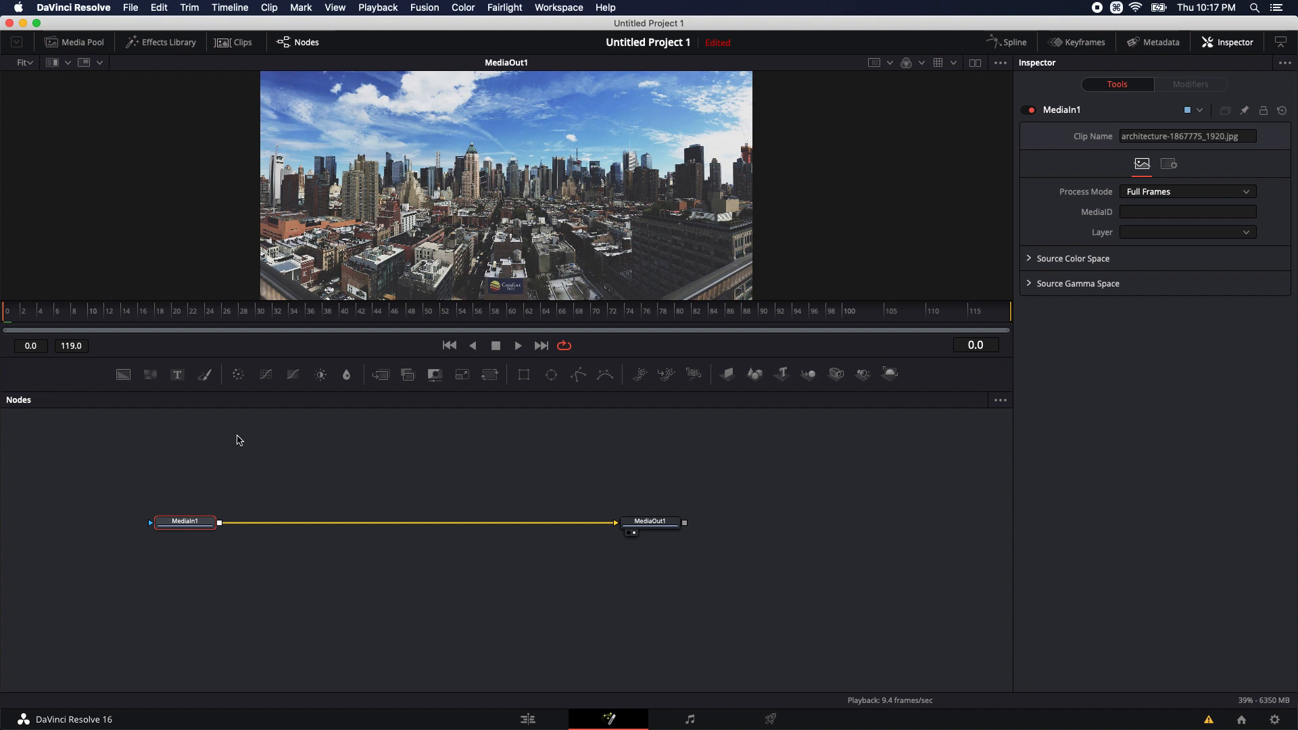
mouse_move(316, 481)
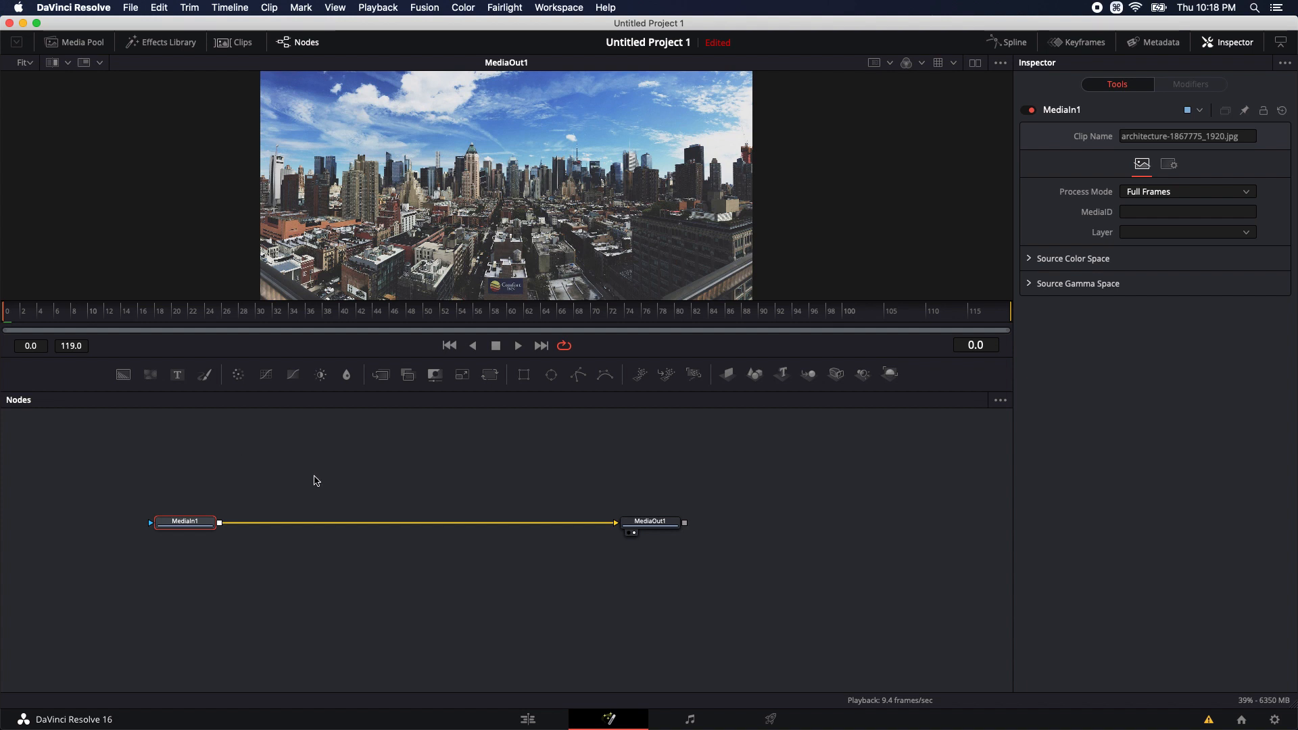
key(shift)
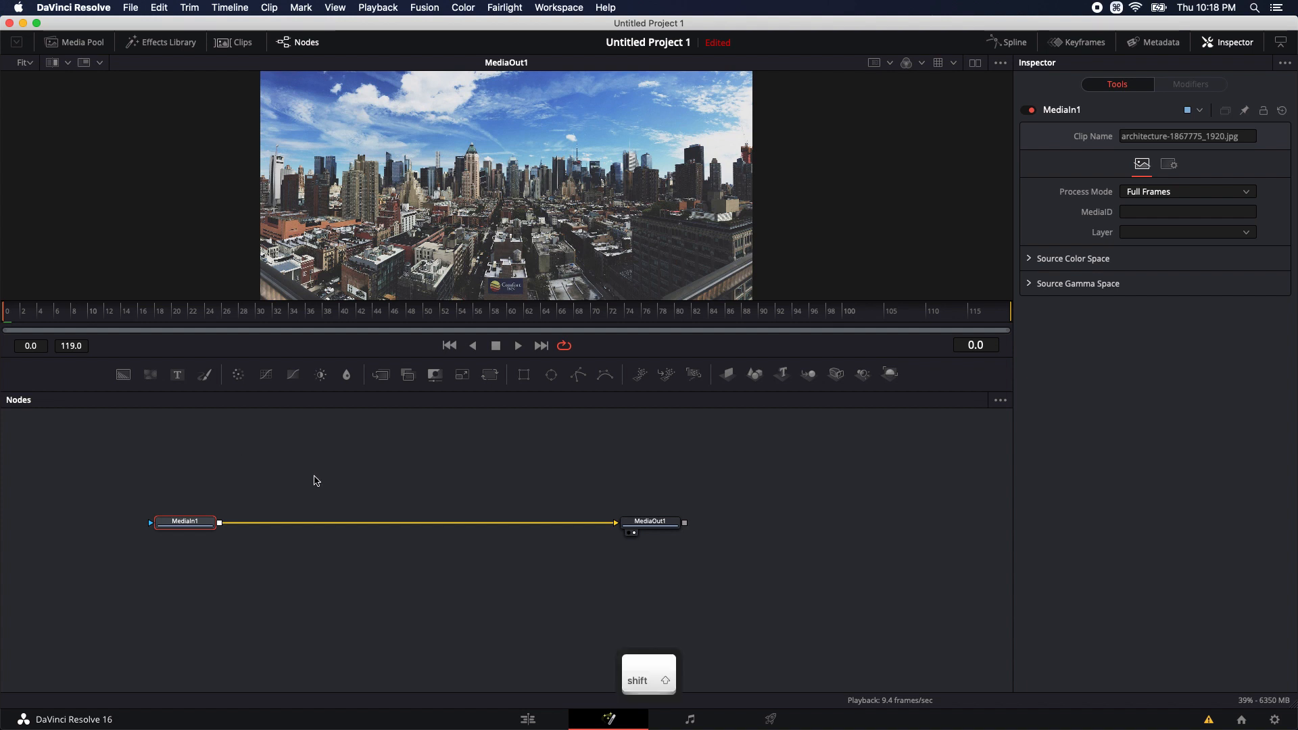
text(coord)
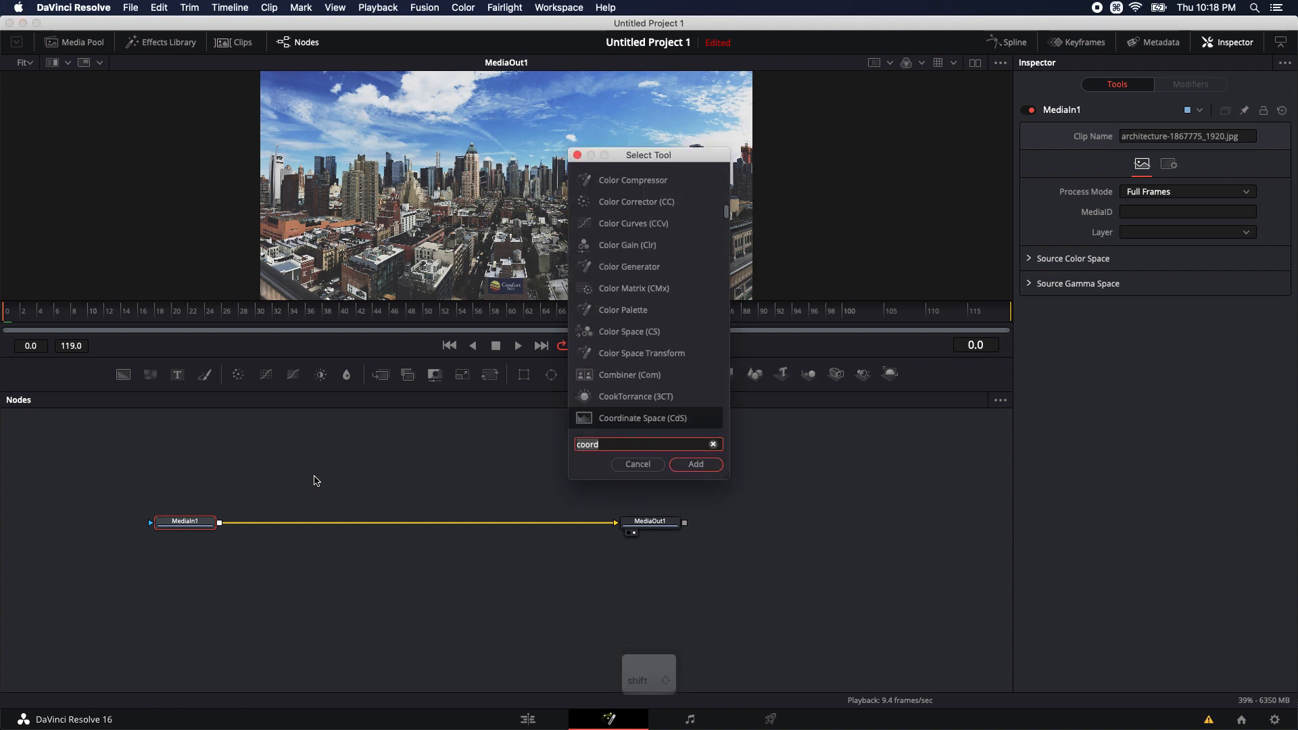
click(695, 465)
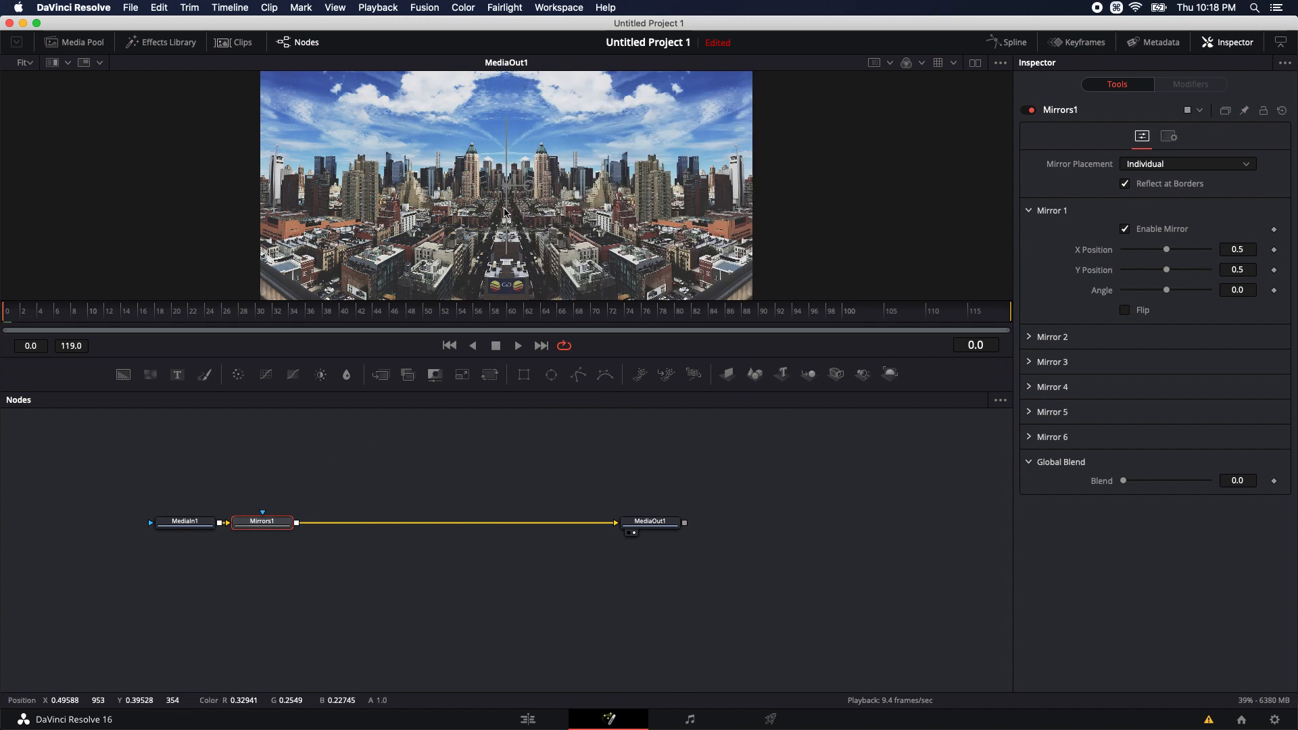
click(1125, 310)
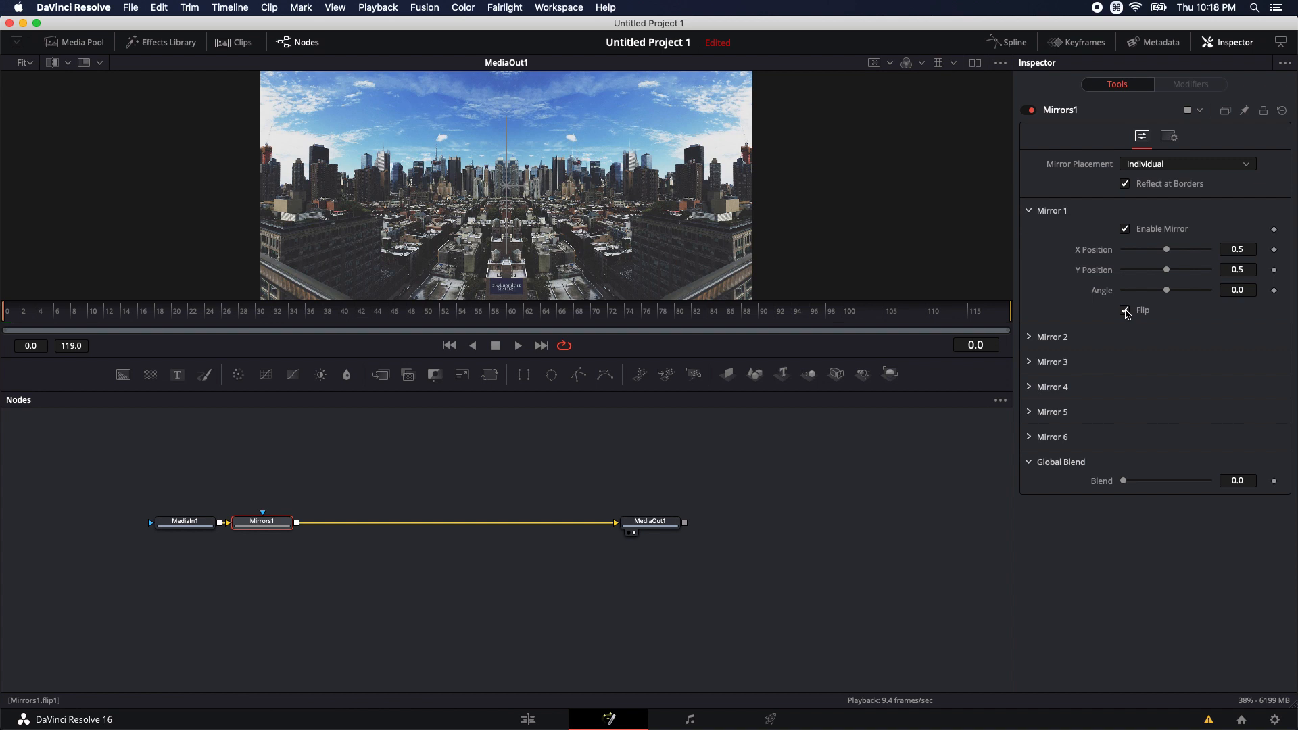
click(1125, 310)
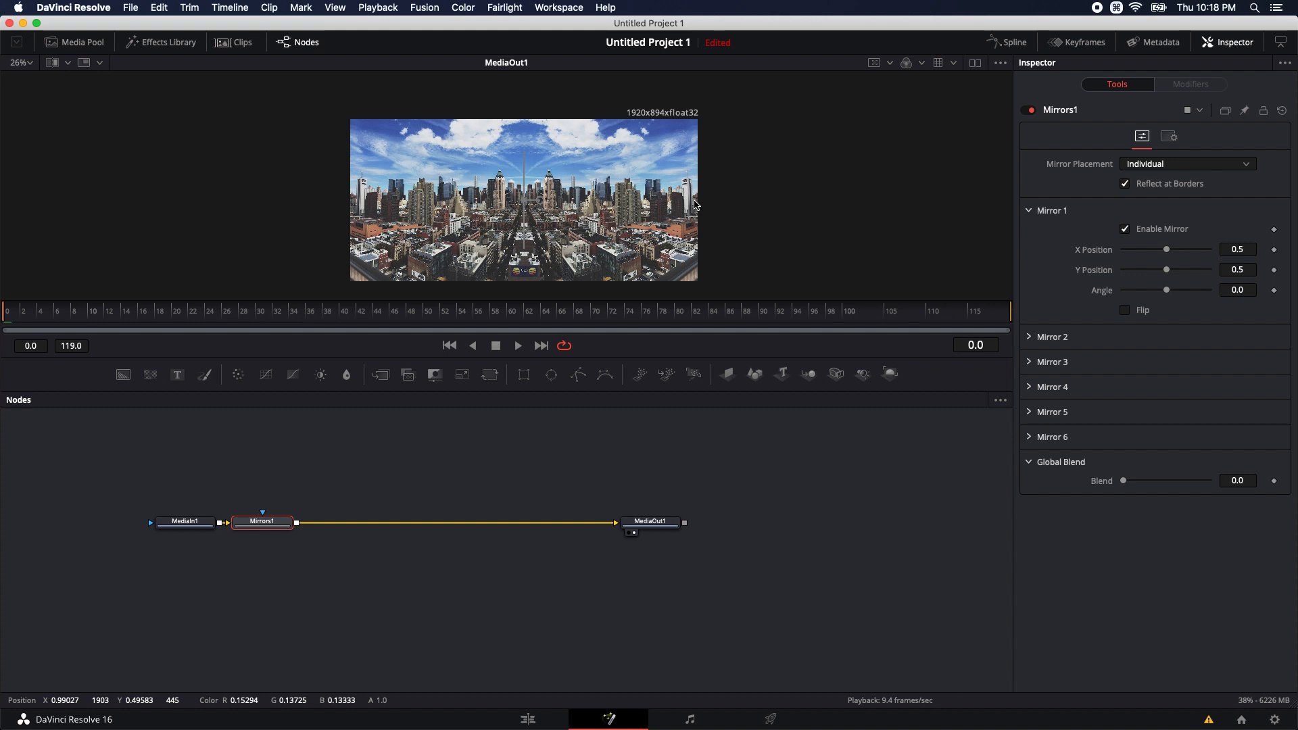
mouse_move(677, 194)
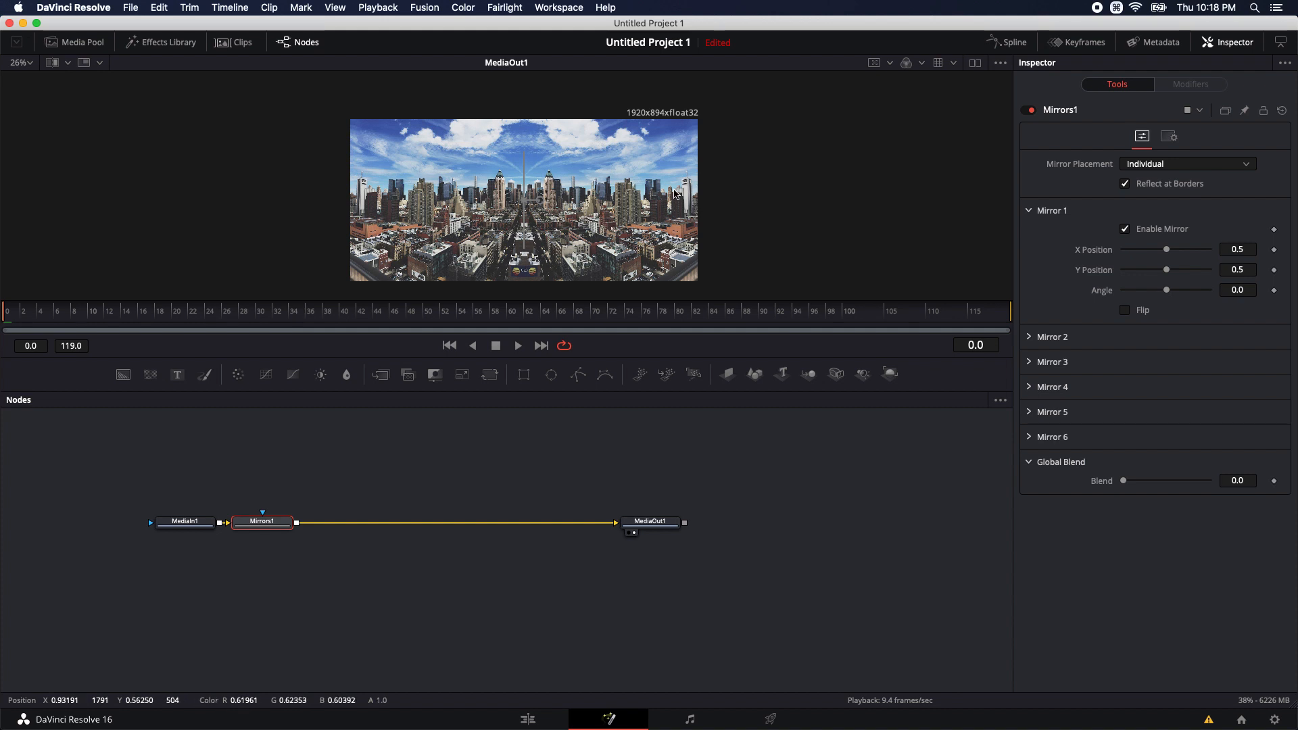
mouse_move(539, 190)
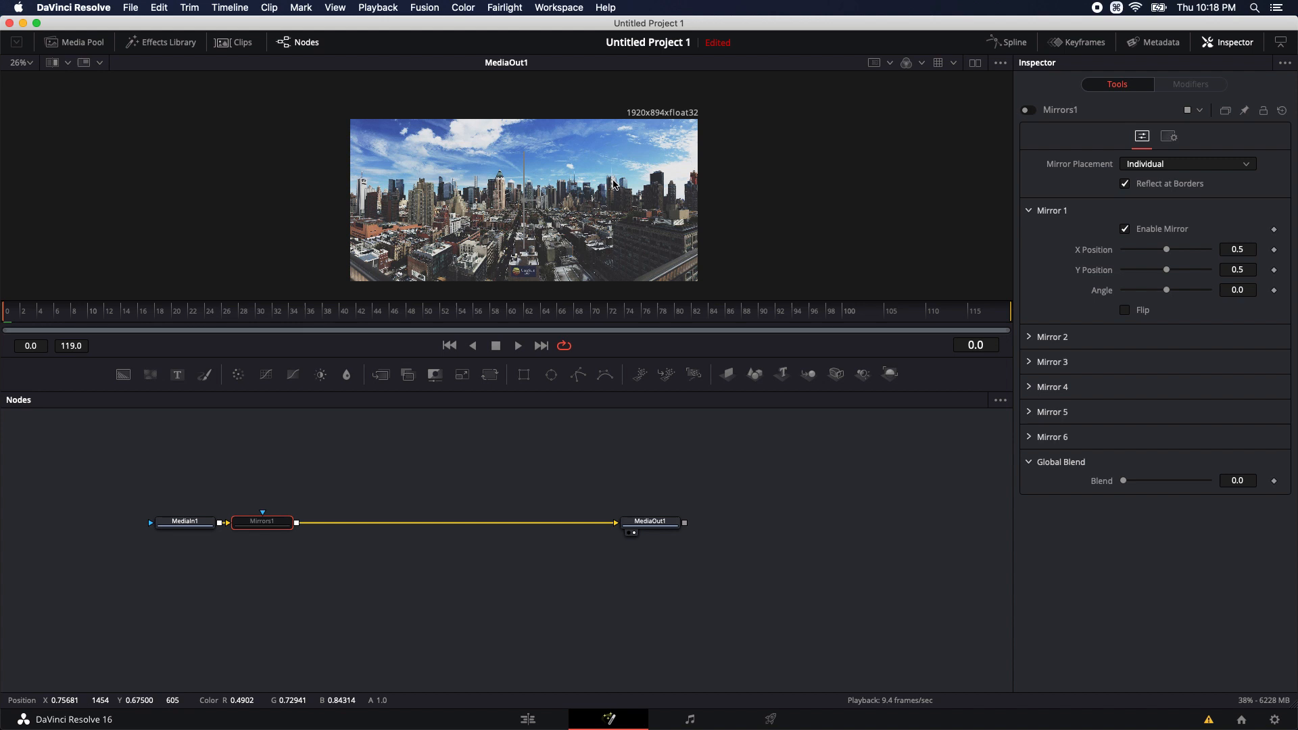
mouse_move(561, 212)
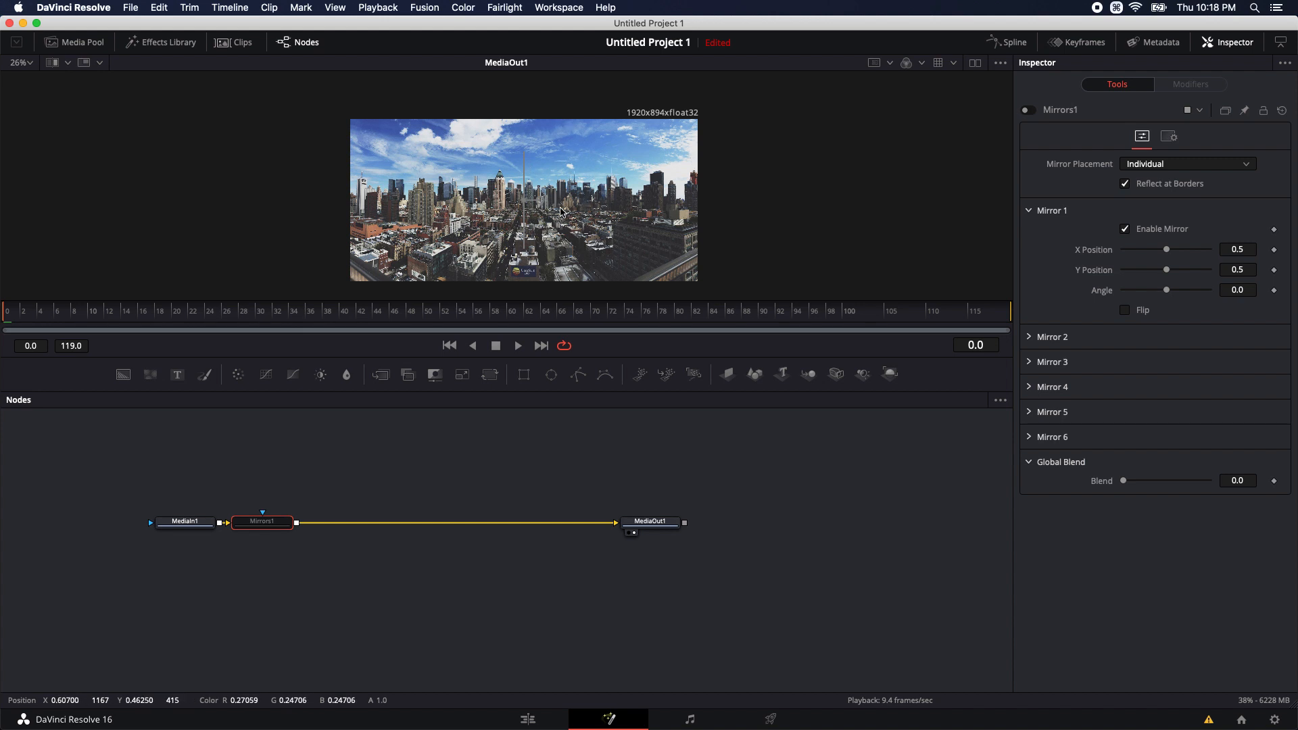
mouse_move(595, 194)
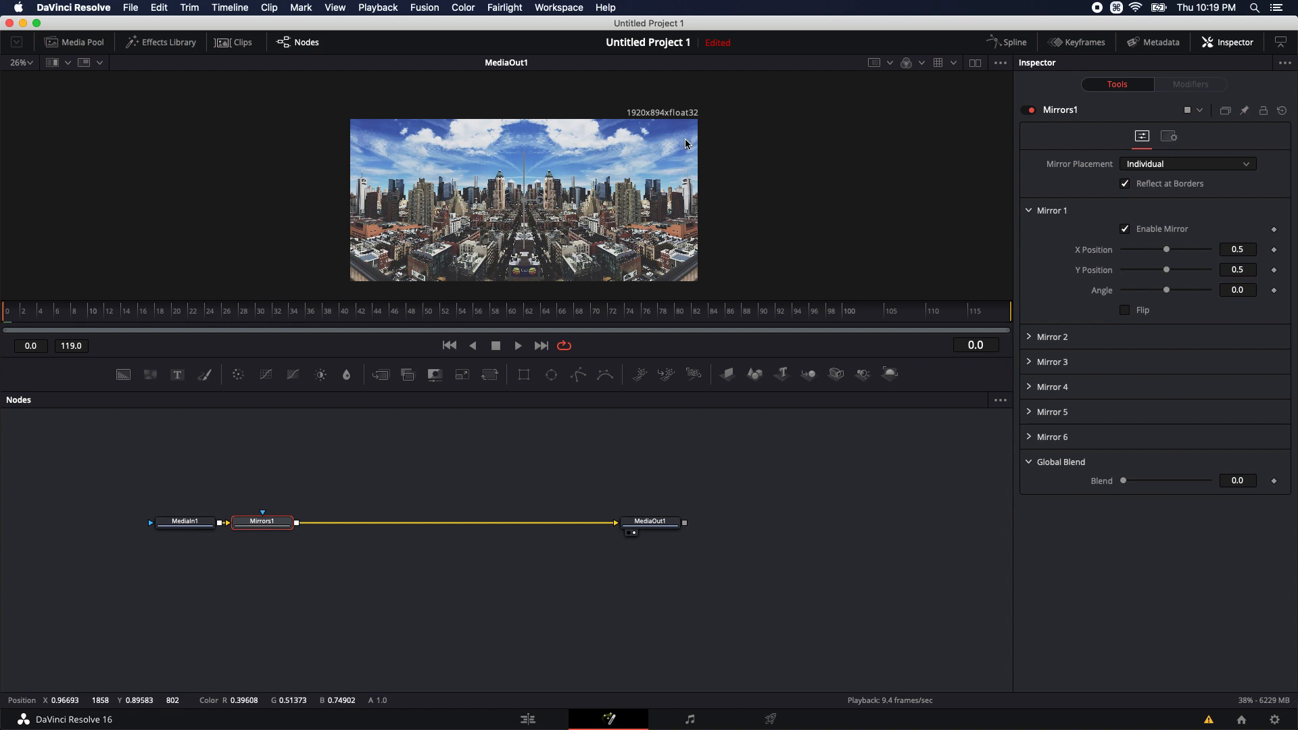
mouse_move(371, 239)
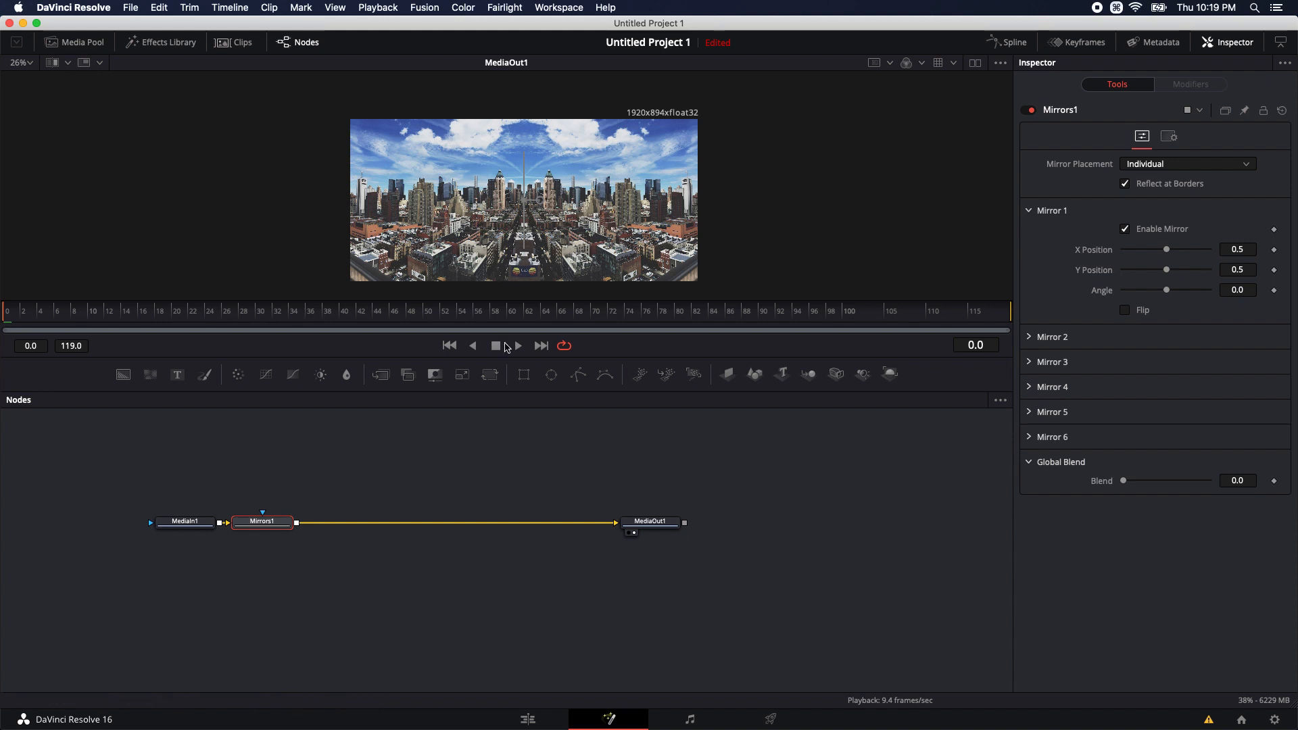
Place Mirrors1 below MediaIn1 and connect Merge1's output to MediaOut1
drag(262, 520, 222, 597)
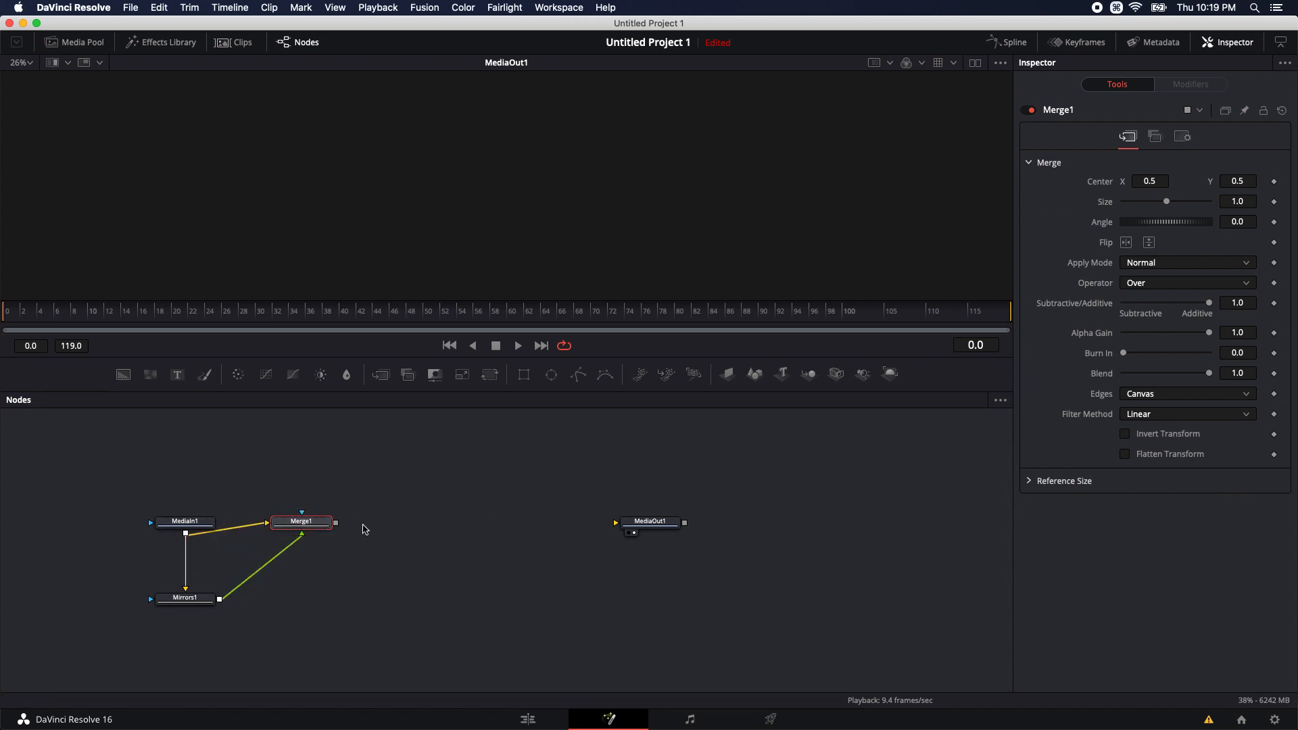
drag(336, 522, 616, 522)
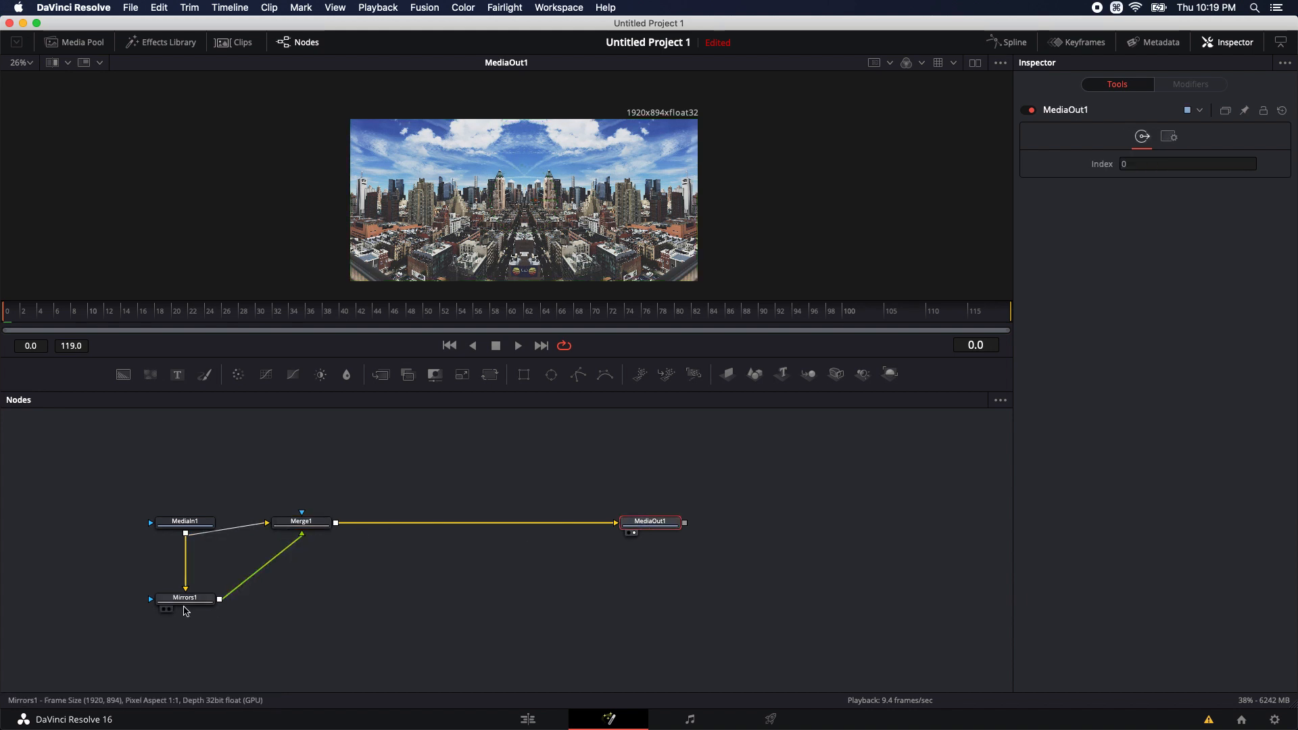
click(184, 522)
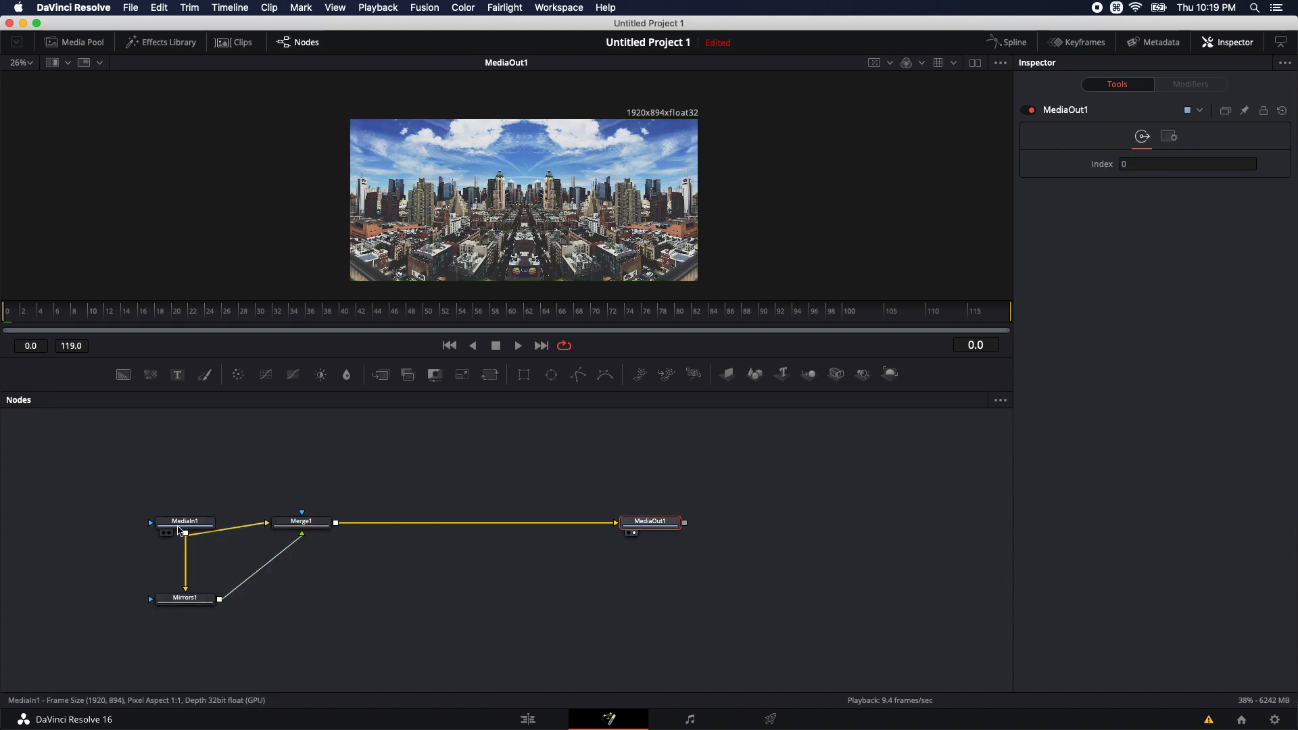
click(302, 521)
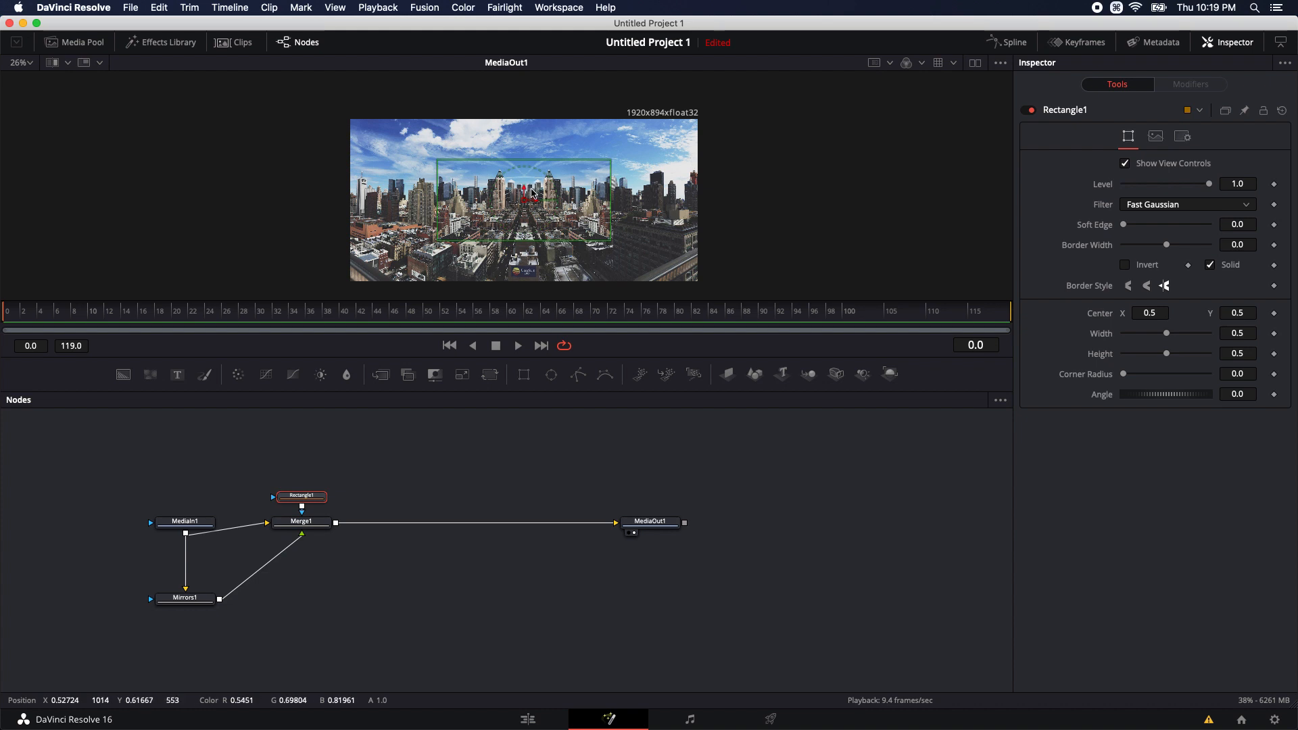
Drag the rectangle mask to the frame's left edge and enable Flip on Mirrors1
drag(523, 194, 679, 207)
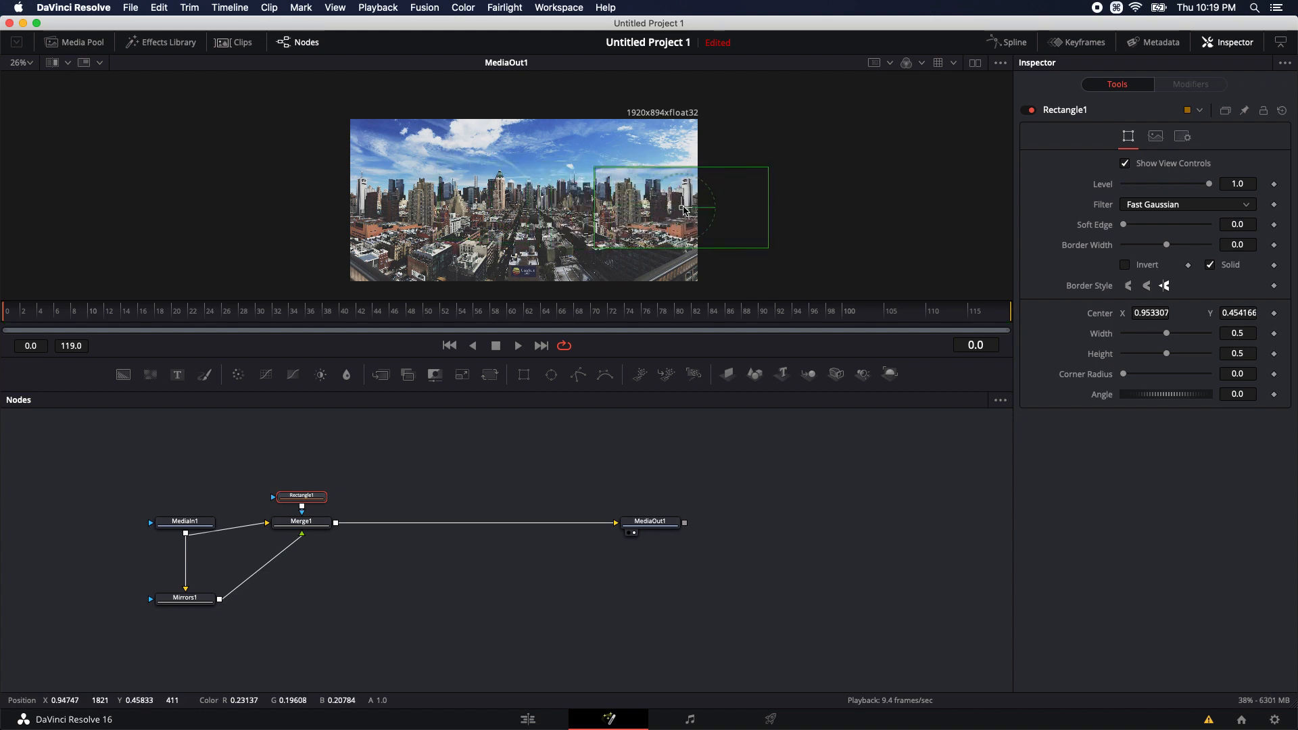
drag(648, 207, 374, 218)
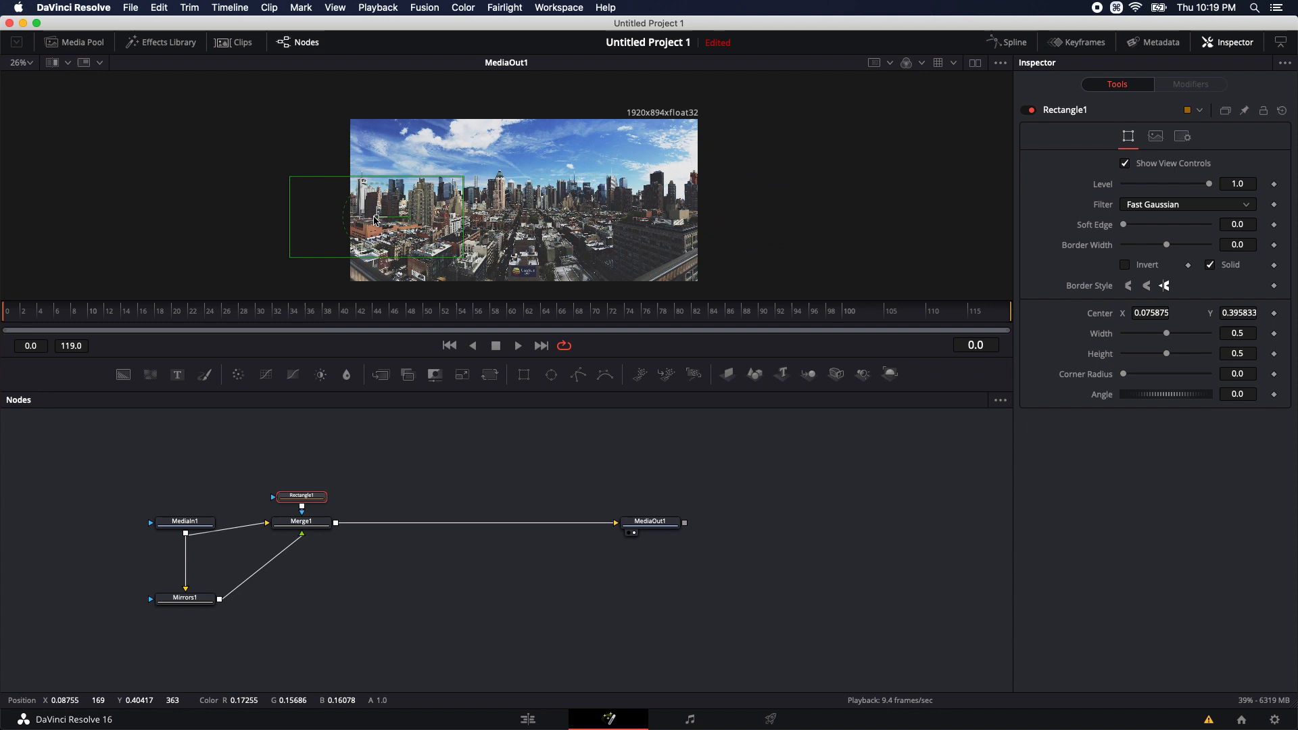
drag(377, 221, 366, 224)
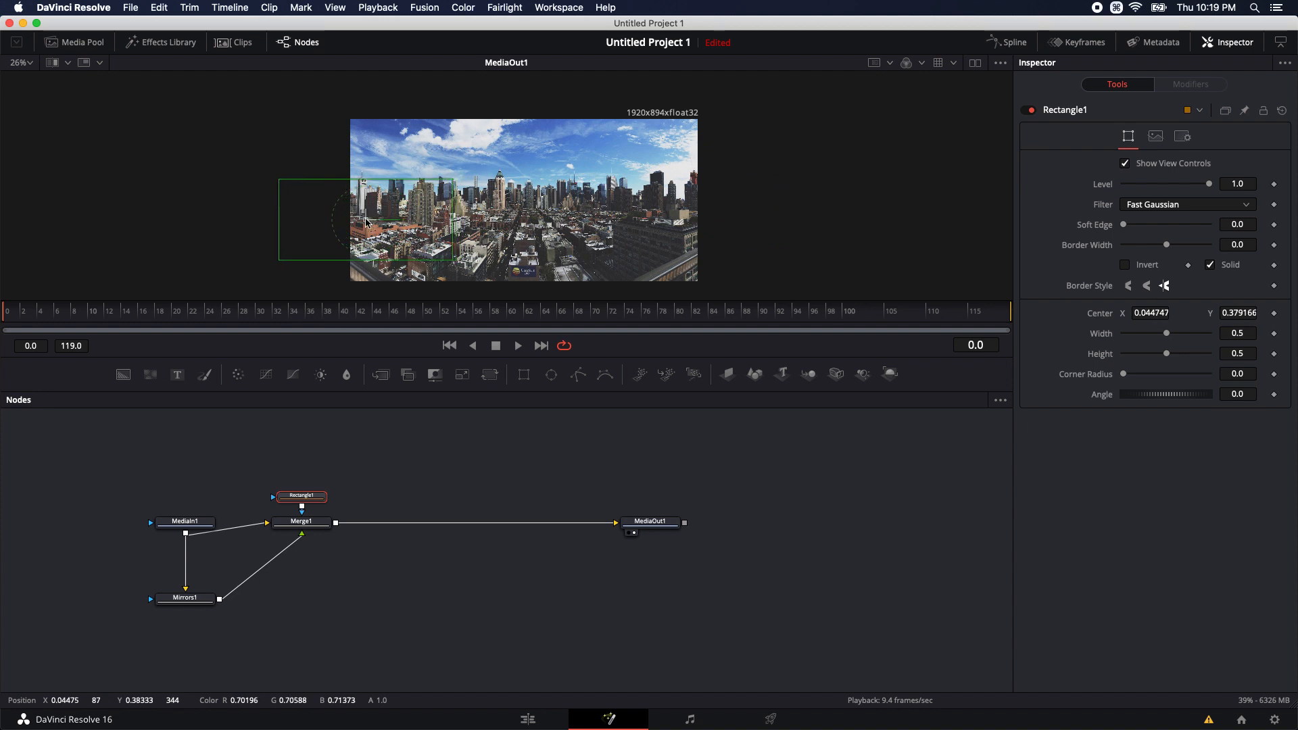
click(184, 597)
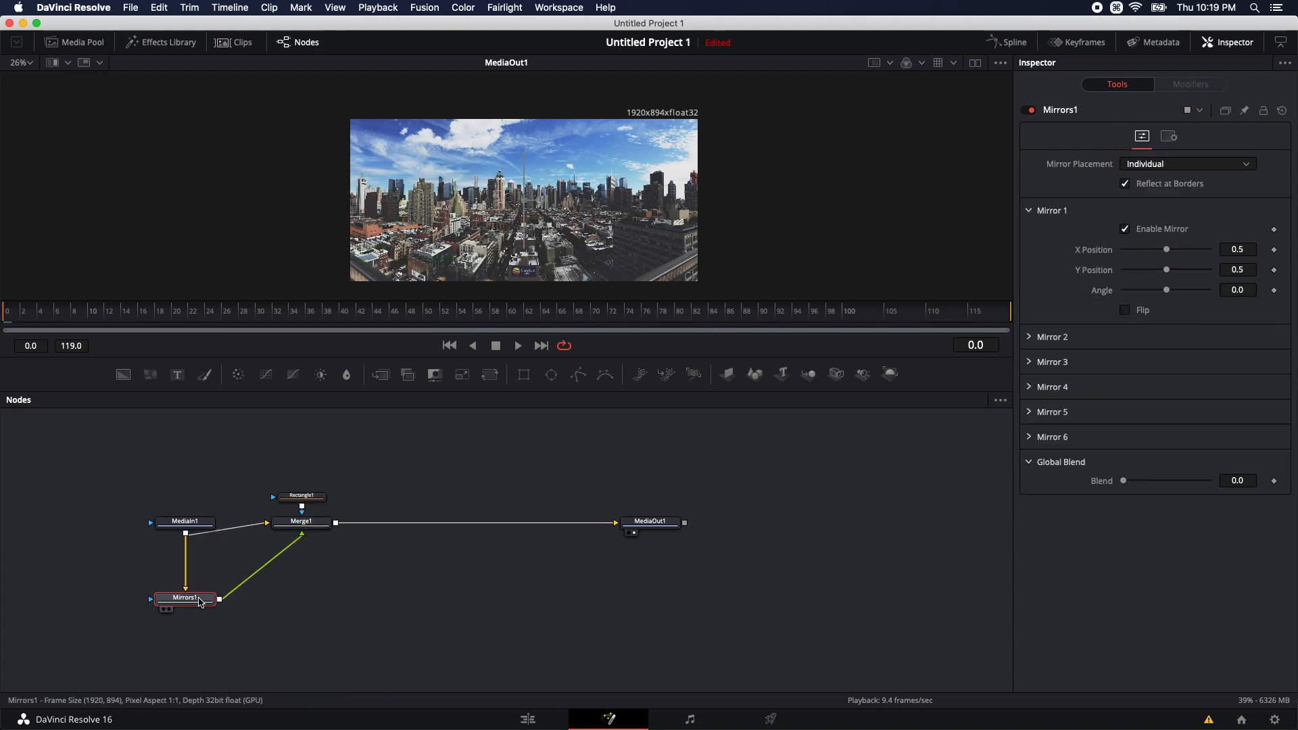
click(1124, 310)
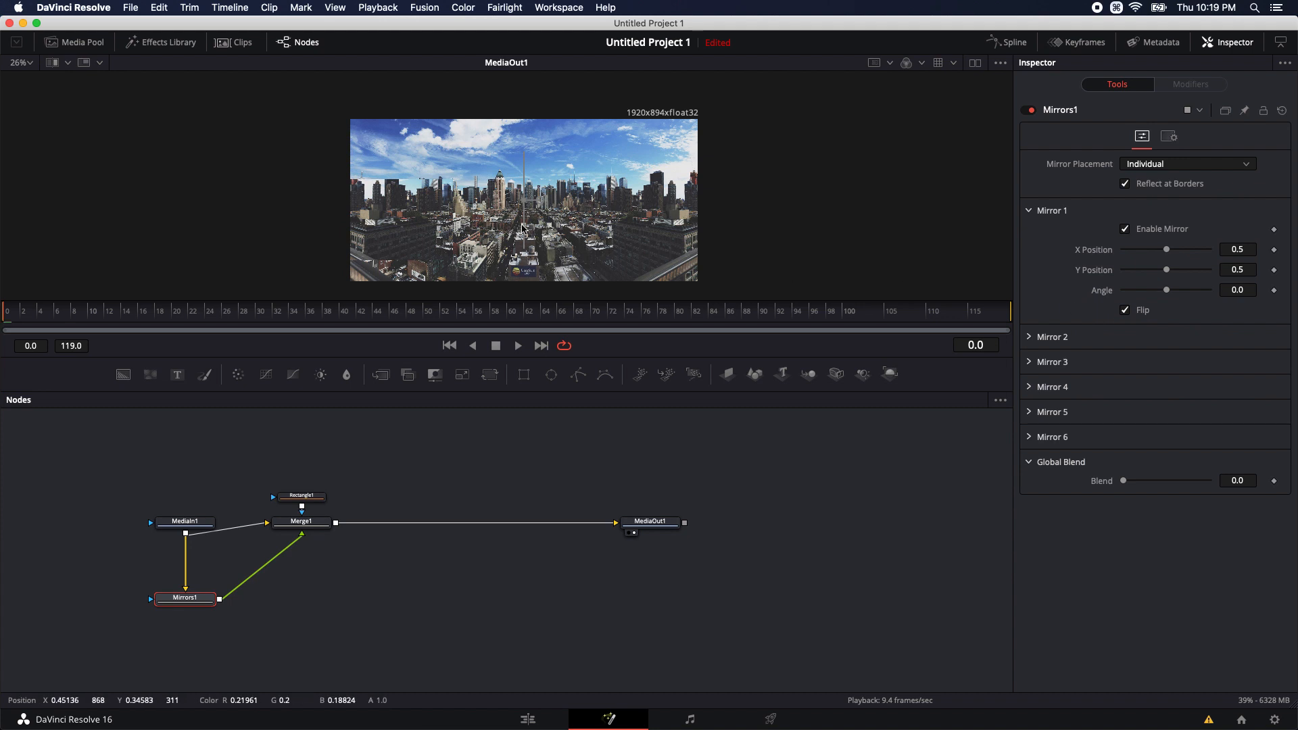
mouse_move(837, 273)
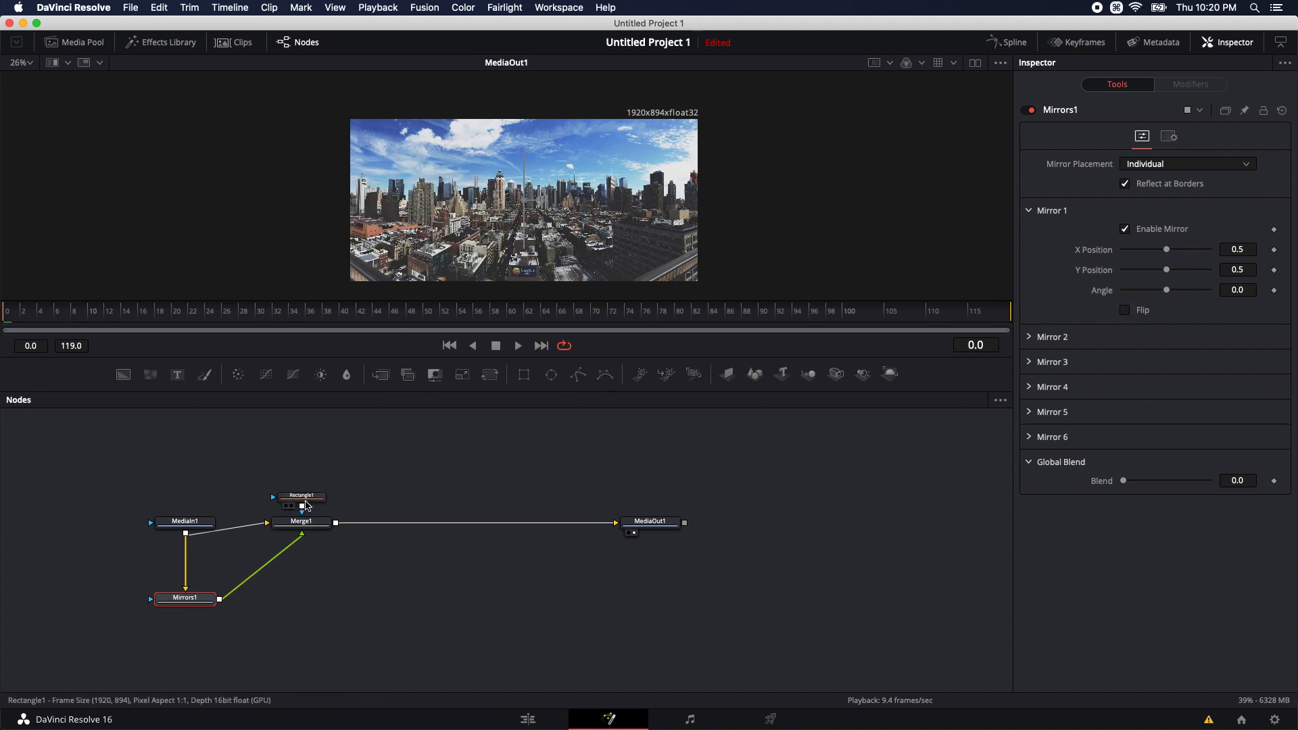
Position the rectangle mask over the right-side seam and raise its Soft Edge to about 0.047
click(301, 496)
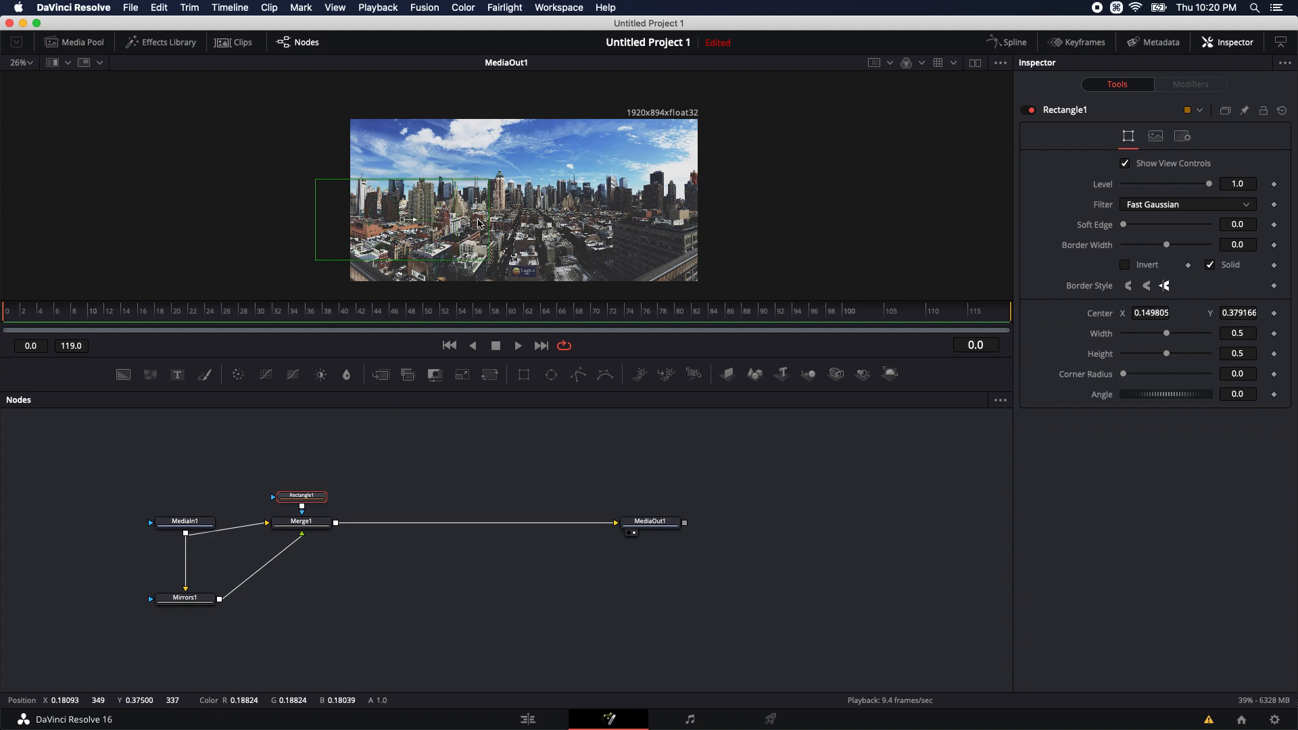
drag(414, 219, 711, 219)
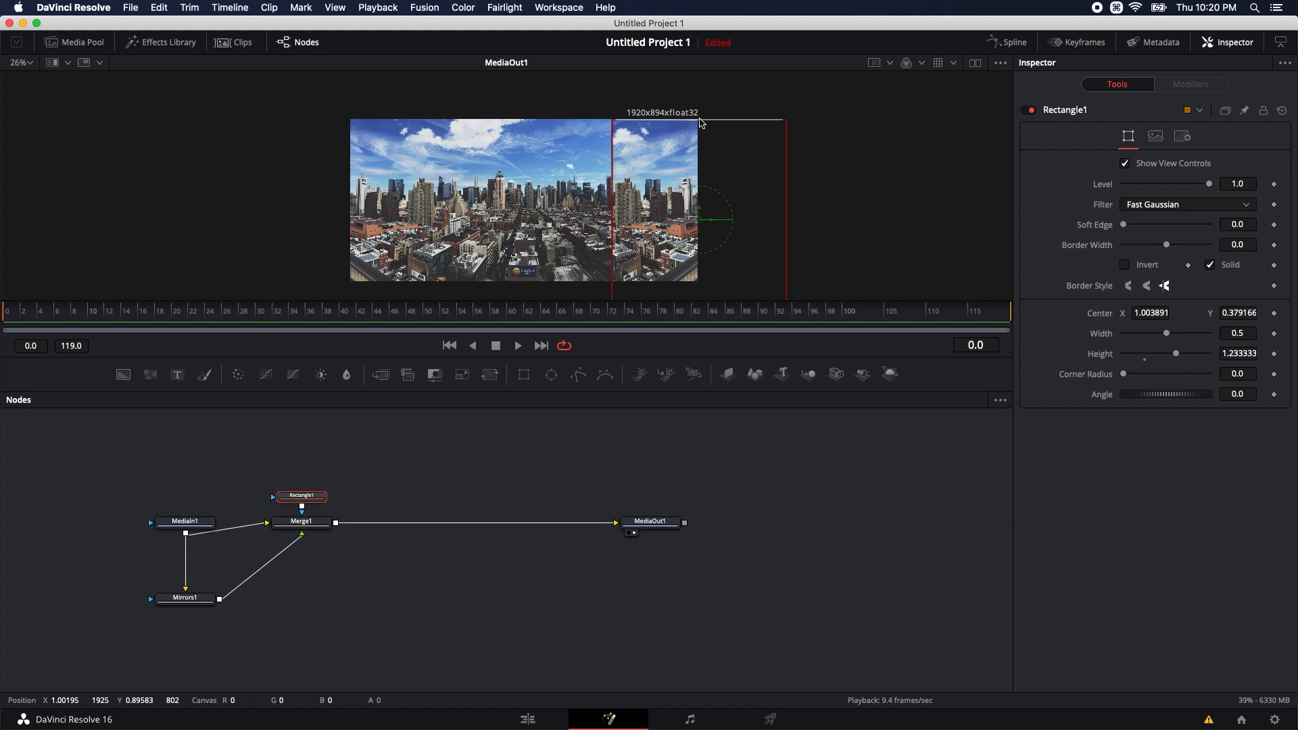
drag(700, 122, 689, 224)
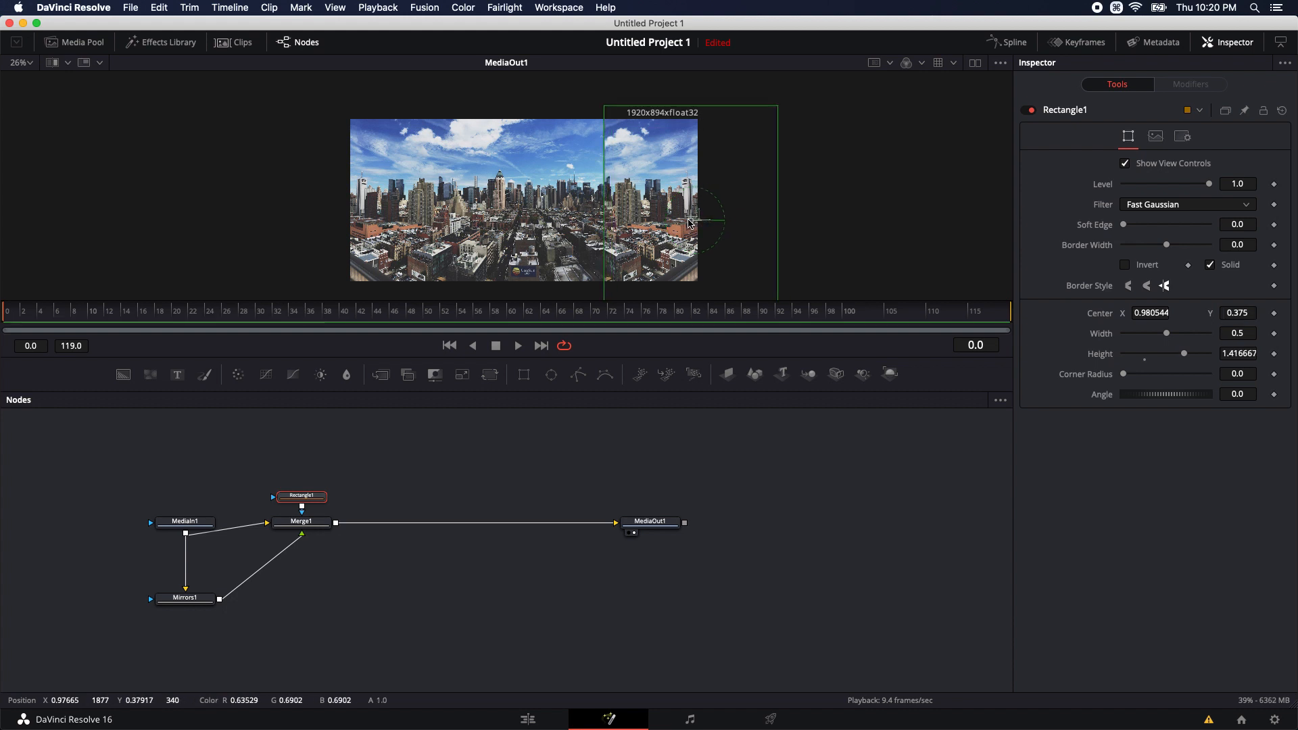
drag(689, 221, 711, 217)
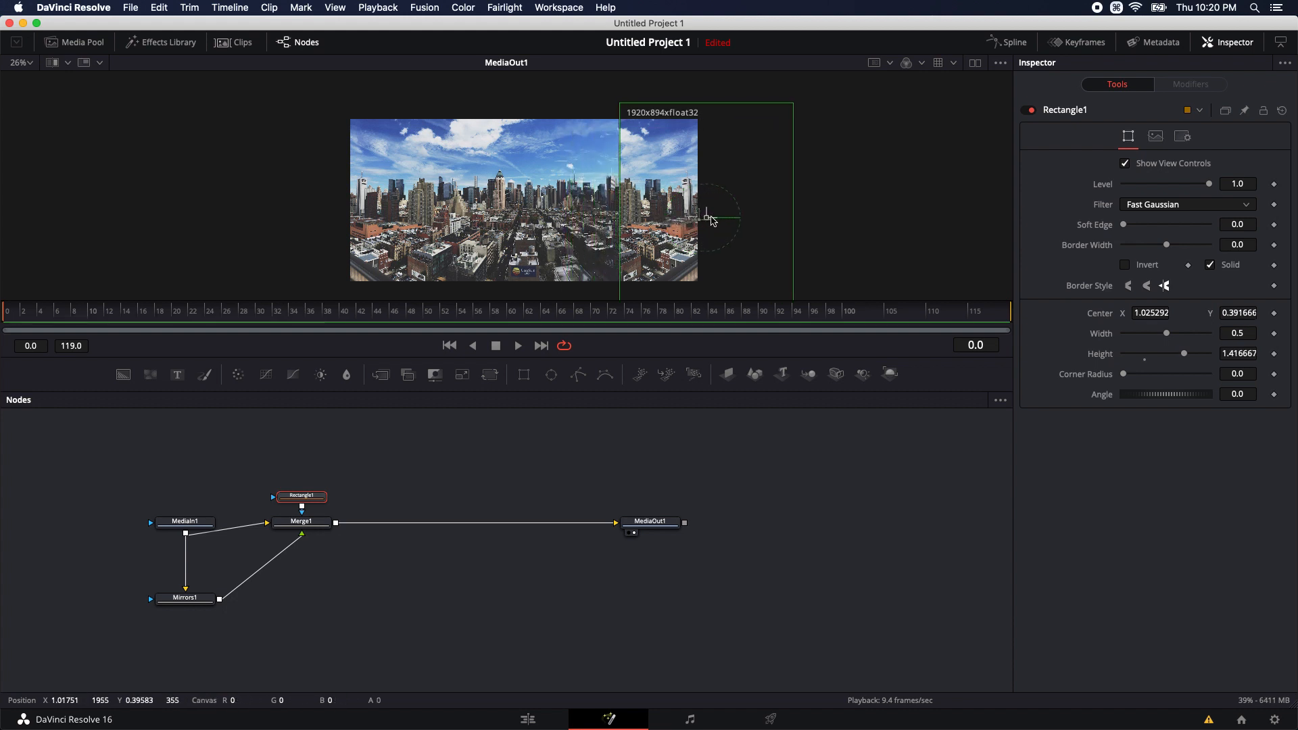
drag(708, 217, 724, 217)
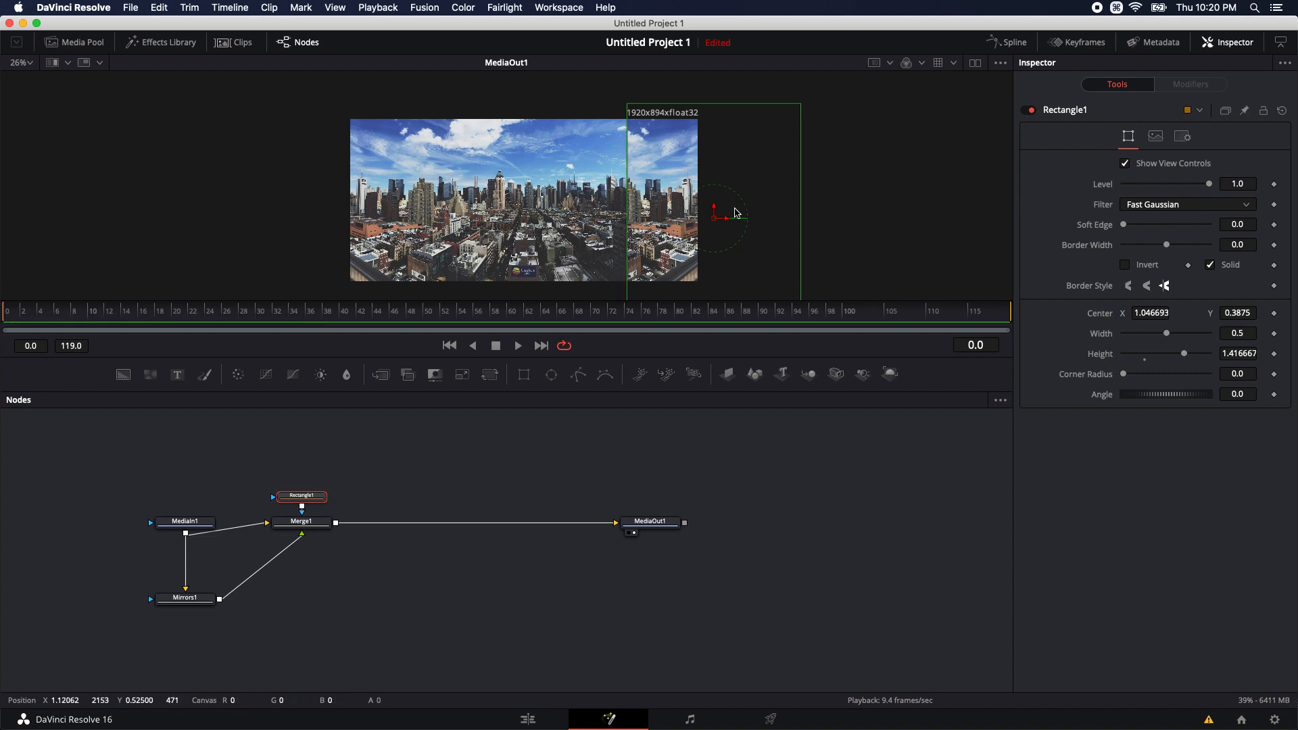
drag(733, 214, 700, 219)
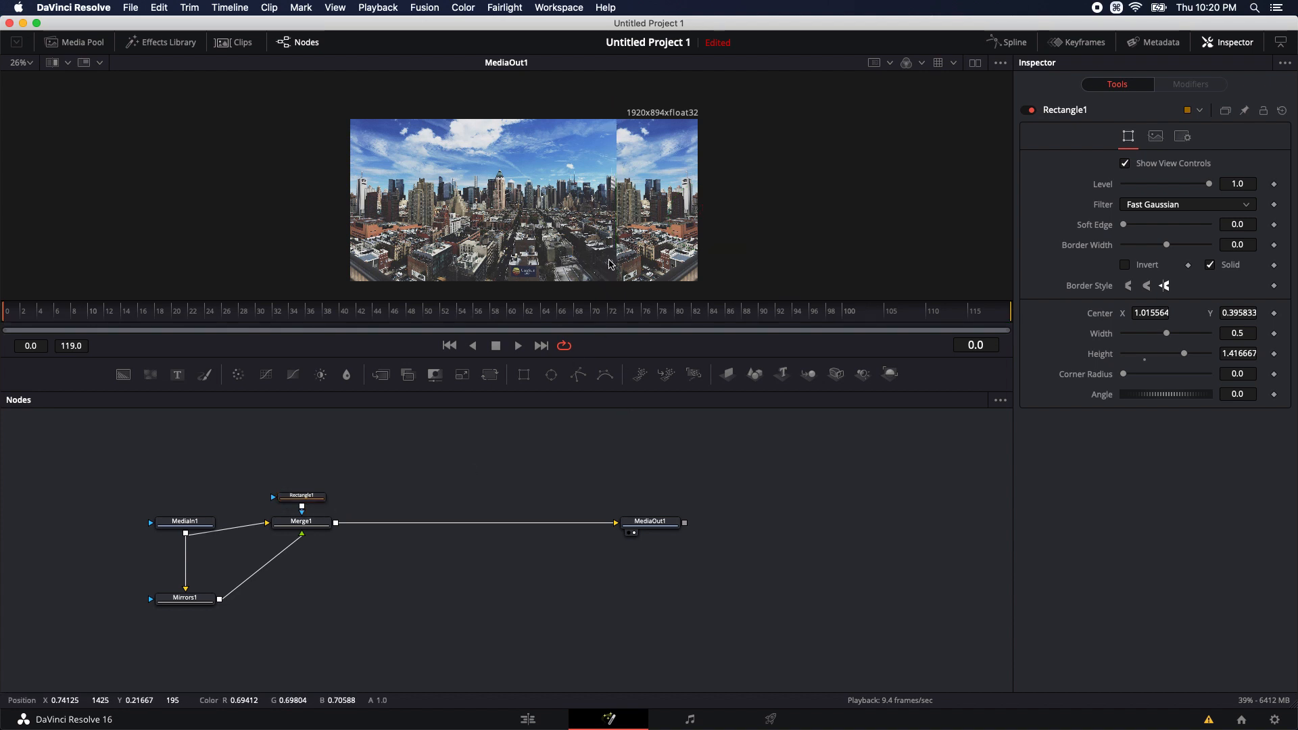
mouse_move(624, 206)
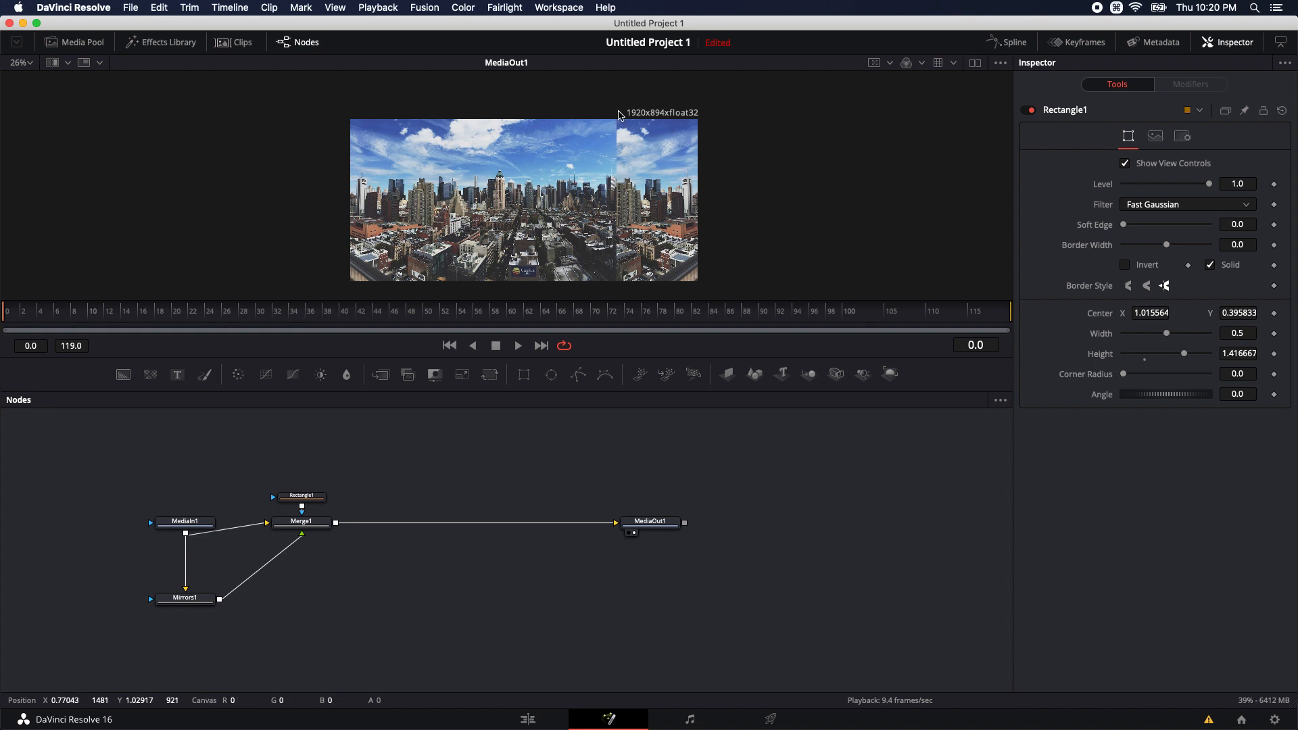
mouse_move(614, 269)
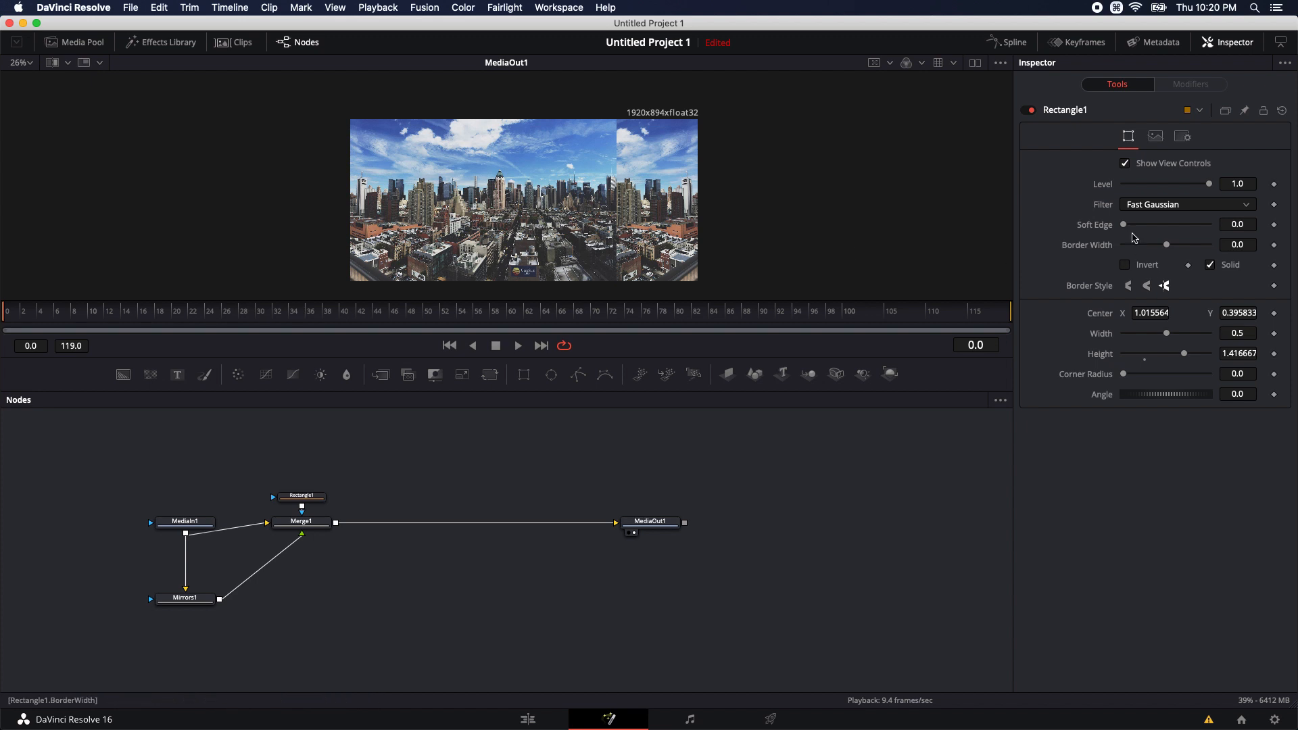
drag(1124, 225, 1135, 224)
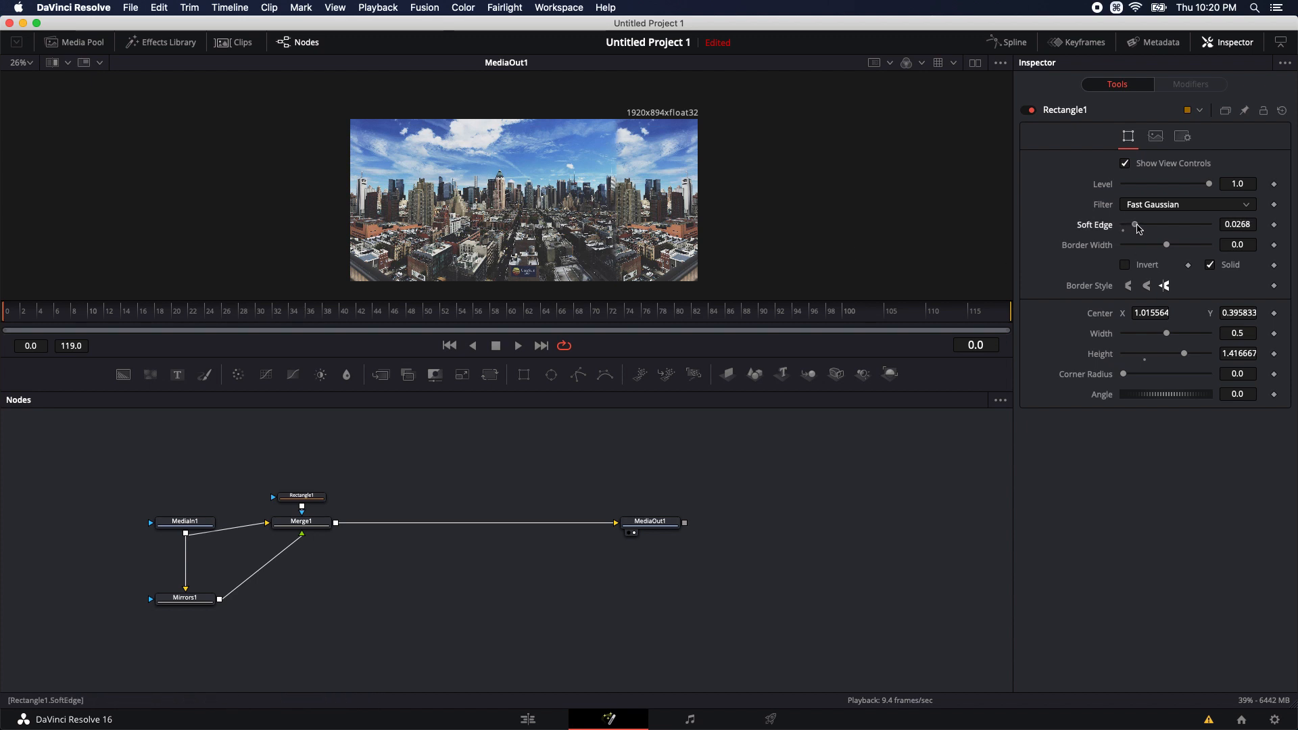
drag(1133, 225, 1144, 224)
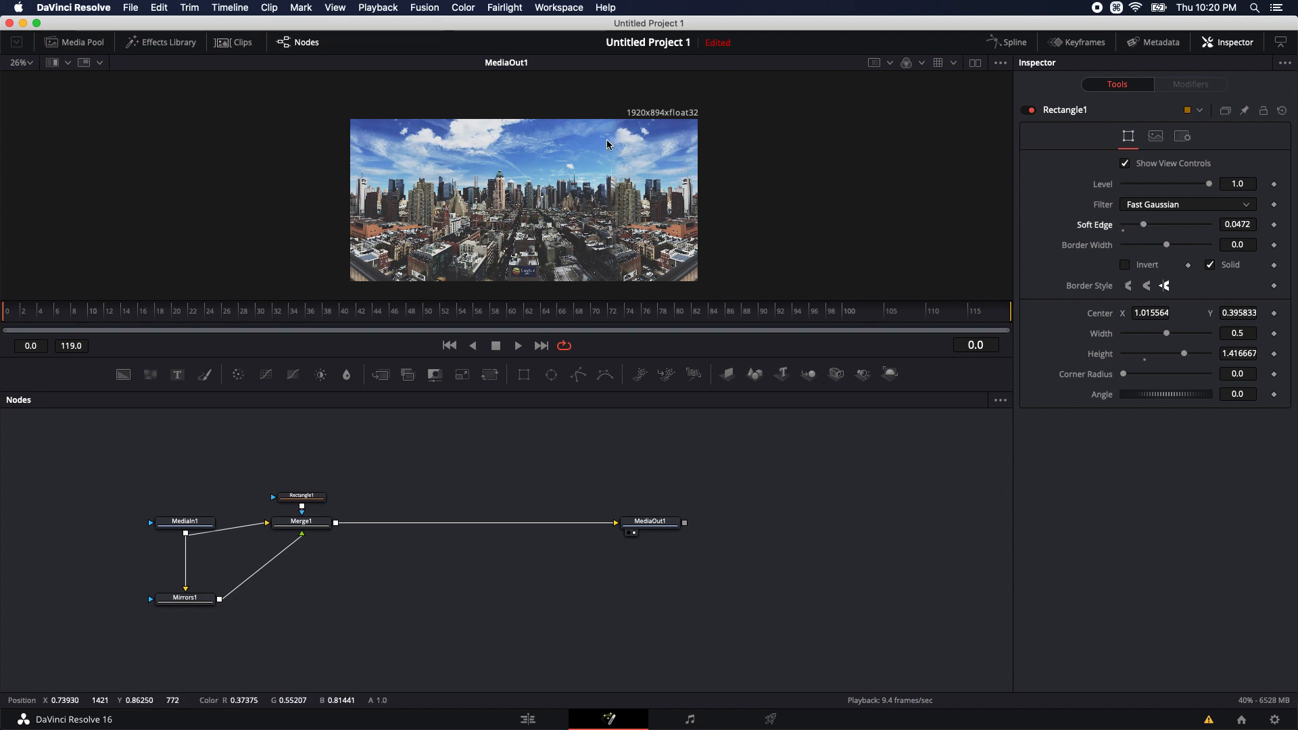
mouse_move(619, 129)
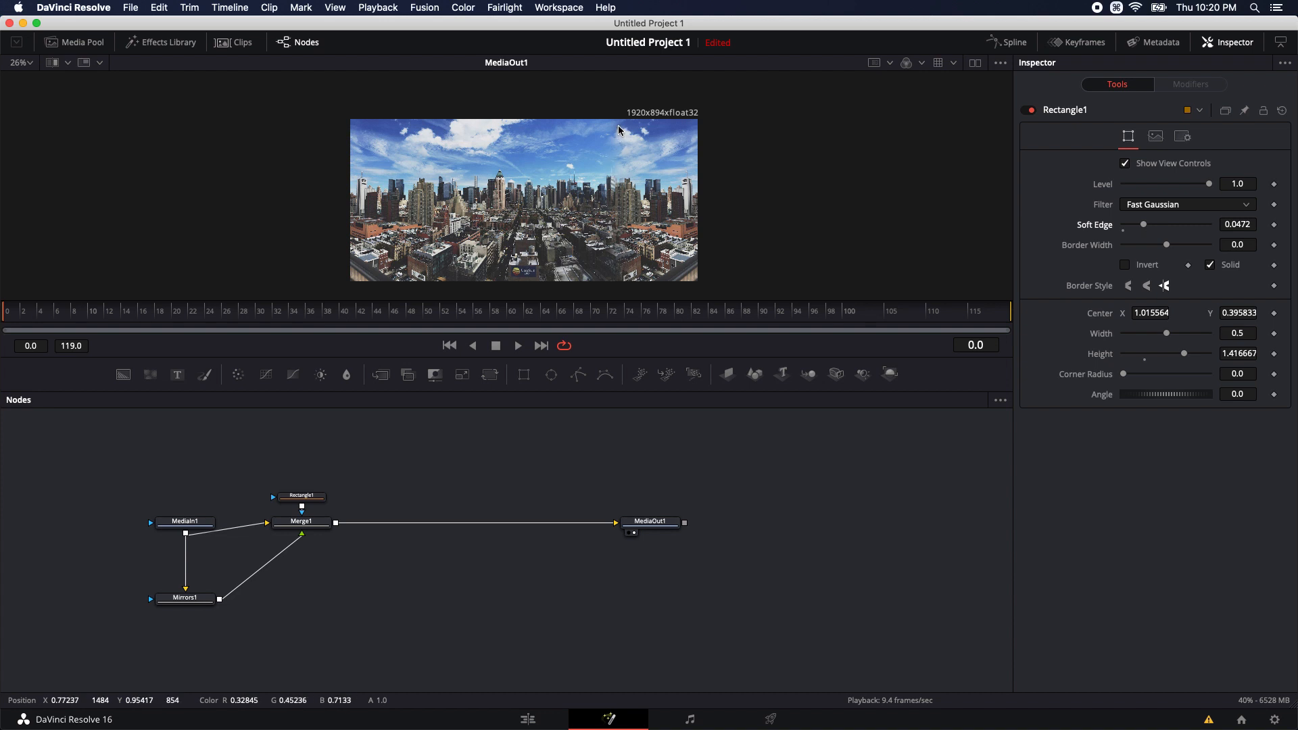
mouse_move(584, 245)
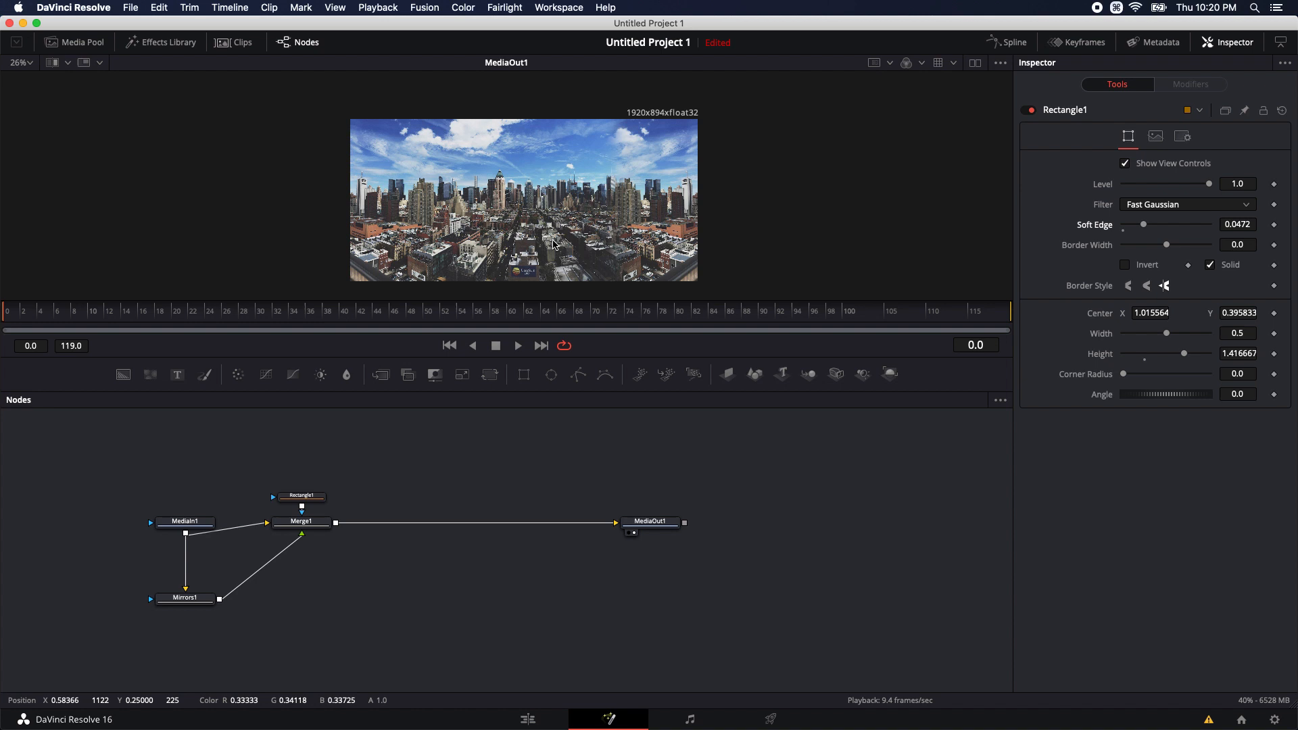
mouse_move(632, 146)
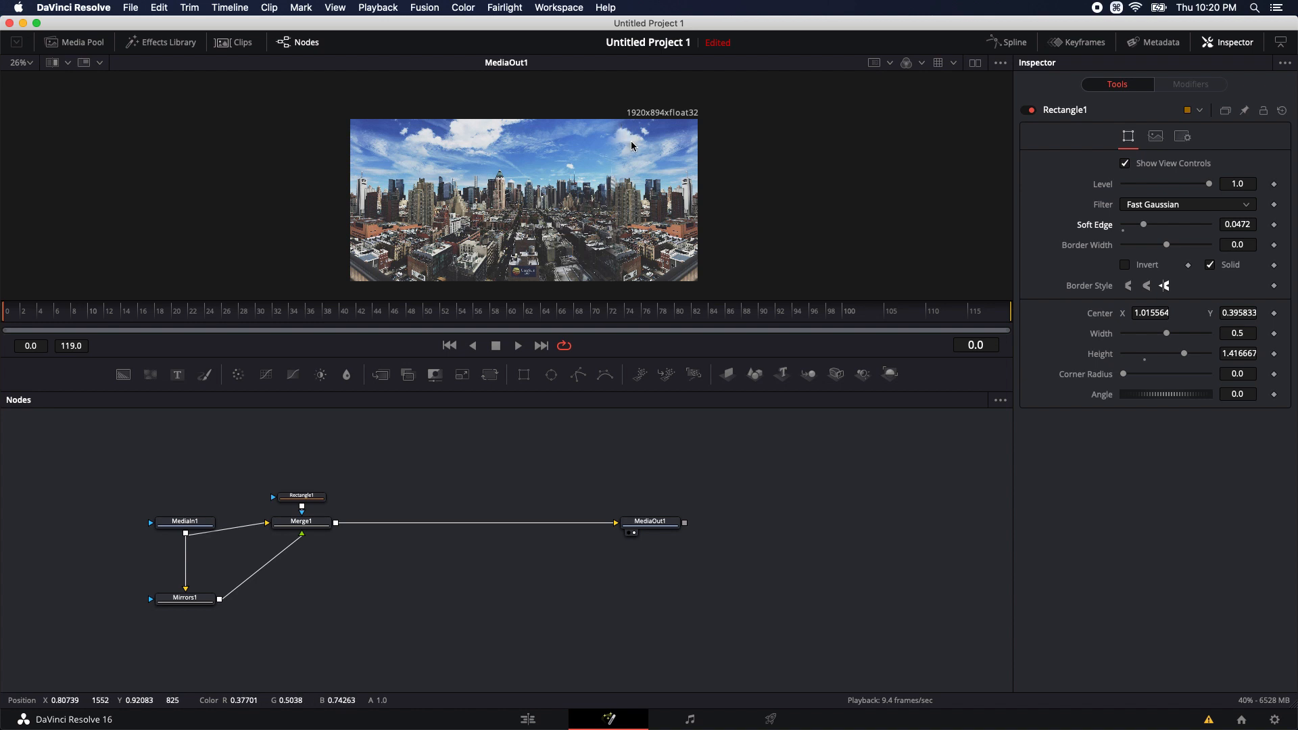
Select Merge1 and add a Transform node after it from the tool search
click(302, 521)
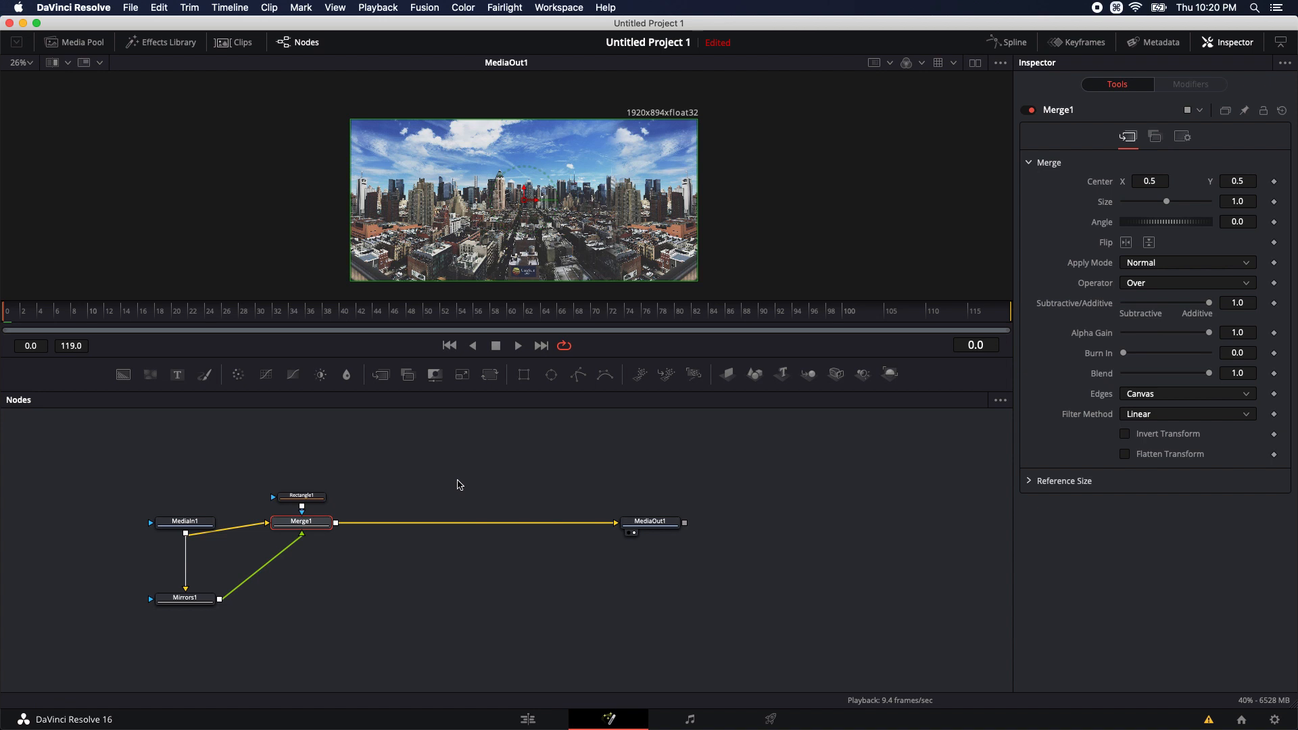
text(mirr)
text(xf)
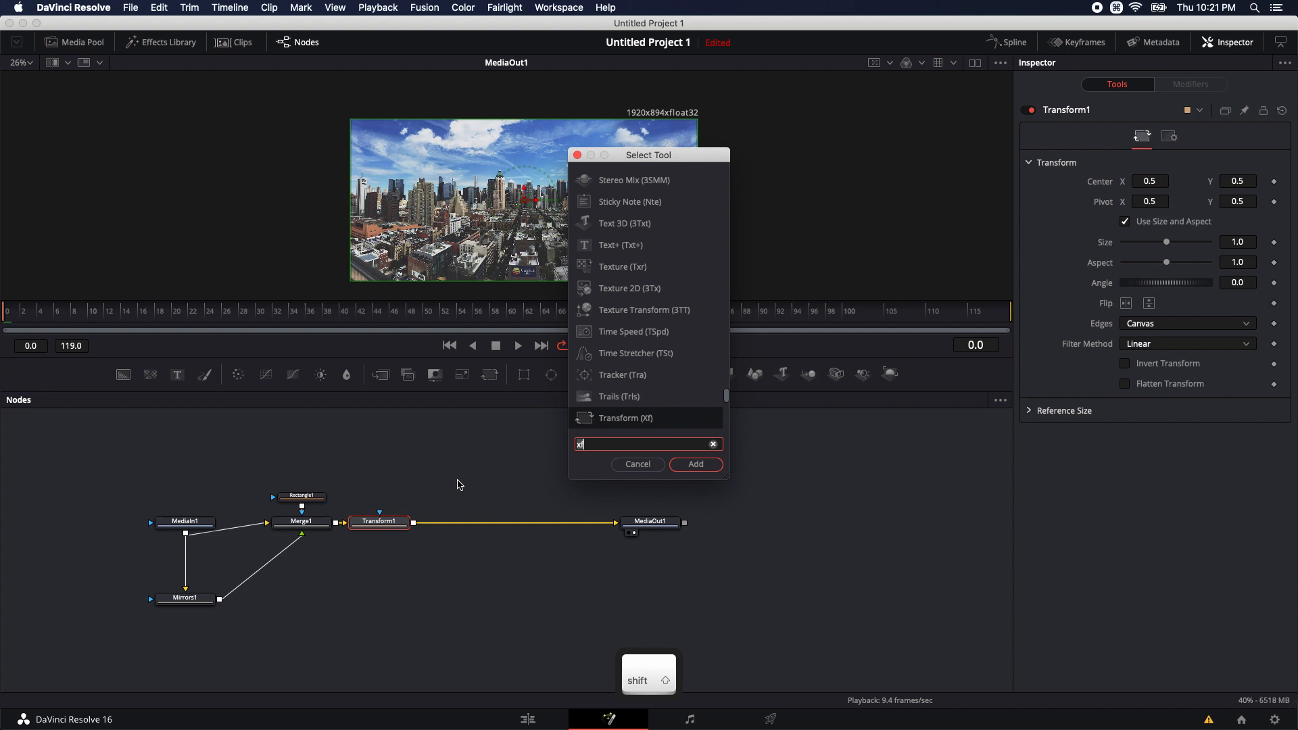
click(696, 464)
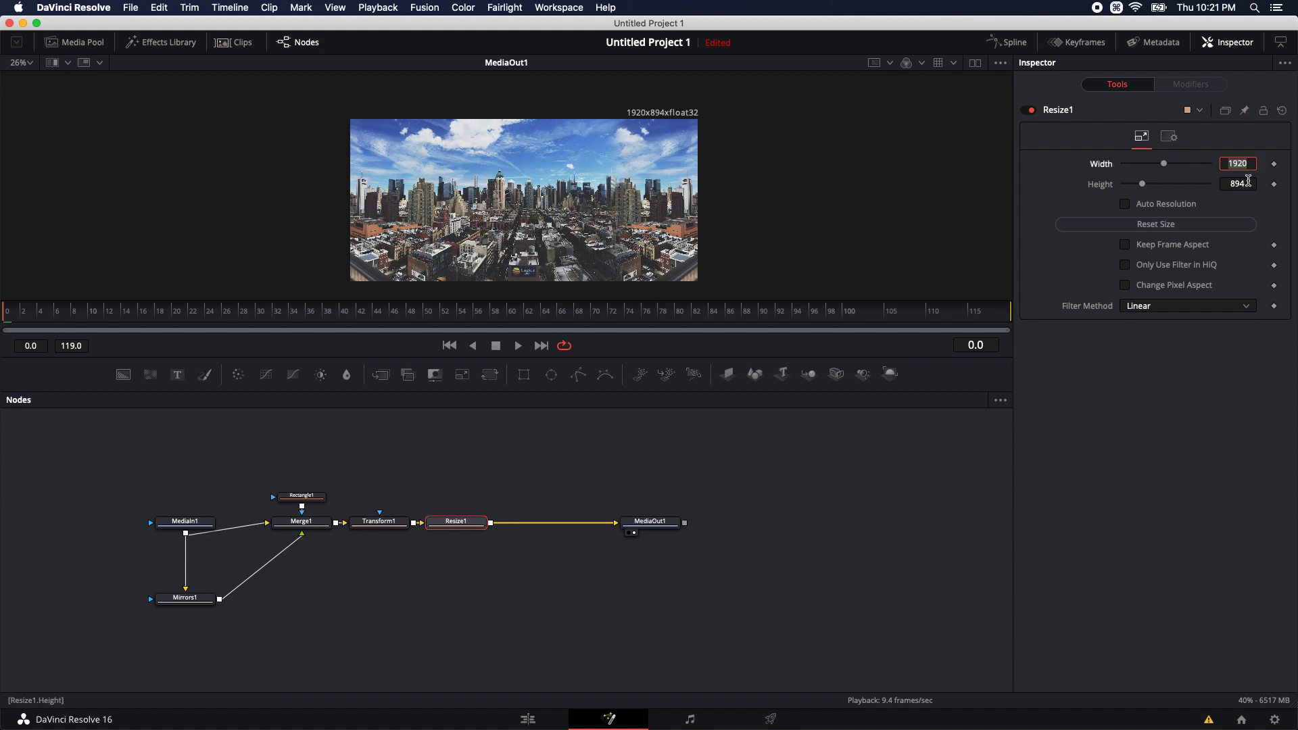
Set Resize1's Width to 894 to match its 894 Height
click(1238, 163)
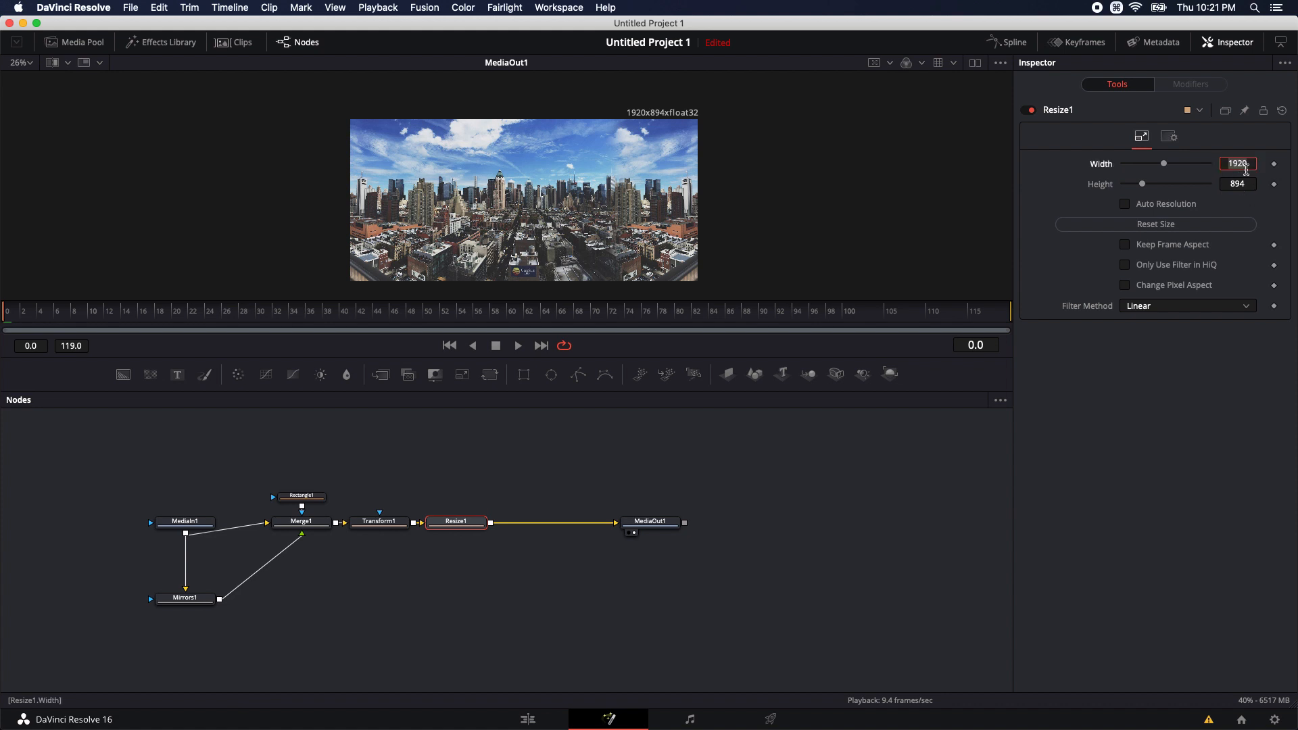
text(894)
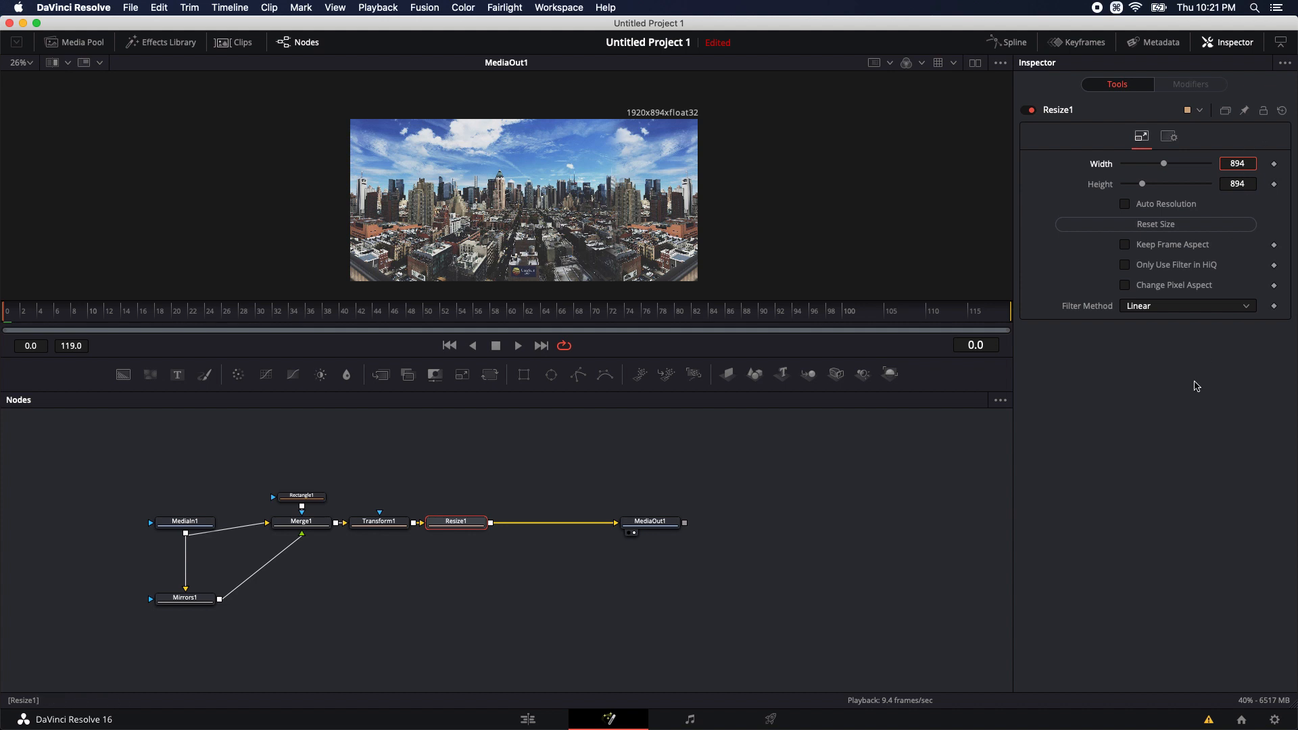
drag(1186, 163, 1143, 163)
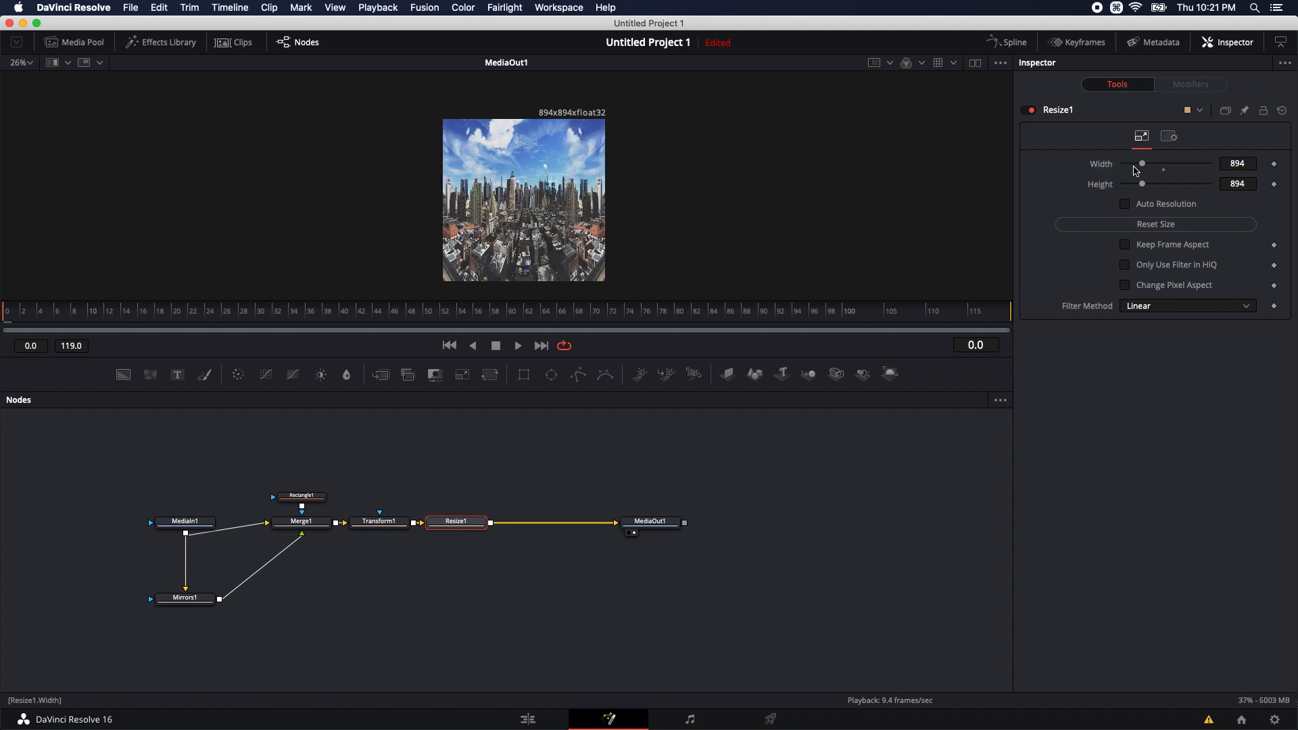
click(1237, 163)
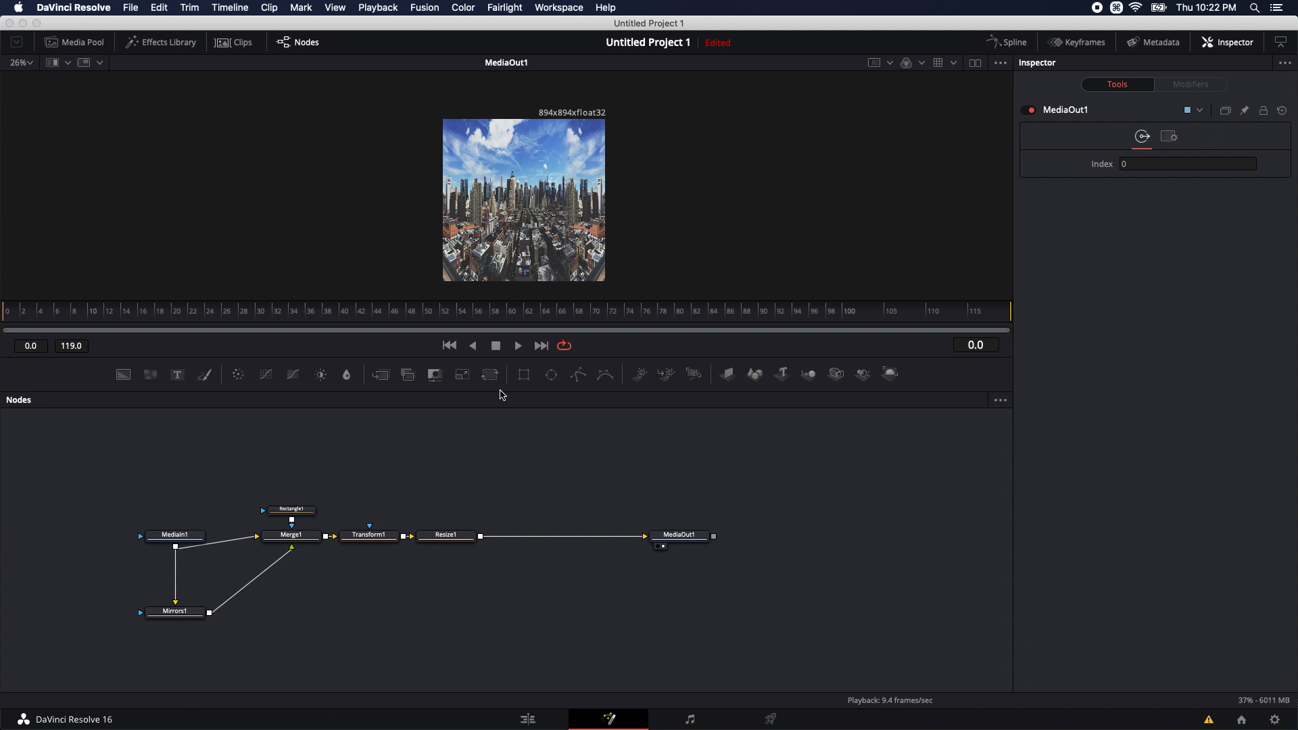
Add a Coordinate Space node after Resize1 with Shape set to Polar to Rectangular
click(446, 534)
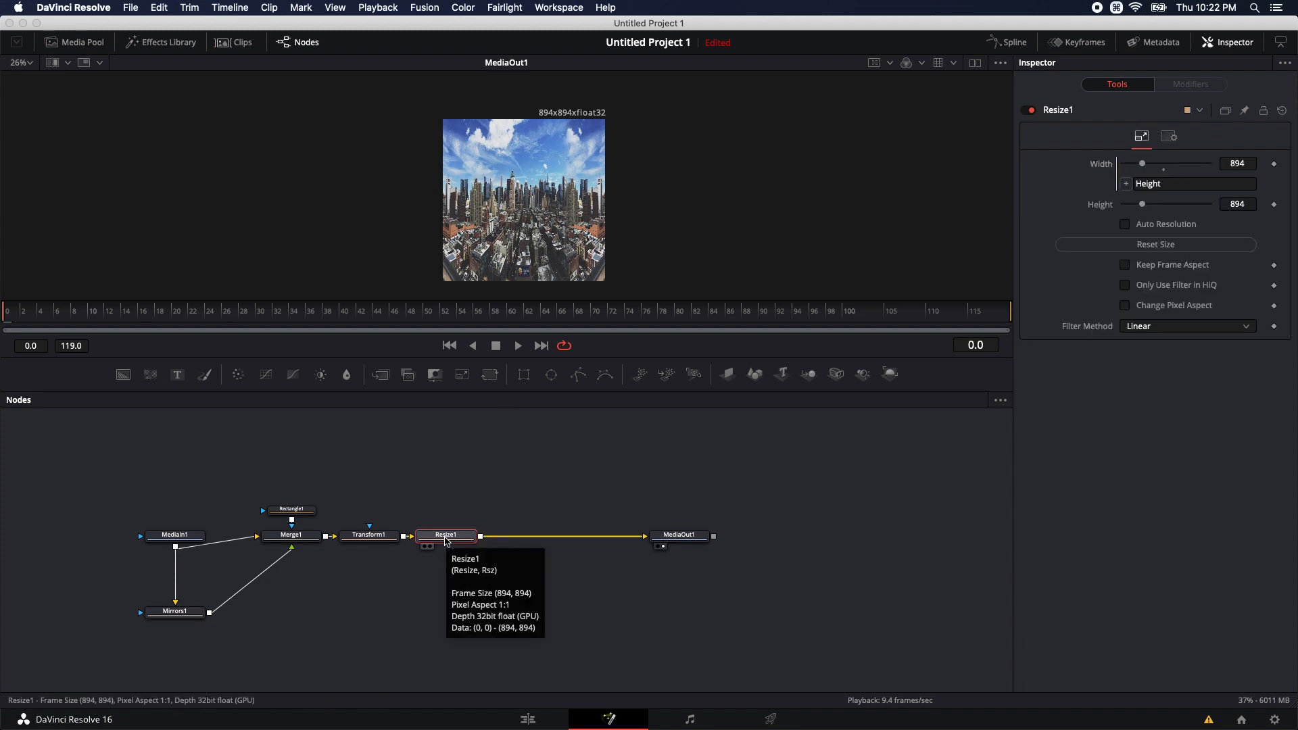
text(coor)
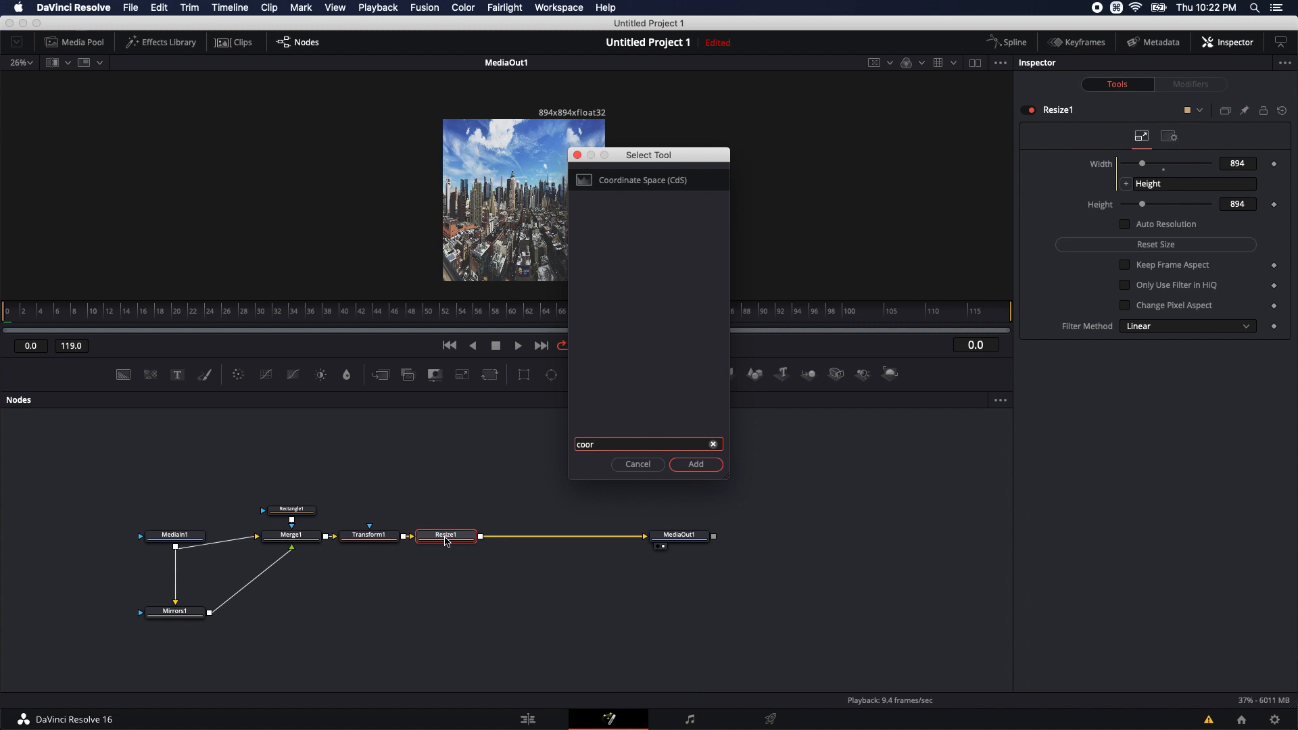
click(696, 464)
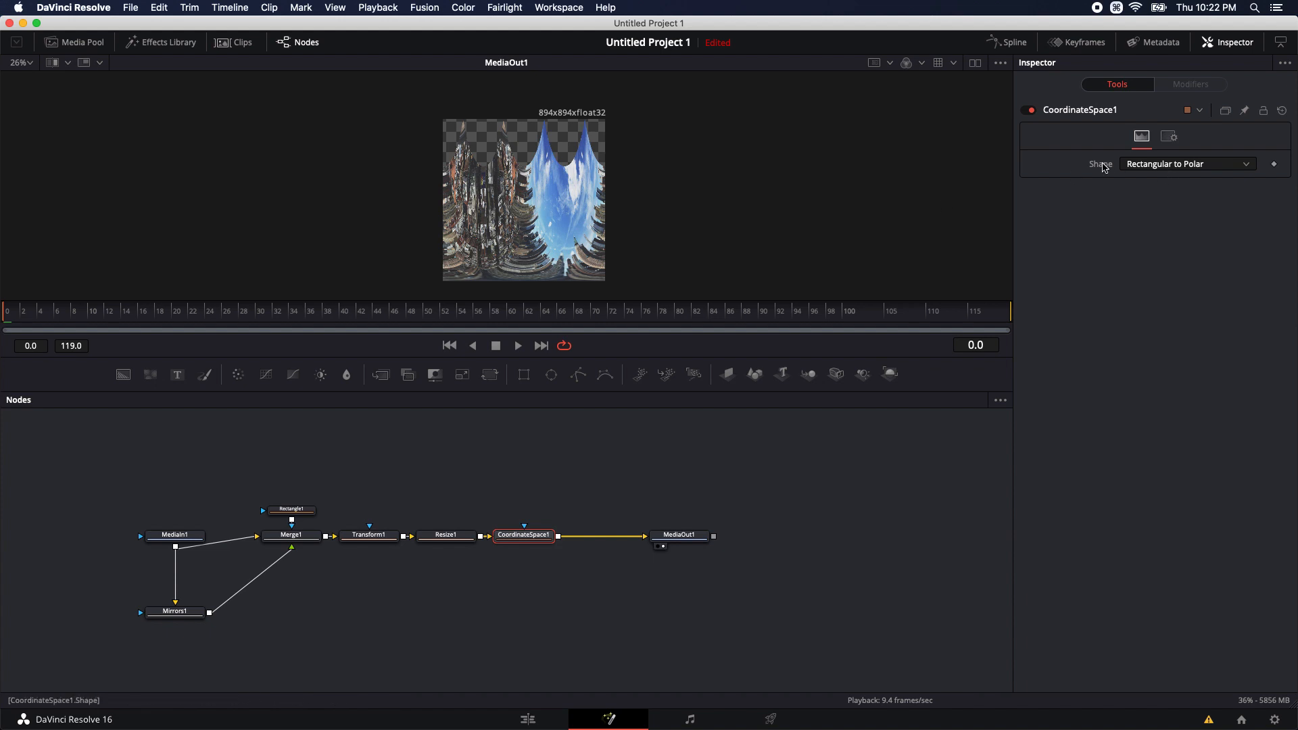
click(1188, 164)
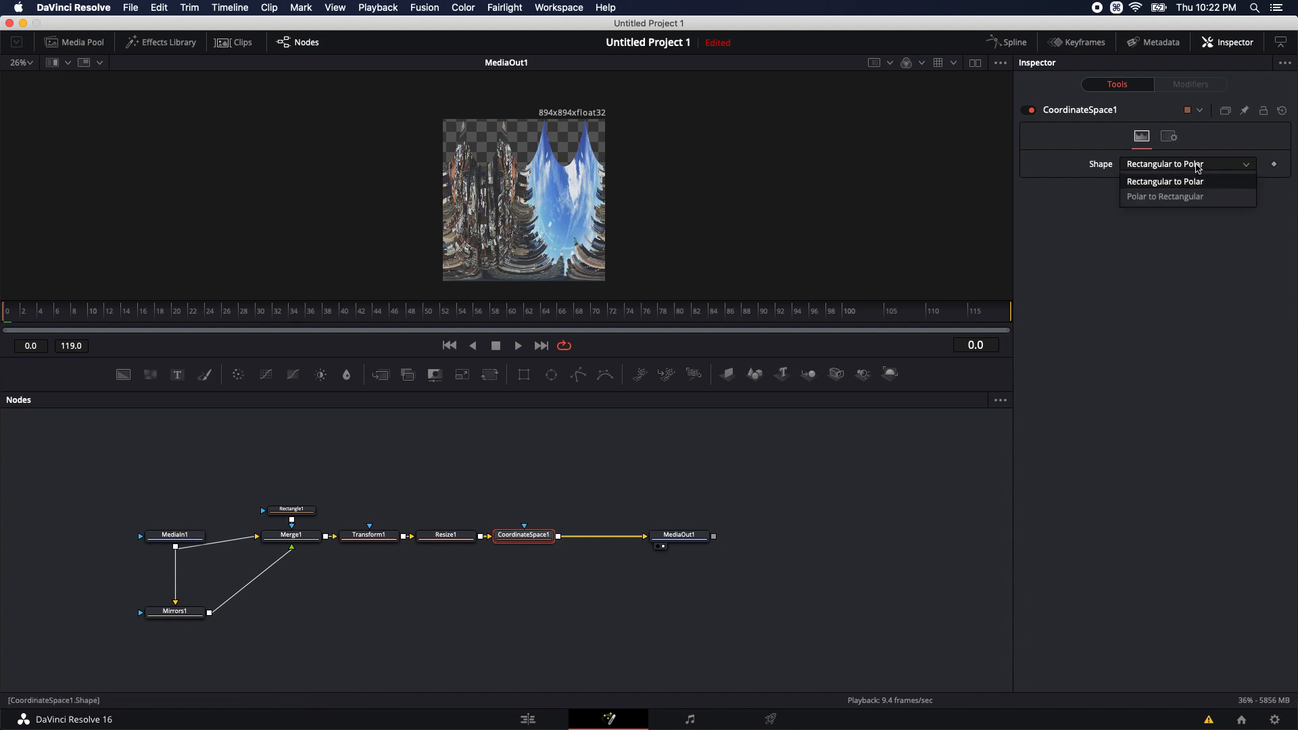
click(1164, 197)
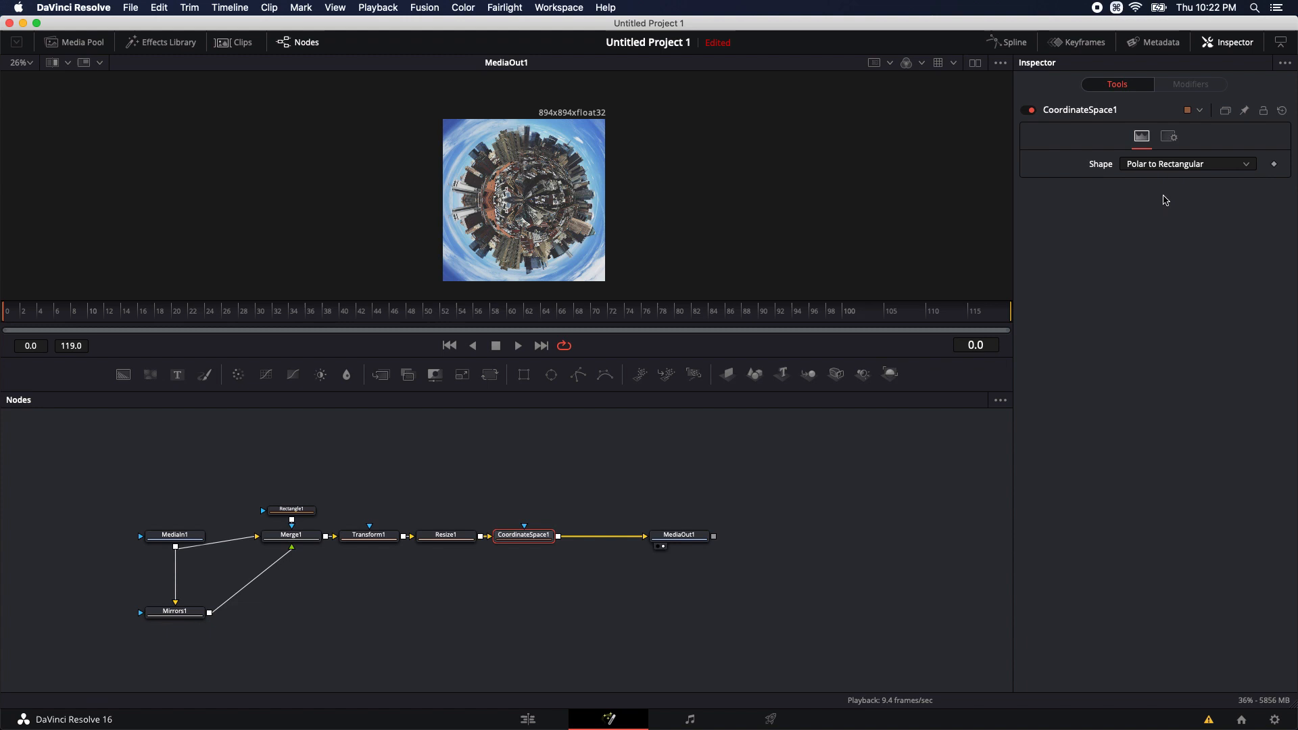
mouse_move(622, 470)
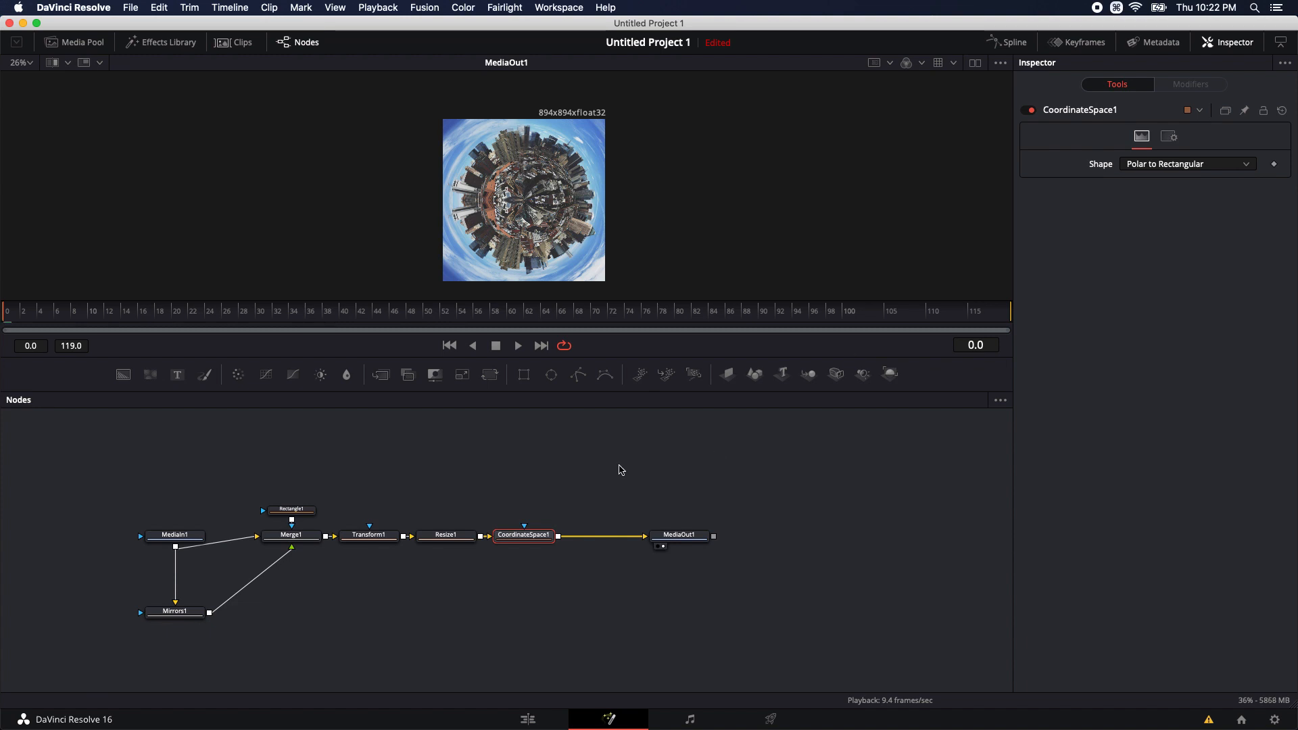
mouse_move(588, 458)
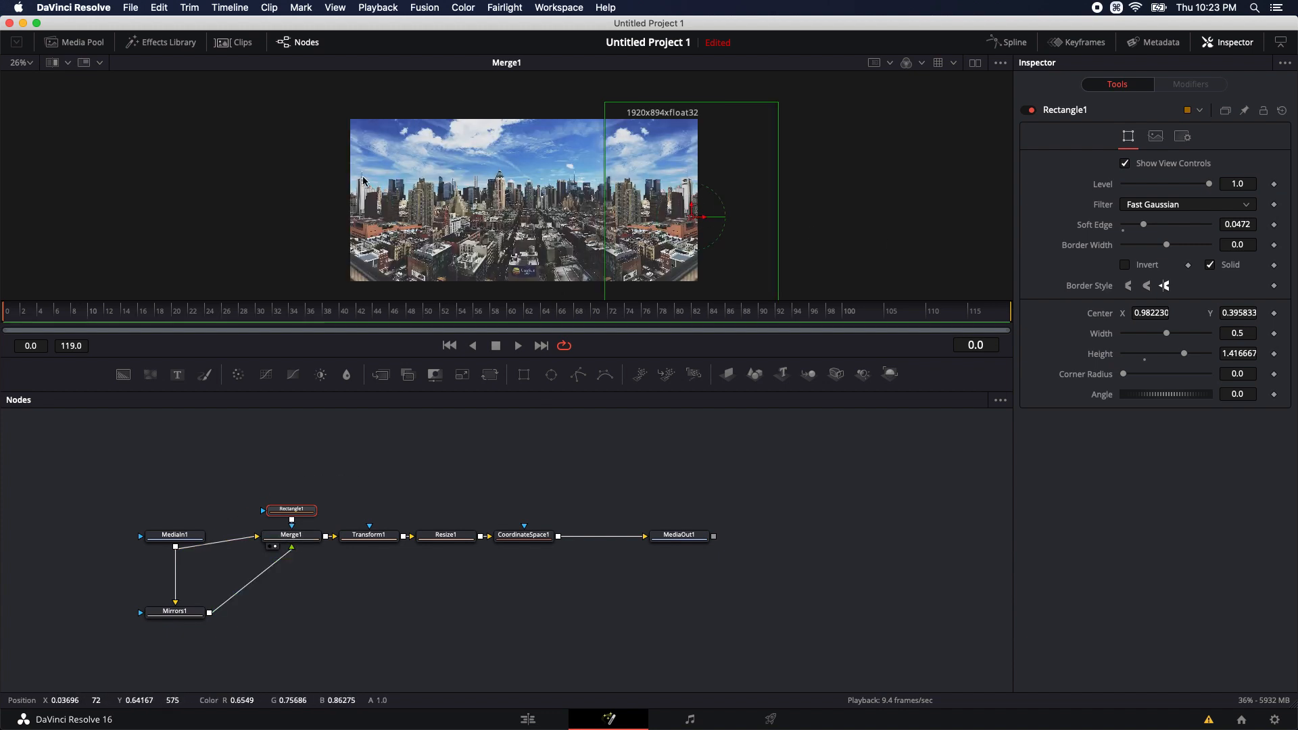
Move the rectangle mask left, flip Mirrors1, and view CoordinateSpace1's tiny-planet output
drag(701, 217, 527, 217)
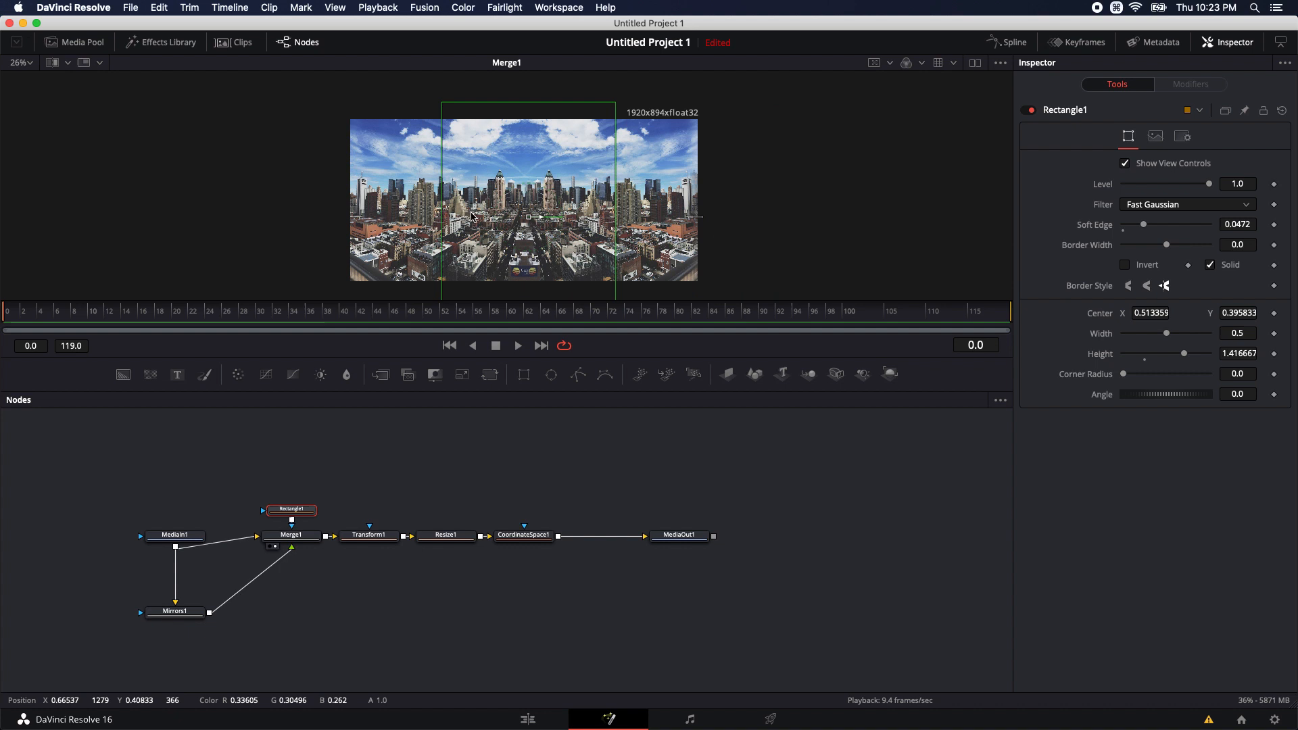
drag(496, 215, 332, 215)
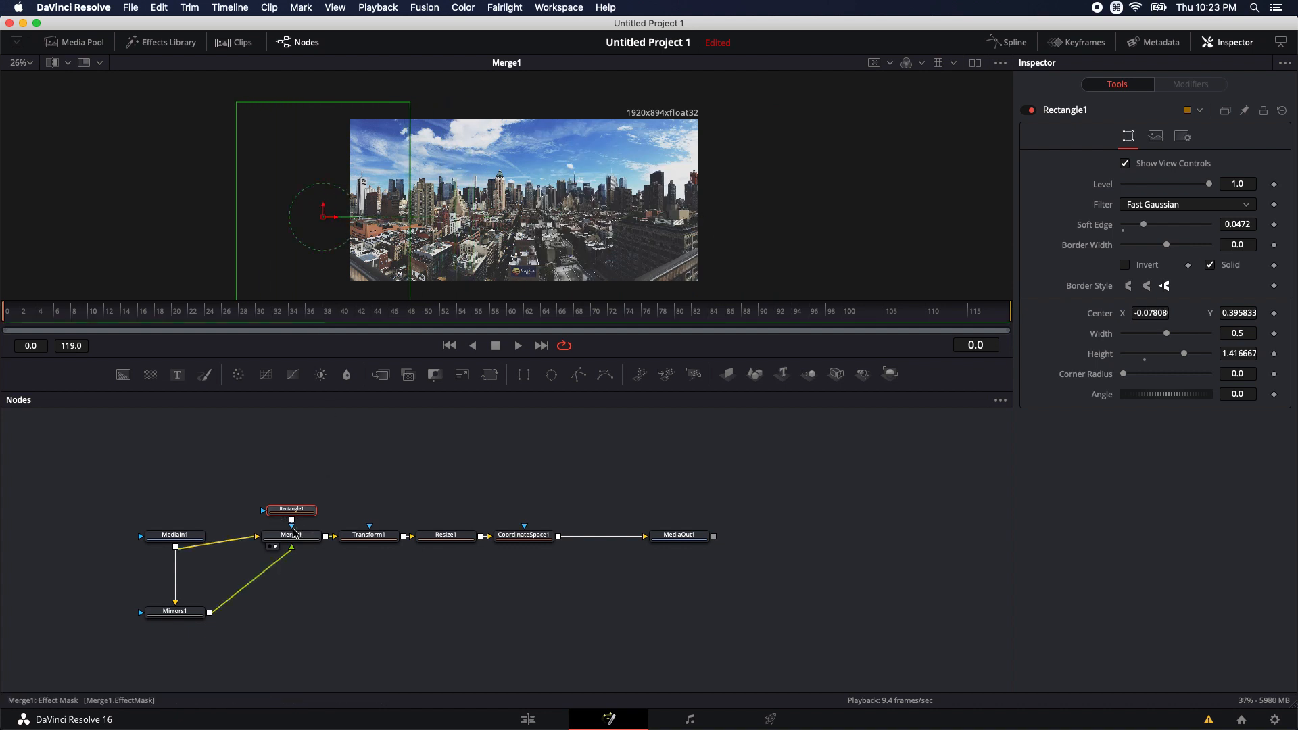
click(175, 611)
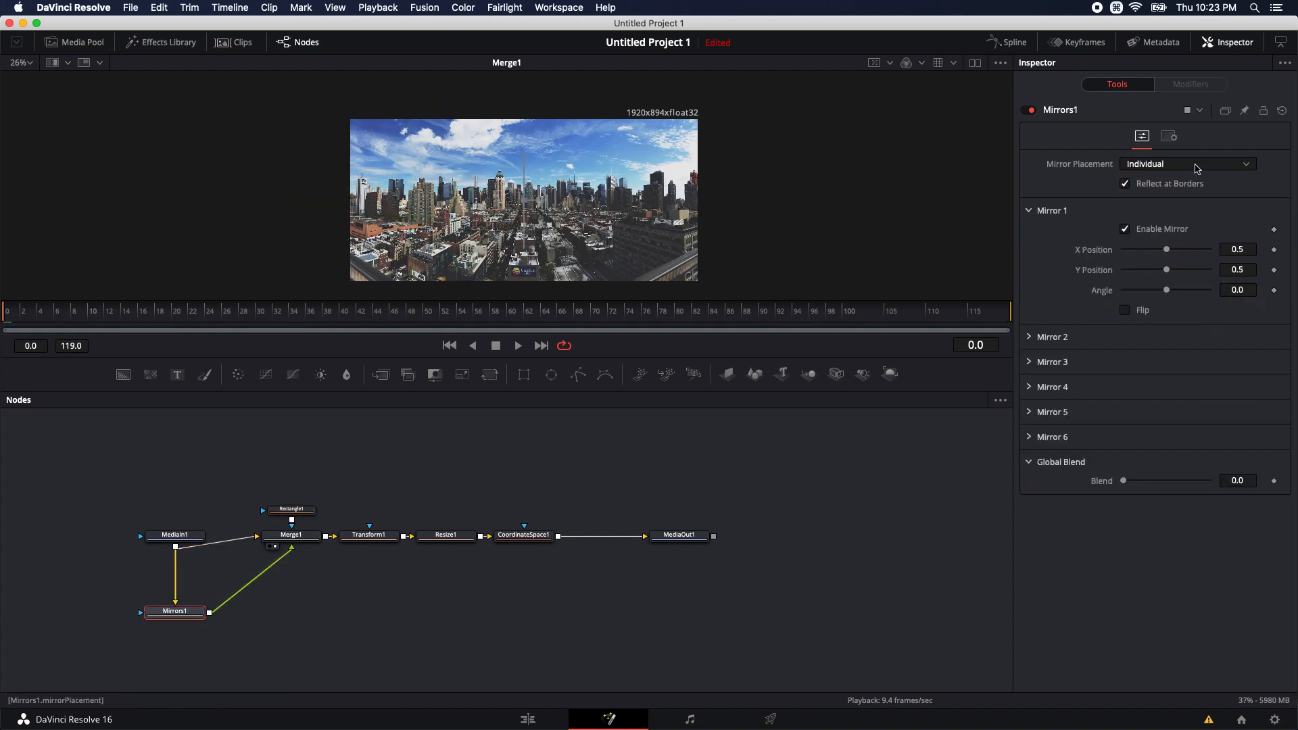
click(1124, 310)
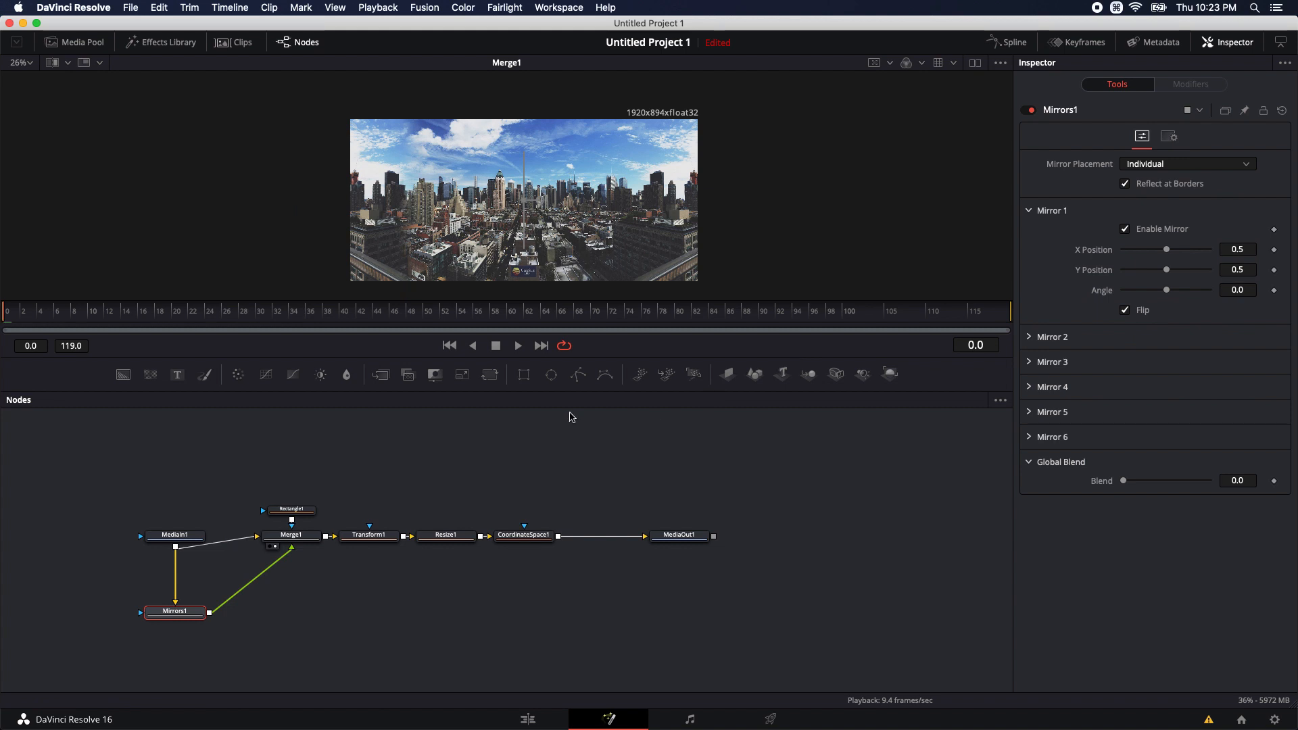
mouse_move(353, 179)
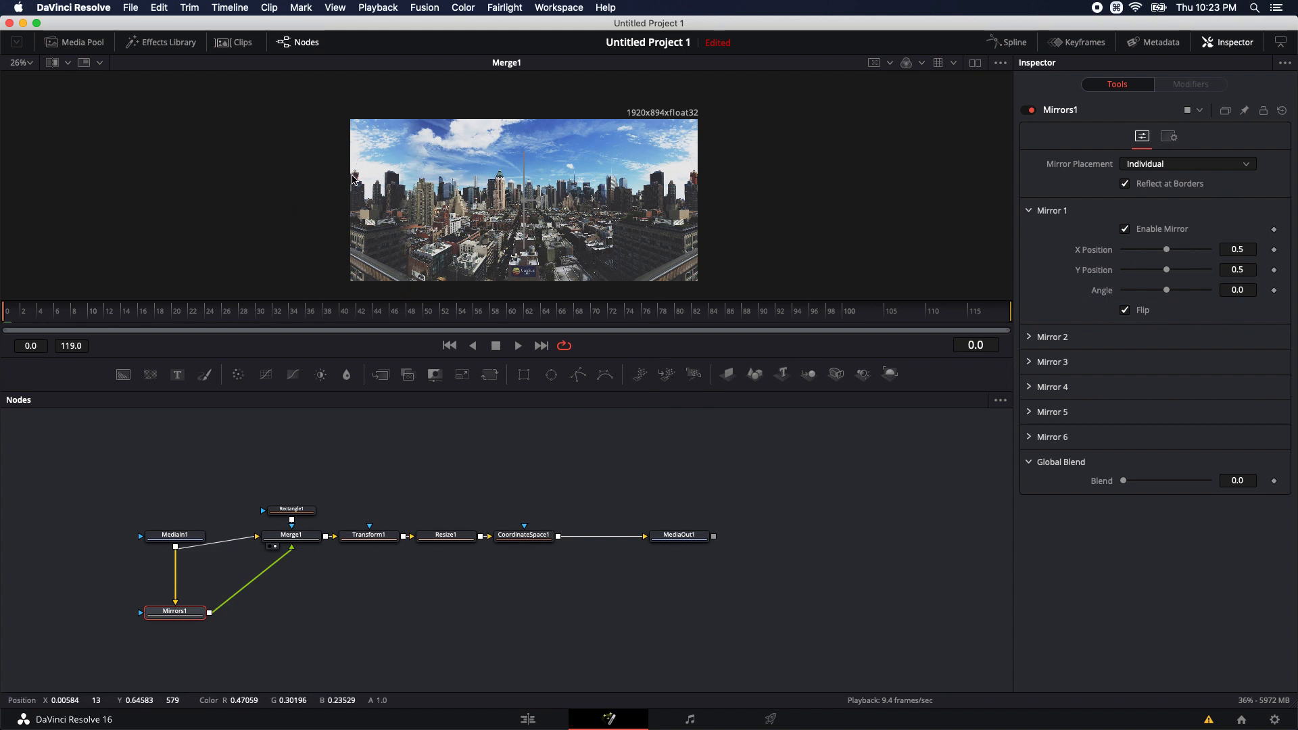
click(524, 535)
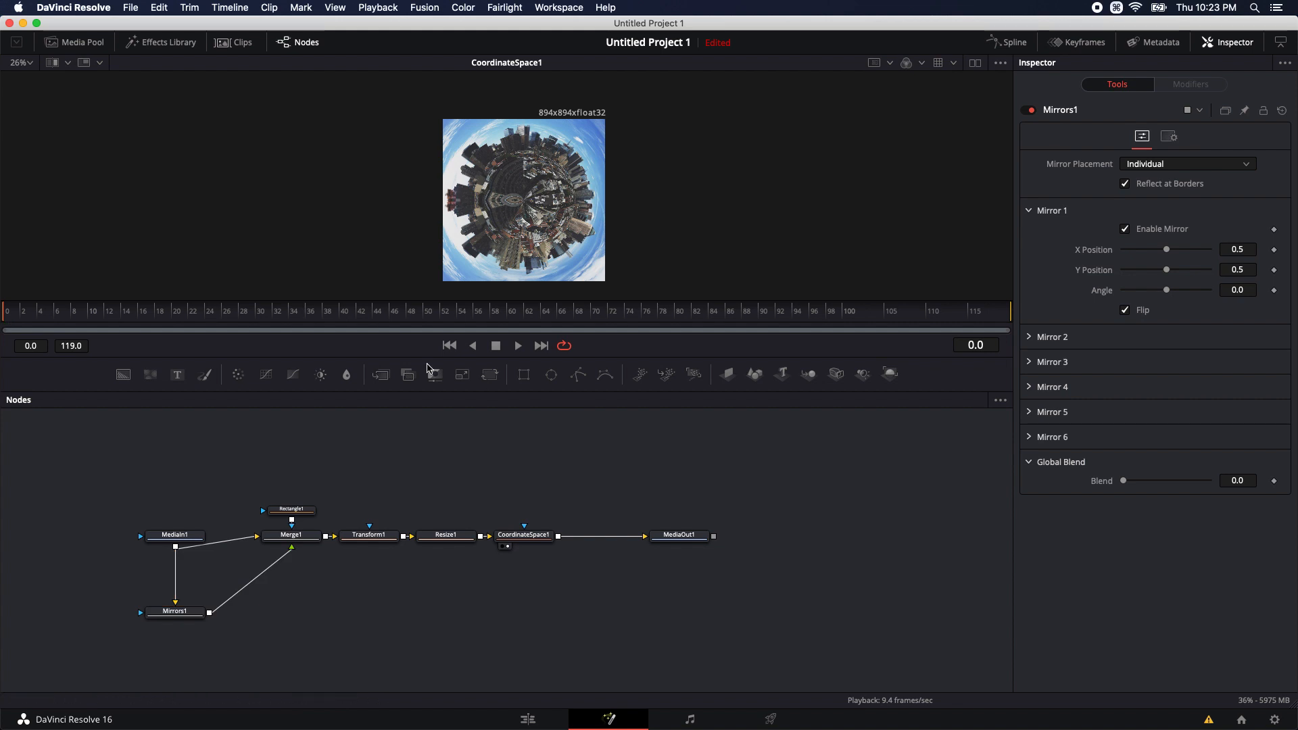
Set Transform1's Edges option to Wrap
click(369, 534)
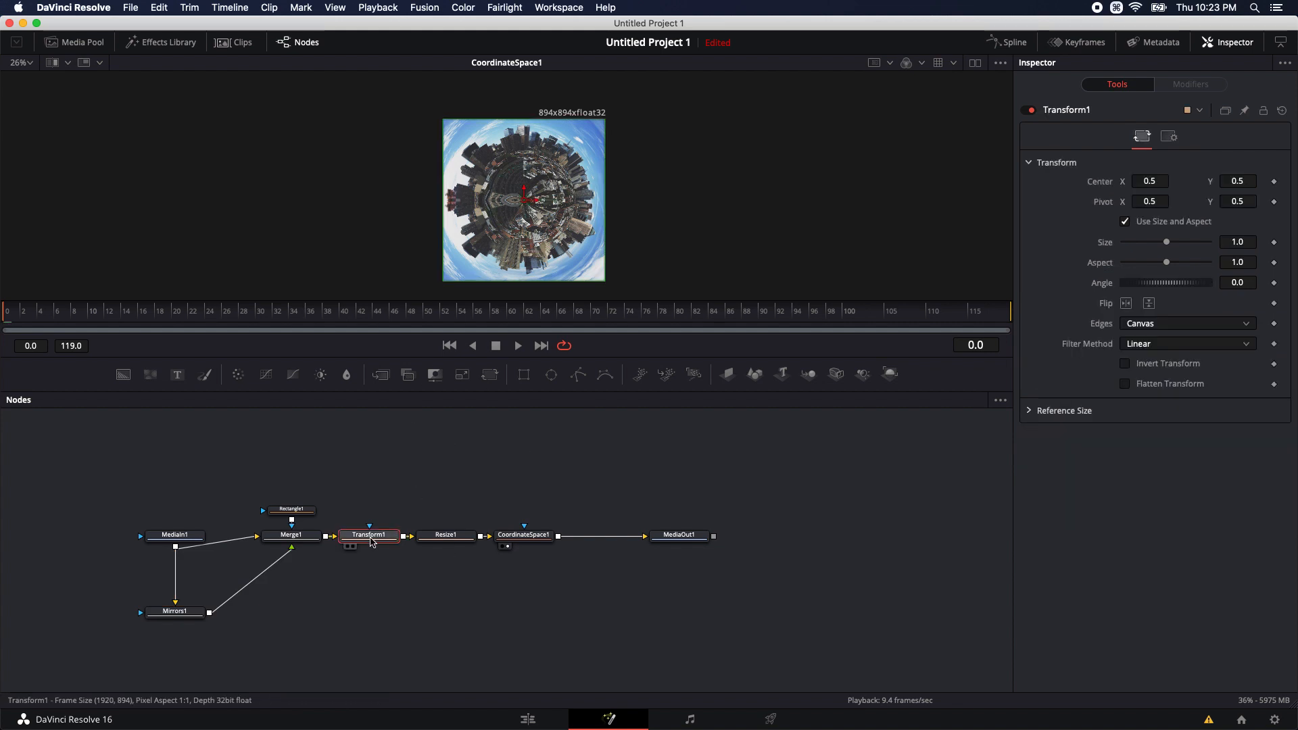
mouse_move(370, 540)
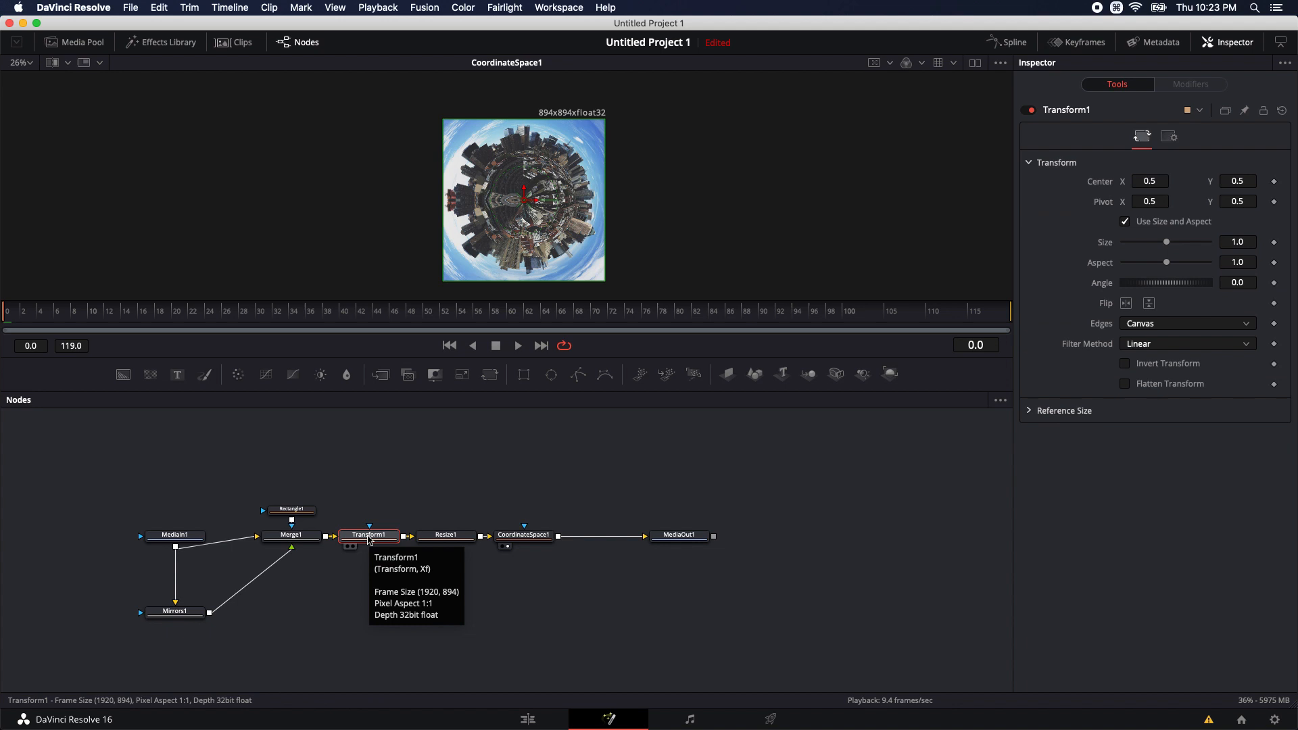
mouse_move(390, 533)
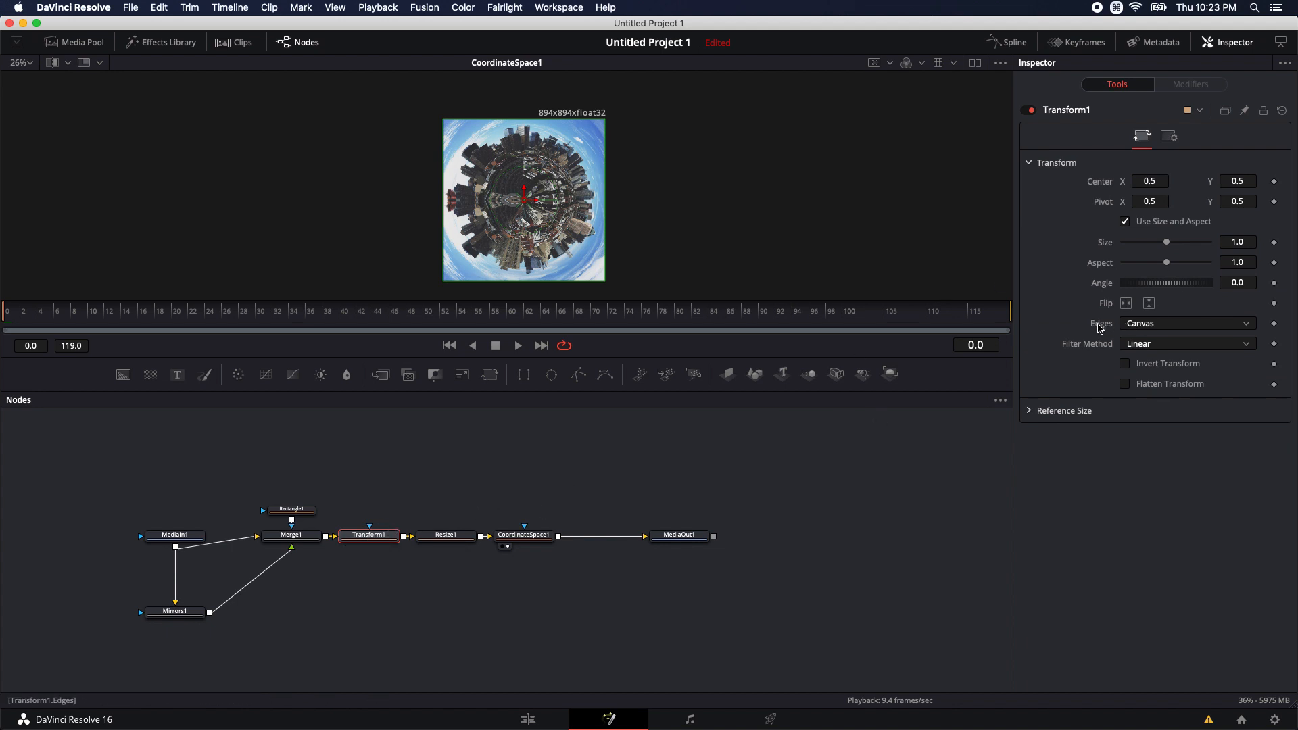
click(1187, 323)
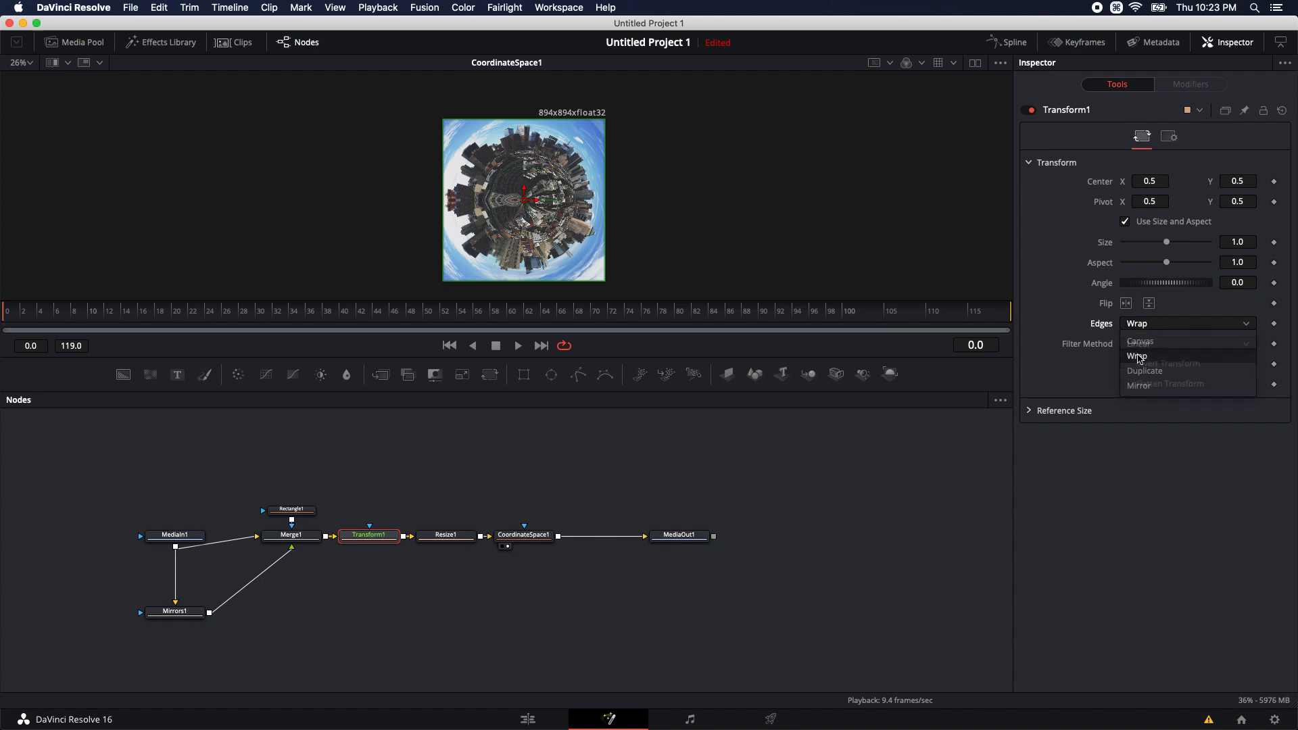
click(1136, 356)
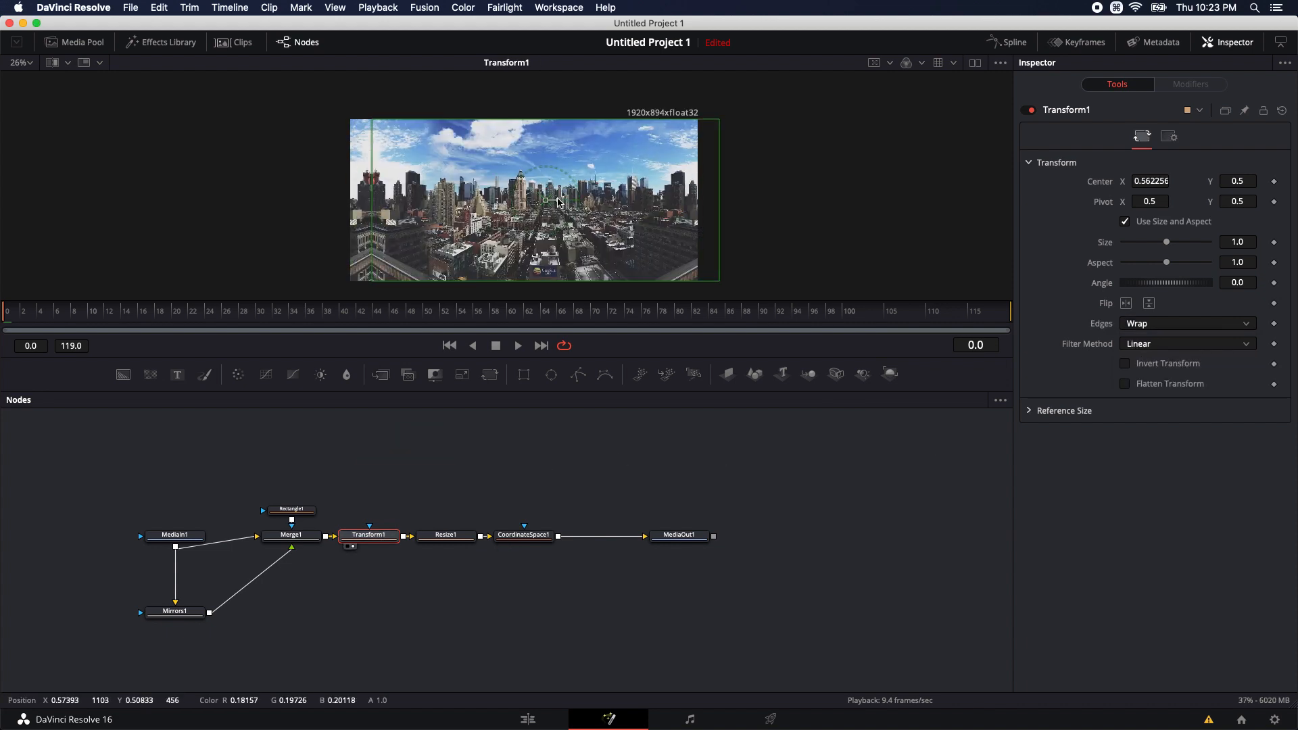
Drag the Transform center horizontally to rotate the tiny planet to a new angle
drag(545, 201, 597, 202)
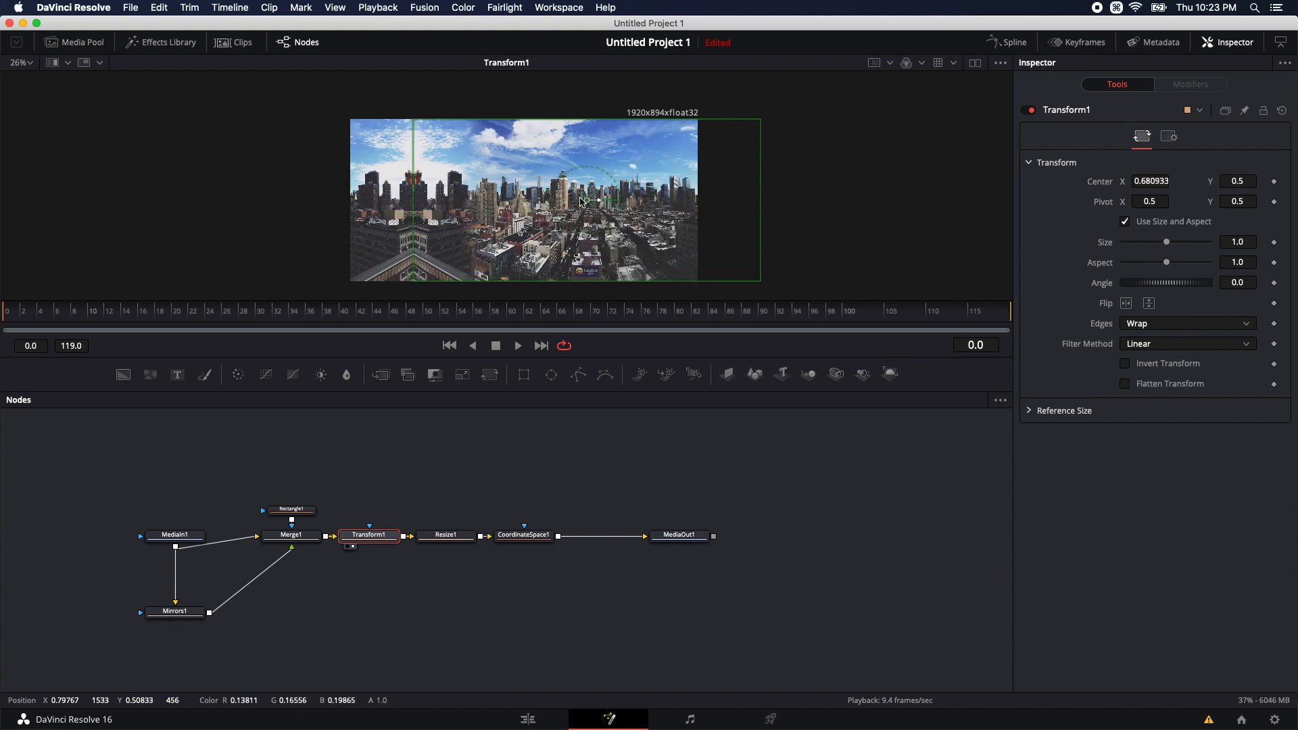
drag(594, 200, 517, 200)
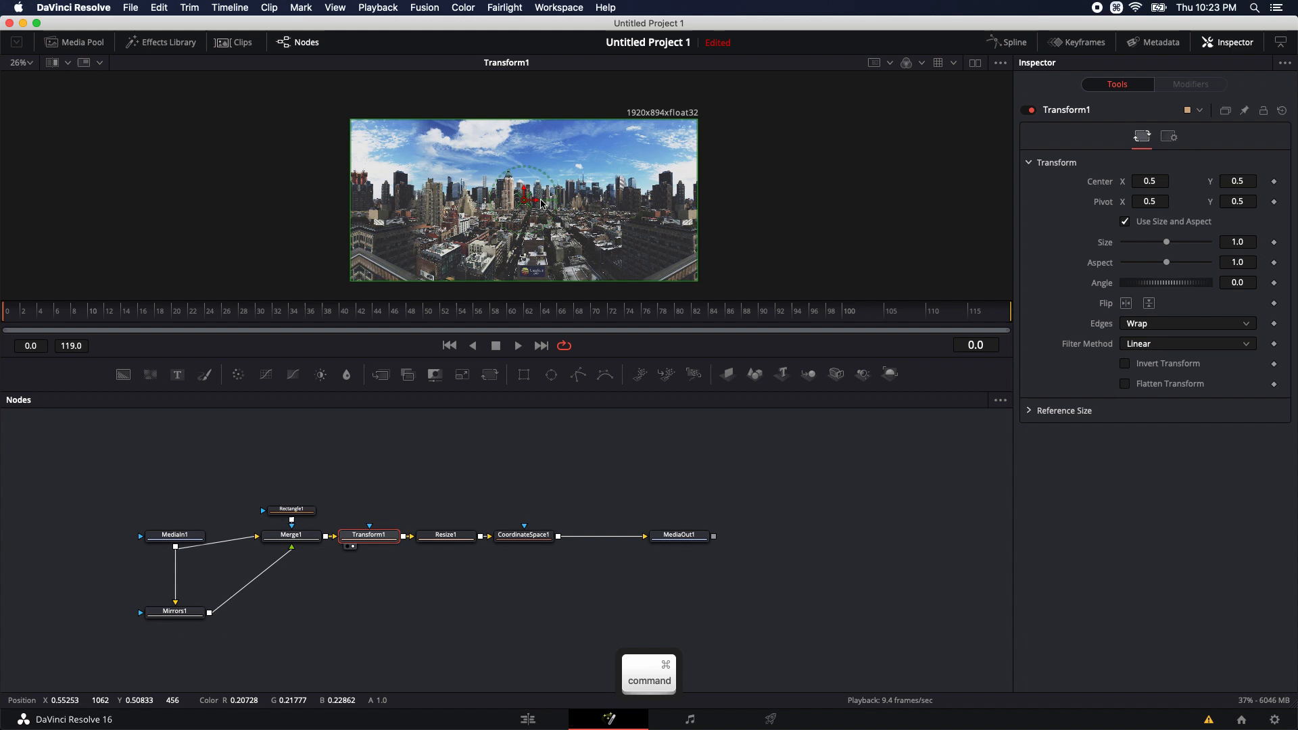
click(524, 535)
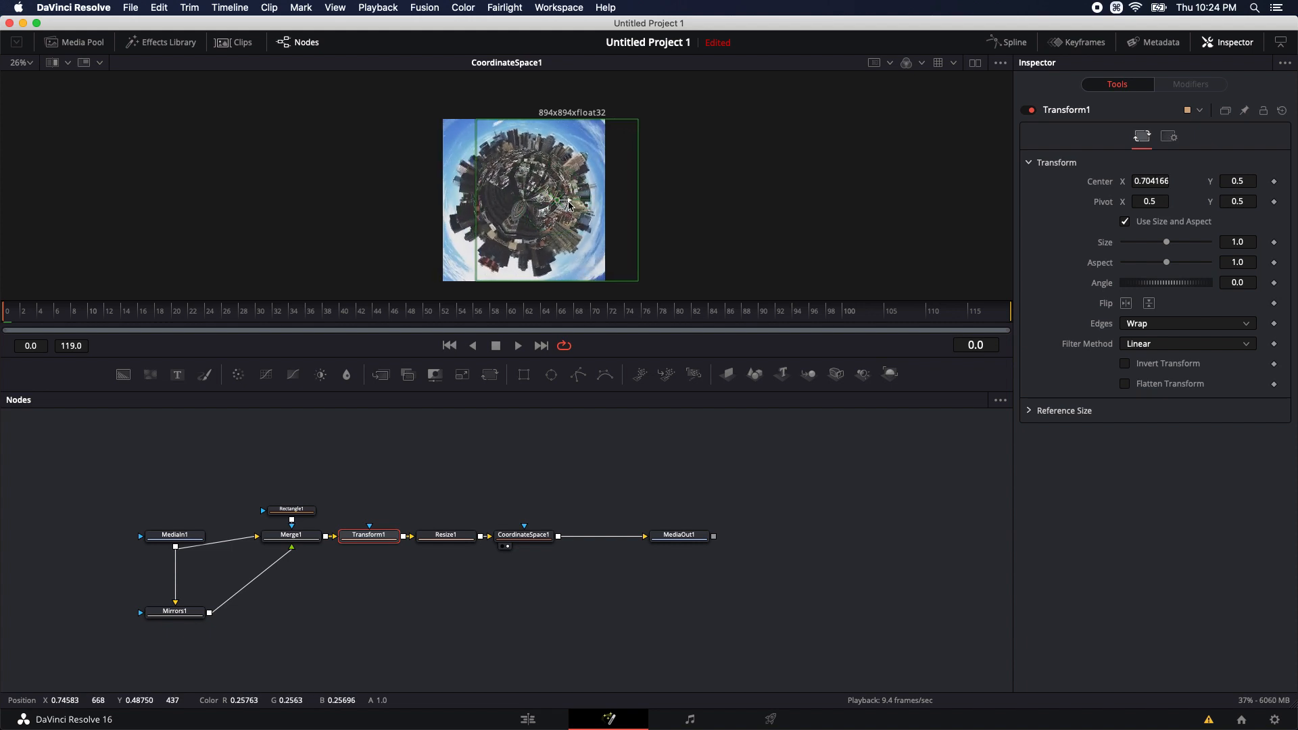
drag(562, 200, 510, 200)
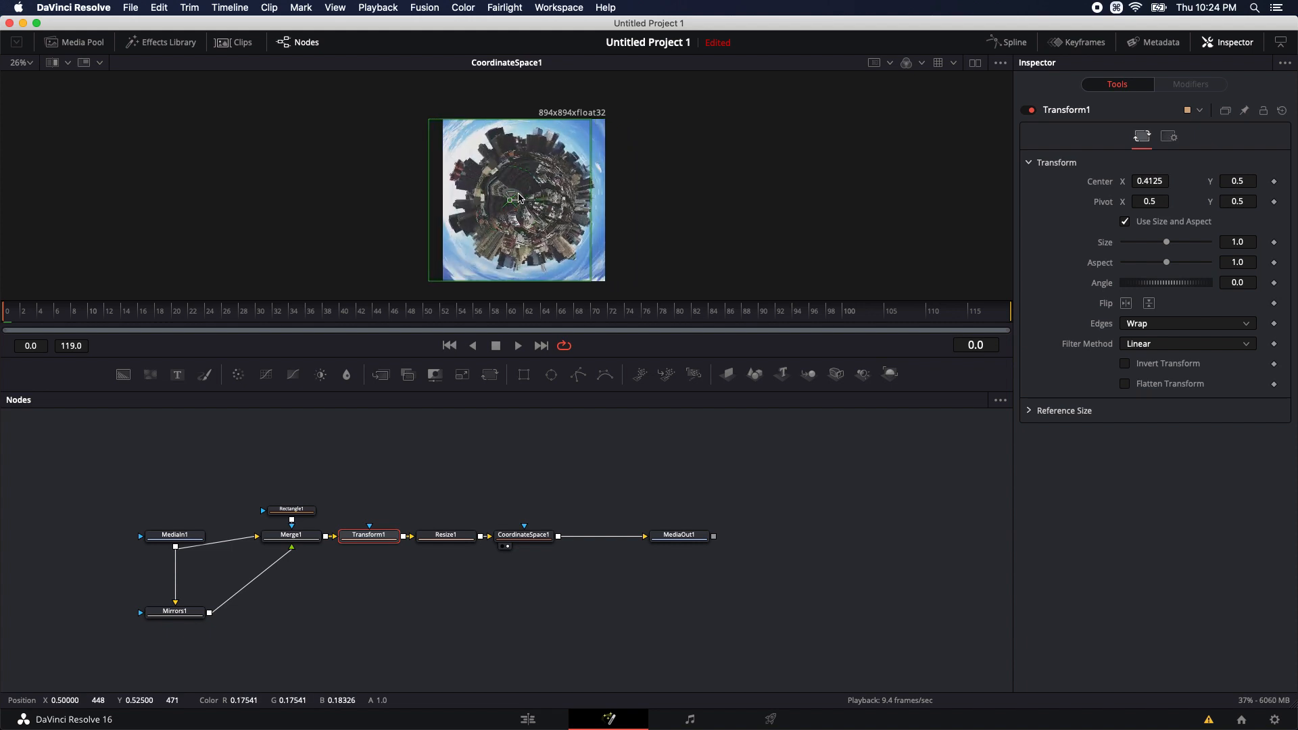
drag(518, 199, 506, 195)
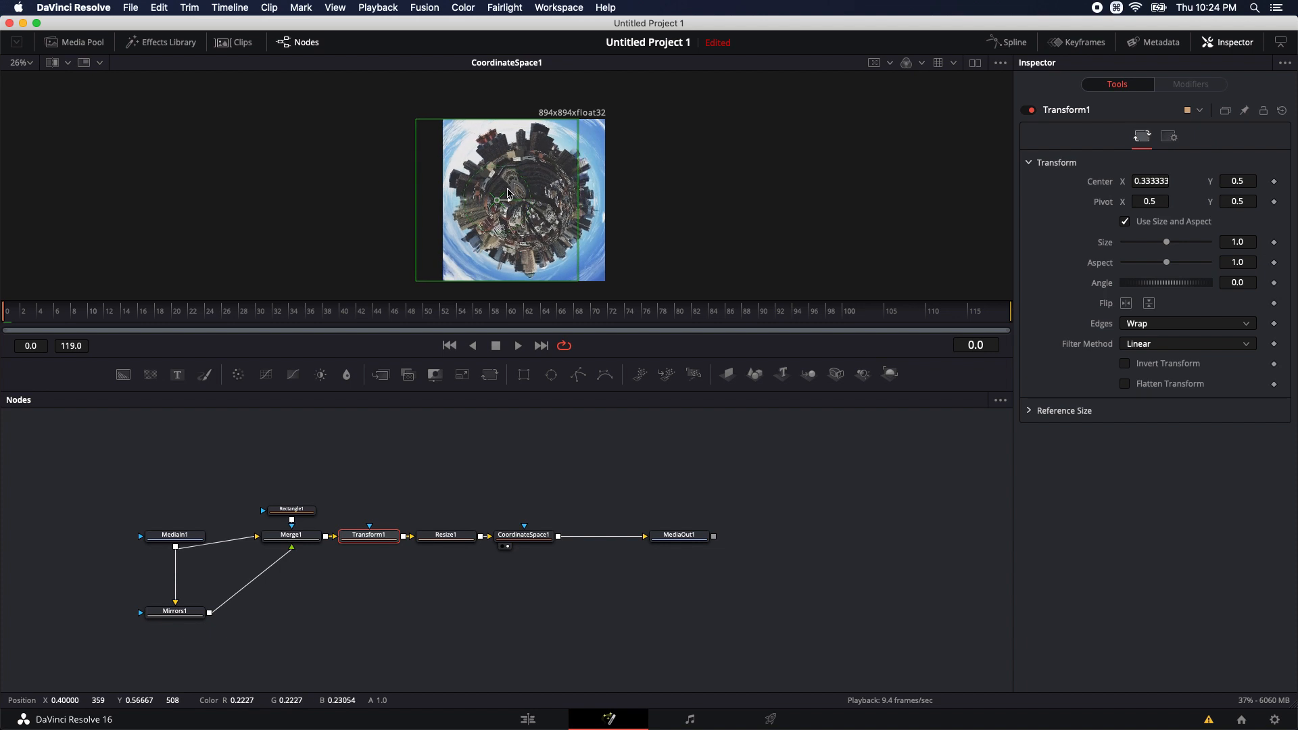
drag(506, 197, 483, 199)
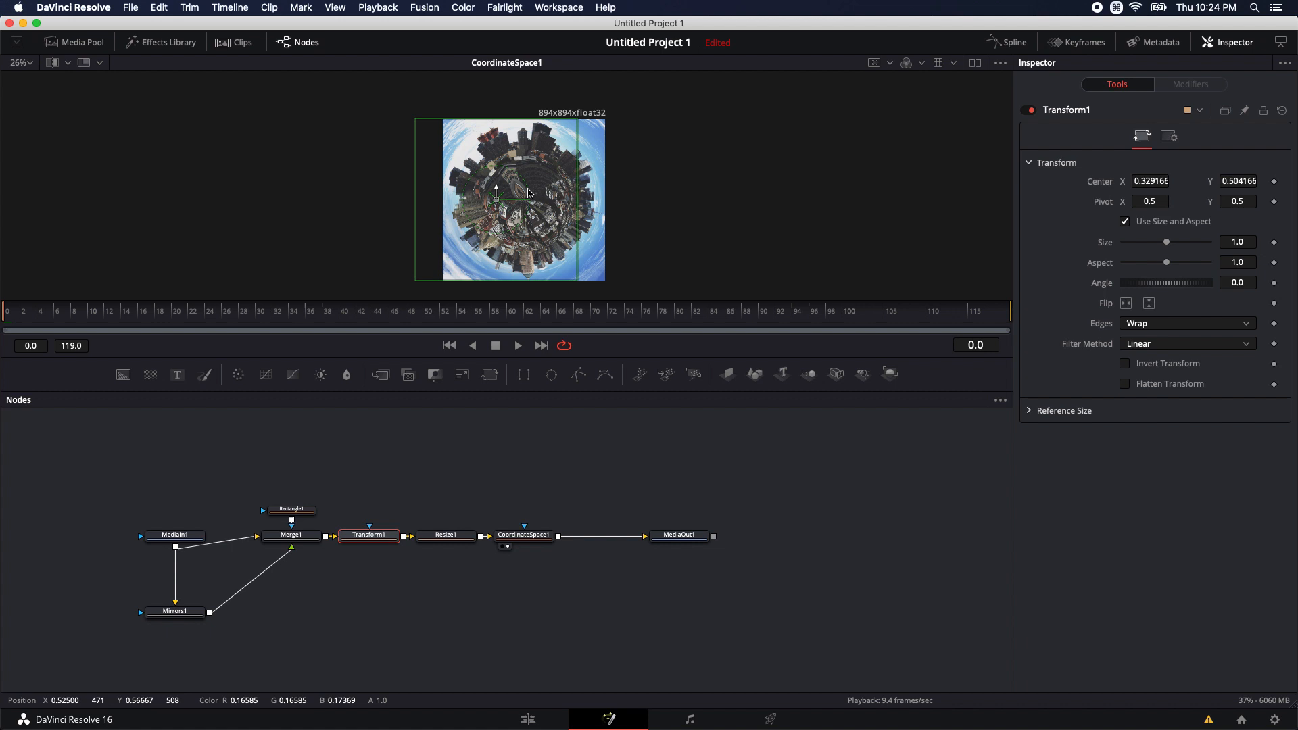
drag(495, 199, 590, 199)
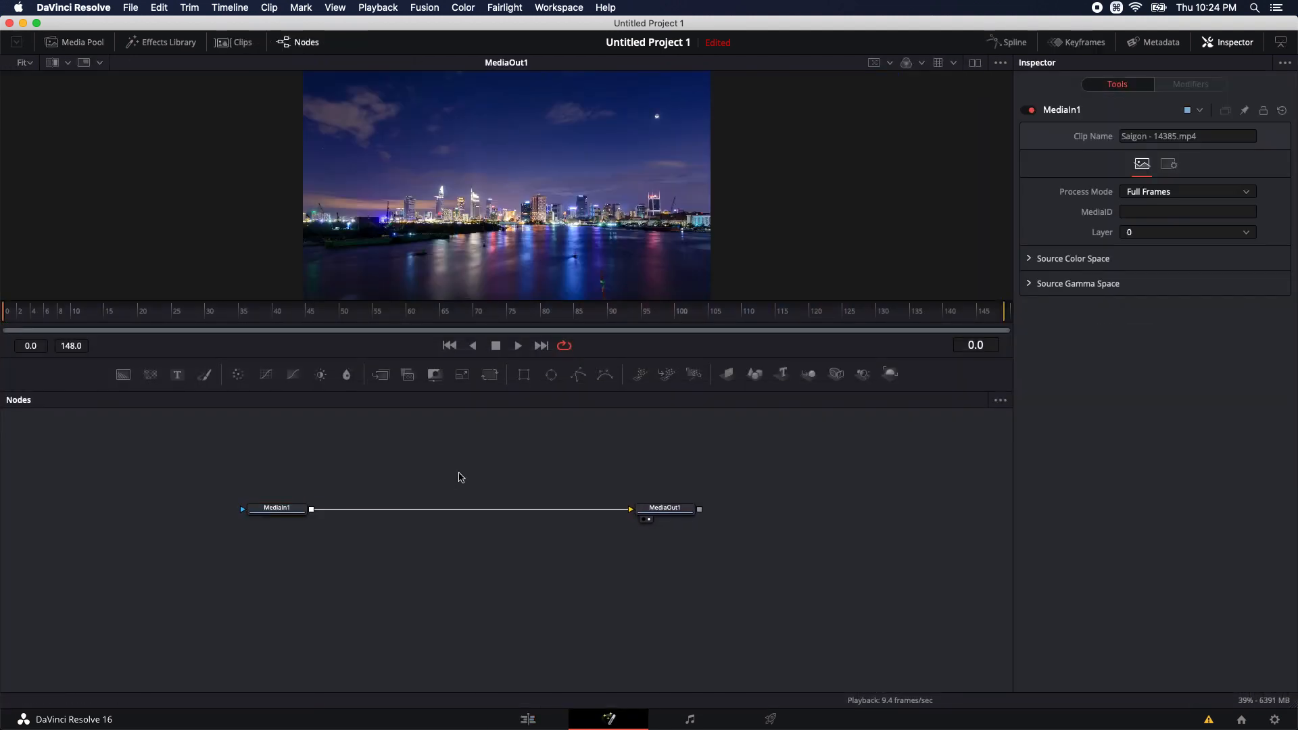
Add Mirrors after the night skyline clip, arrange the merge, and connect it to MediaOut1
click(277, 509)
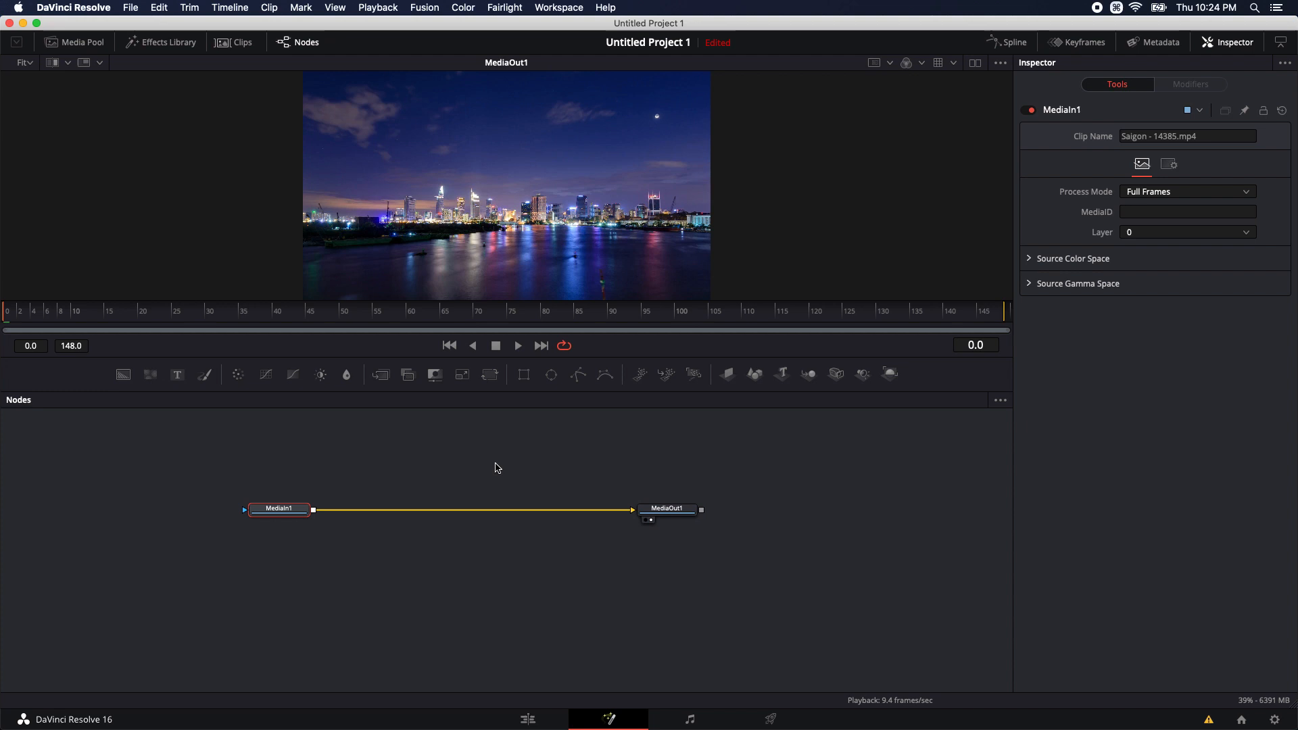
text(mi)
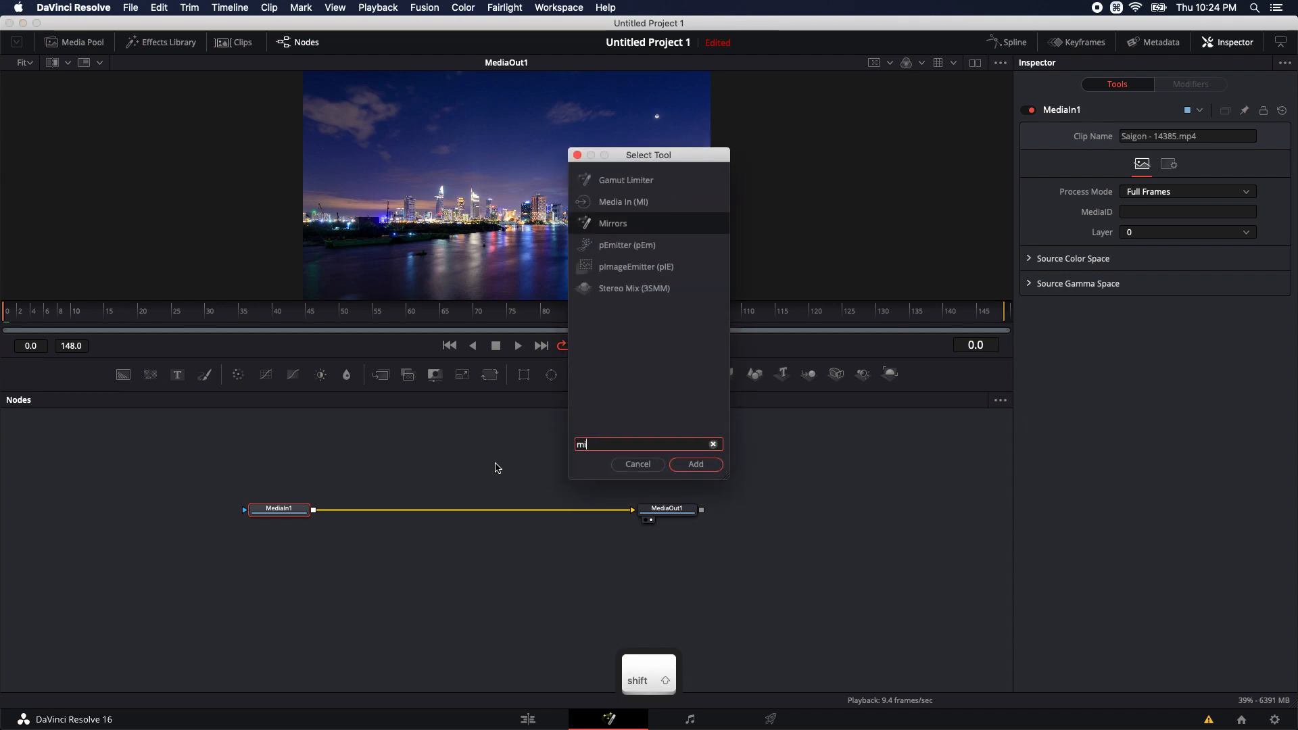
click(695, 463)
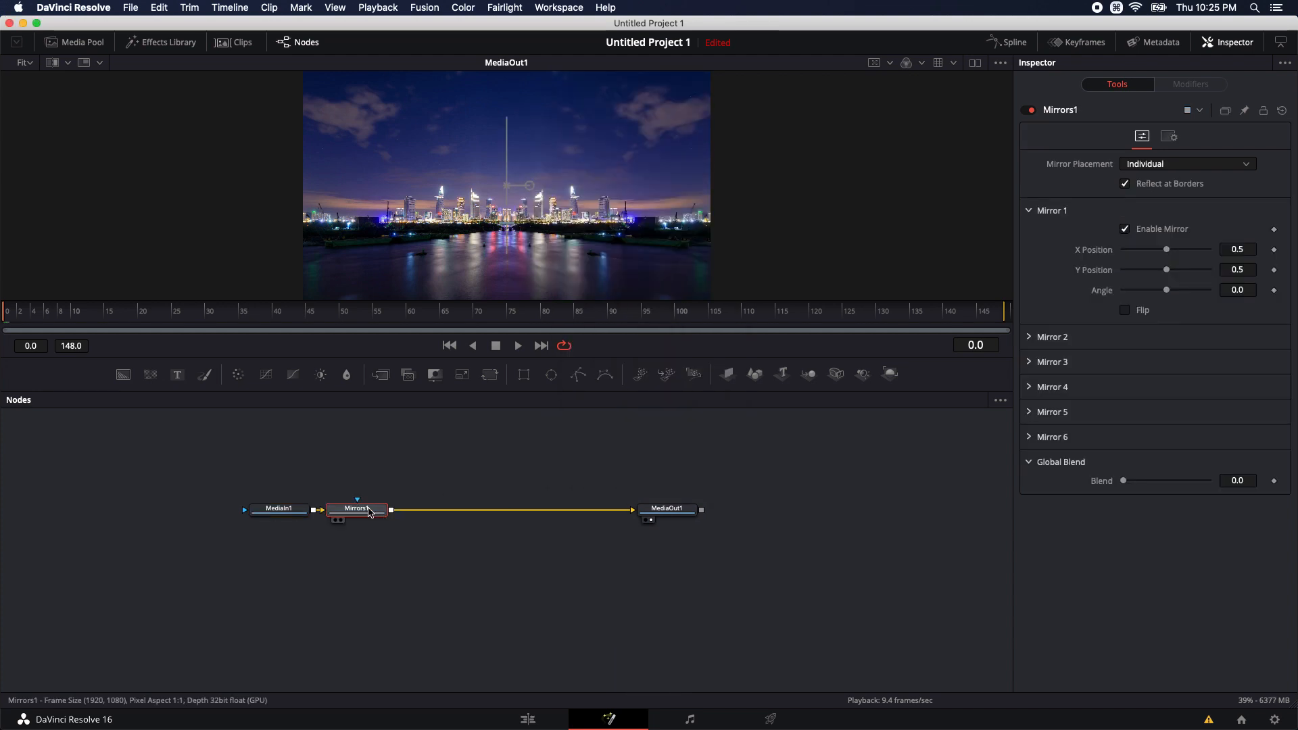
drag(356, 509, 279, 584)
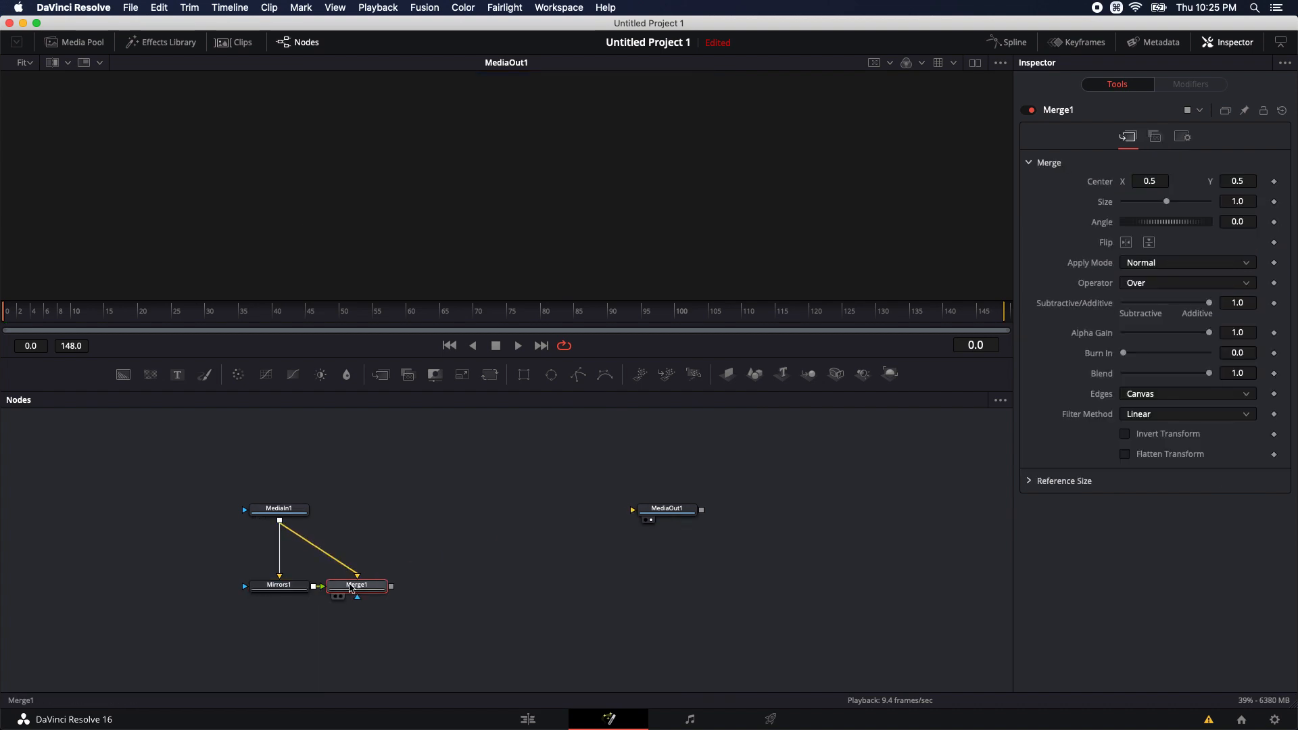
drag(356, 585, 357, 508)
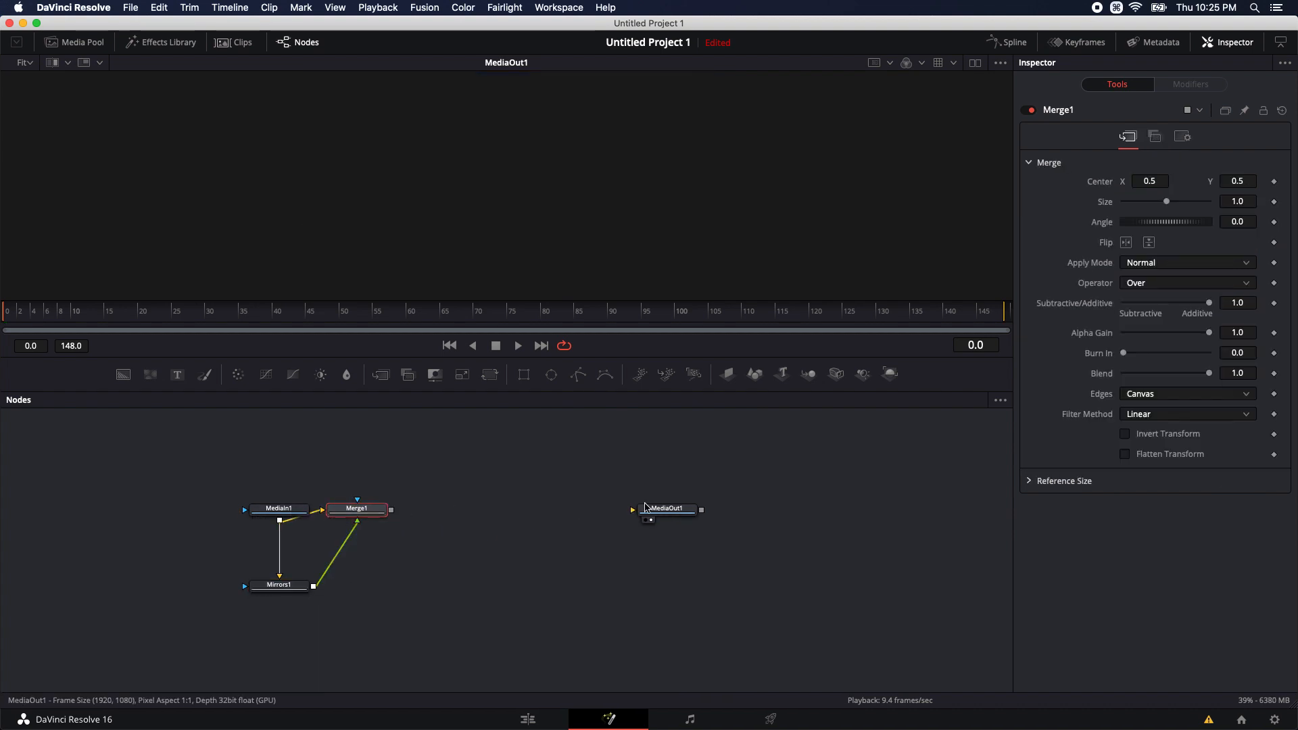
drag(390, 509, 643, 511)
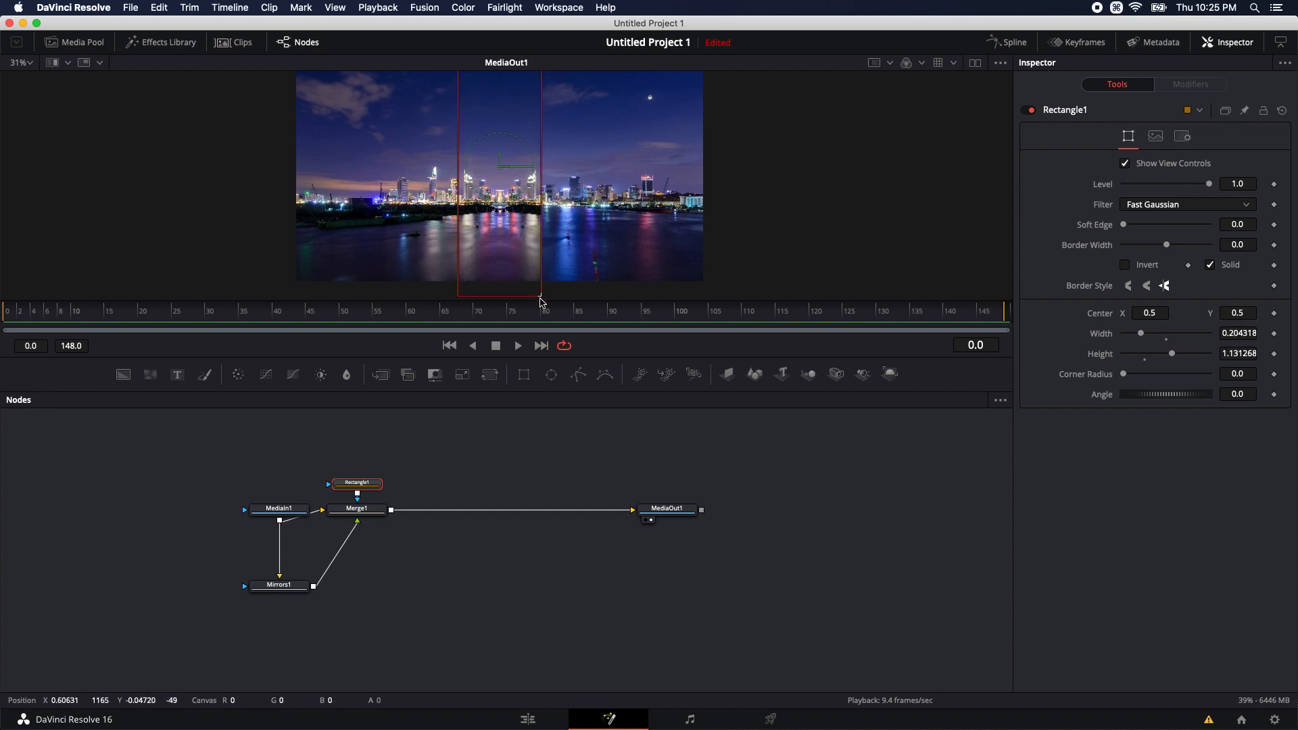
Move the rectangle mask to the right edge, soften it to about 0.063, and select Merge1
drag(497, 166, 696, 165)
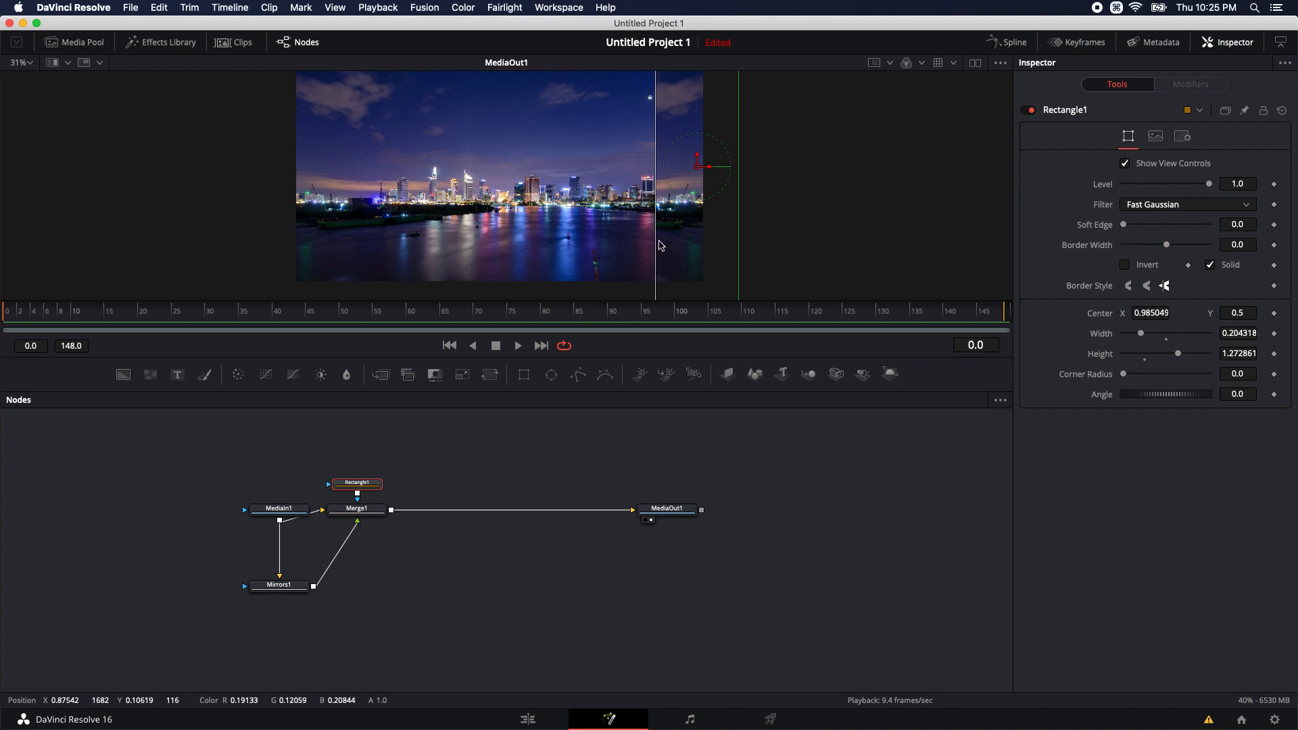
mouse_move(681, 288)
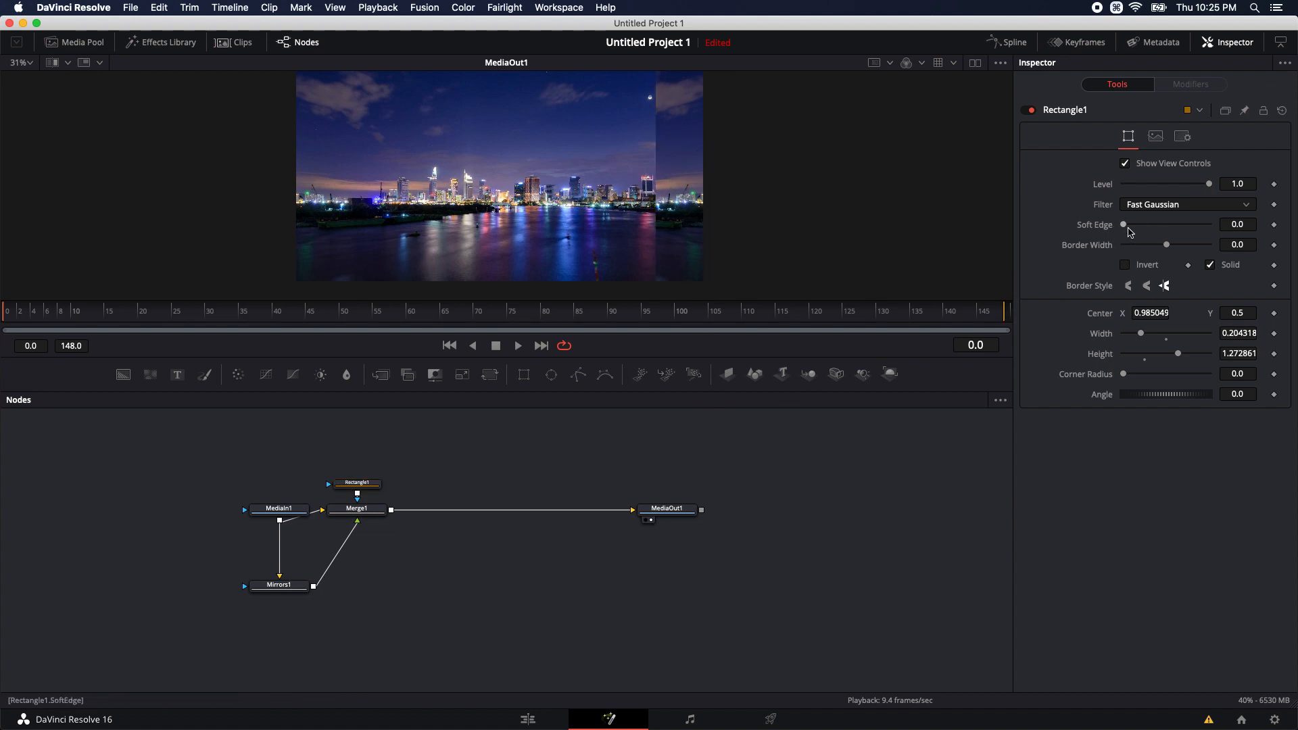
drag(1124, 224, 1142, 224)
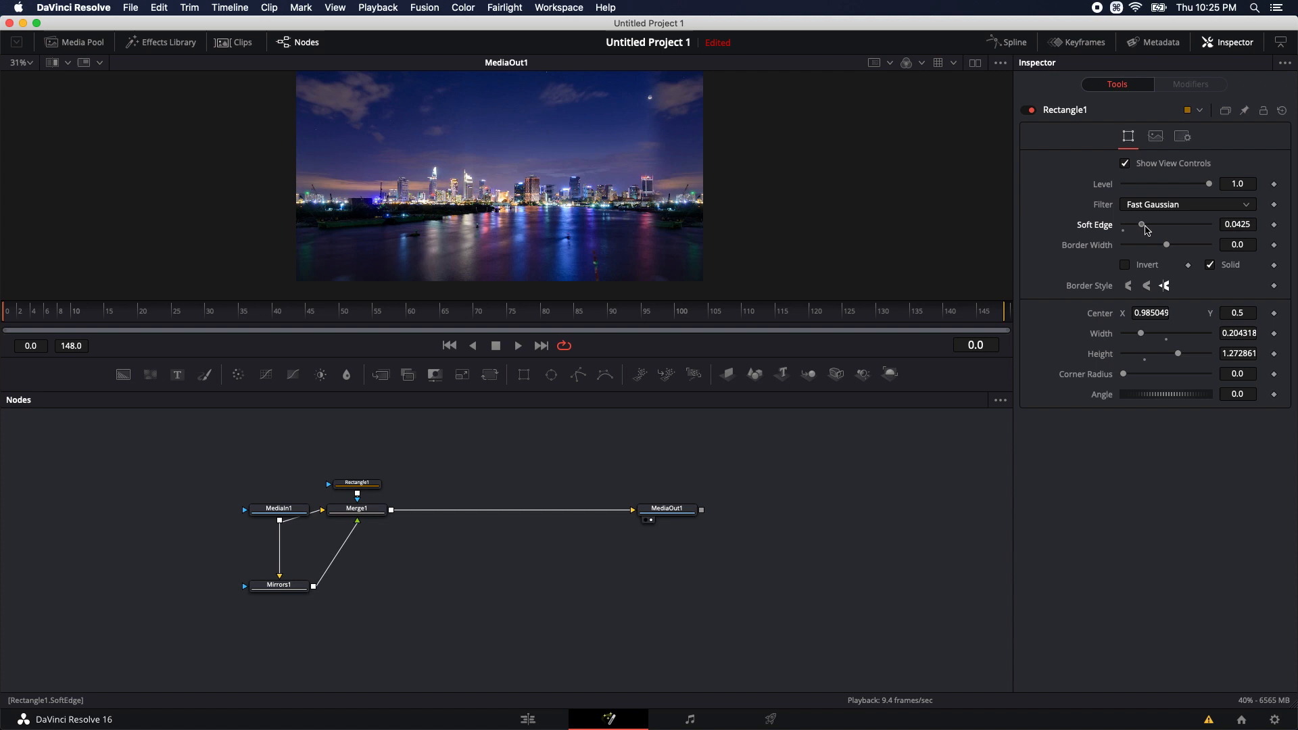
drag(1142, 225, 1151, 224)
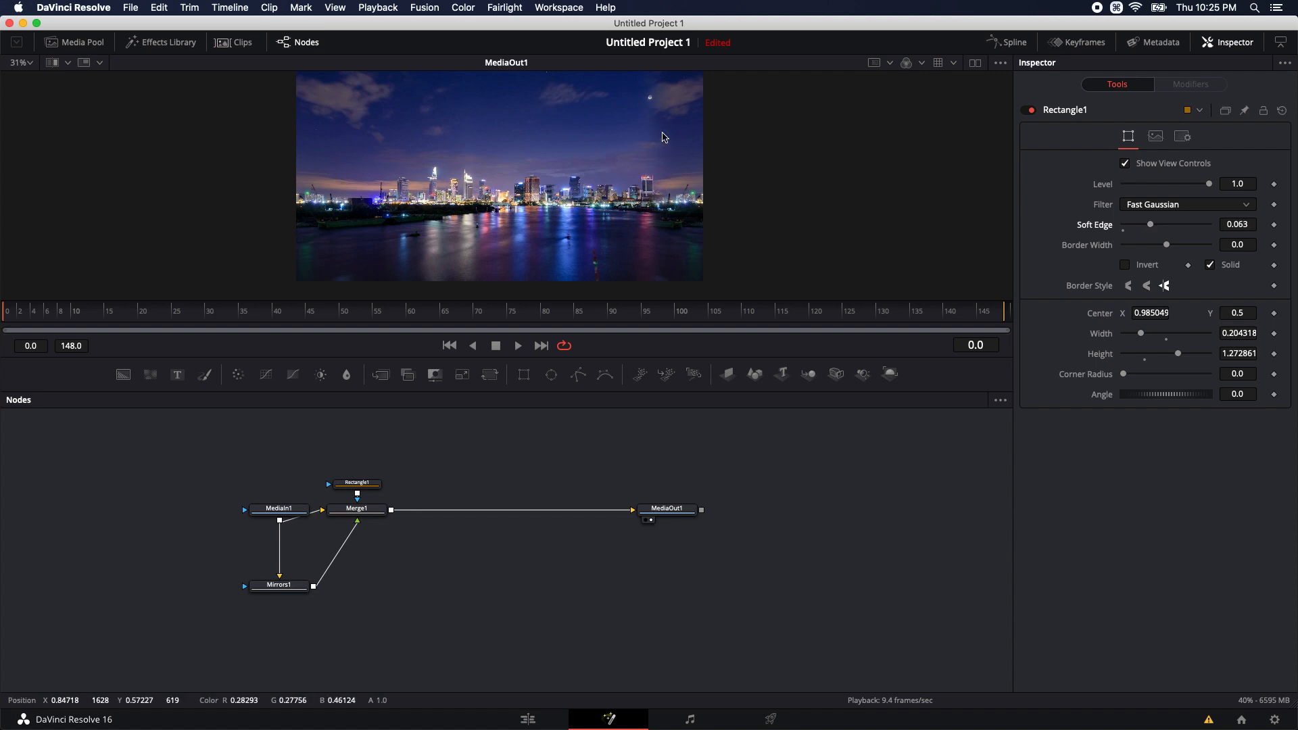
mouse_move(685, 170)
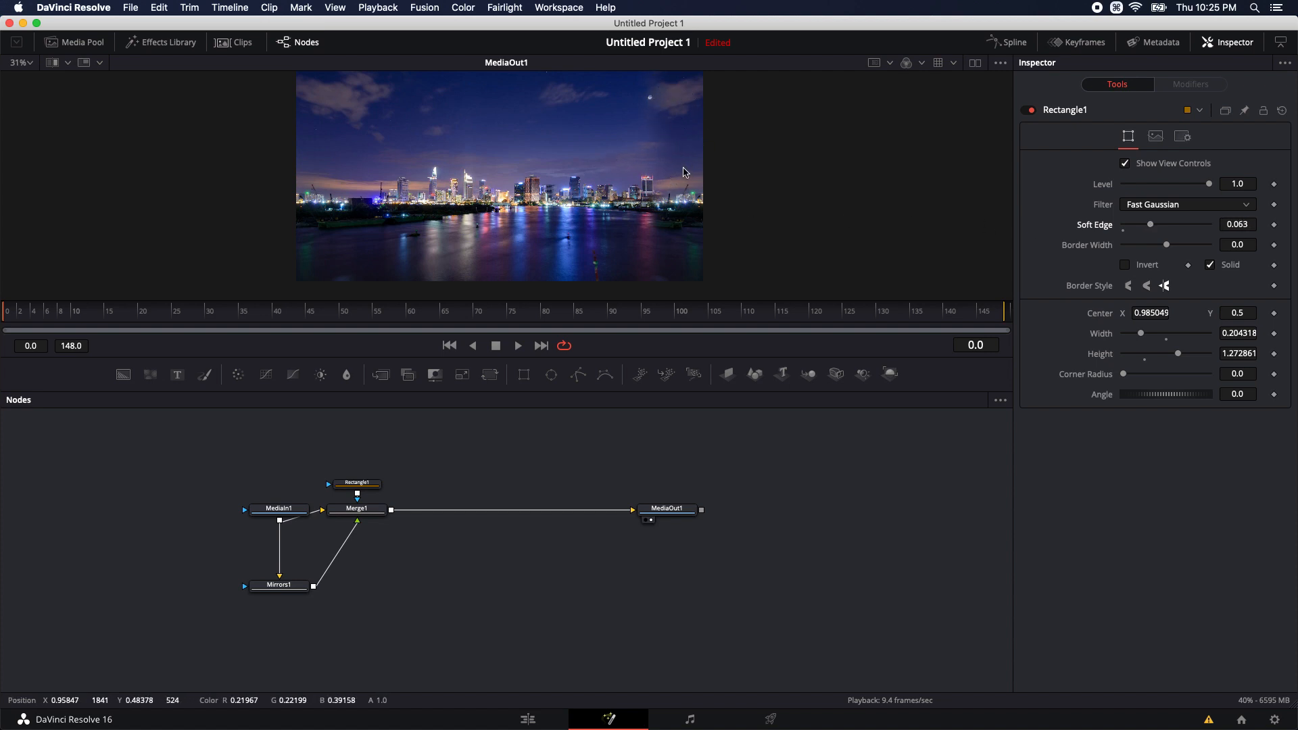
mouse_move(319, 115)
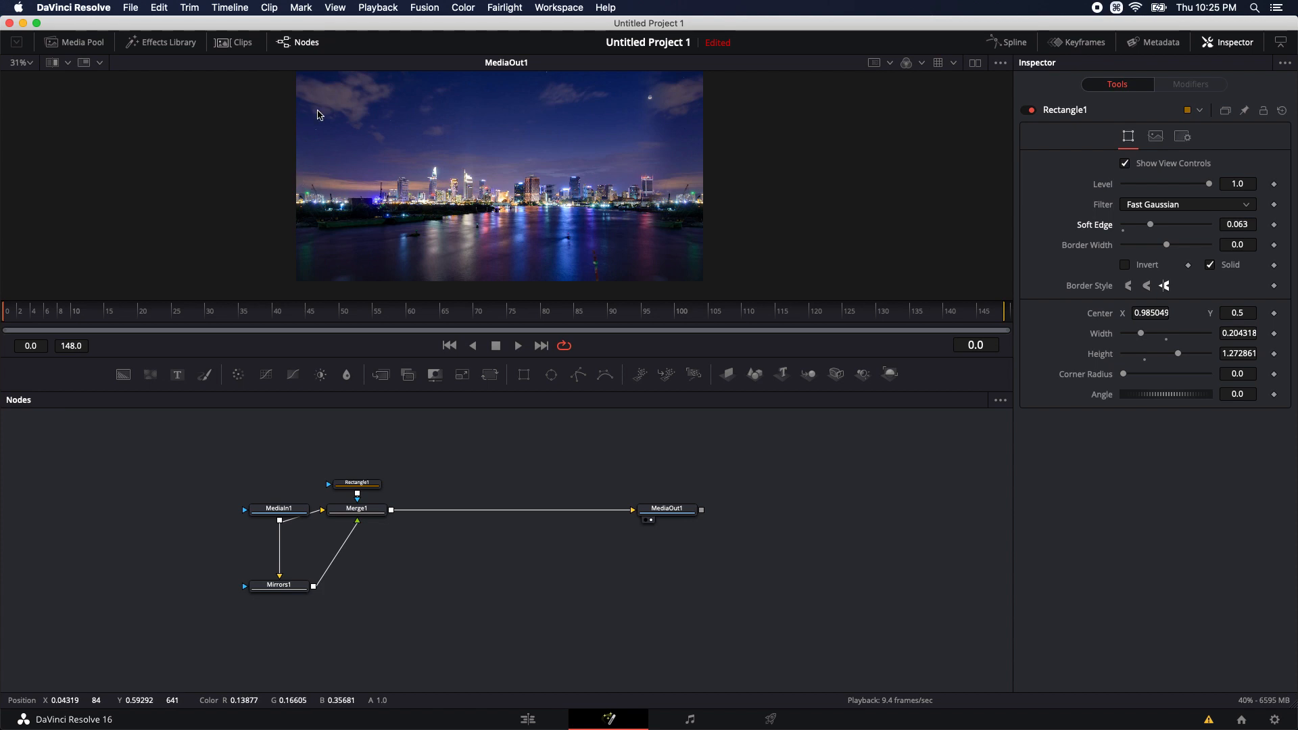
mouse_move(610, 238)
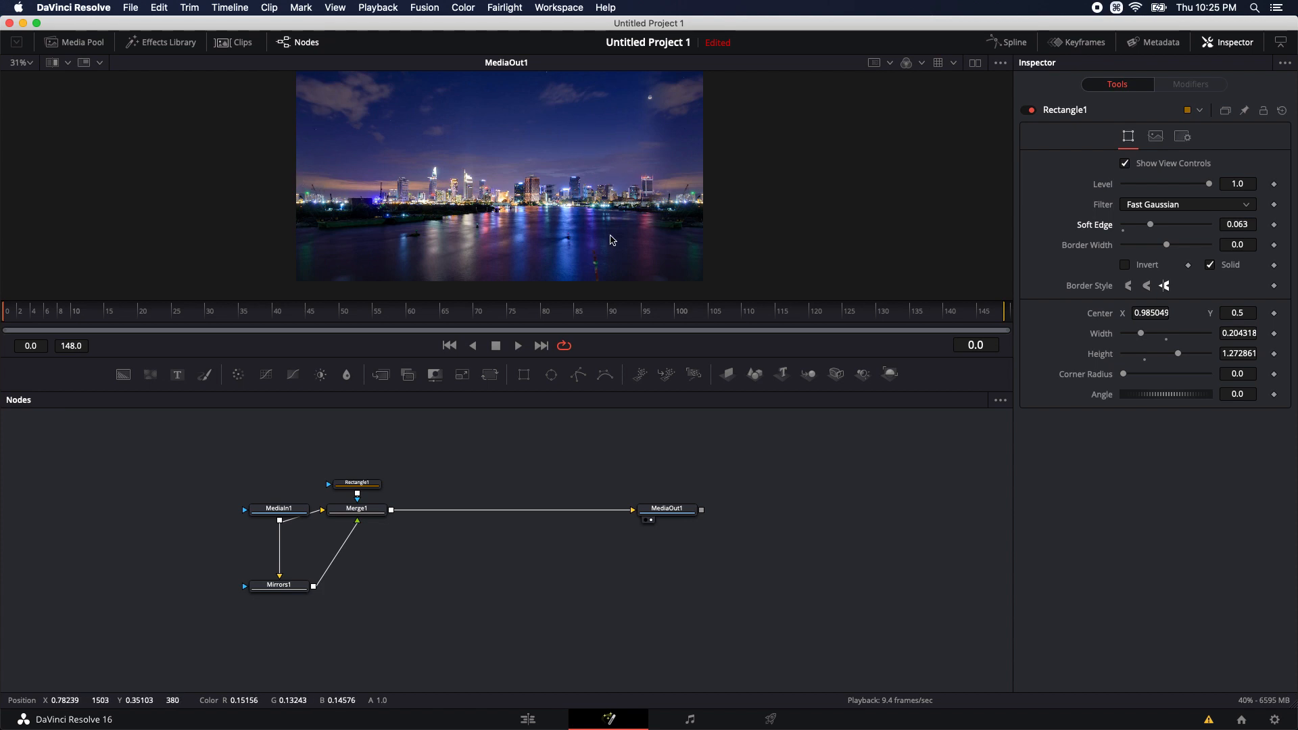
mouse_move(606, 266)
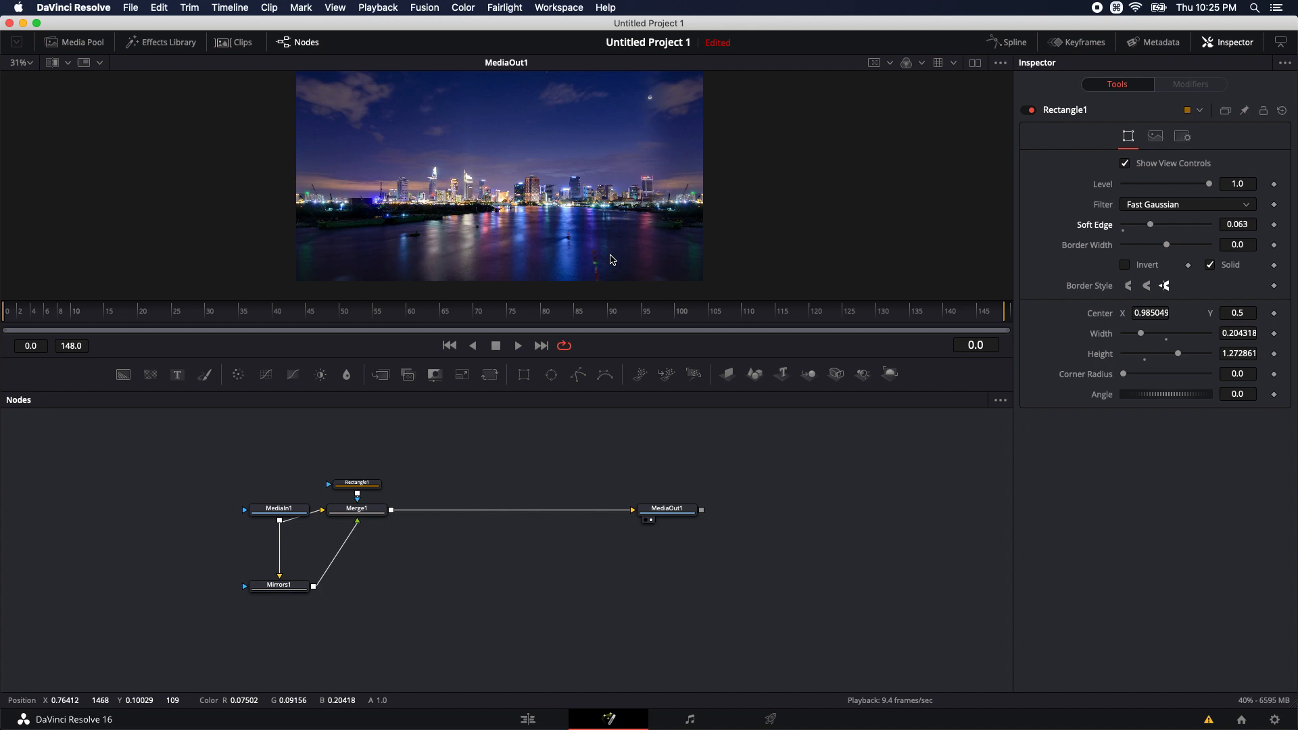
mouse_move(660, 208)
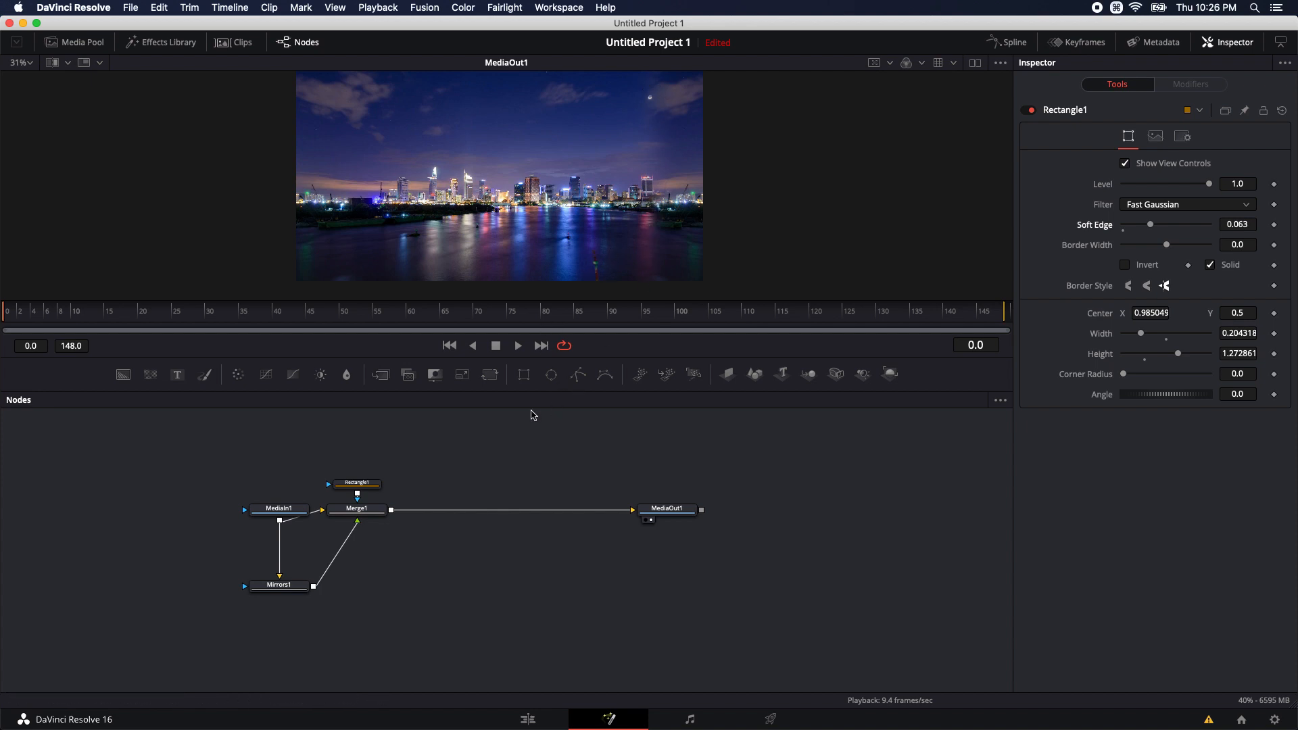
click(356, 509)
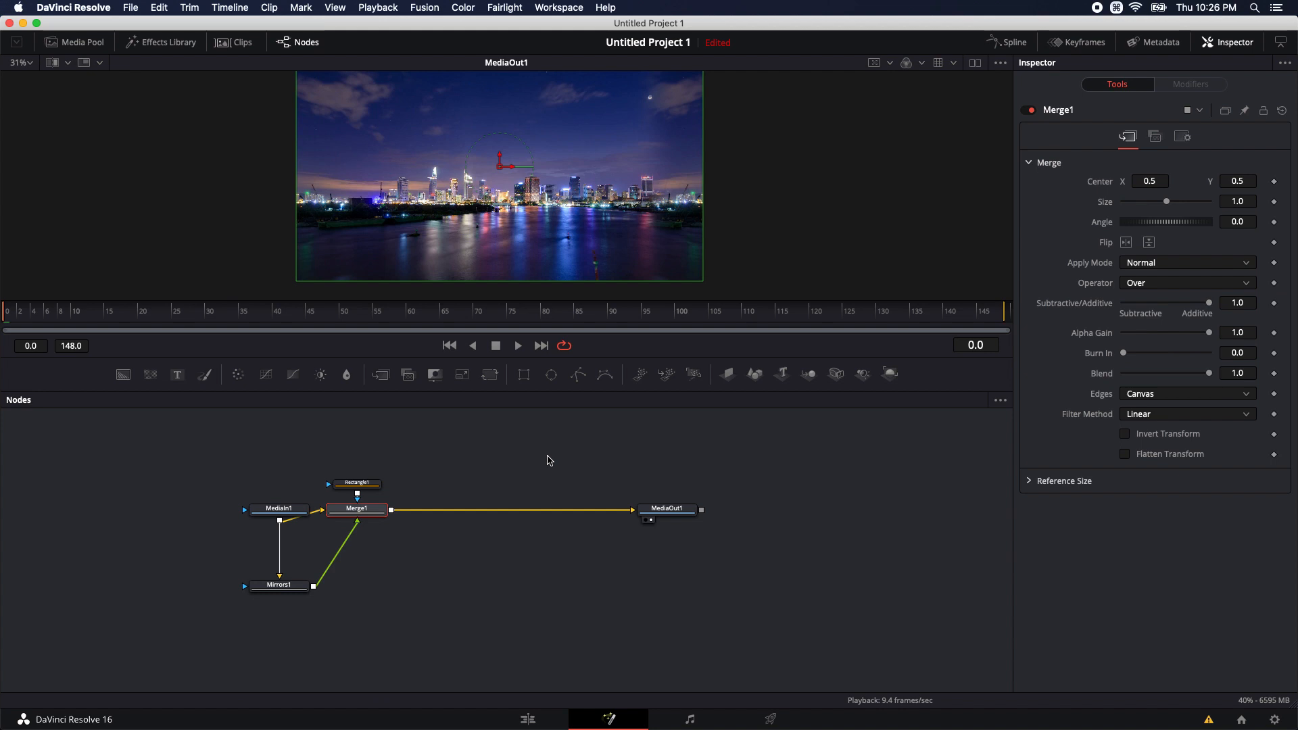
Add a Resize node after Merge1 with Width set to 1080
text(mirr)
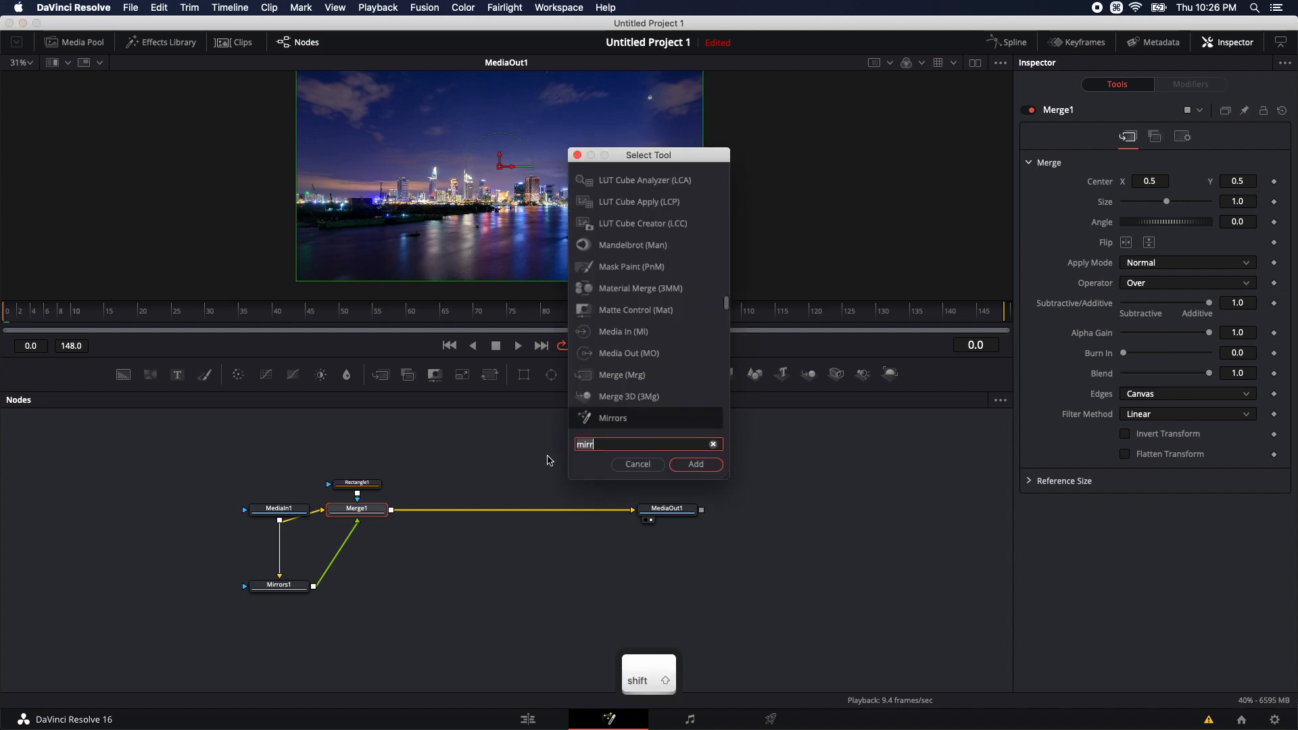
click(695, 464)
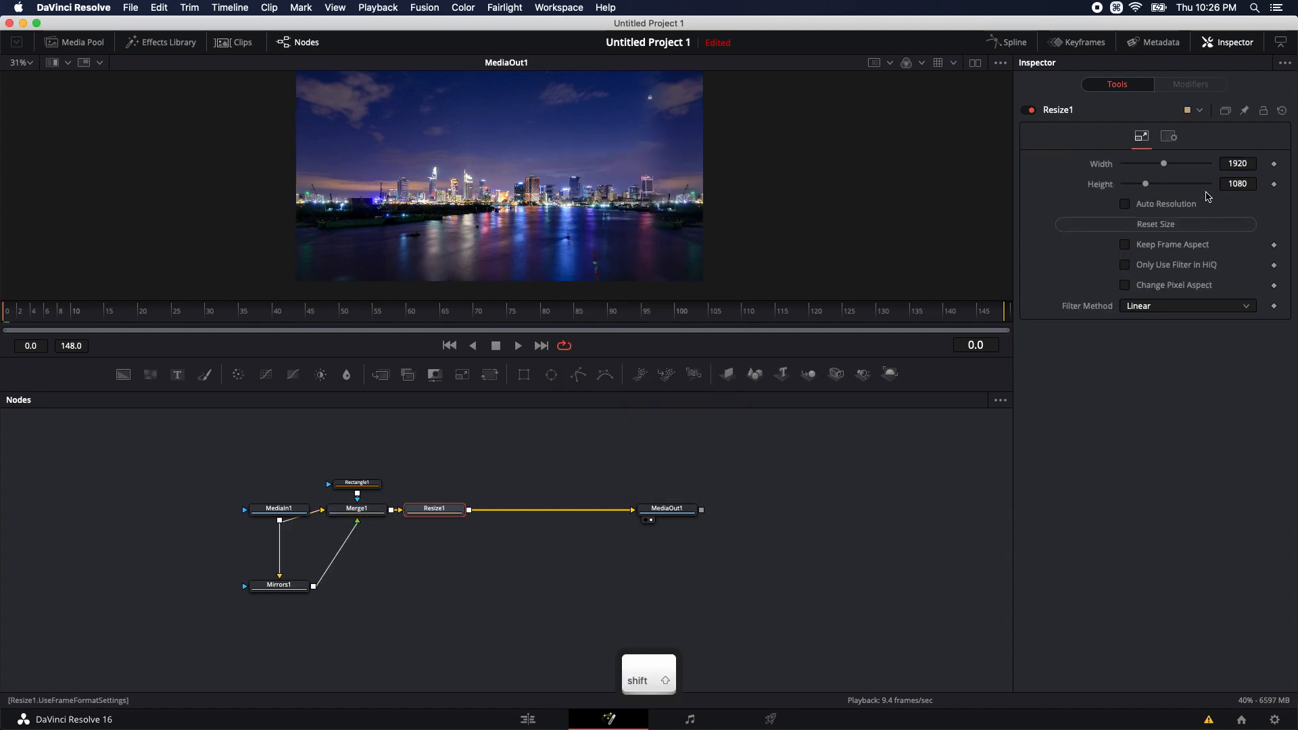
click(1238, 163)
text(1080)
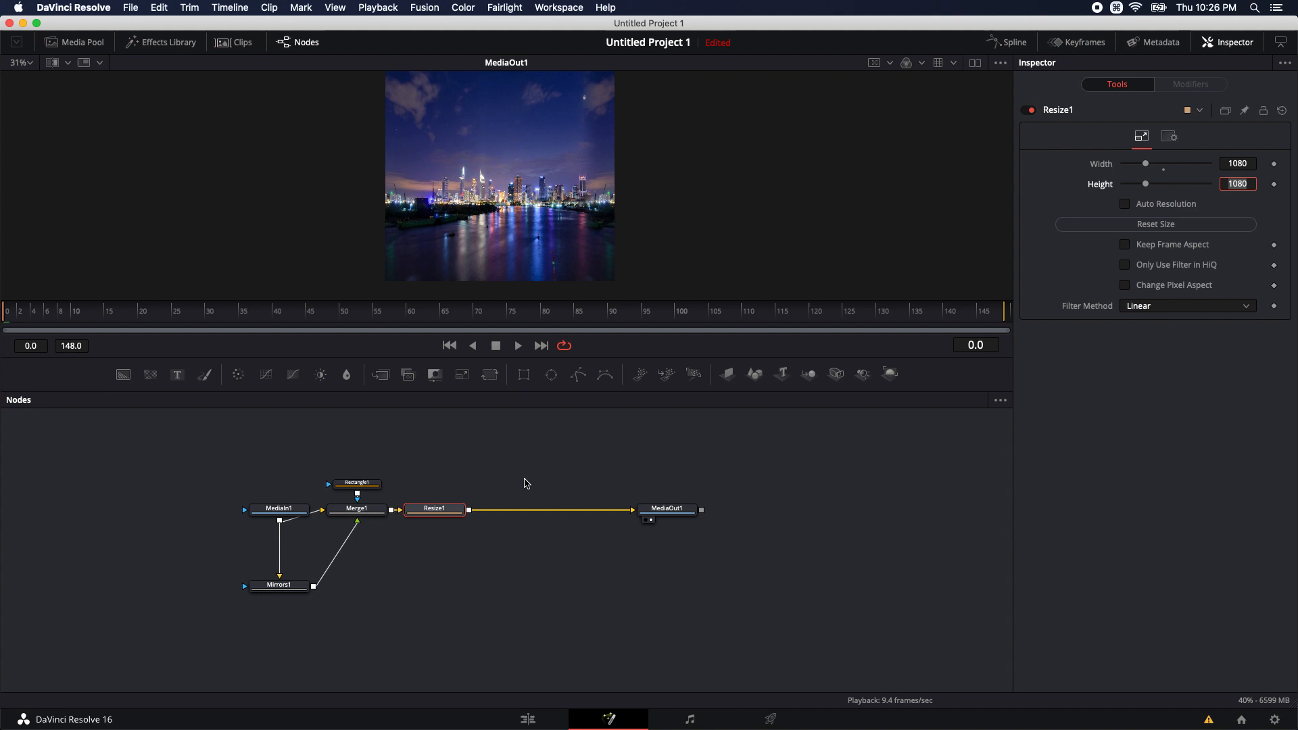
Add a Coordinate Space node after Resize with Shape set to Polar to Rectangular
text(res)
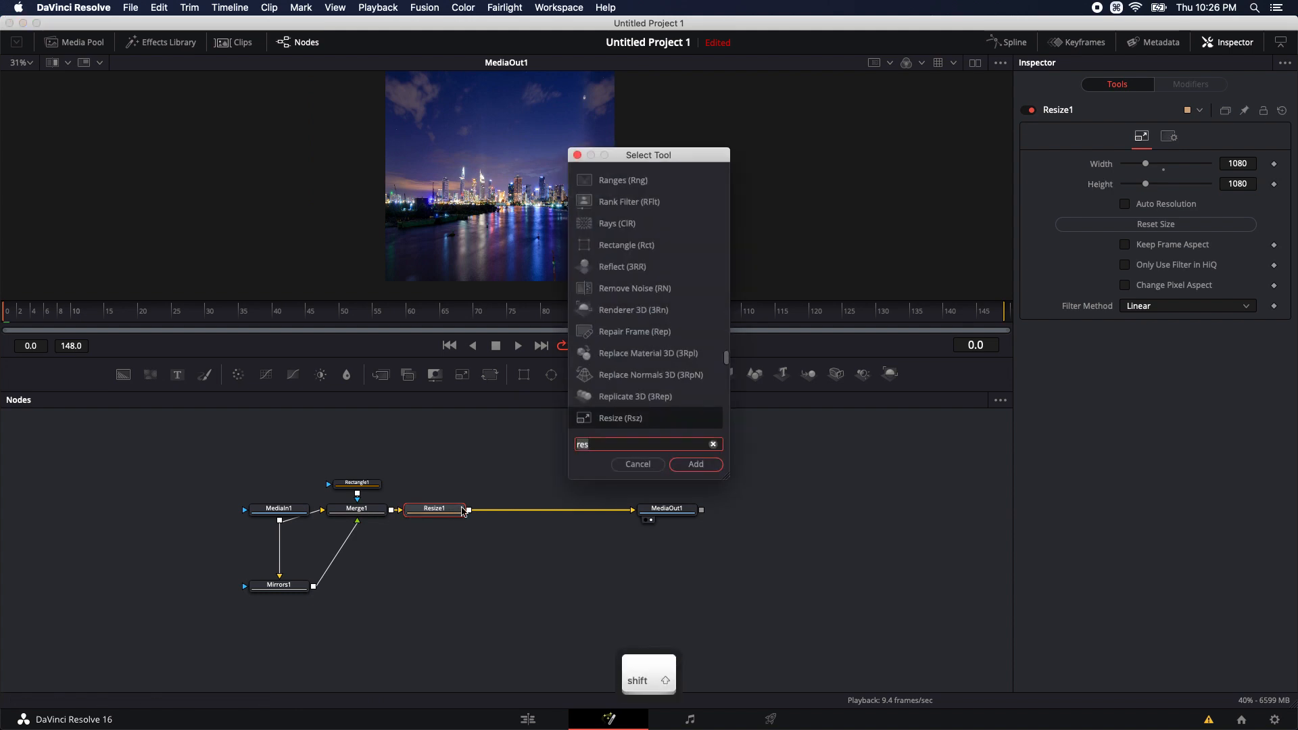
click(695, 464)
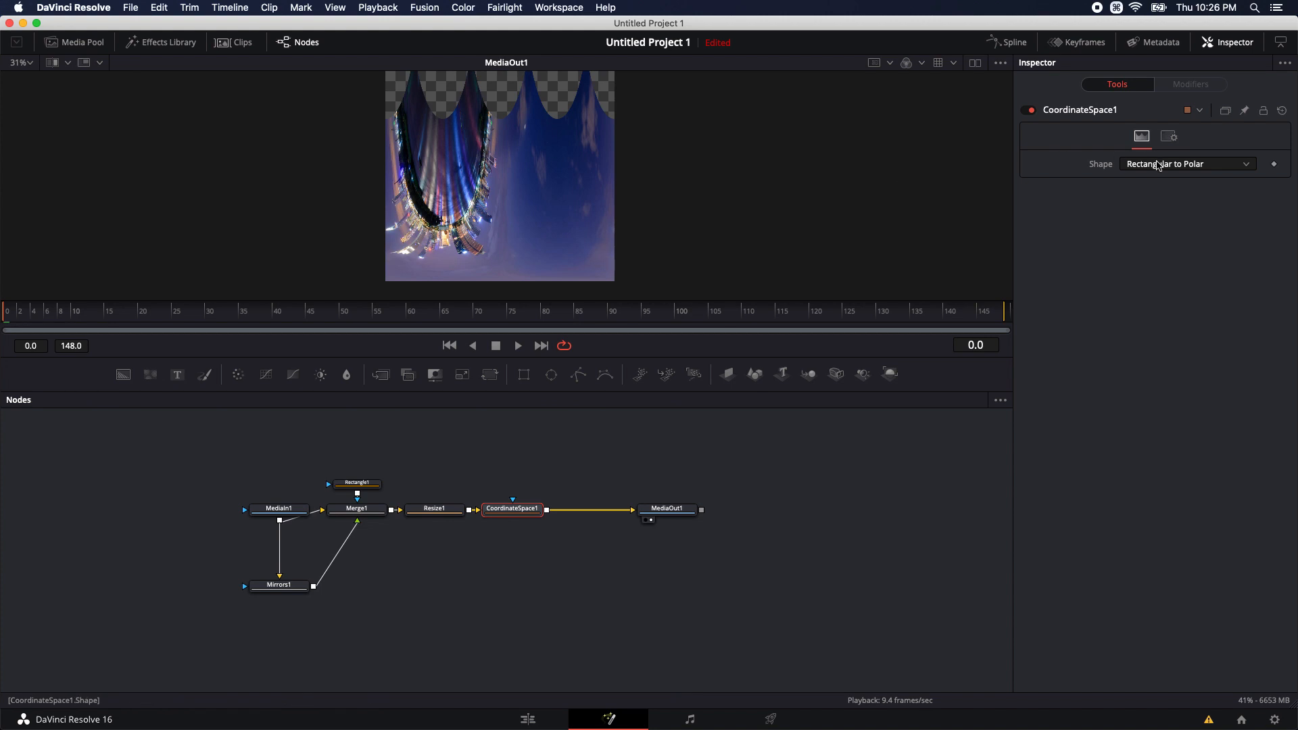
click(1186, 163)
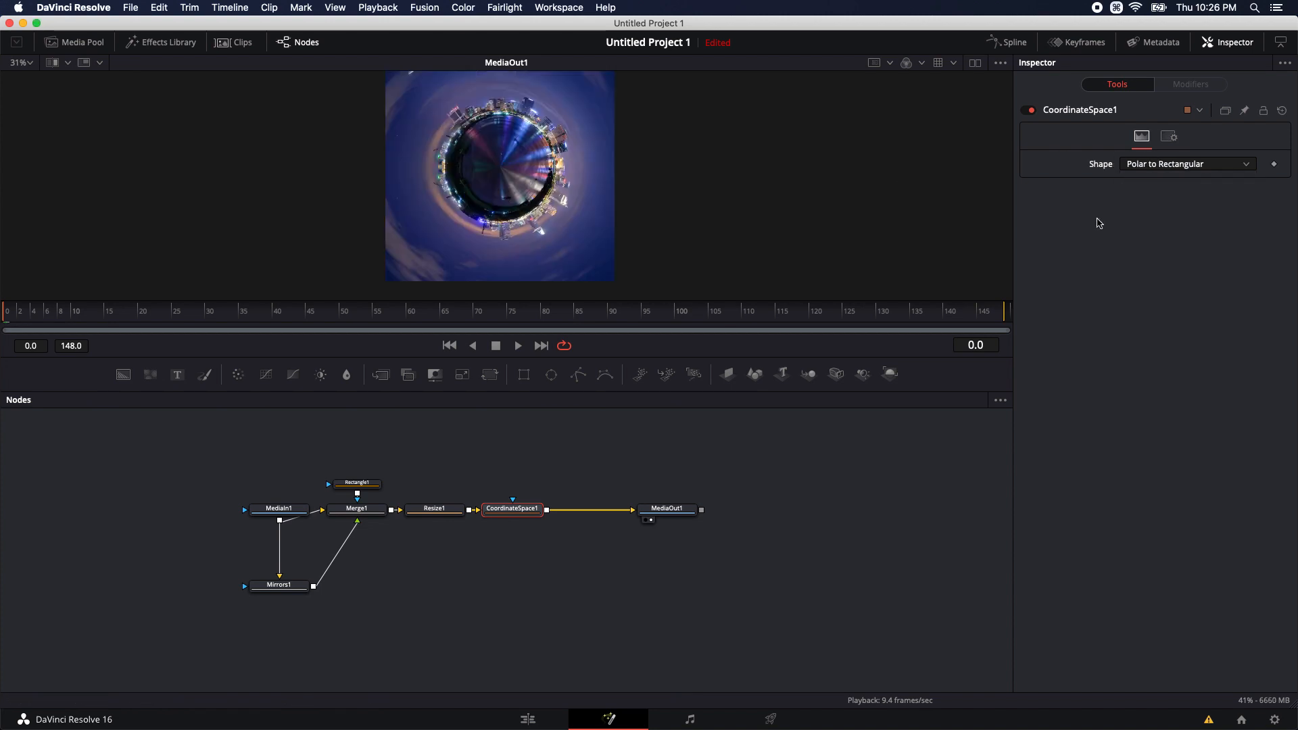
mouse_move(621, 451)
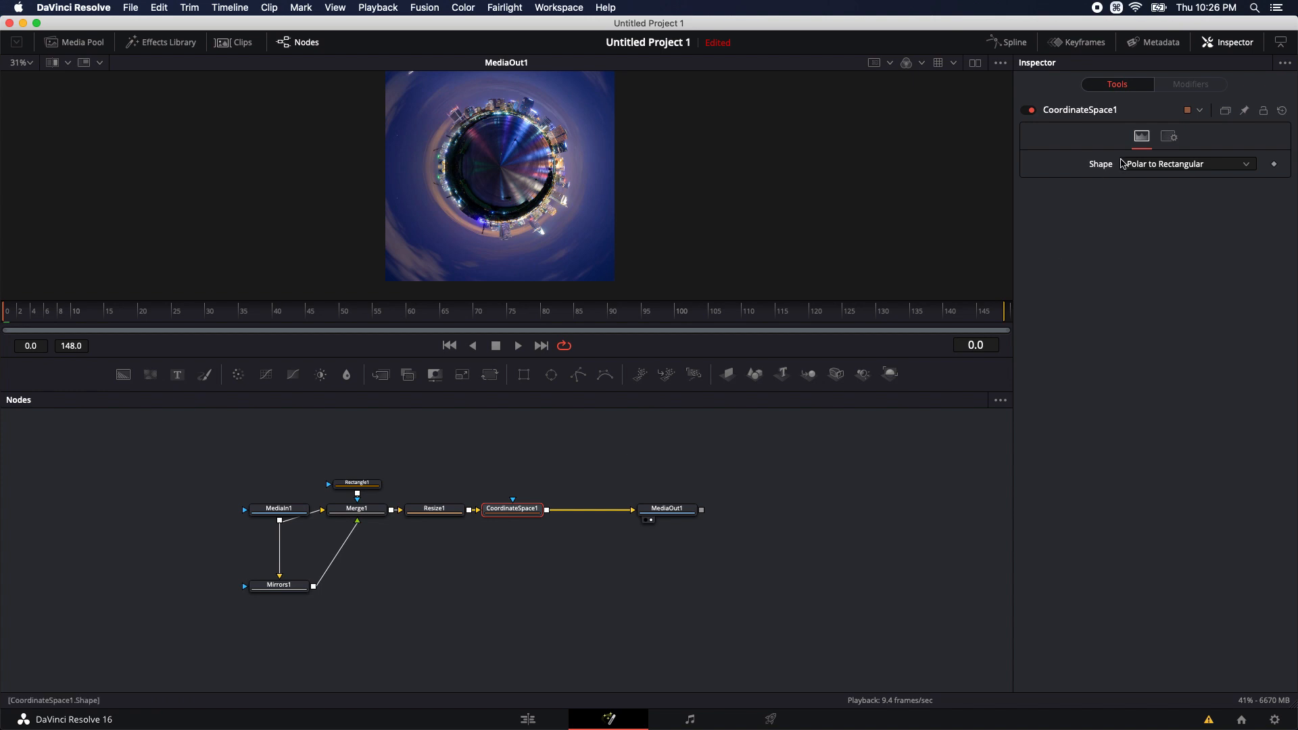
click(513, 509)
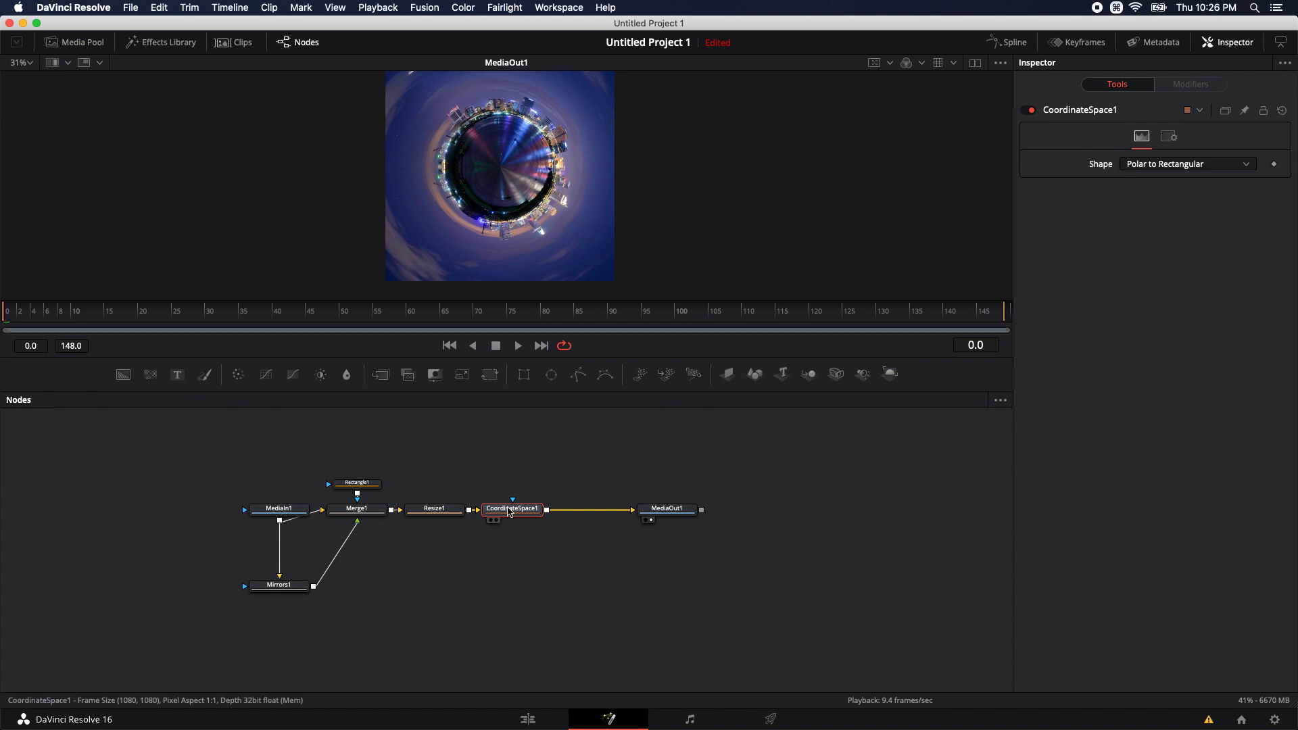
right_click(511, 510)
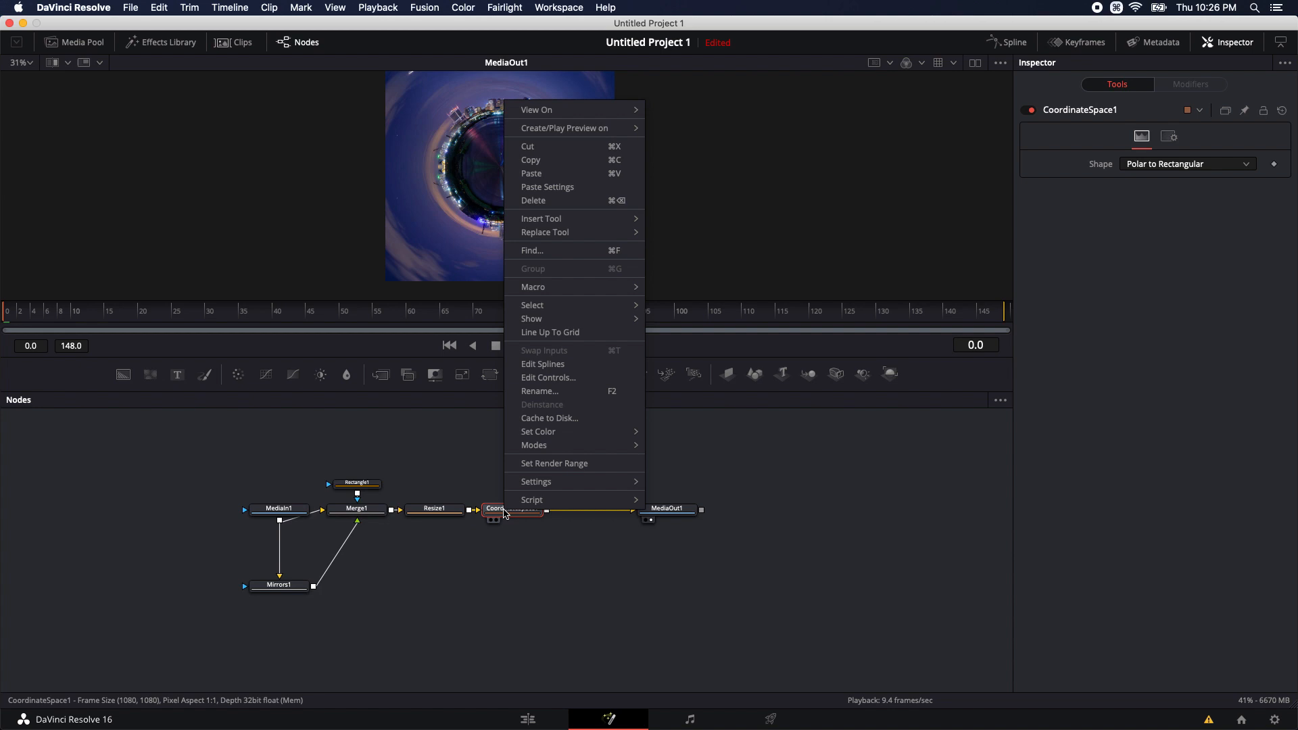
Save CoordinateSpace1's Polar to Rectangular shape as the default setting
click(536, 481)
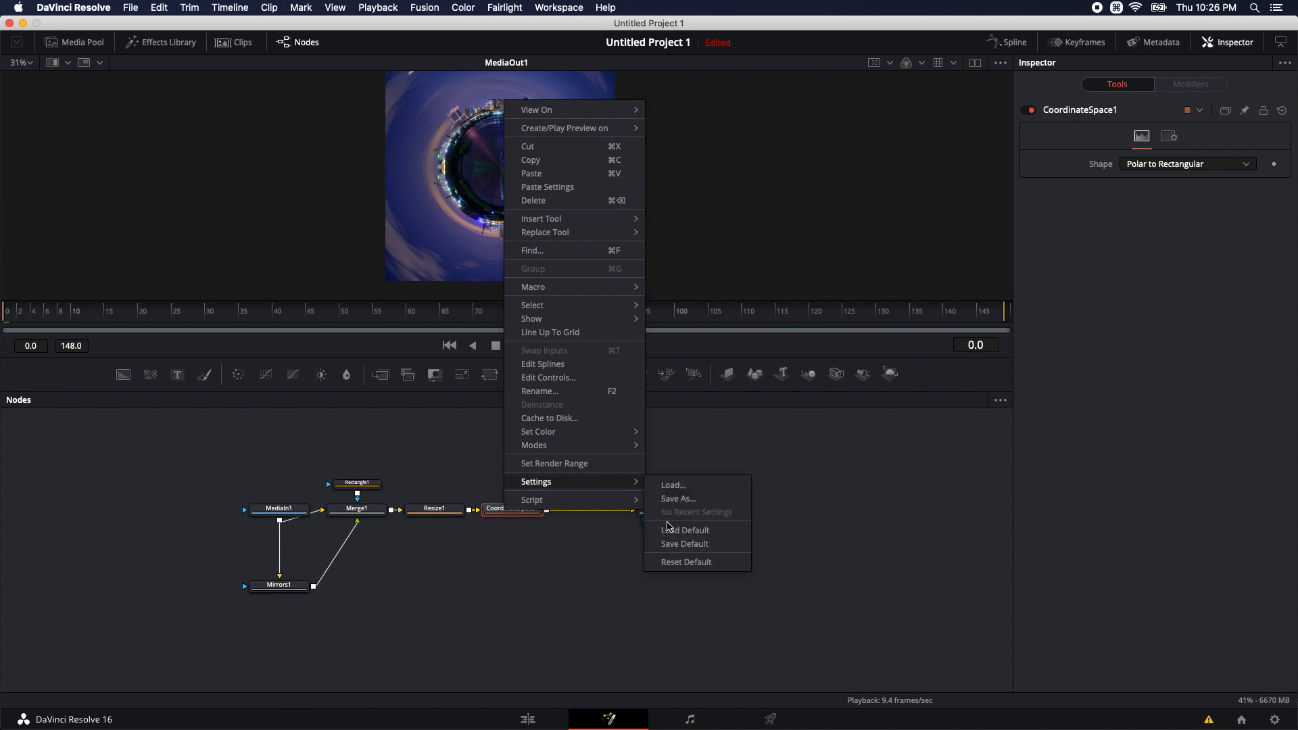
mouse_move(673, 543)
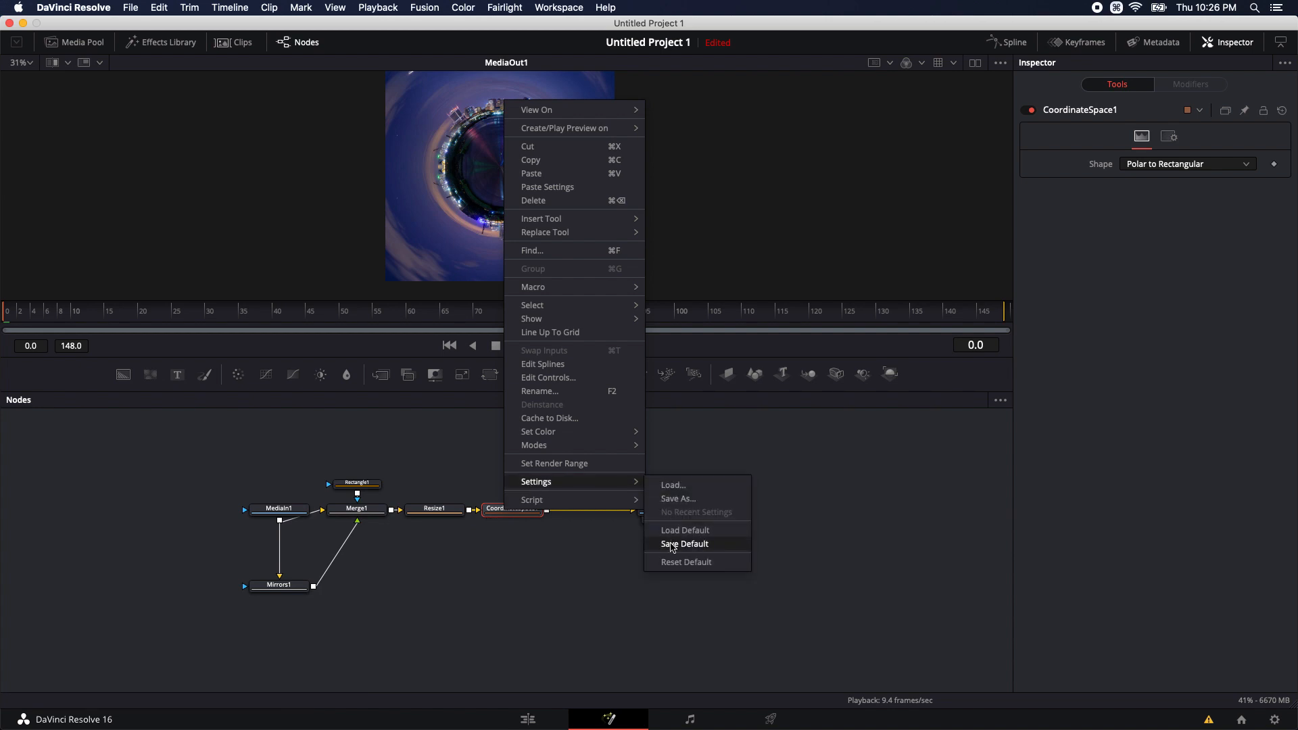
click(685, 543)
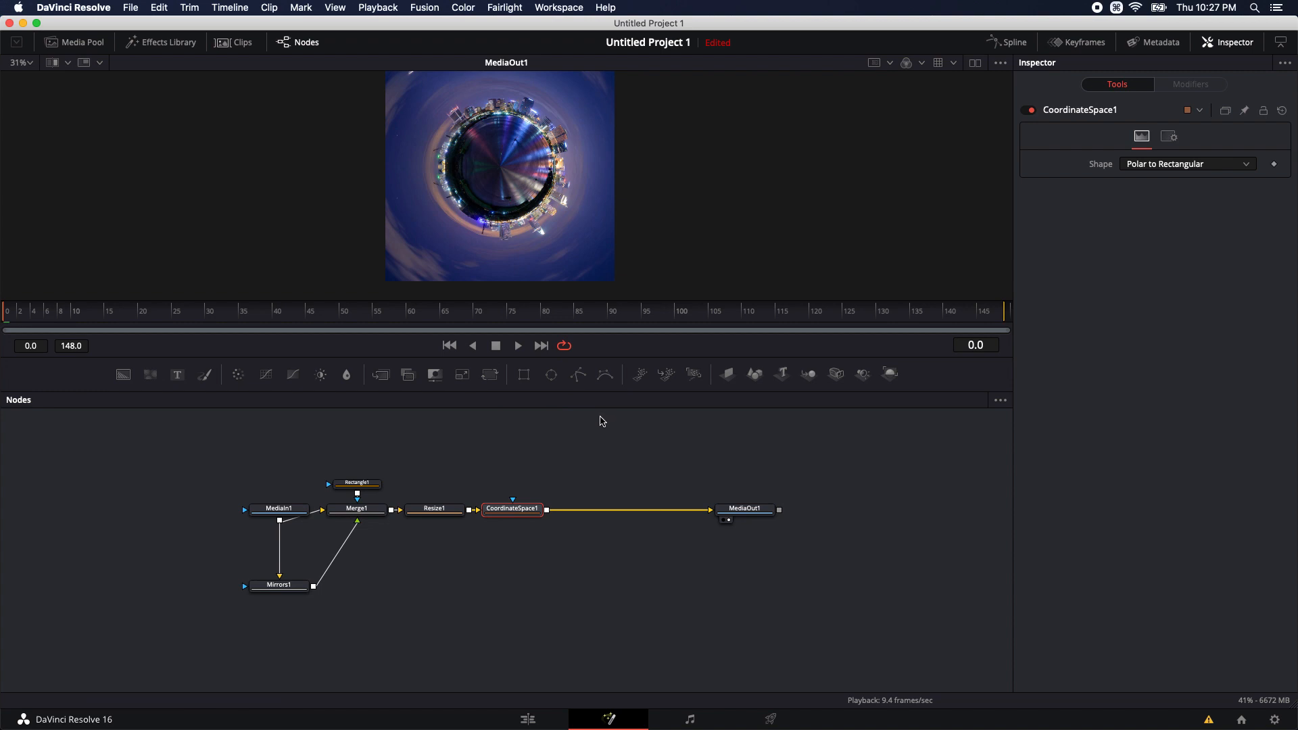
mouse_move(562, 482)
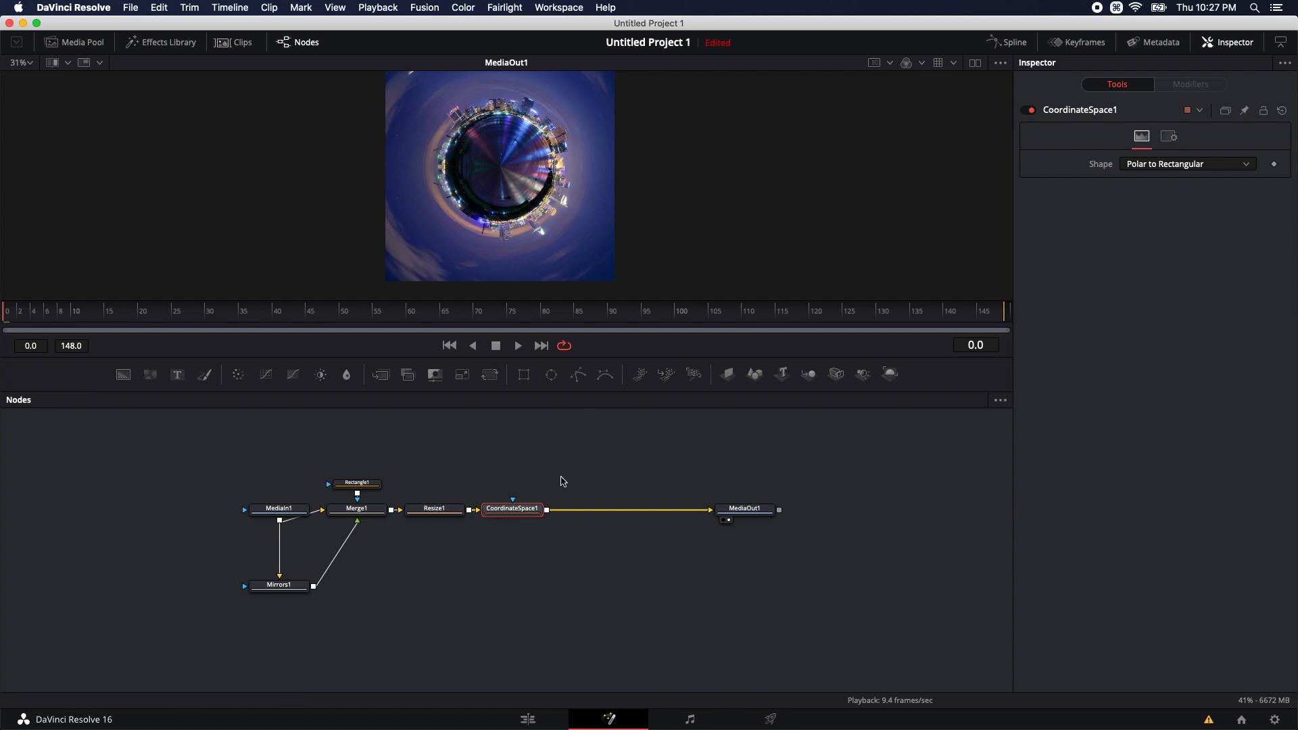
mouse_move(567, 478)
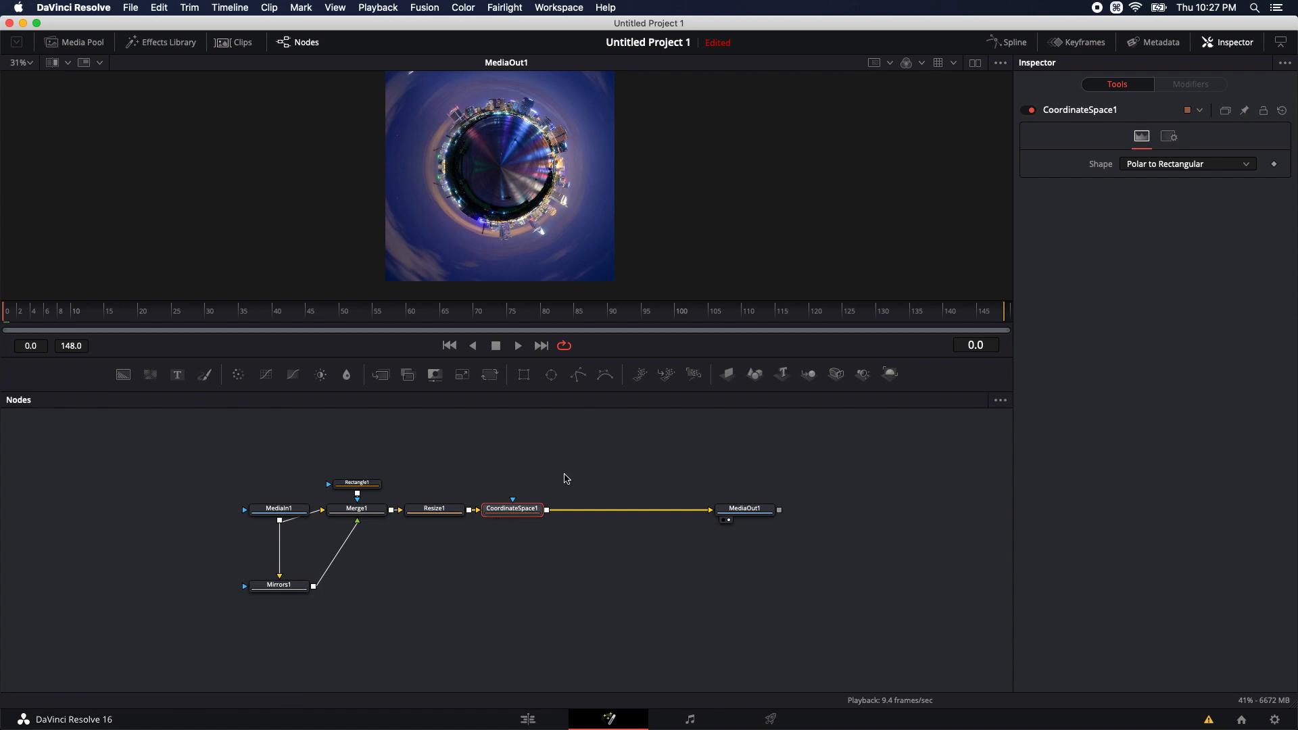
mouse_move(547, 535)
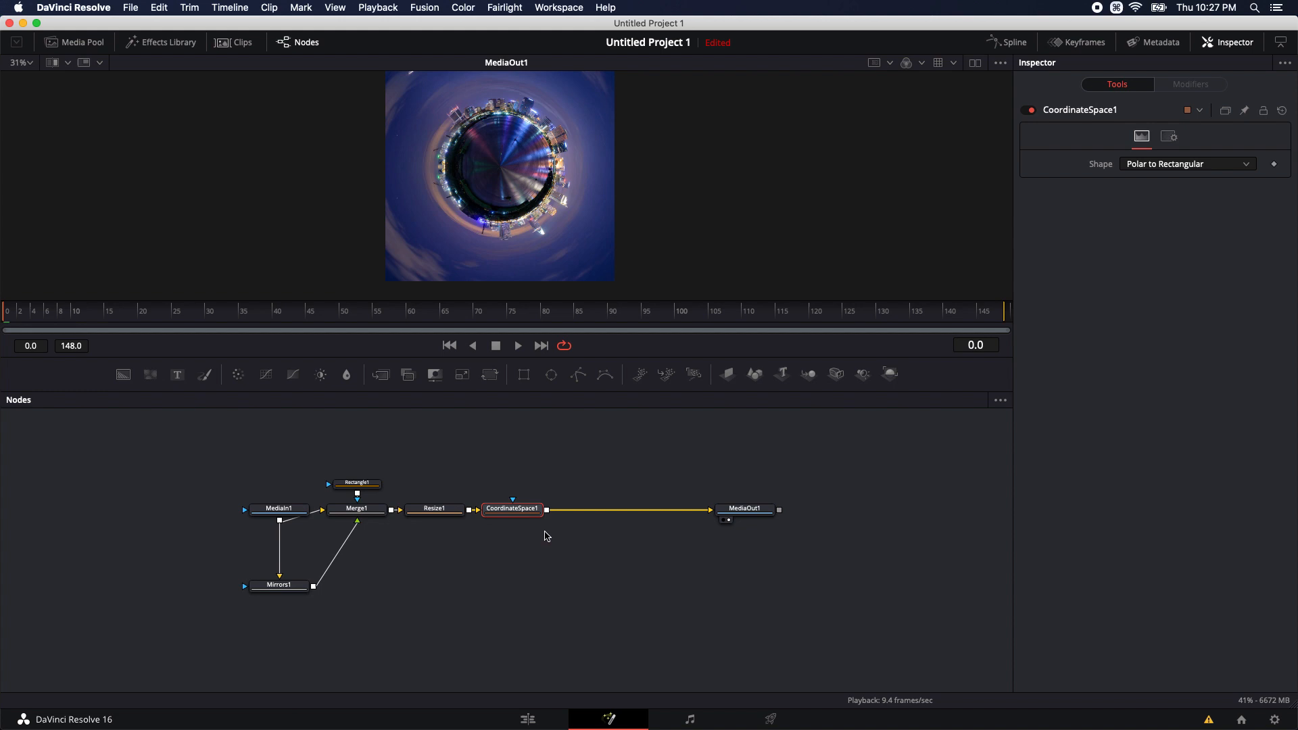
click(434, 508)
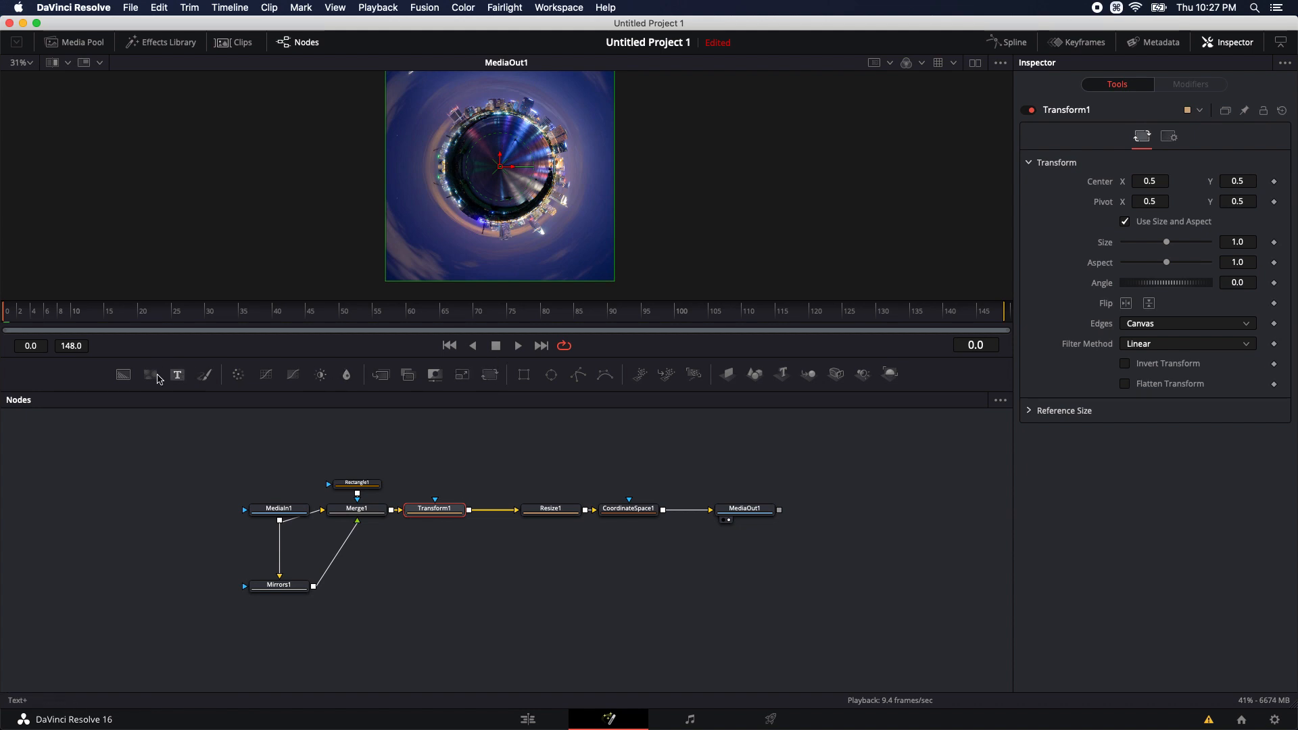
mouse_move(490, 374)
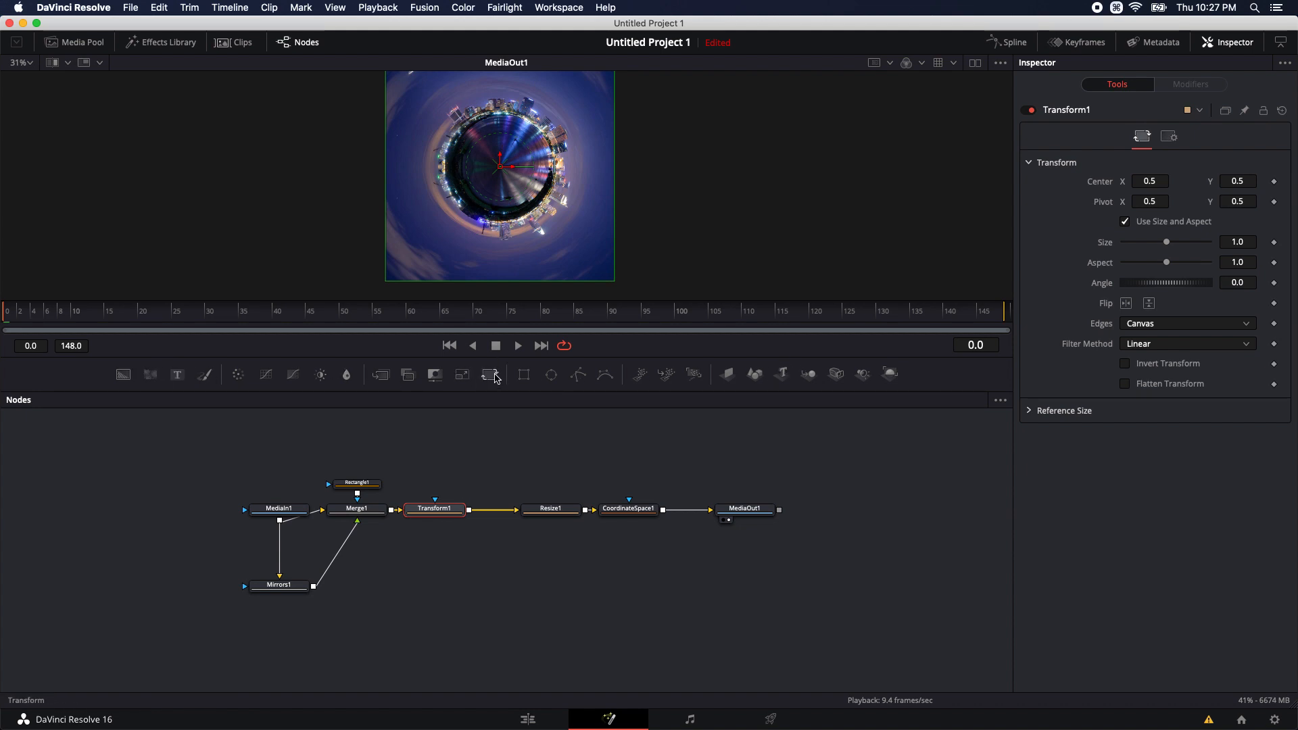
mouse_move(491, 375)
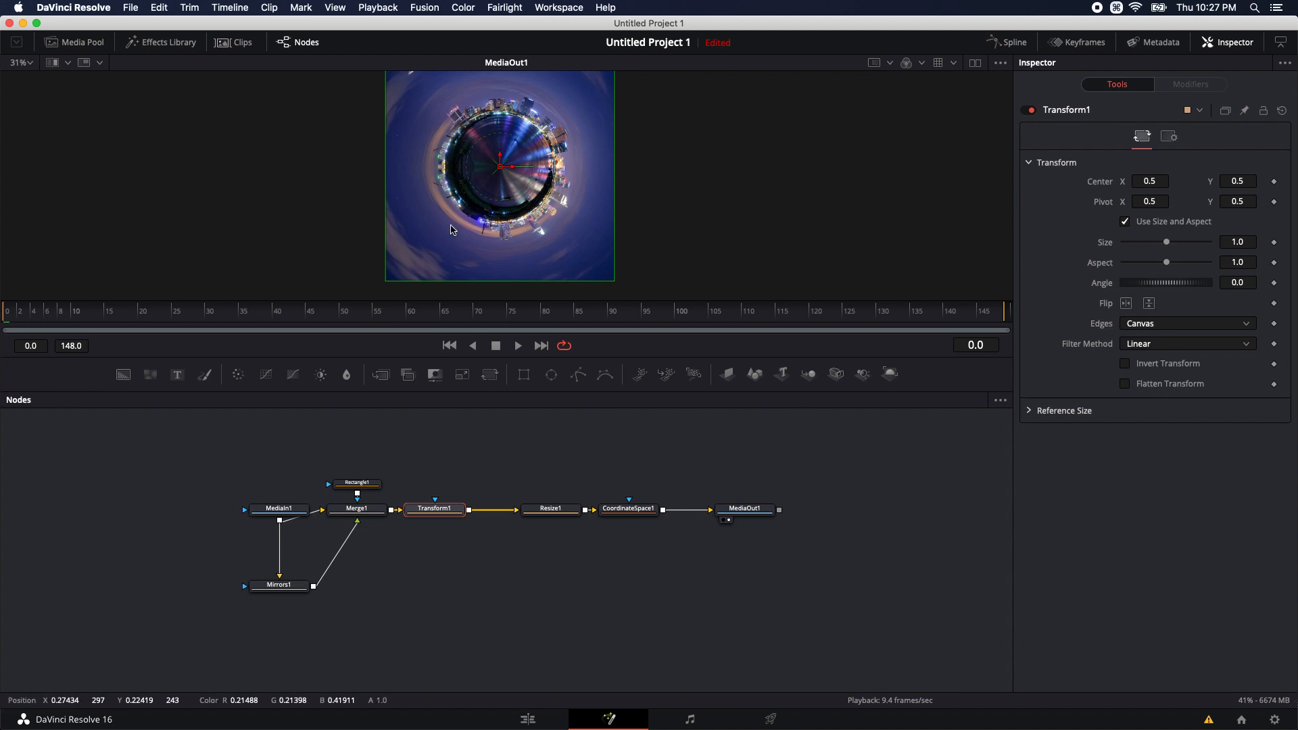
Shift the Transform1 center right to about 0.718 X, leaving an empty left strip
drag(500, 170, 559, 170)
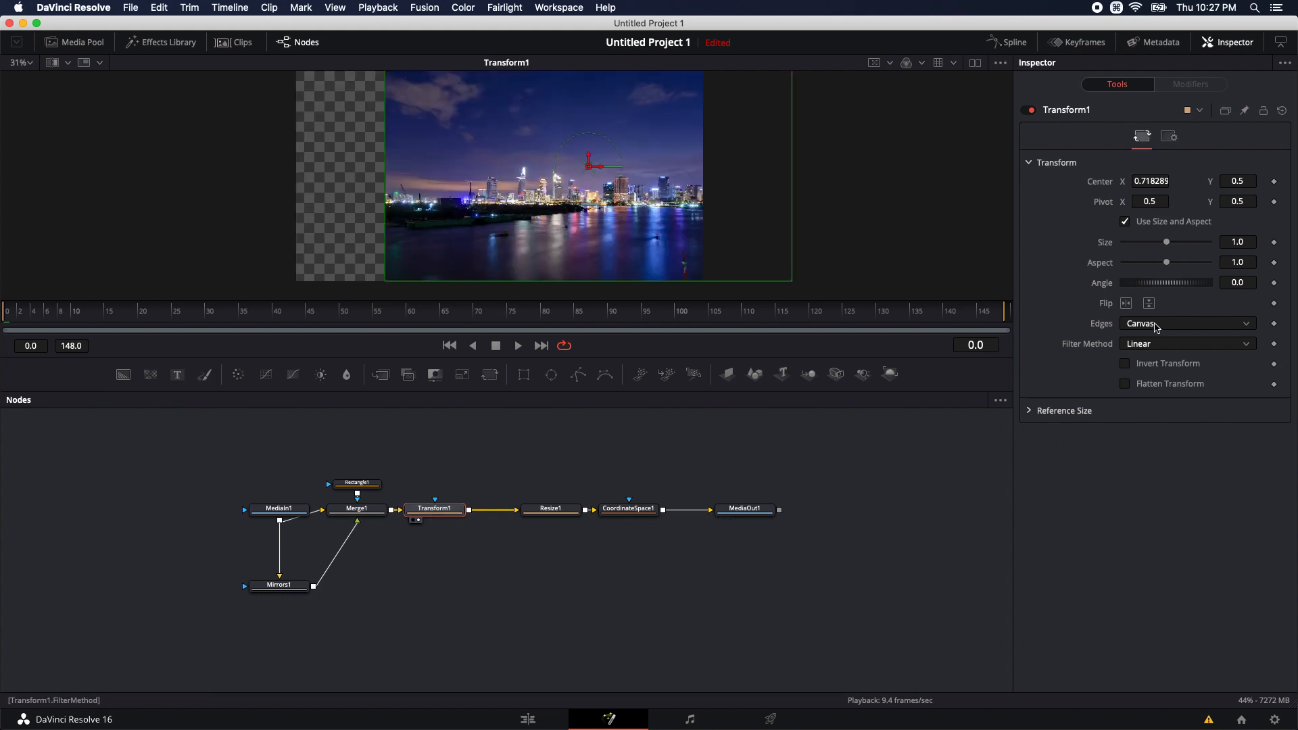
Try Duplicate and Mirror edge modes on Transform1, settling on Wrap
click(1188, 324)
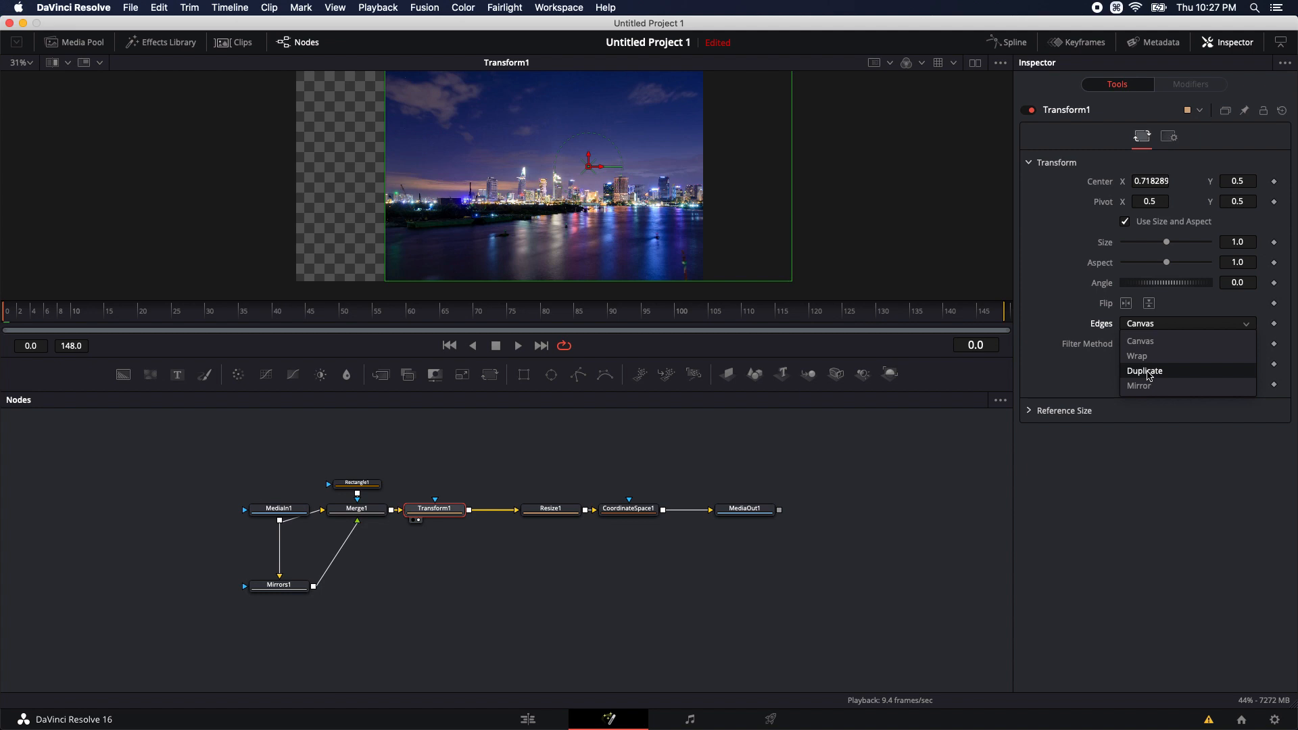
click(1145, 370)
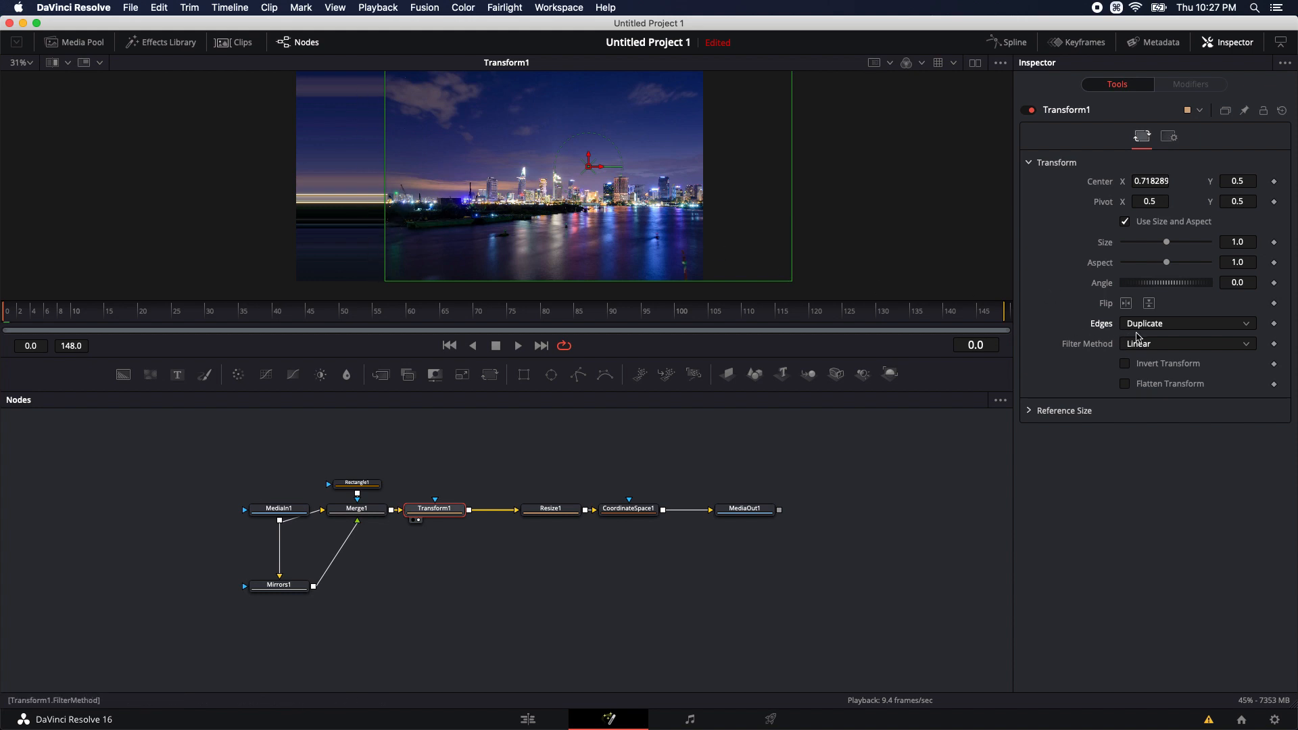
click(1188, 323)
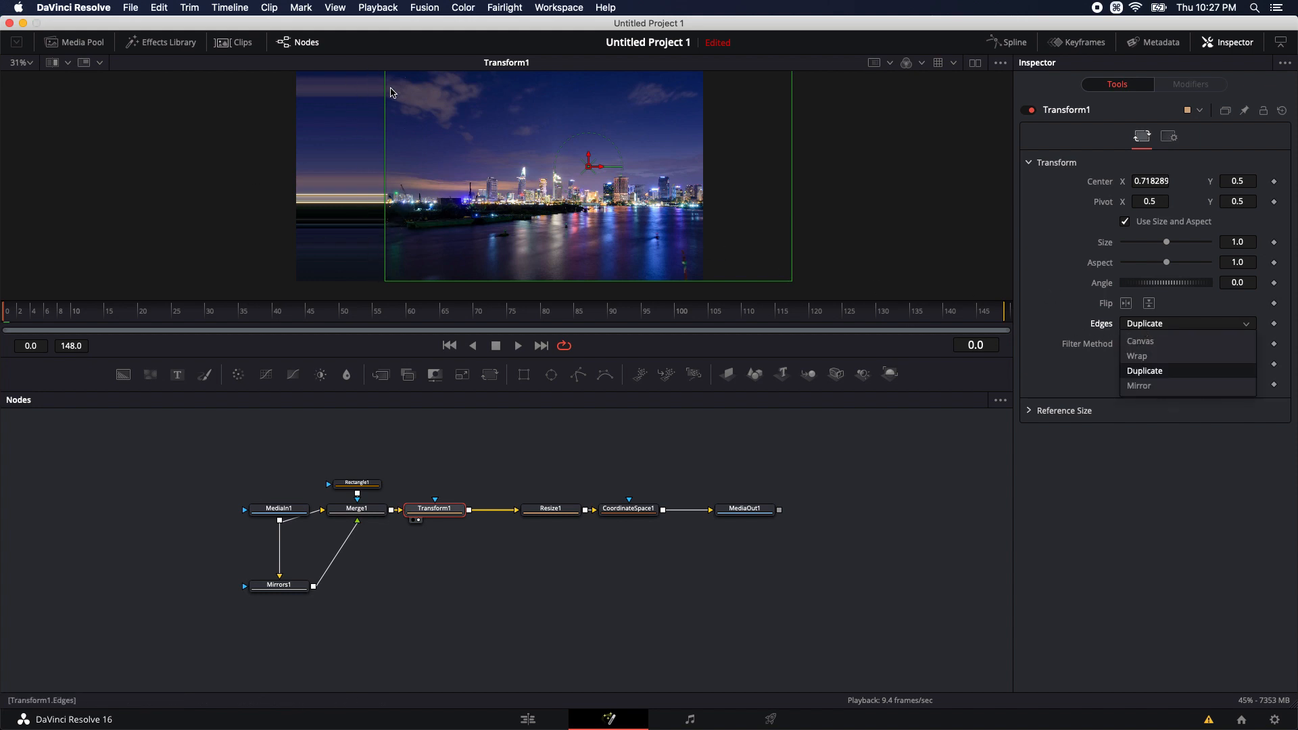
mouse_move(382, 203)
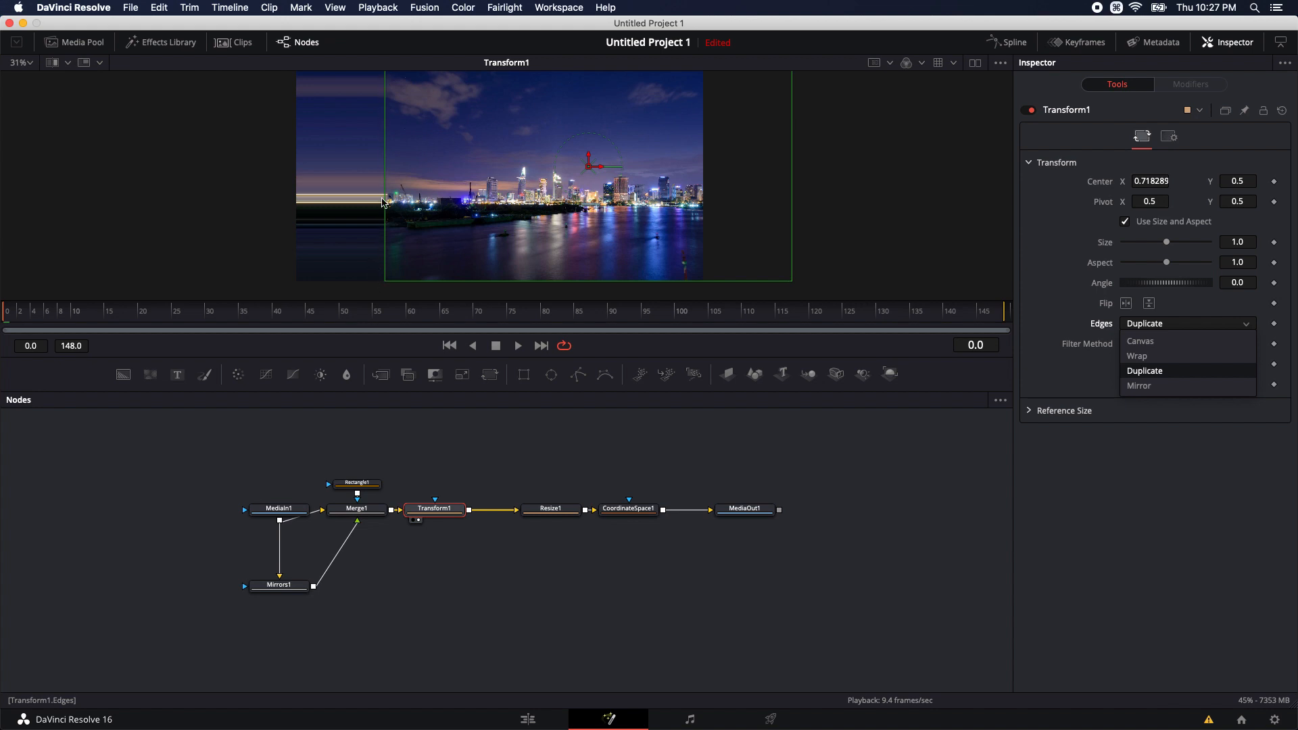
mouse_move(388, 169)
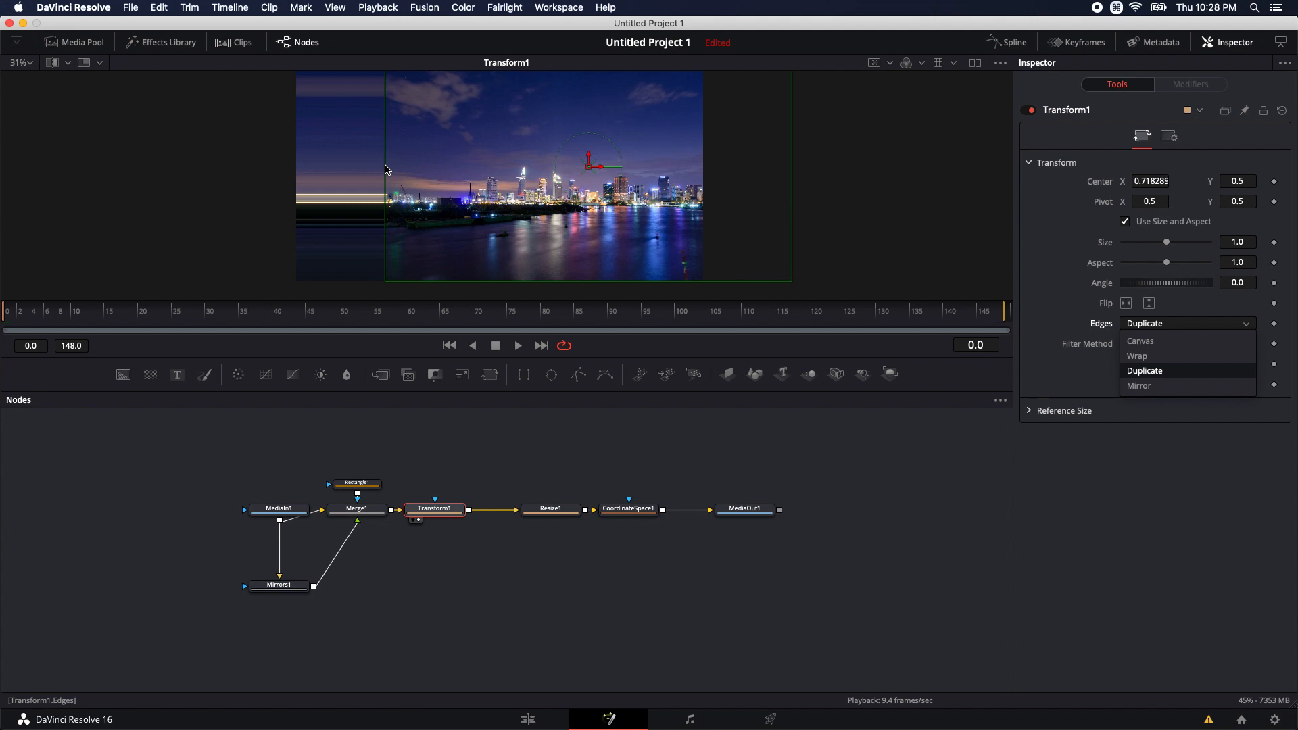
mouse_move(394, 252)
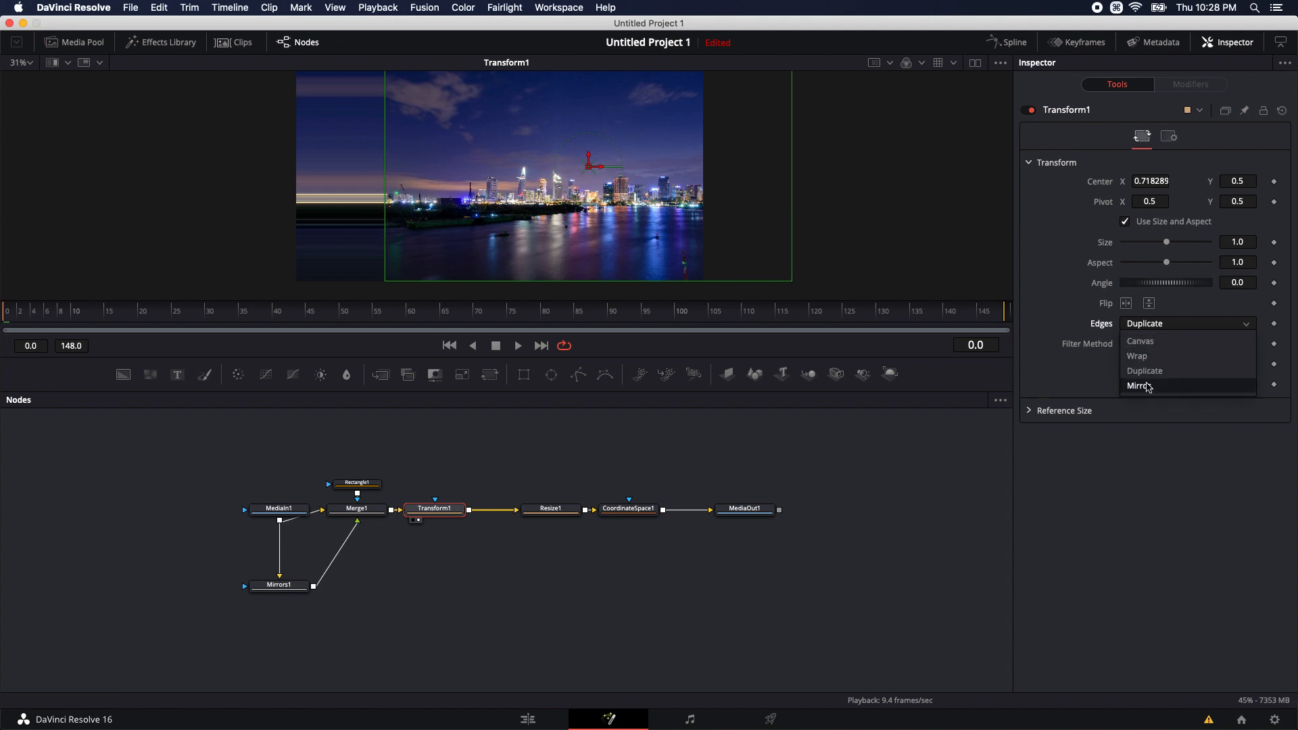
click(1139, 386)
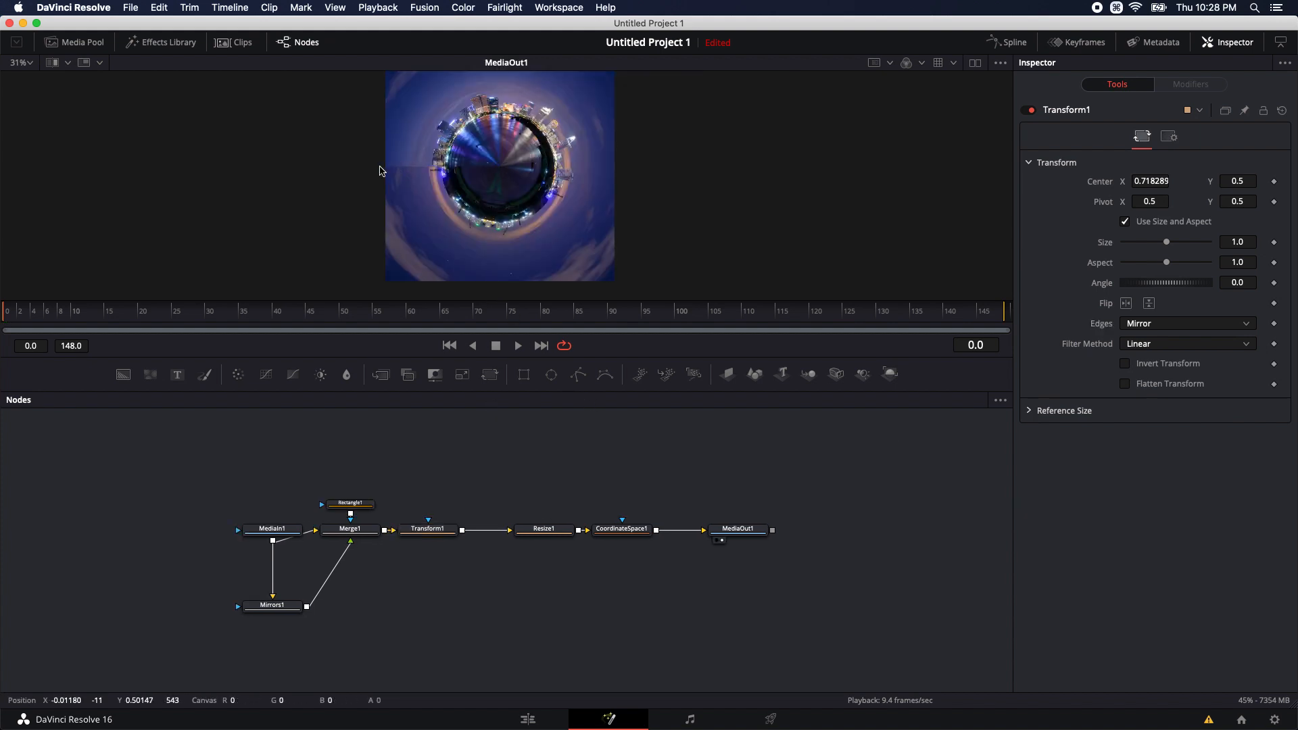
mouse_move(453, 305)
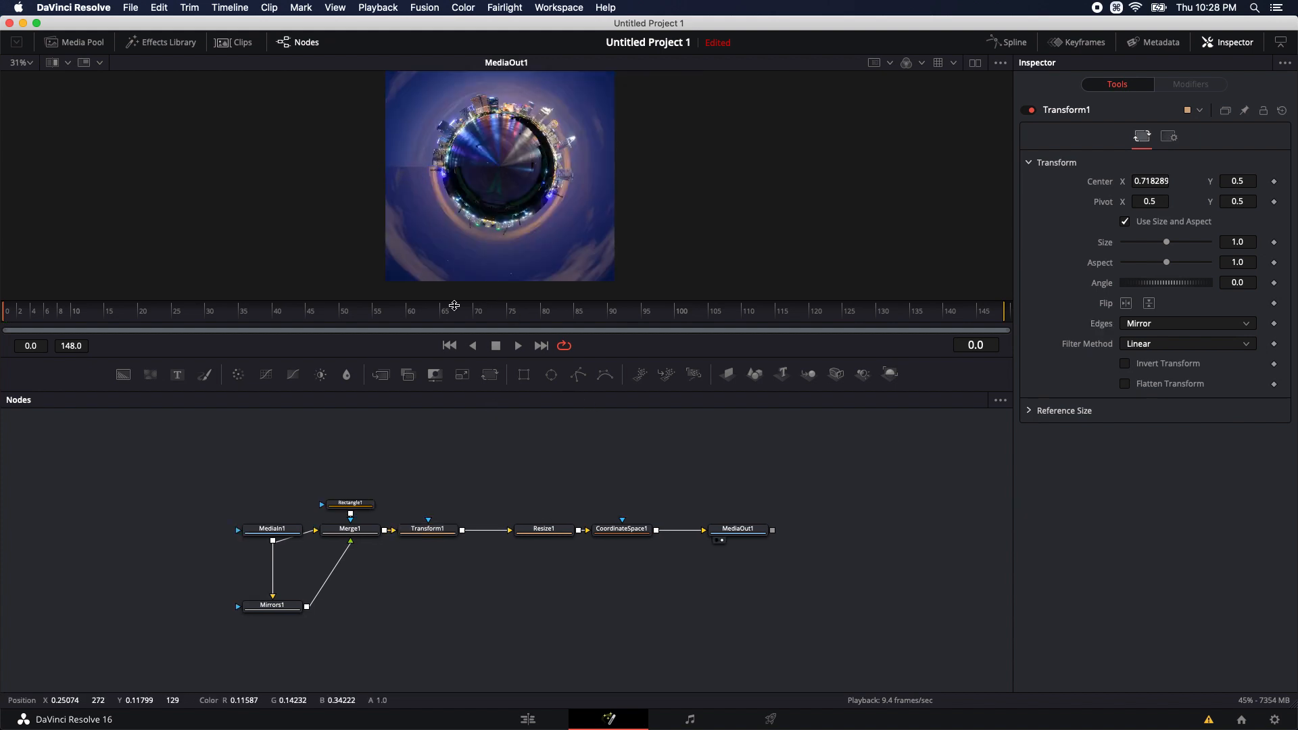
click(428, 528)
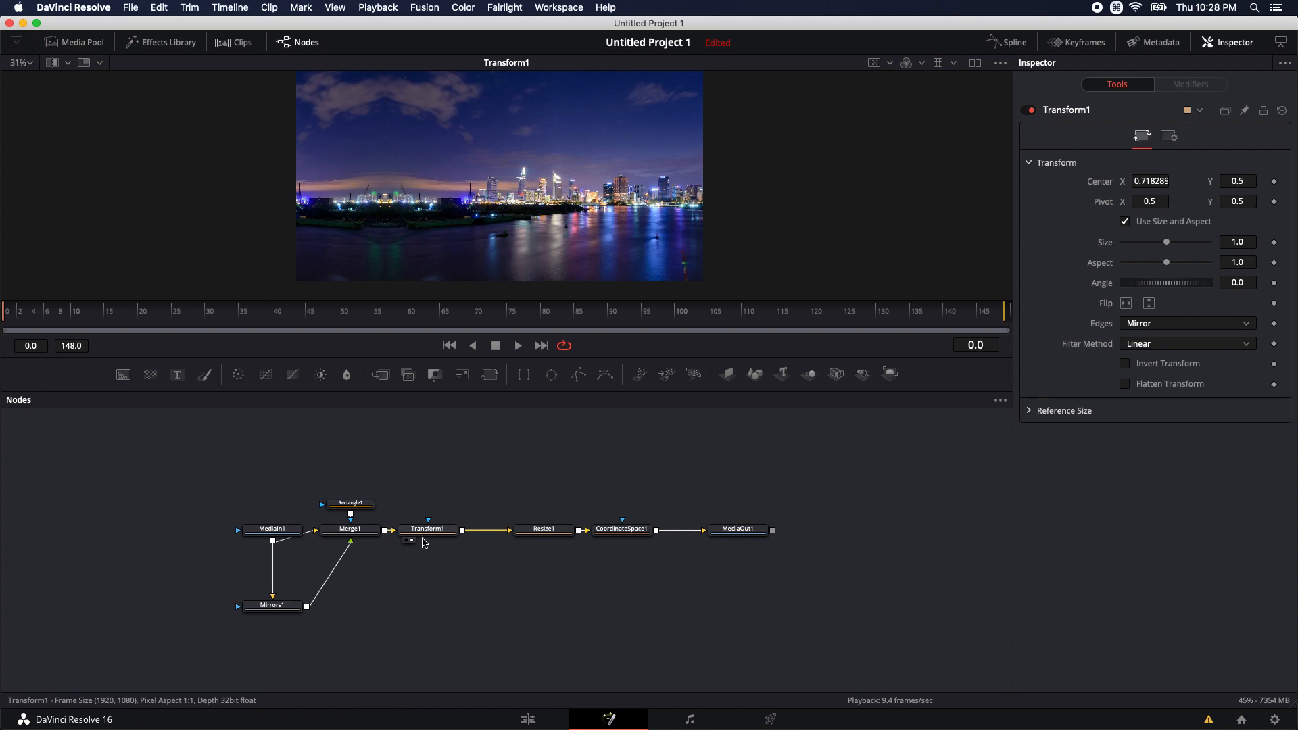
click(1187, 324)
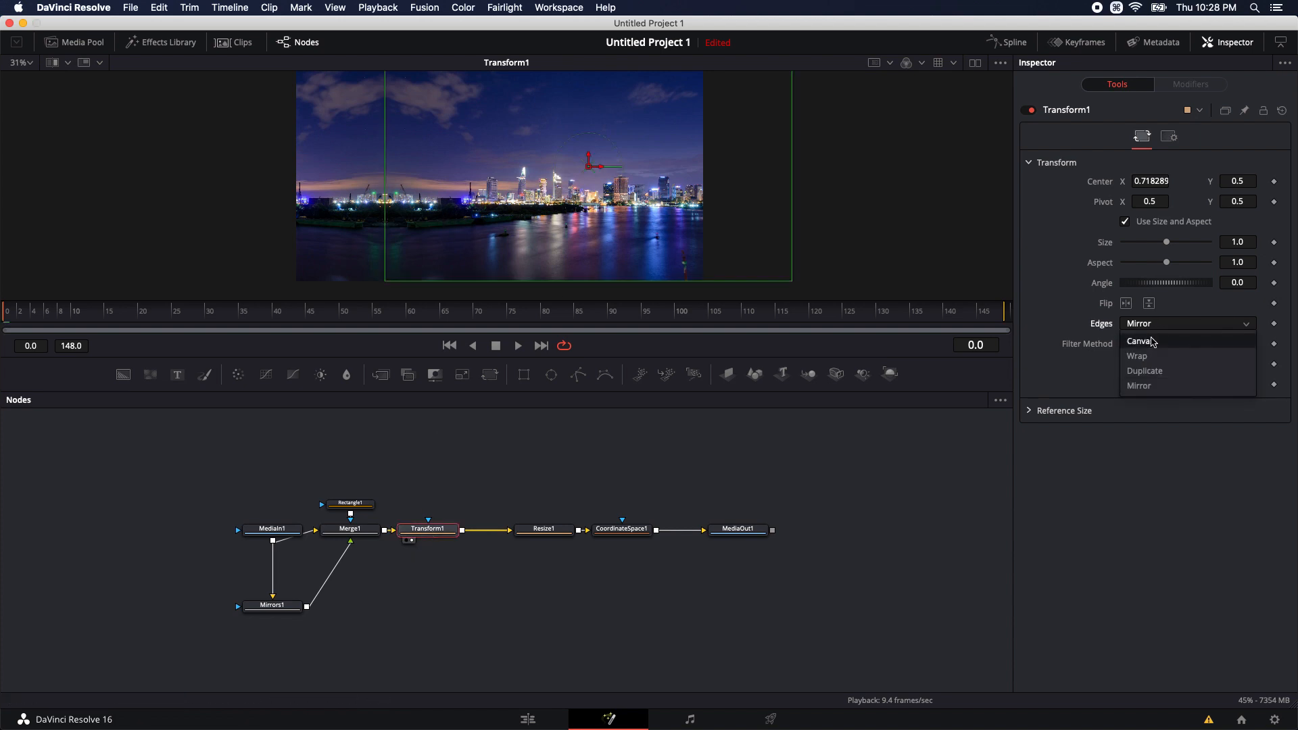
click(1138, 356)
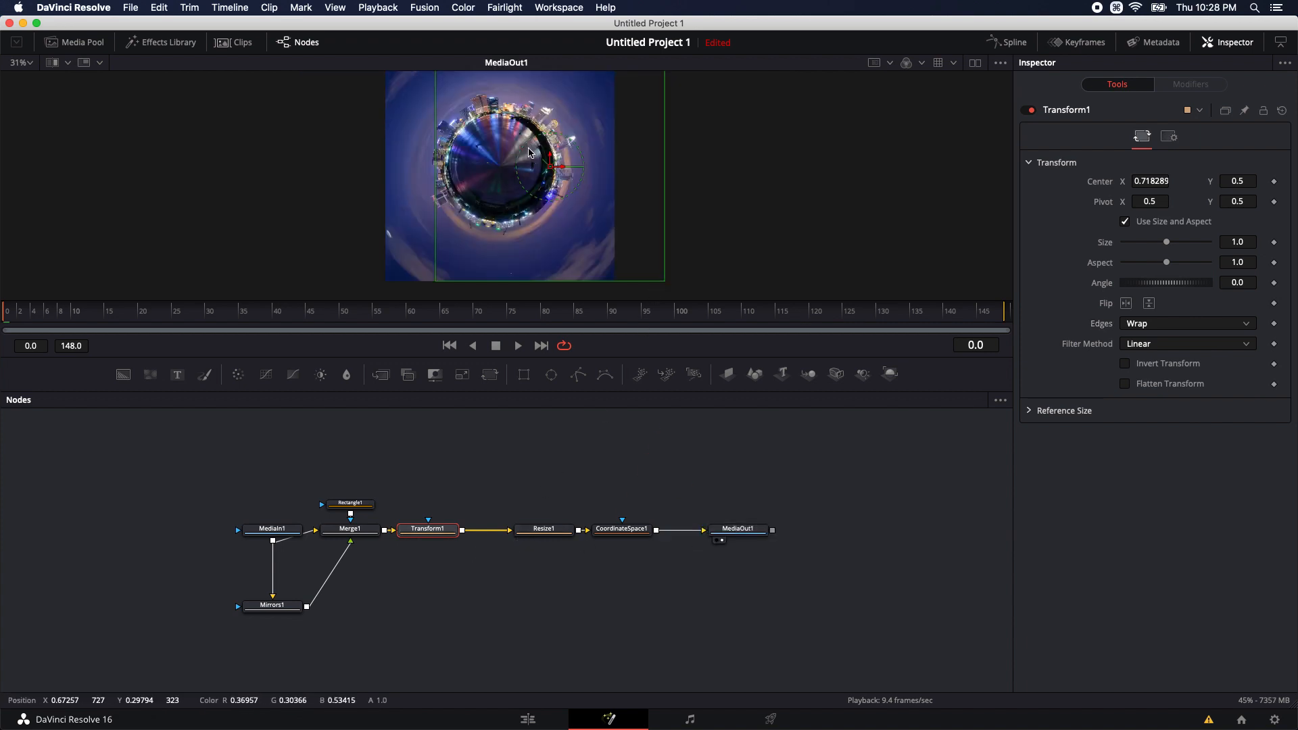
Slide Transform1's center X to about 0.49 to rotate the tiny planet
drag(530, 166, 620, 166)
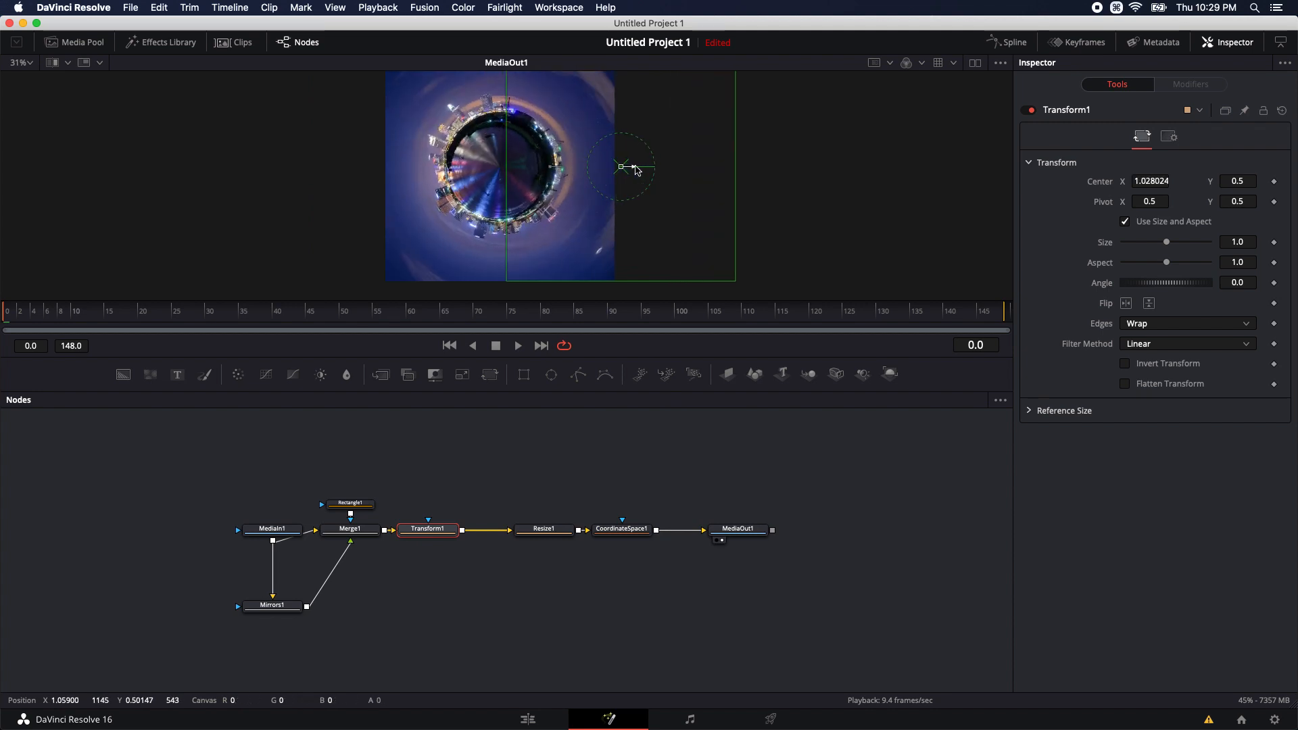
drag(620, 166, 541, 170)
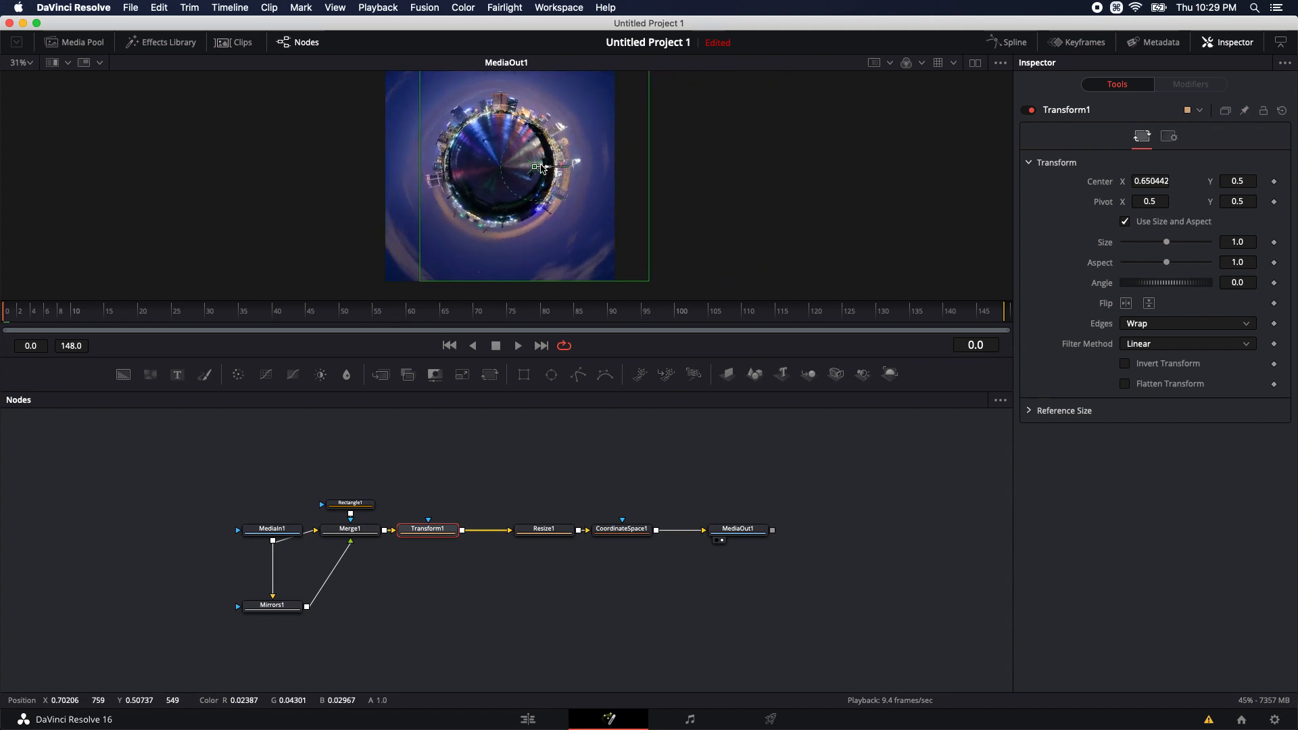
drag(542, 169, 501, 169)
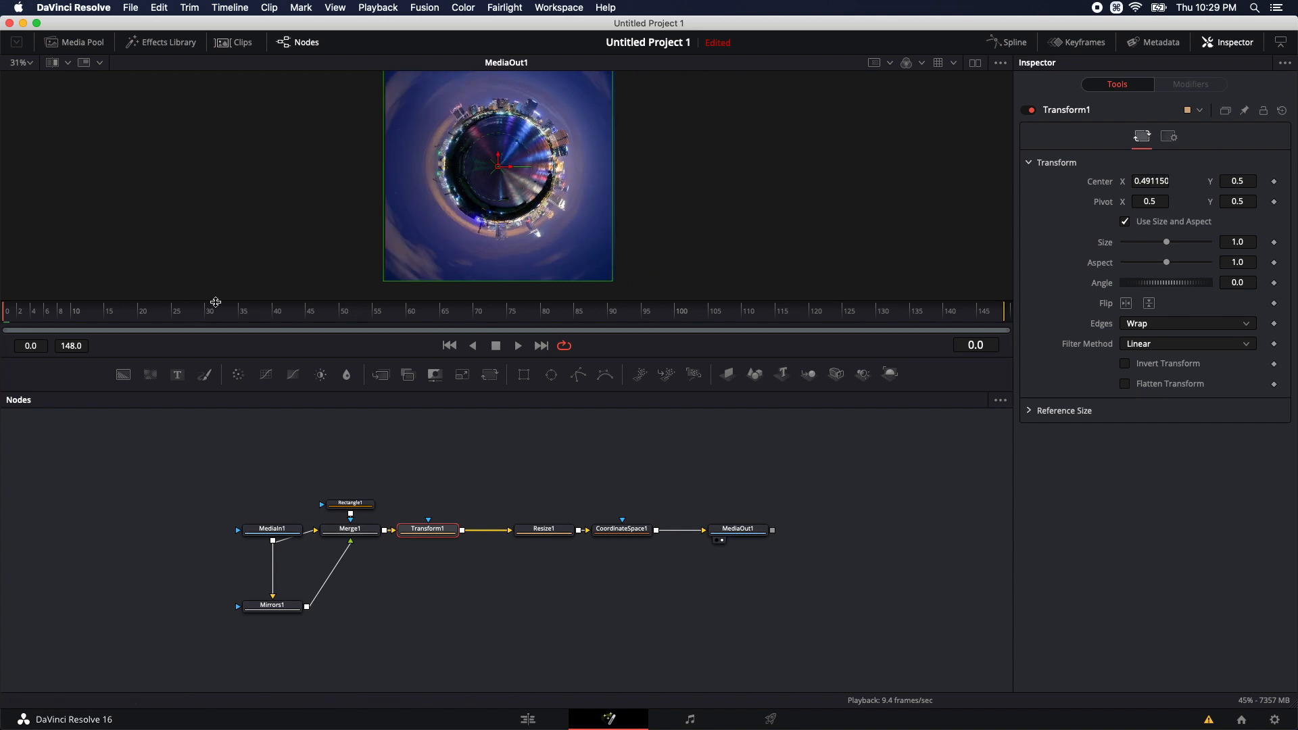
click(518, 345)
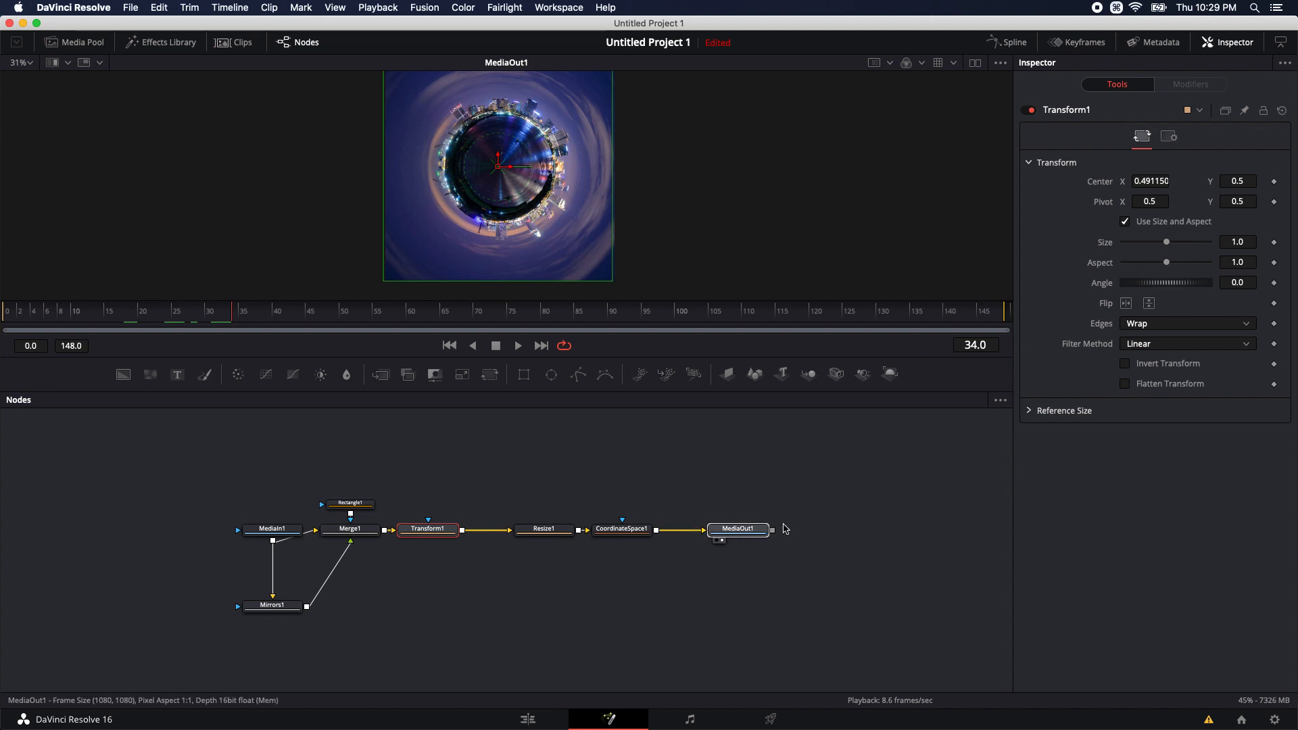
Add a Color Corrector after CoordinateSpace1 with contrast 1.16, gamma 1.19 and lift -0.02
click(622, 529)
text(cc)
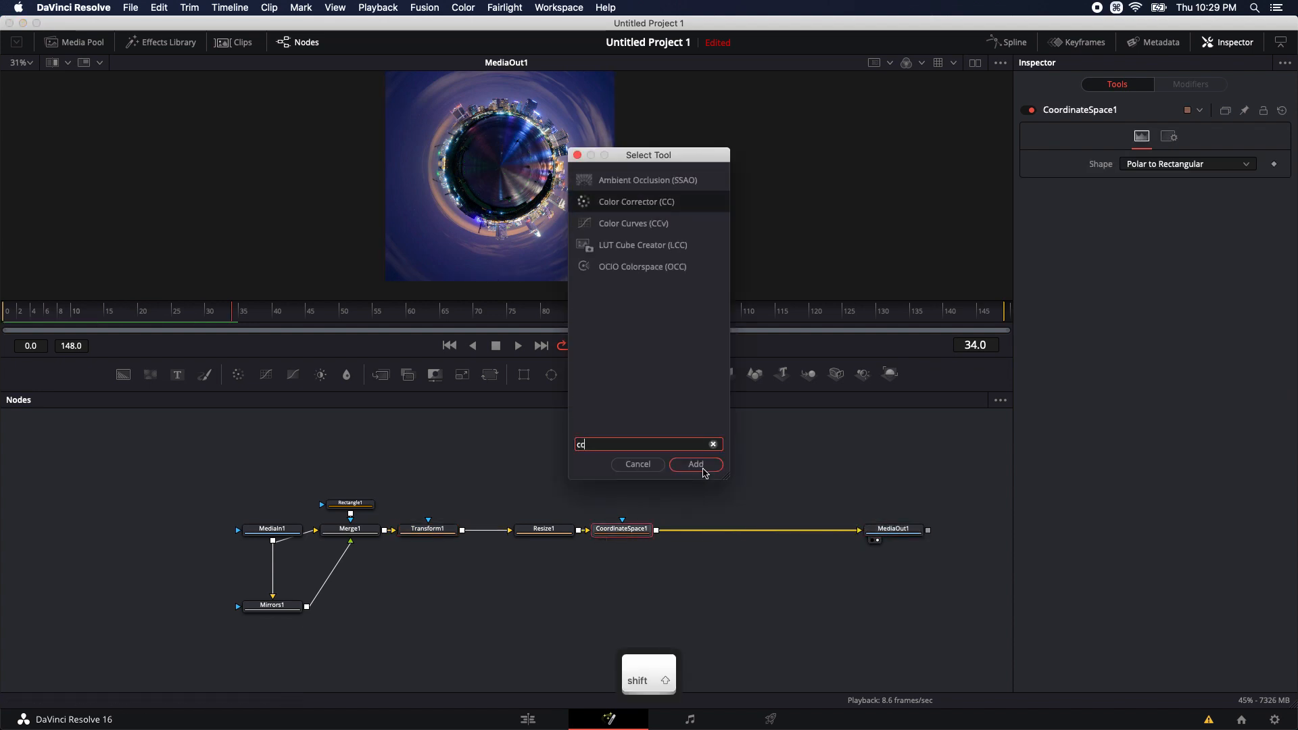
click(695, 464)
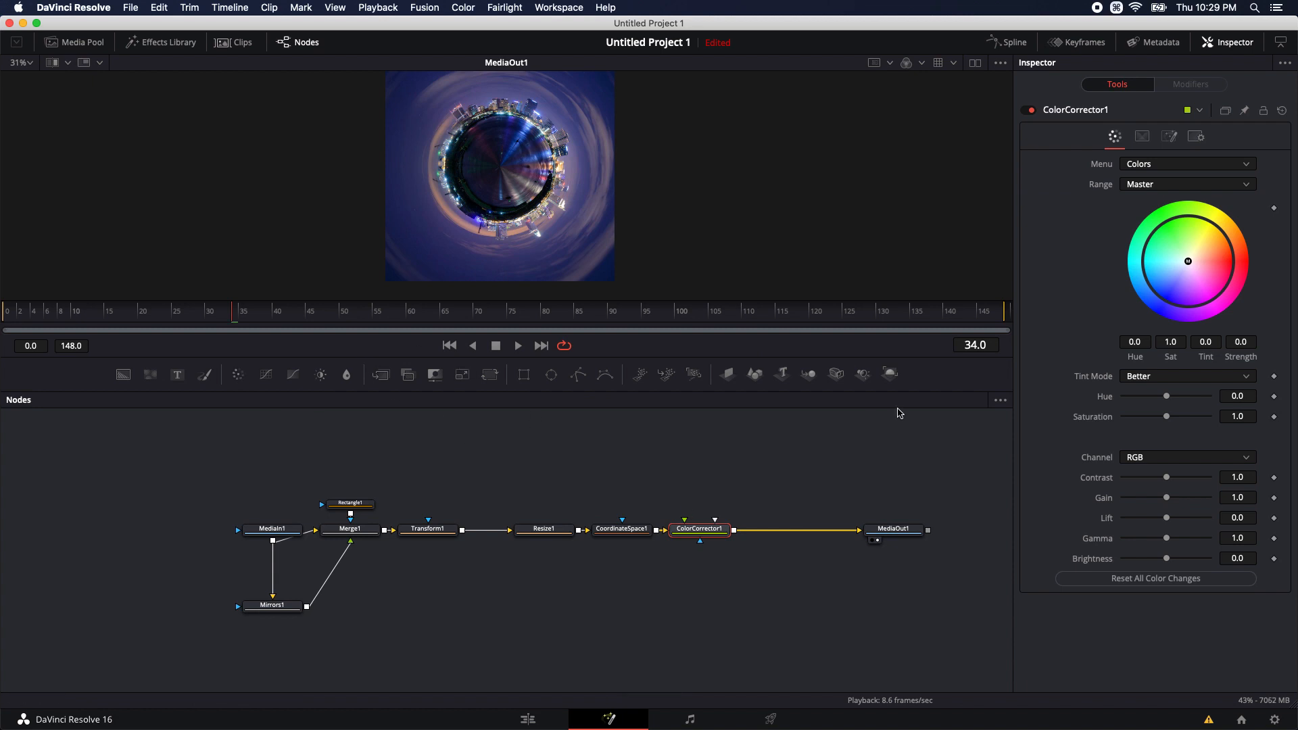
drag(1165, 478, 1172, 478)
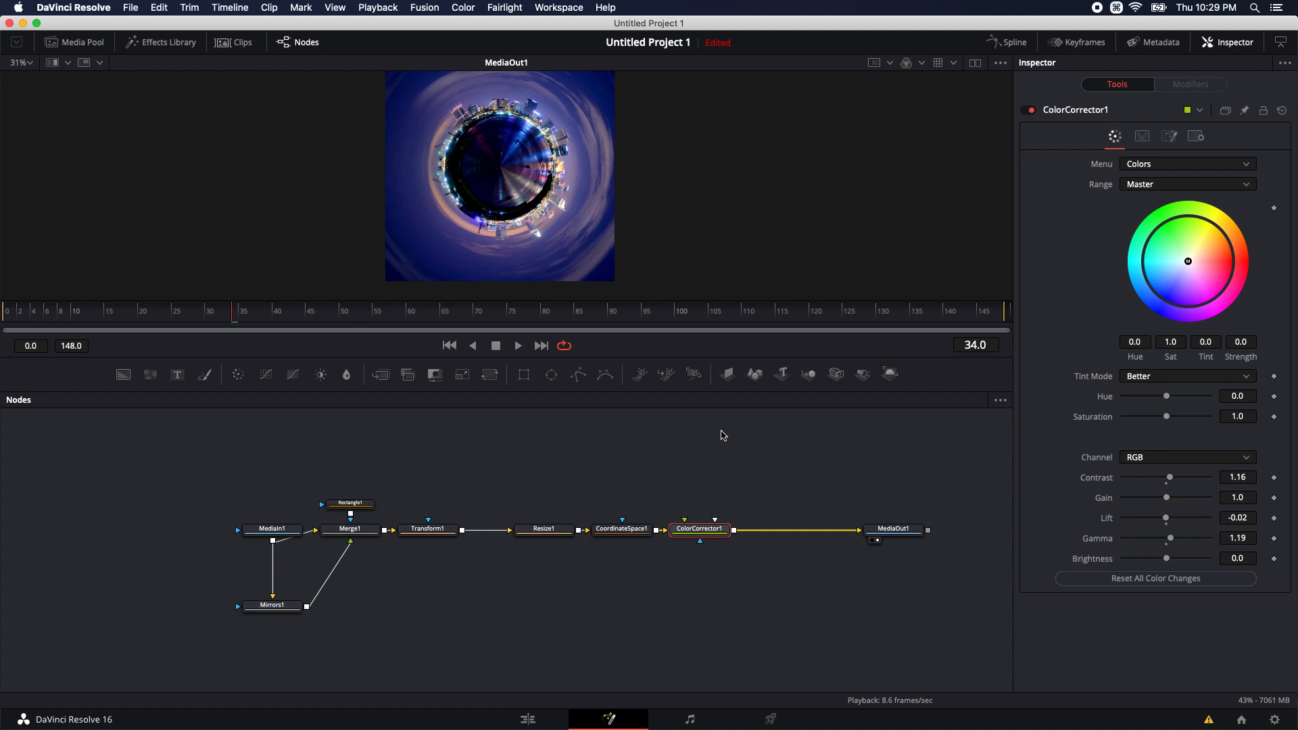
Add a Rays node after the Color Corrector with Blend lowered to about 0.09
text(ra)
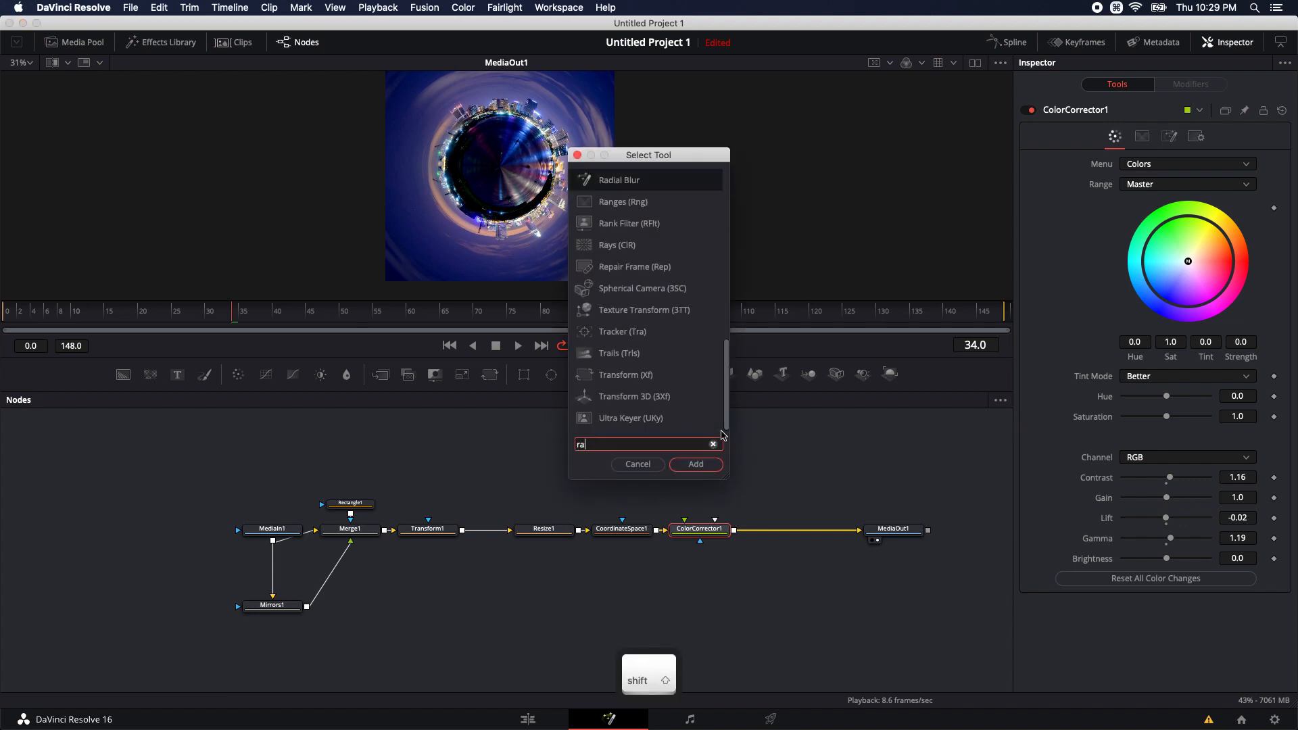
click(696, 464)
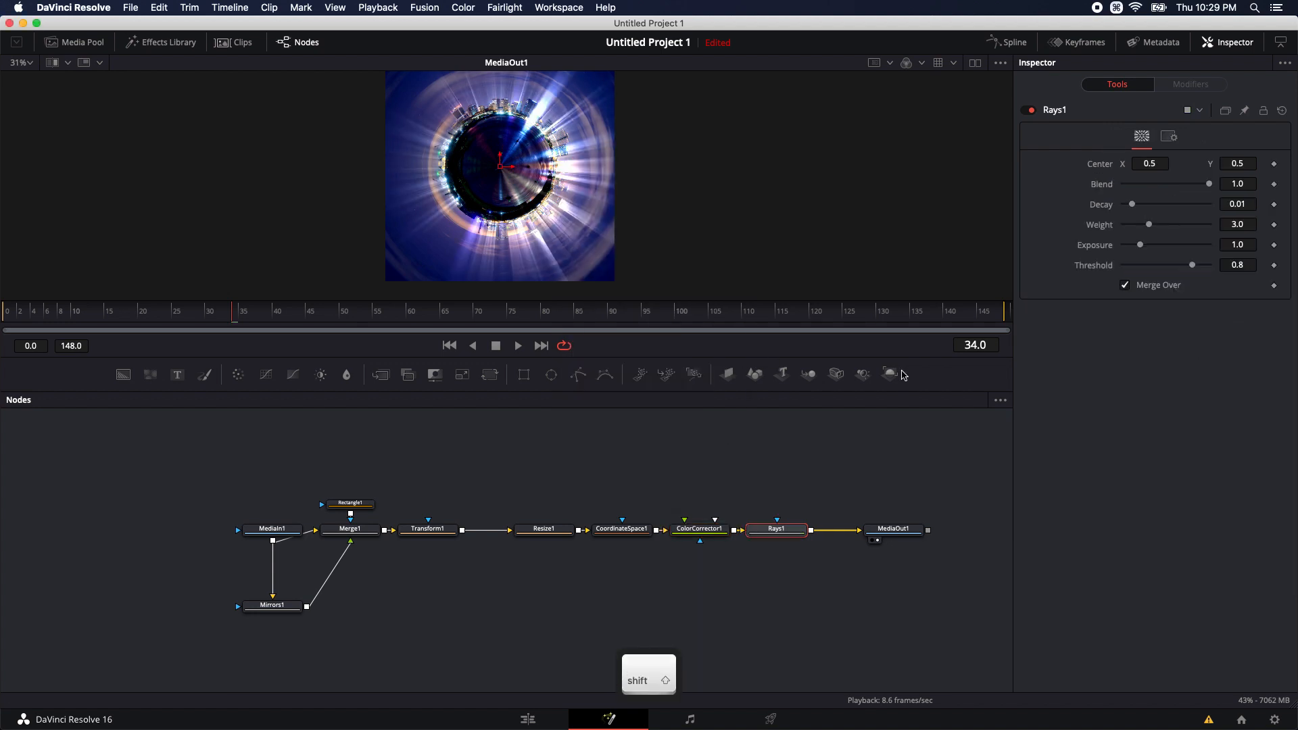
drag(1209, 184, 1134, 184)
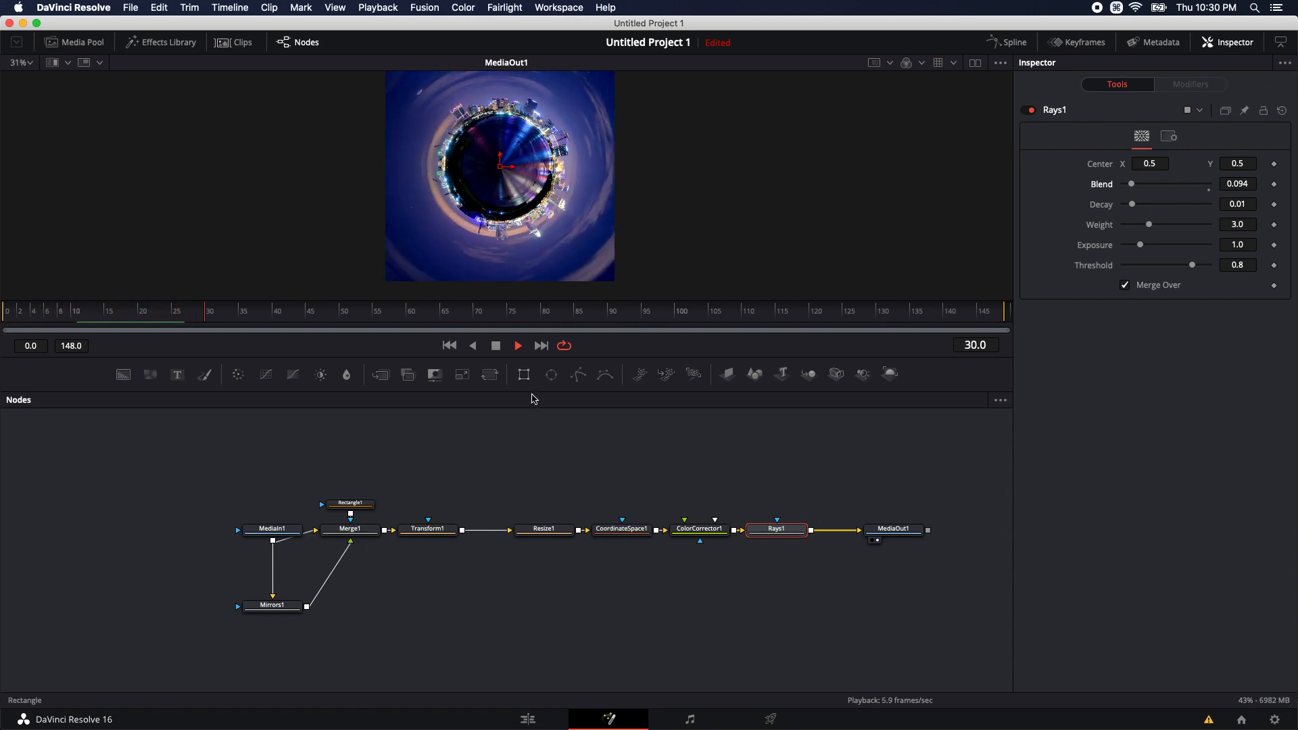
Move Transform1's center X to about 0.36 to re-spin the planet
click(427, 529)
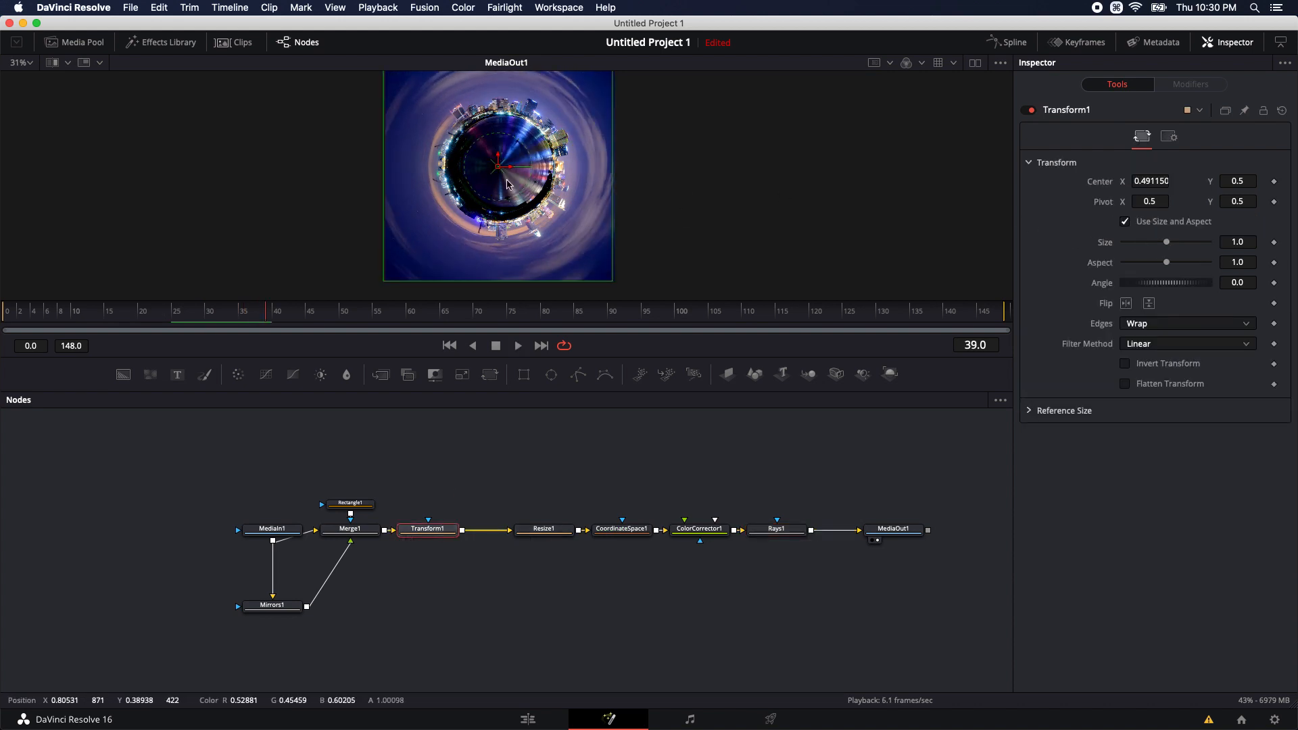
drag(499, 168, 483, 169)
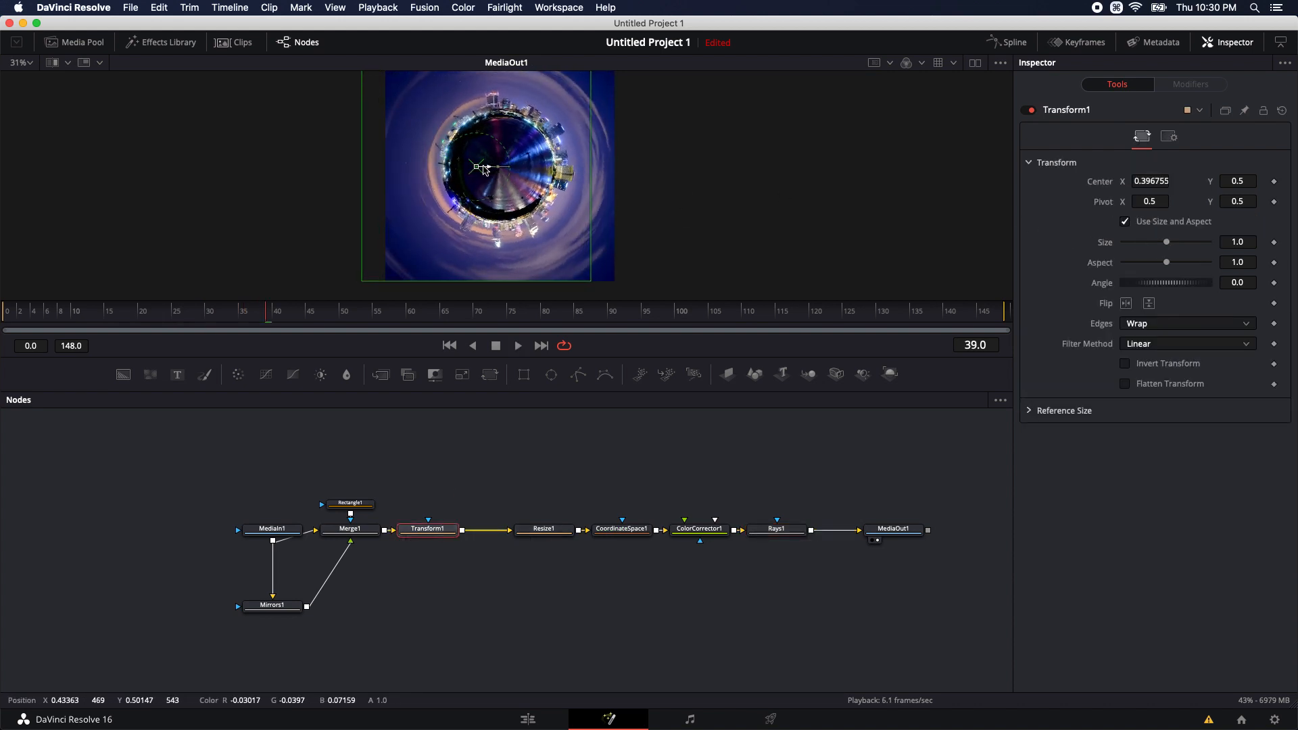
drag(484, 168, 469, 169)
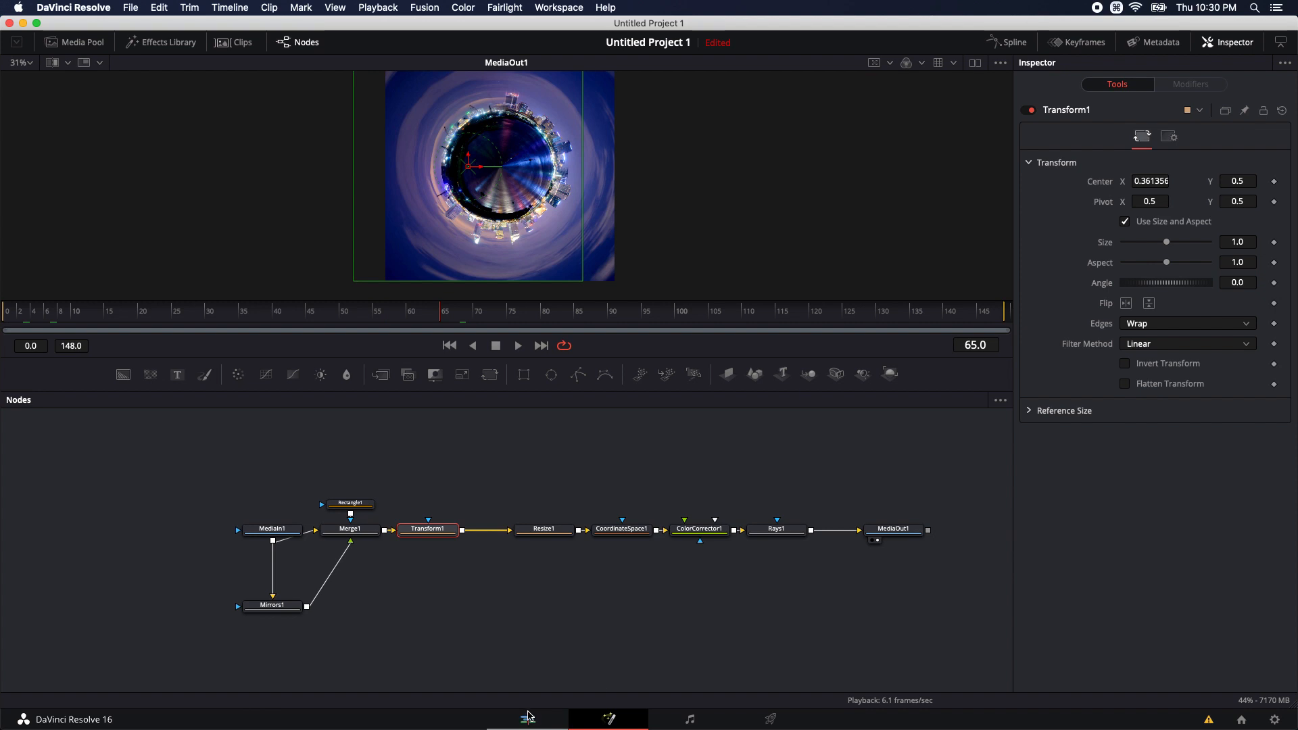
Place the Metropole clip on Video 1 and raise its clip speed to shorten it
click(528, 718)
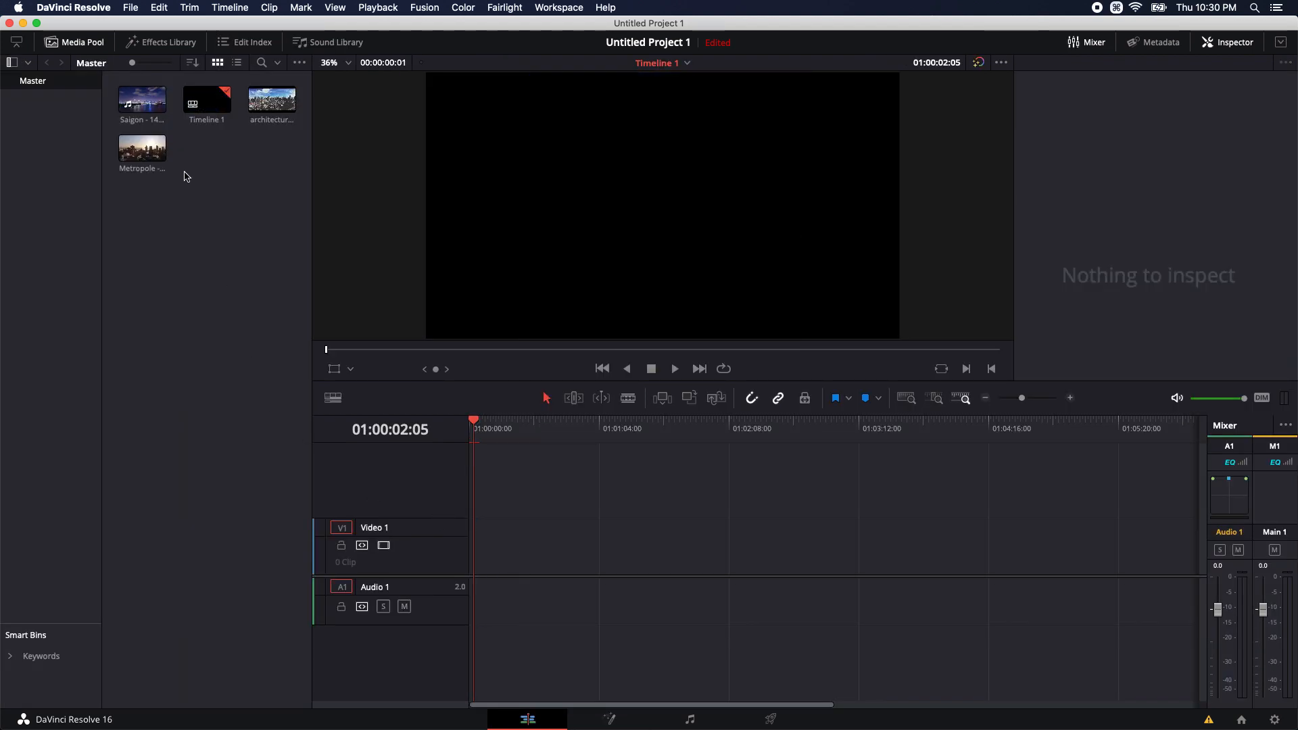
drag(141, 149, 513, 547)
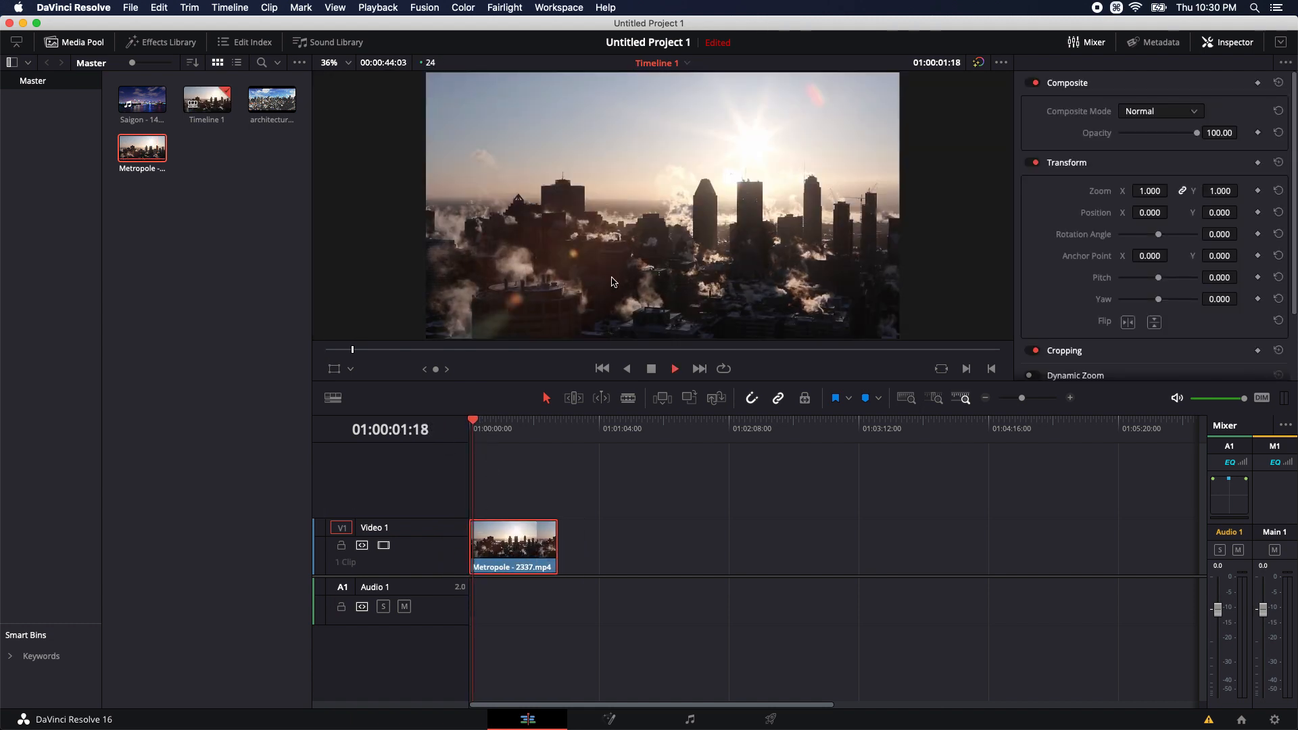
right_click(514, 547)
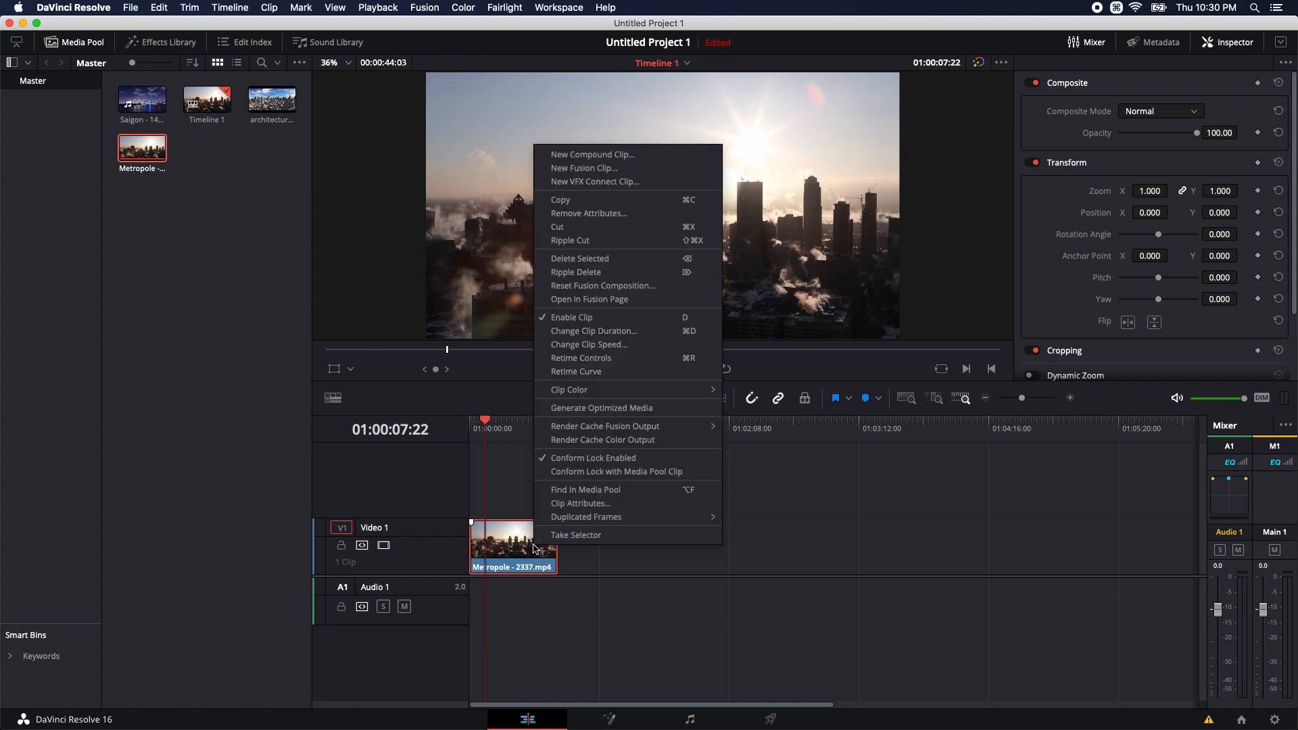
mouse_move(588, 344)
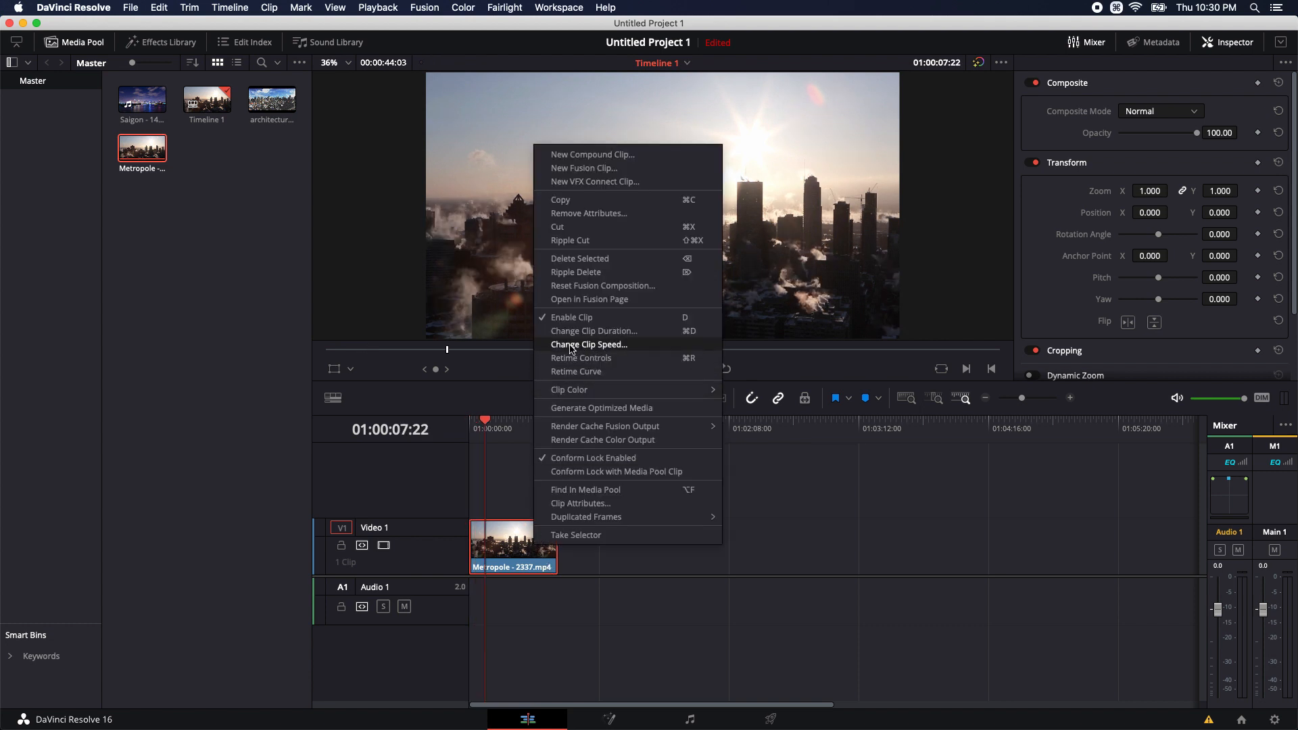
click(588, 344)
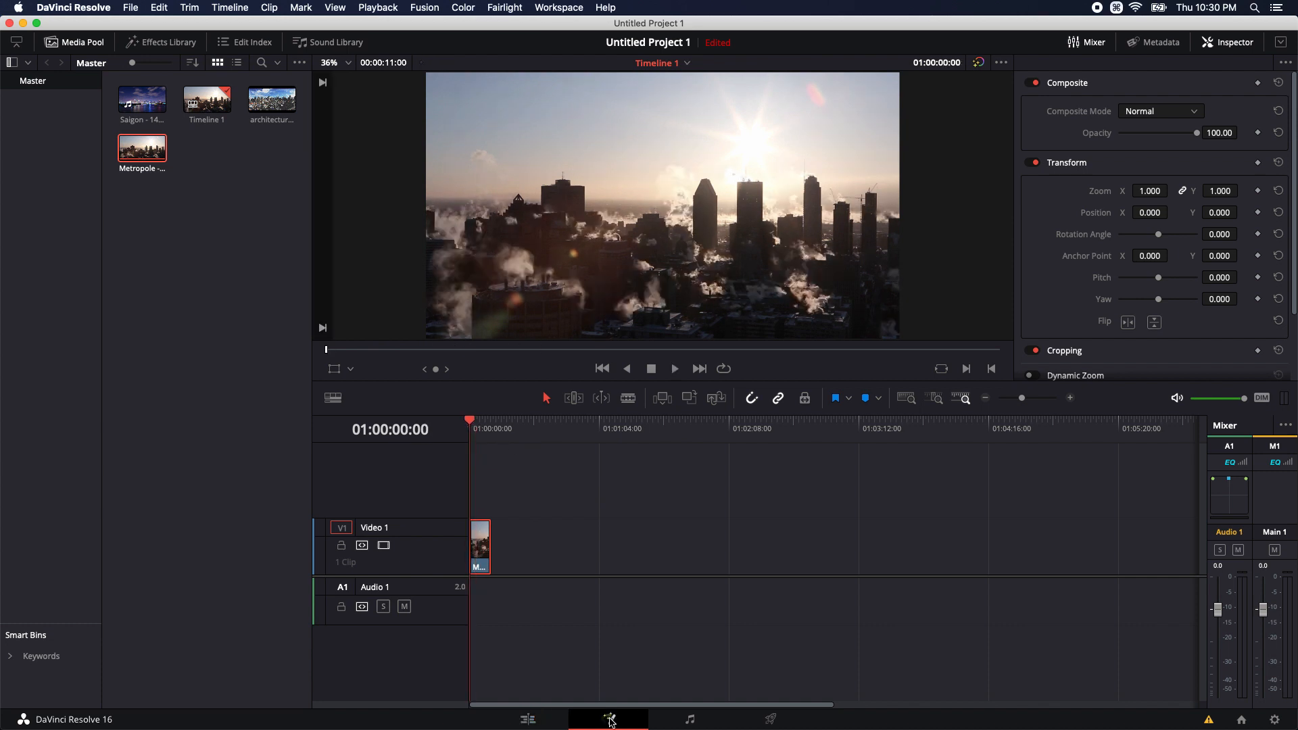
On the Fusion page, add a Mirrors node after MediaIn1 and wire it into a merge
click(605, 719)
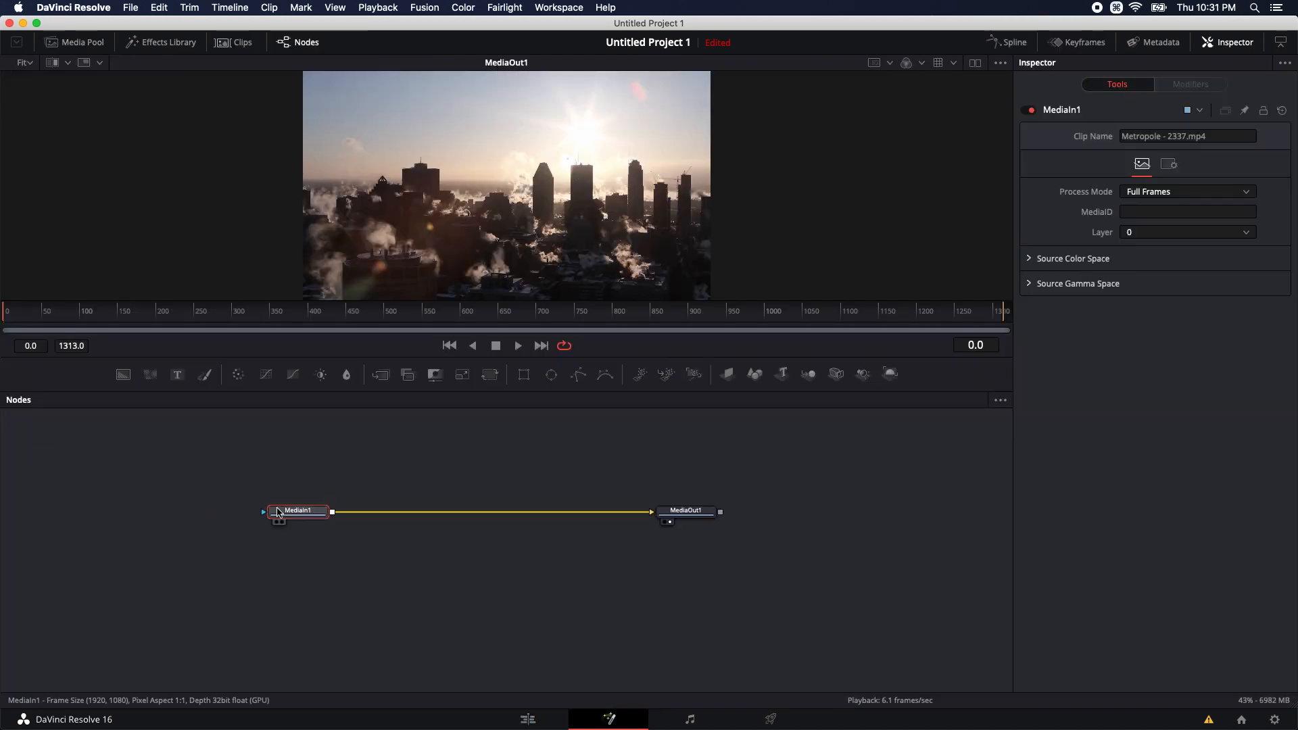
text(ray)
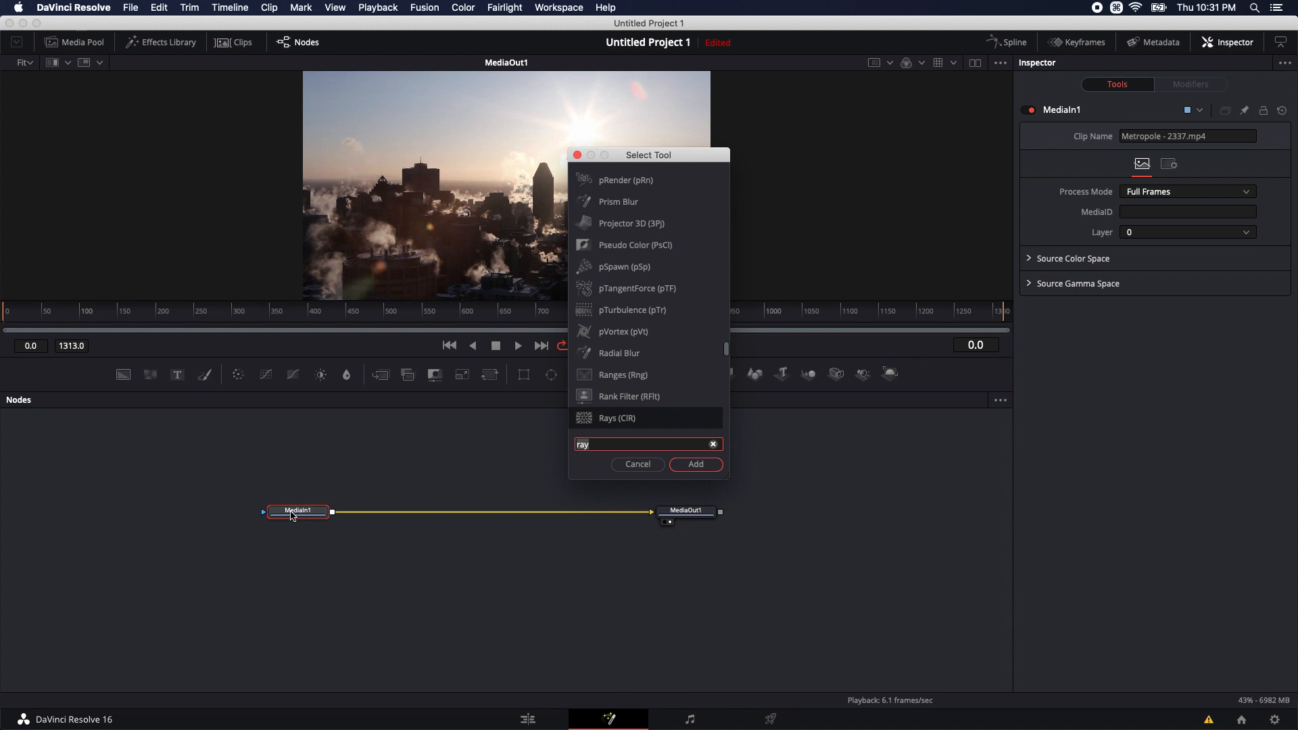
text(m)
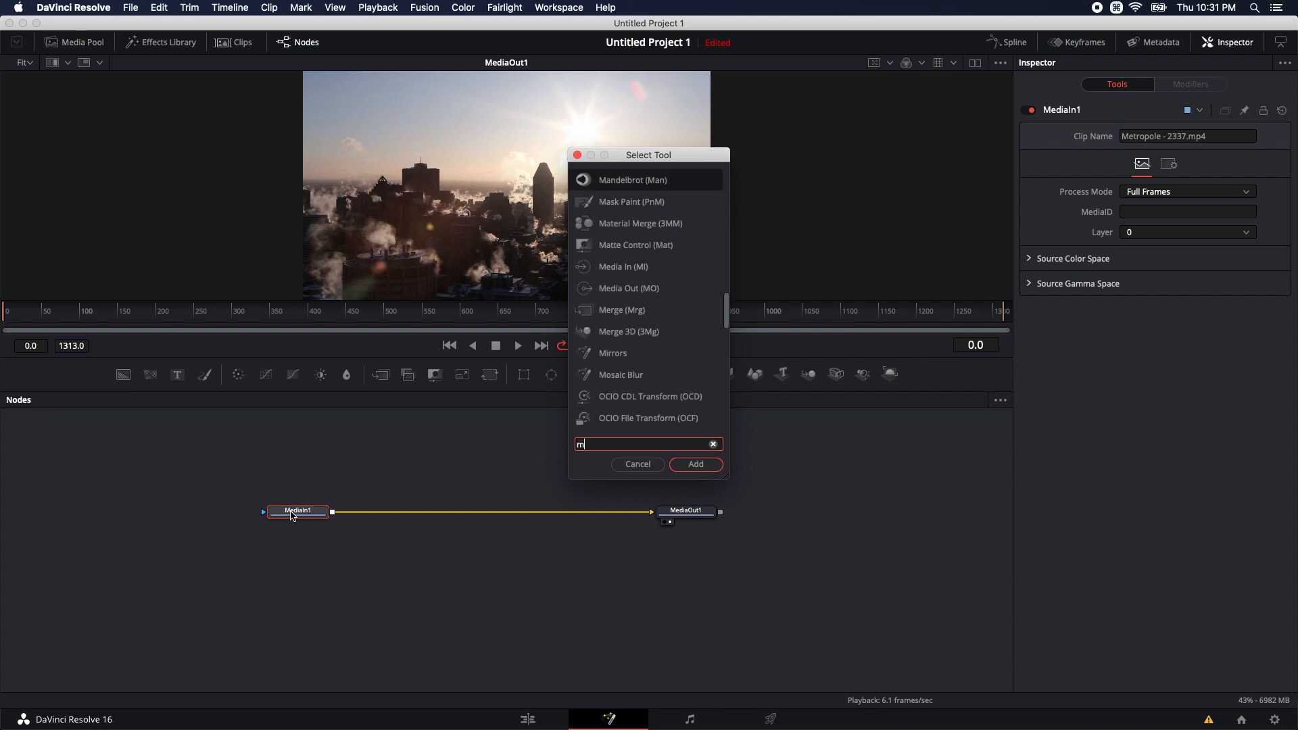
click(696, 464)
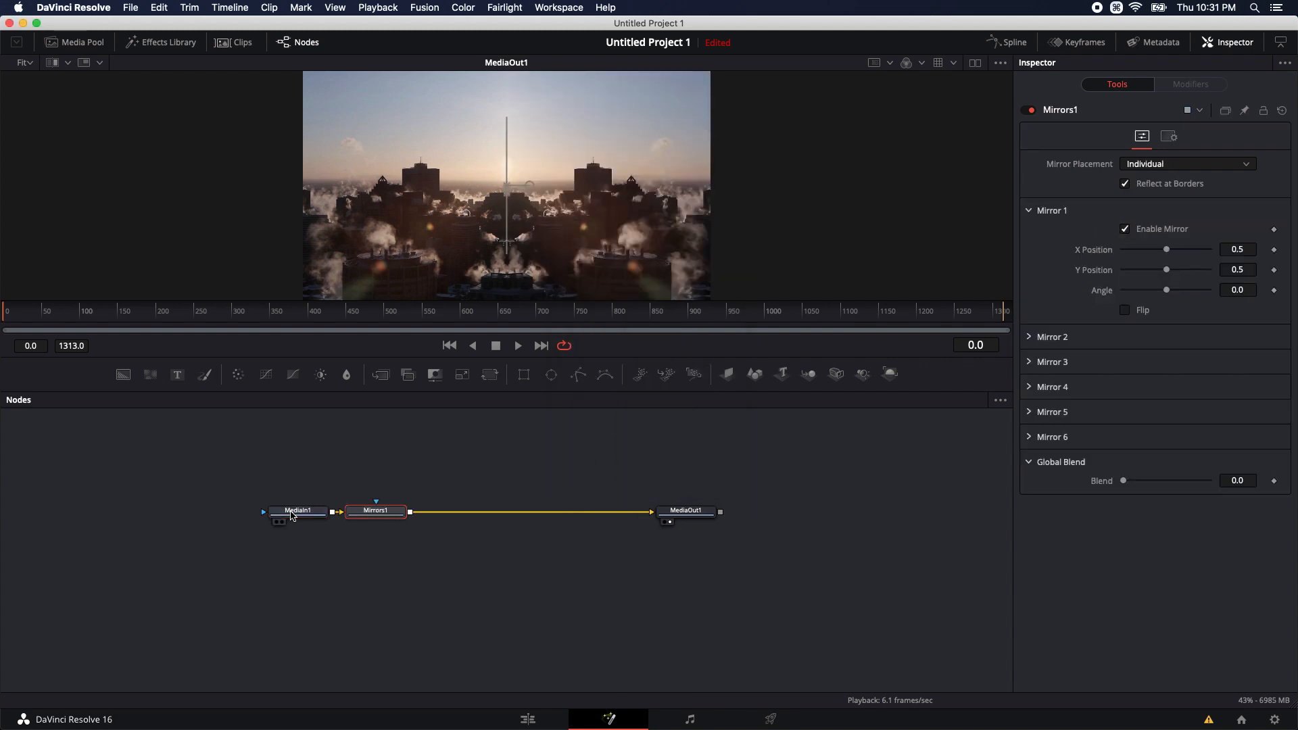
drag(376, 510, 296, 586)
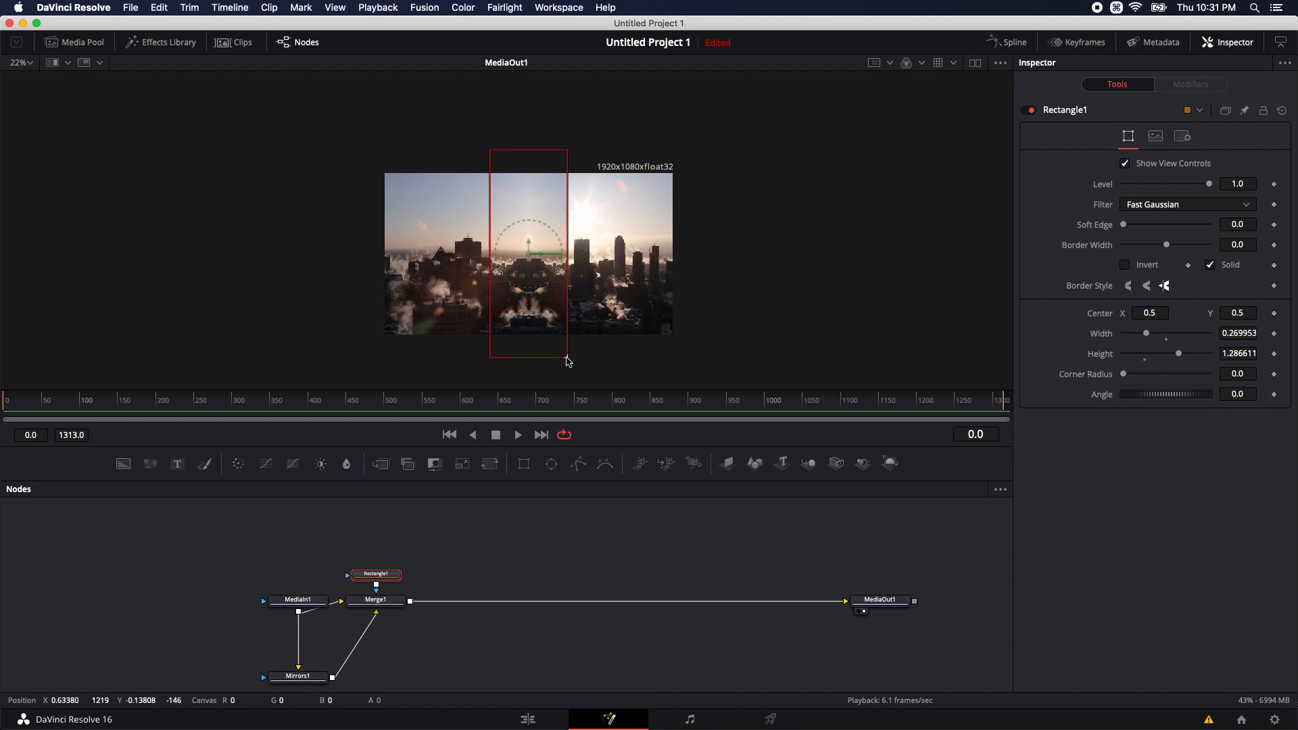
Position the rectangle mask near the frame's left edge and enable Flip on Mirrors1
drag(528, 253, 670, 253)
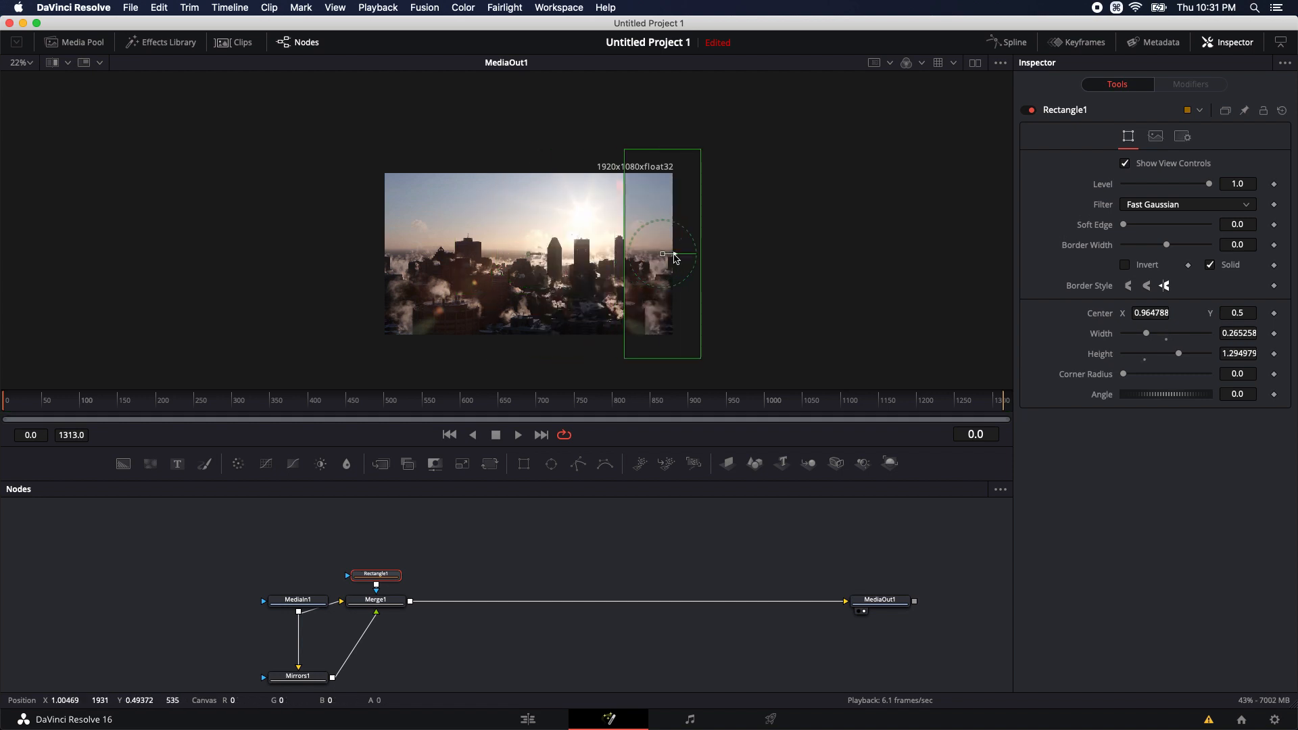
drag(664, 253, 401, 253)
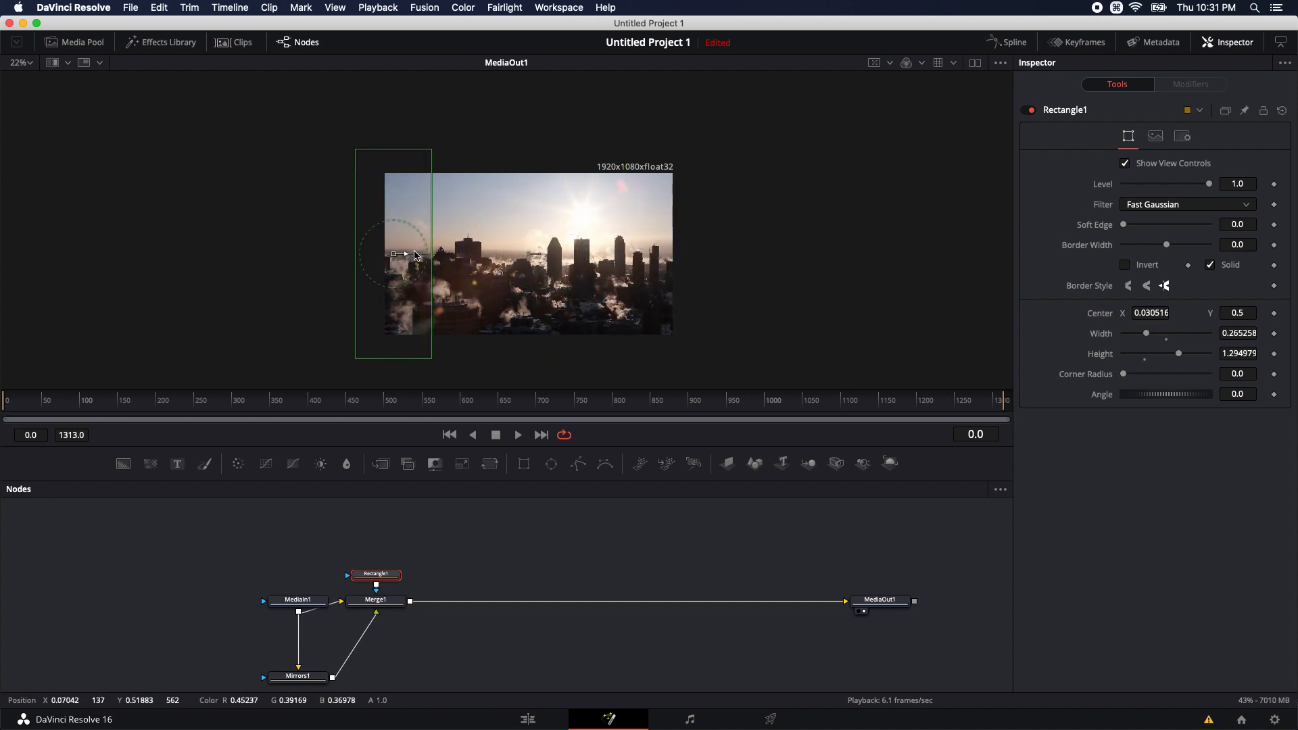
drag(399, 254, 418, 254)
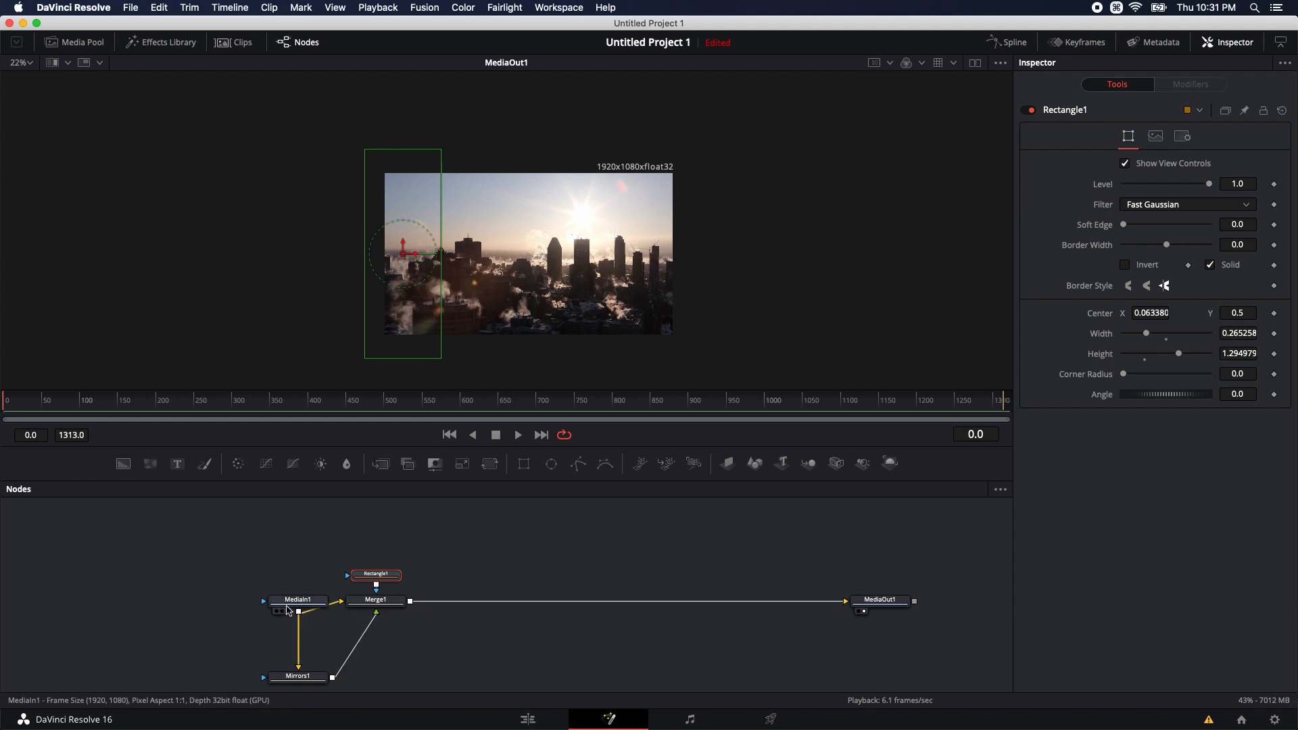
click(297, 653)
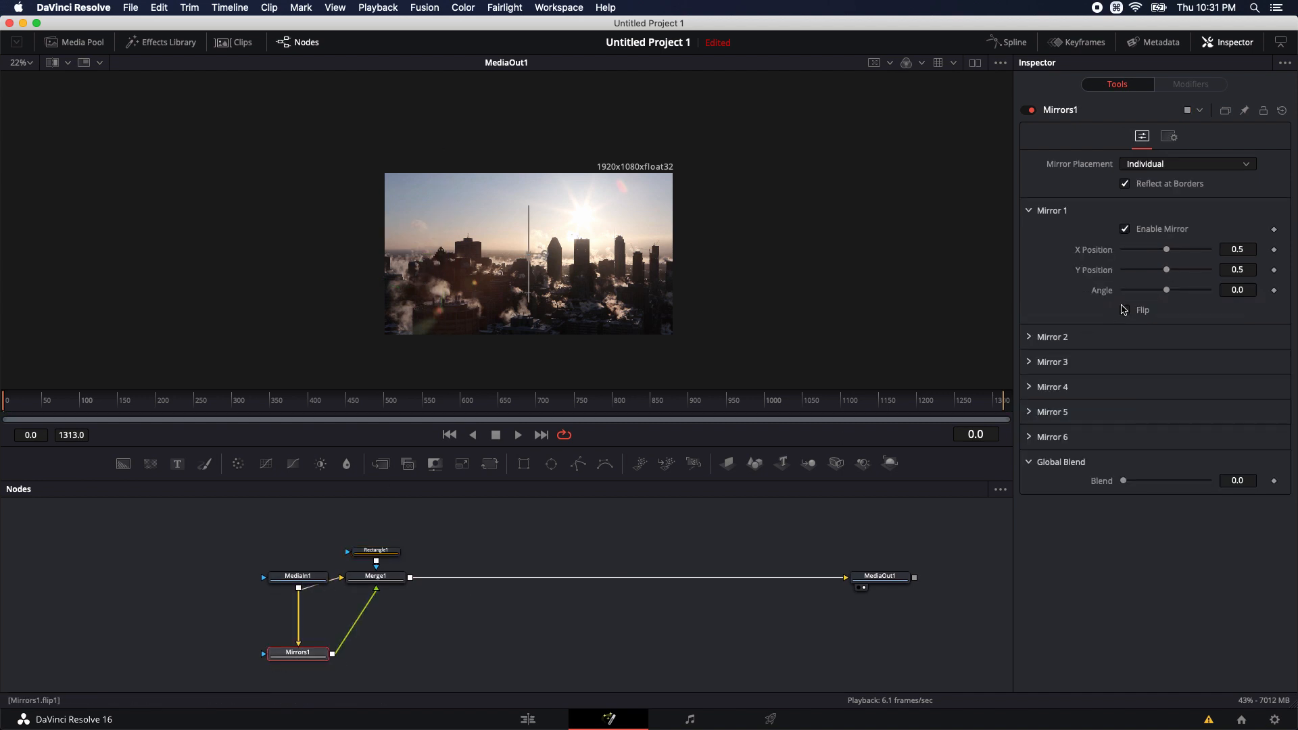
click(1124, 310)
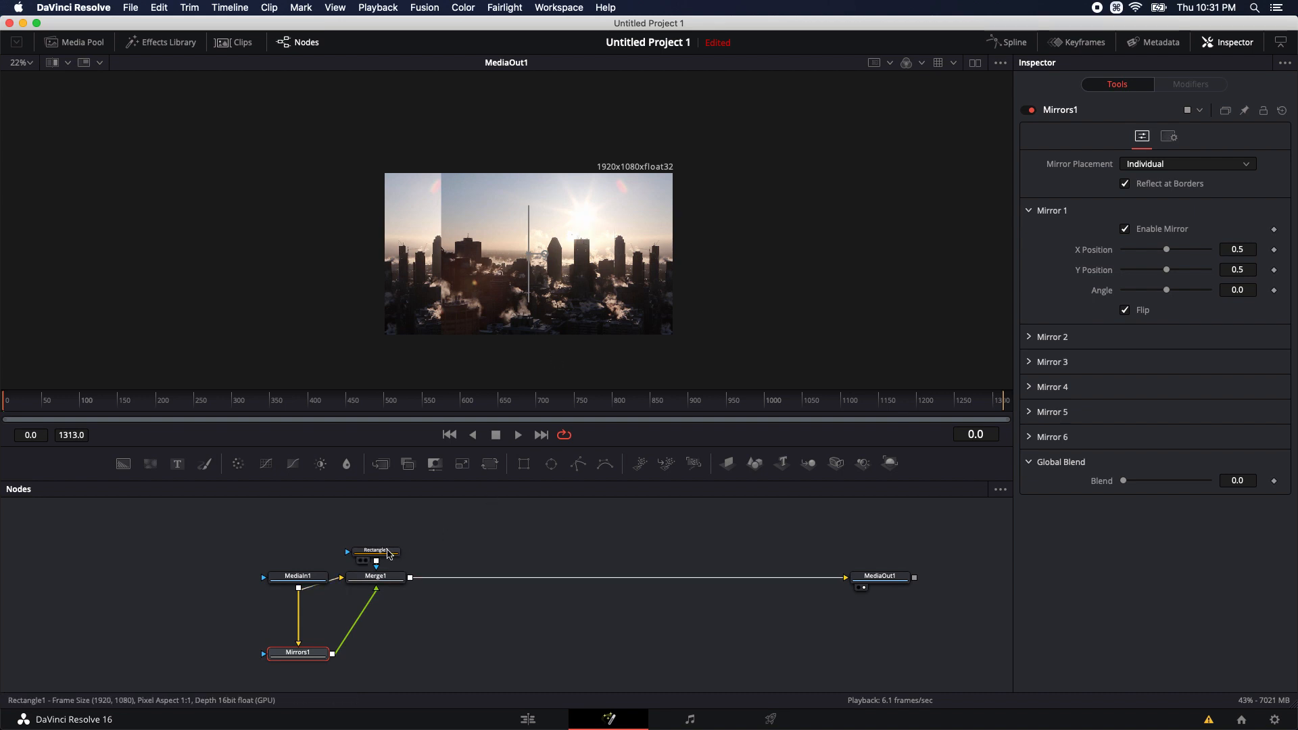
Feather the Rectangle1 mask with a Soft Edge of about 0.077
click(375, 551)
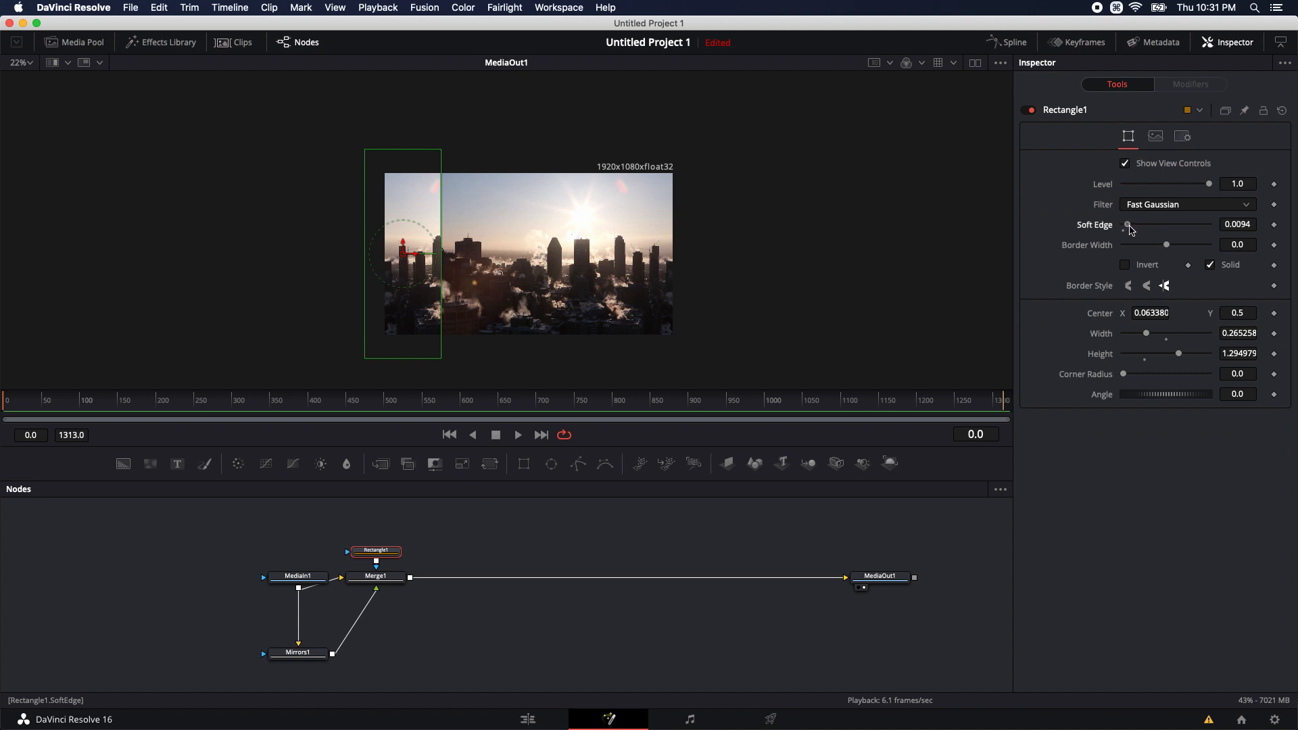
drag(1128, 224, 1157, 225)
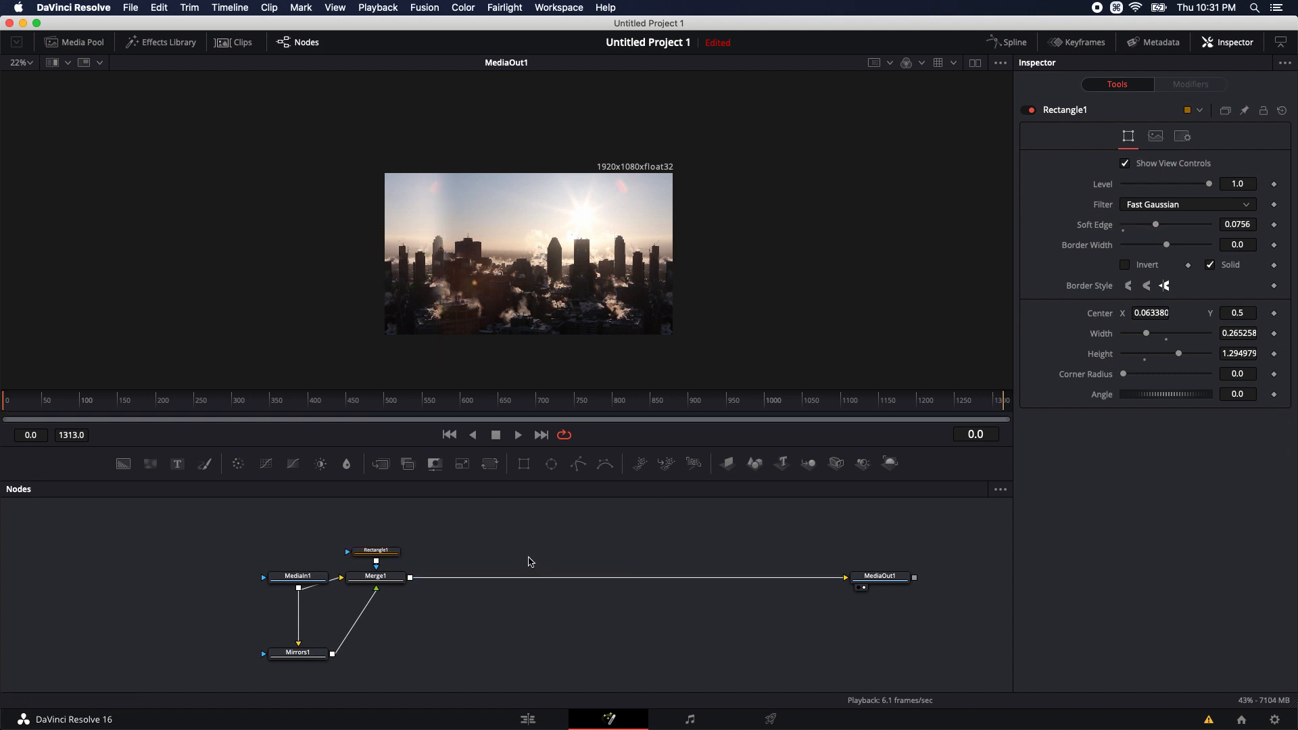
mouse_move(441, 187)
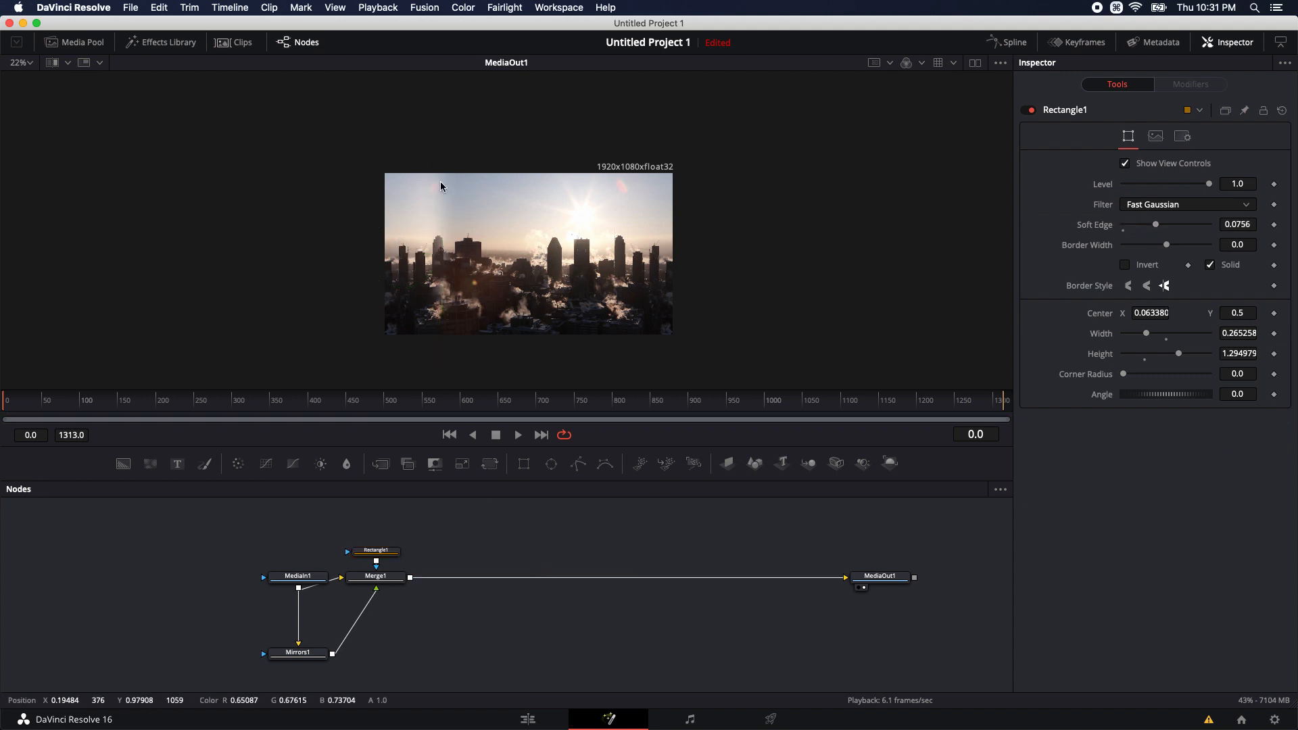
mouse_move(473, 524)
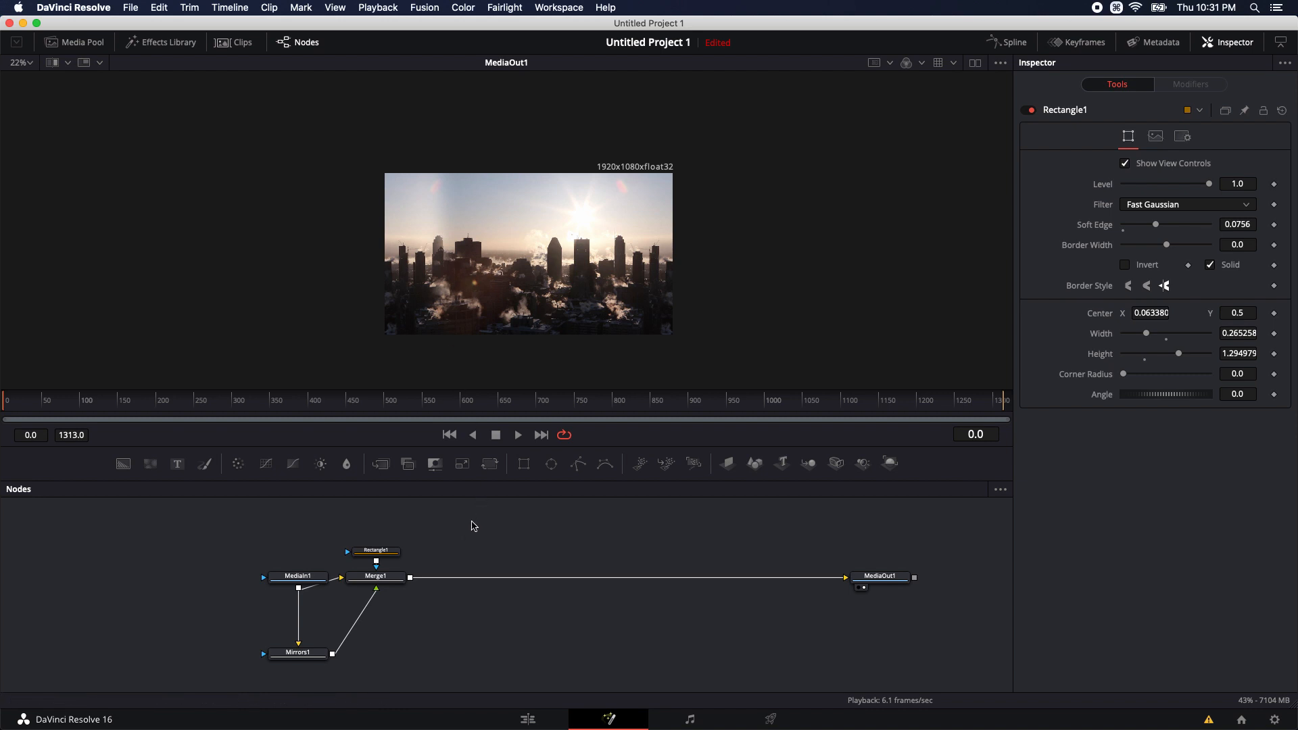
click(376, 550)
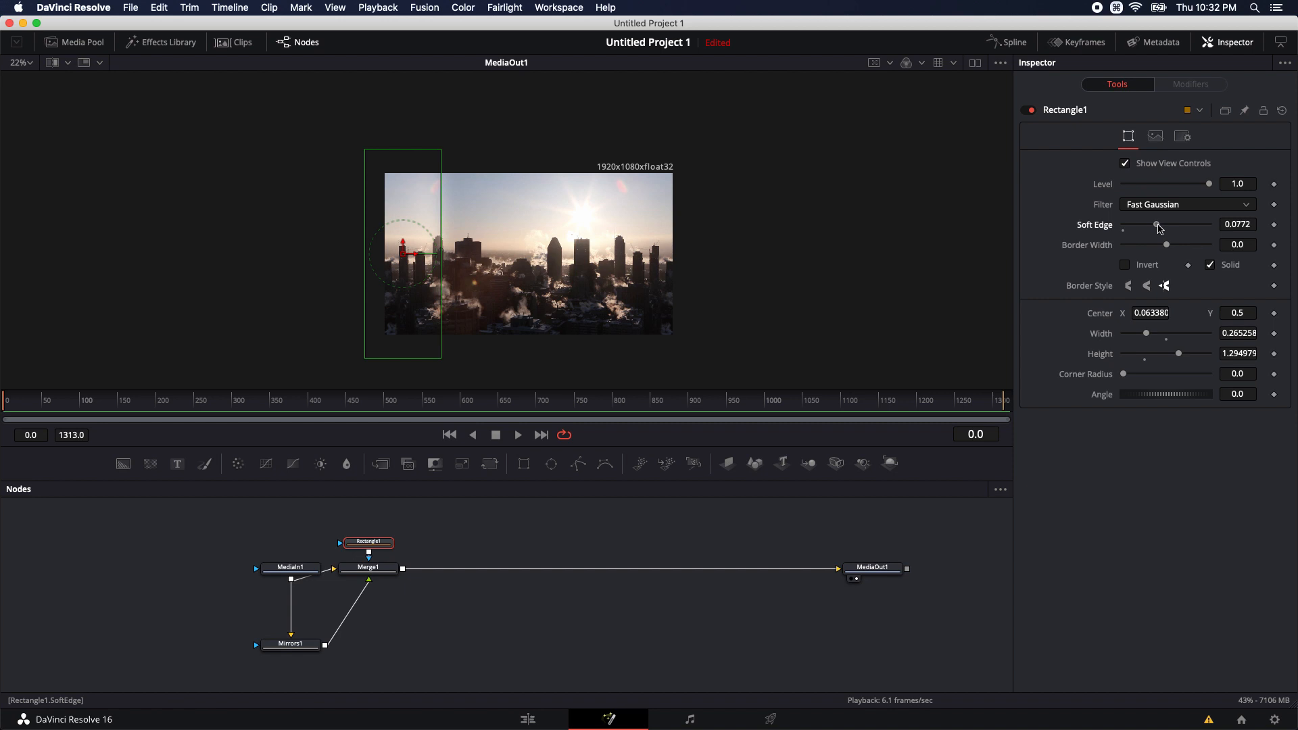
drag(1157, 225, 1163, 224)
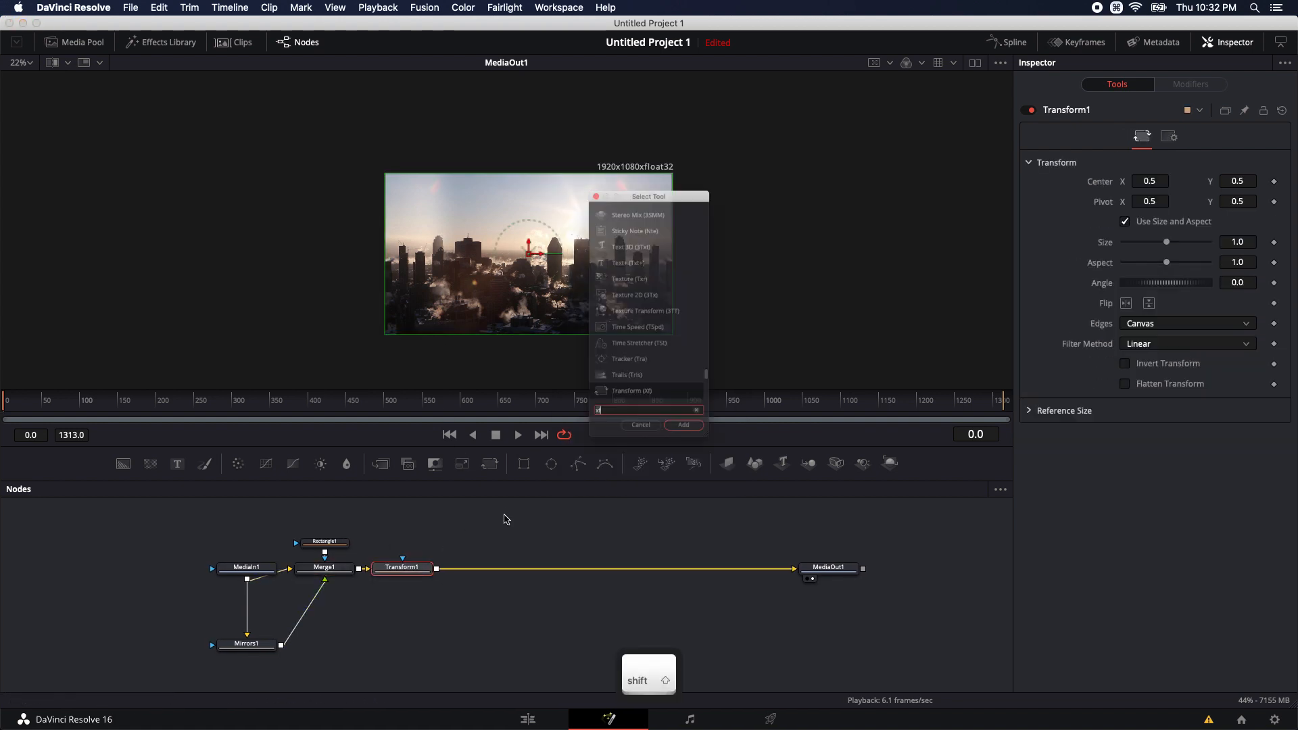
Add a Resize node to the chain and select Resize1 to set its size
text(res)
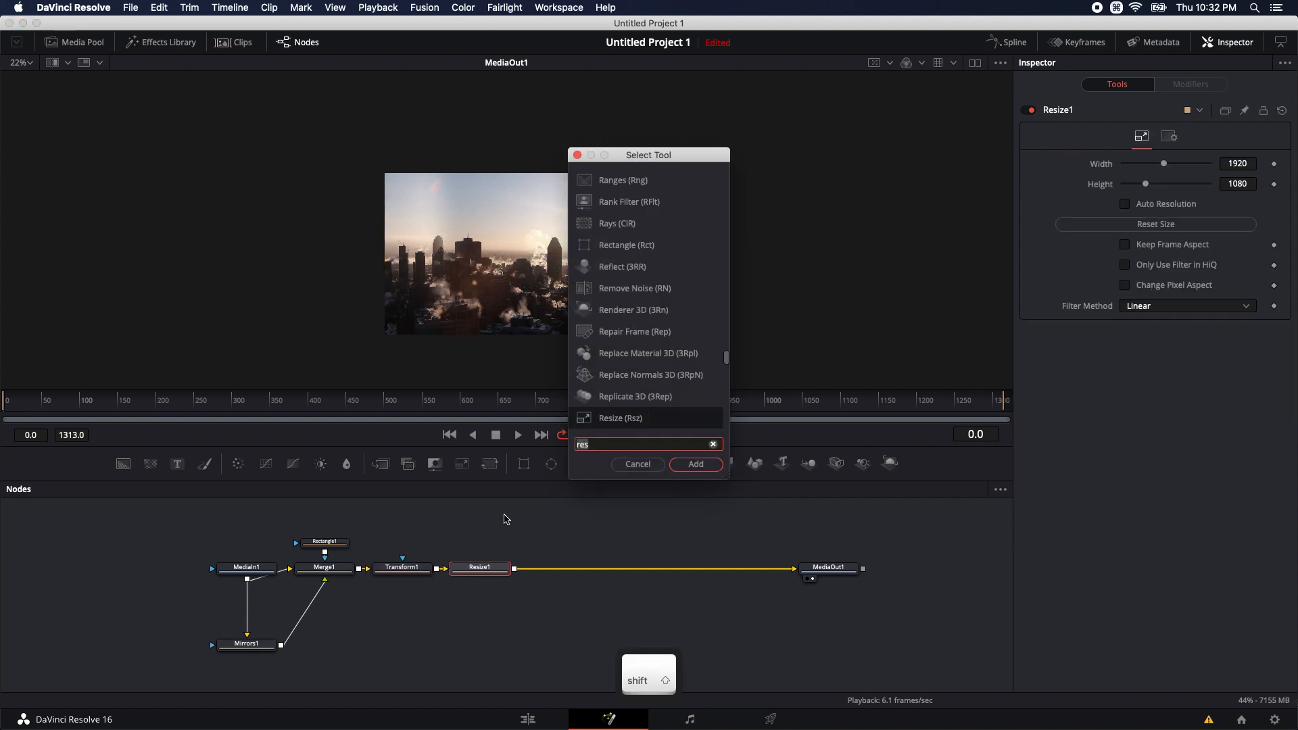
click(696, 464)
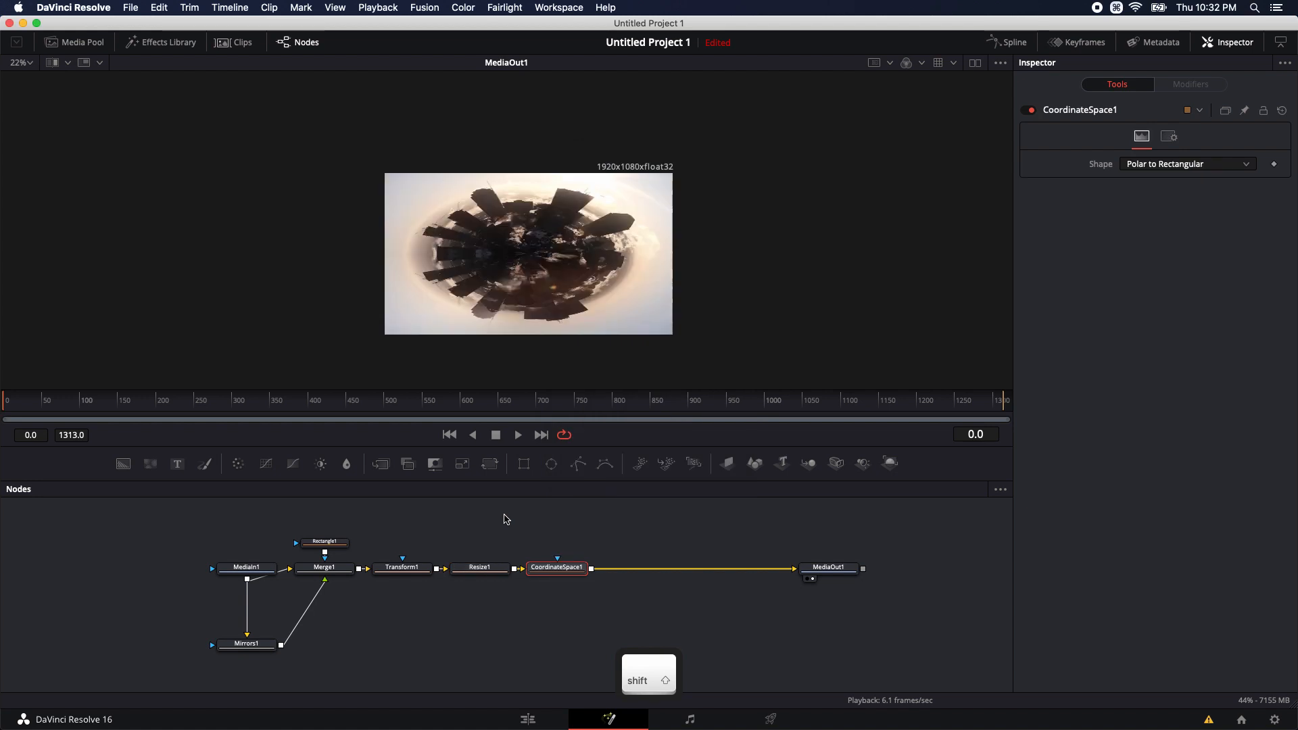
click(479, 568)
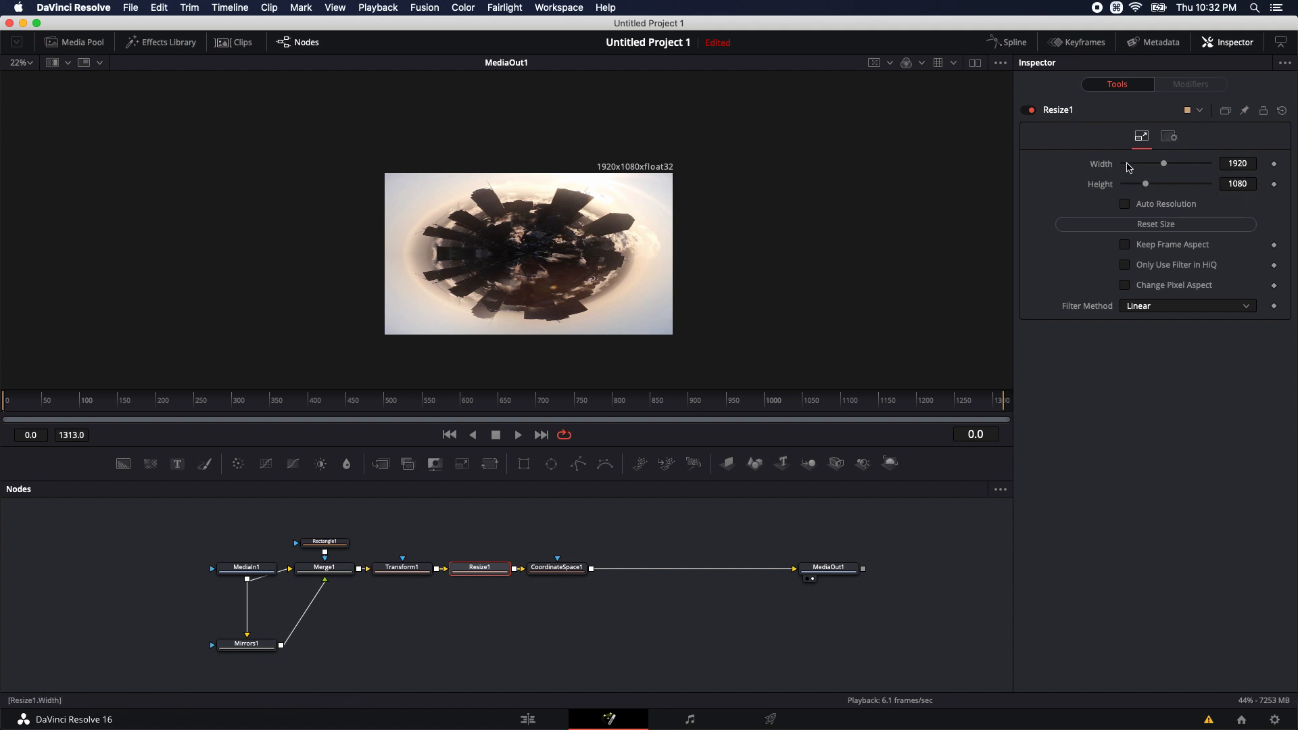
Set Resize1 width to 1080 and add a Color Corrector with saturation raised to 1.29
click(1238, 163)
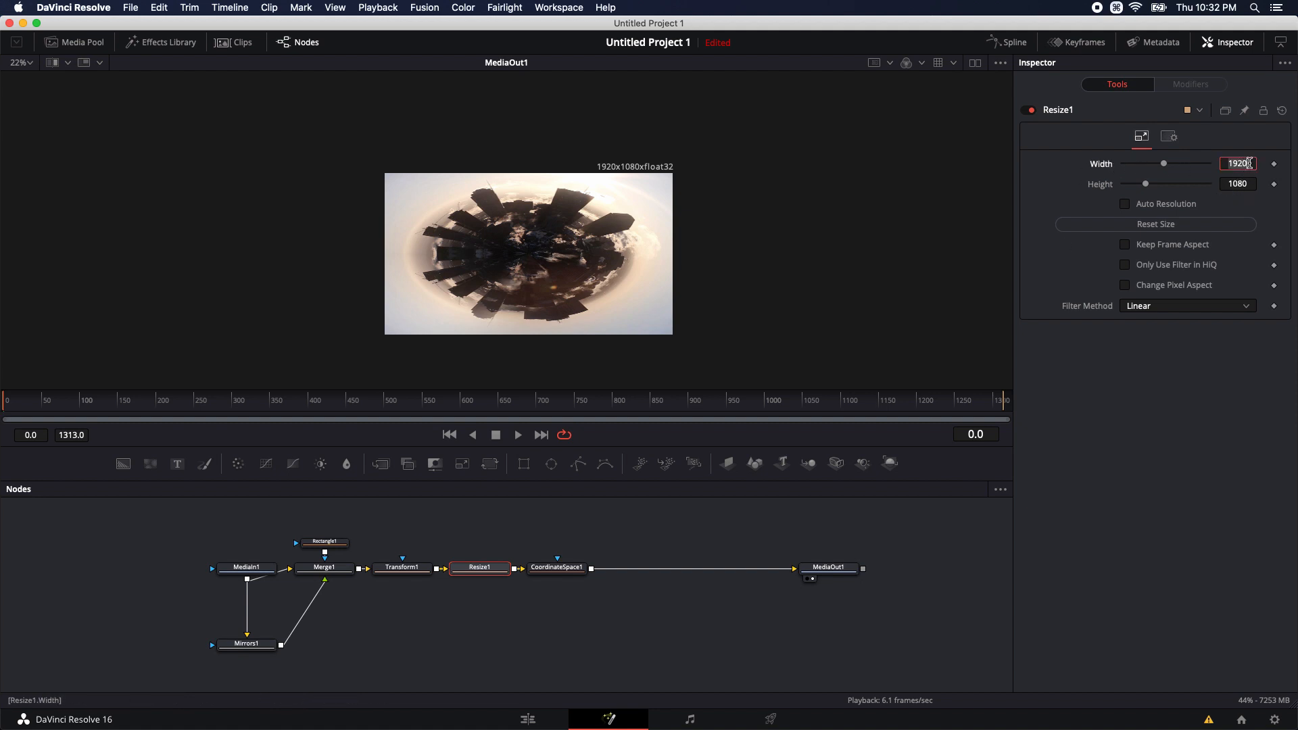
text(1080)
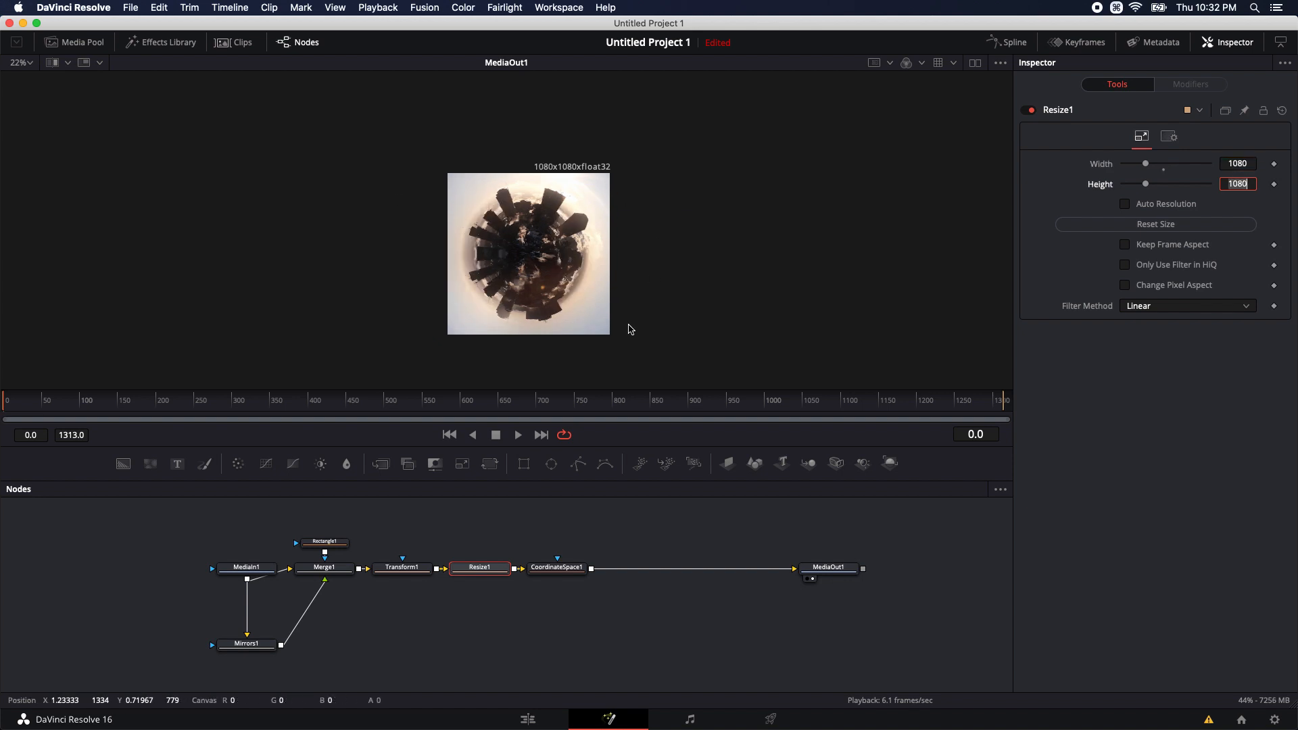
click(557, 568)
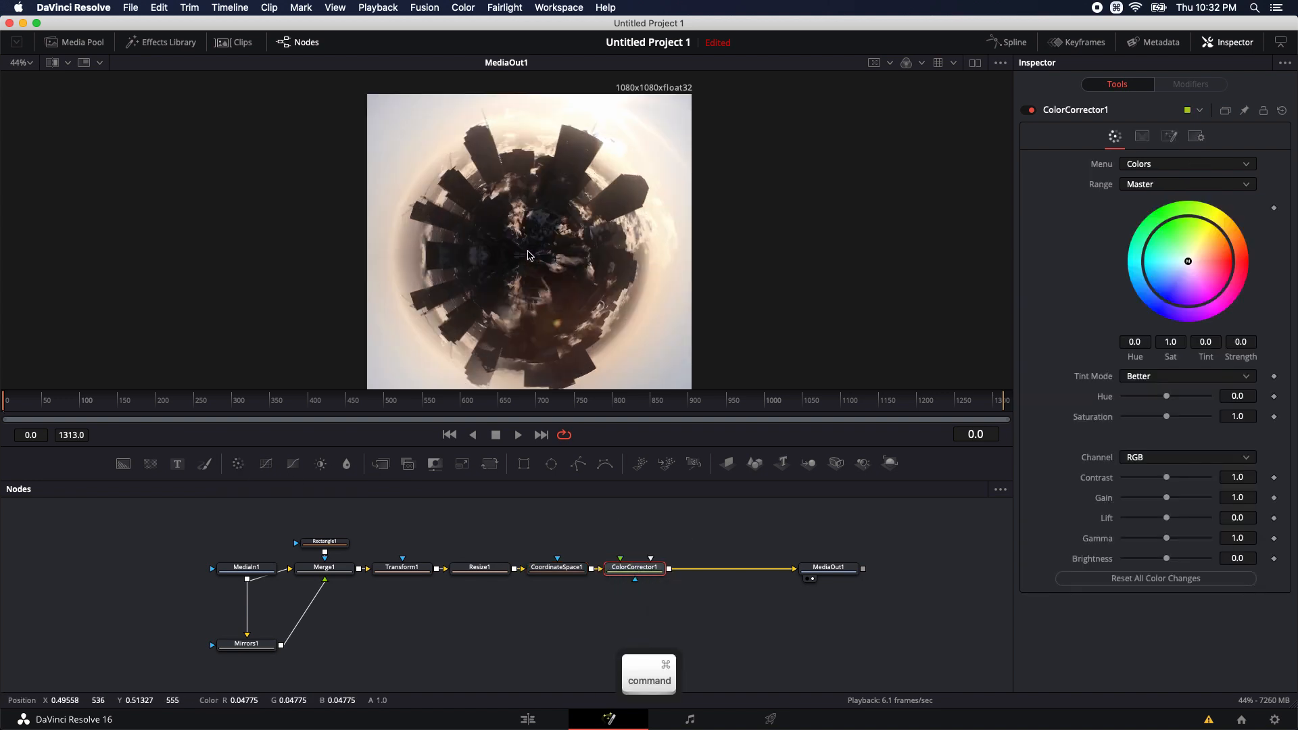
drag(1142, 417, 1177, 417)
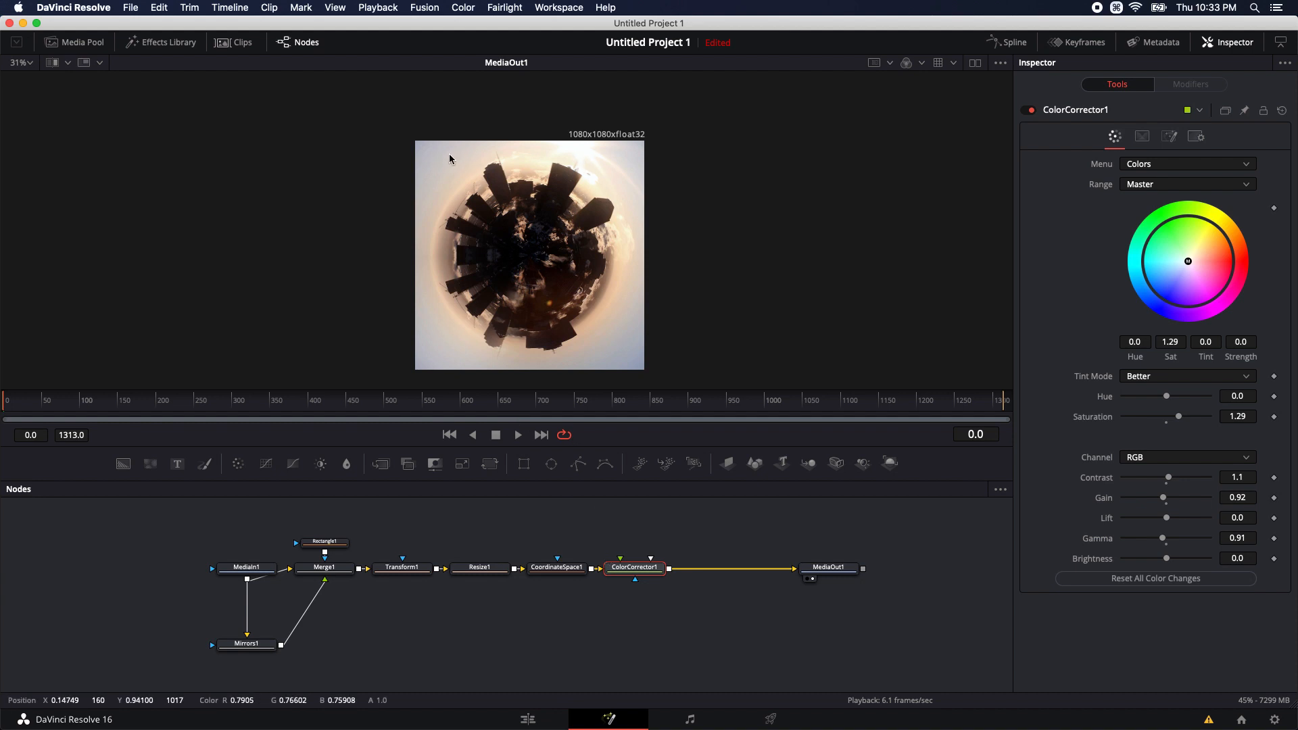
Set Transform1 edges to Wrap and shift Center X to 0.69 to rotate the planet
click(402, 567)
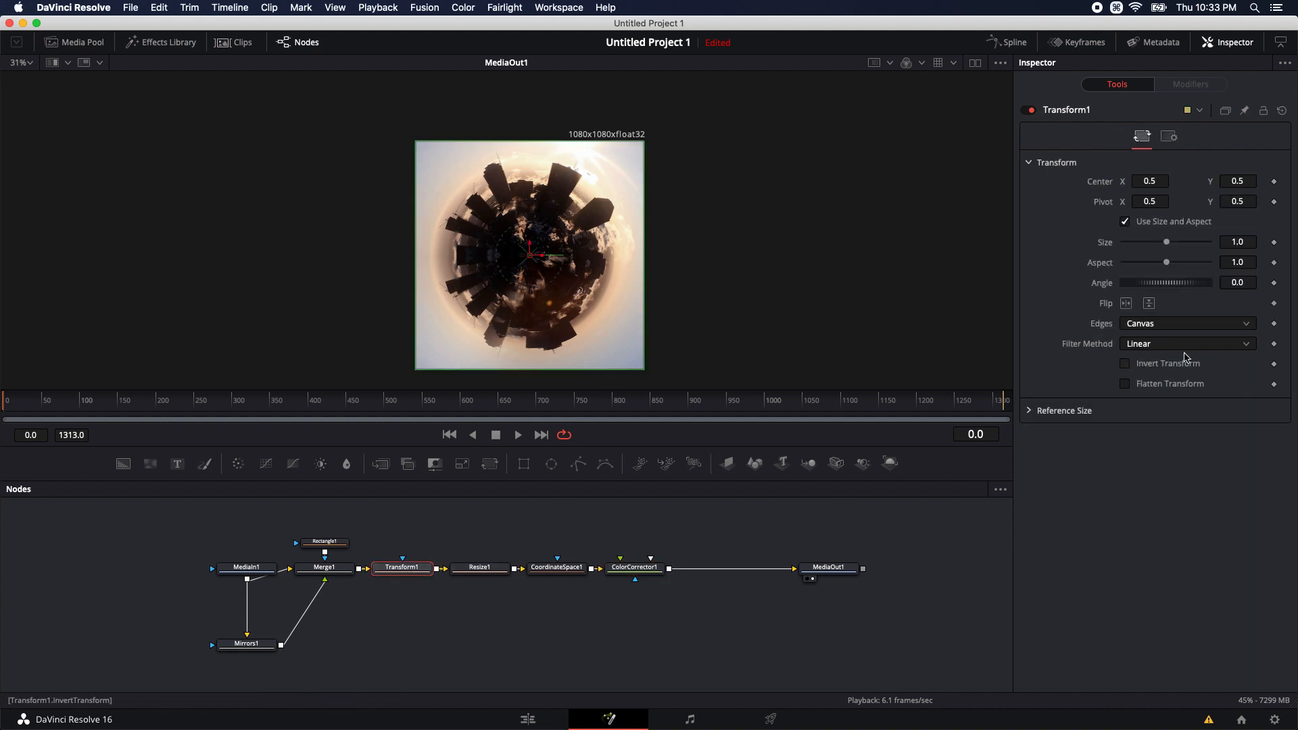
click(1187, 323)
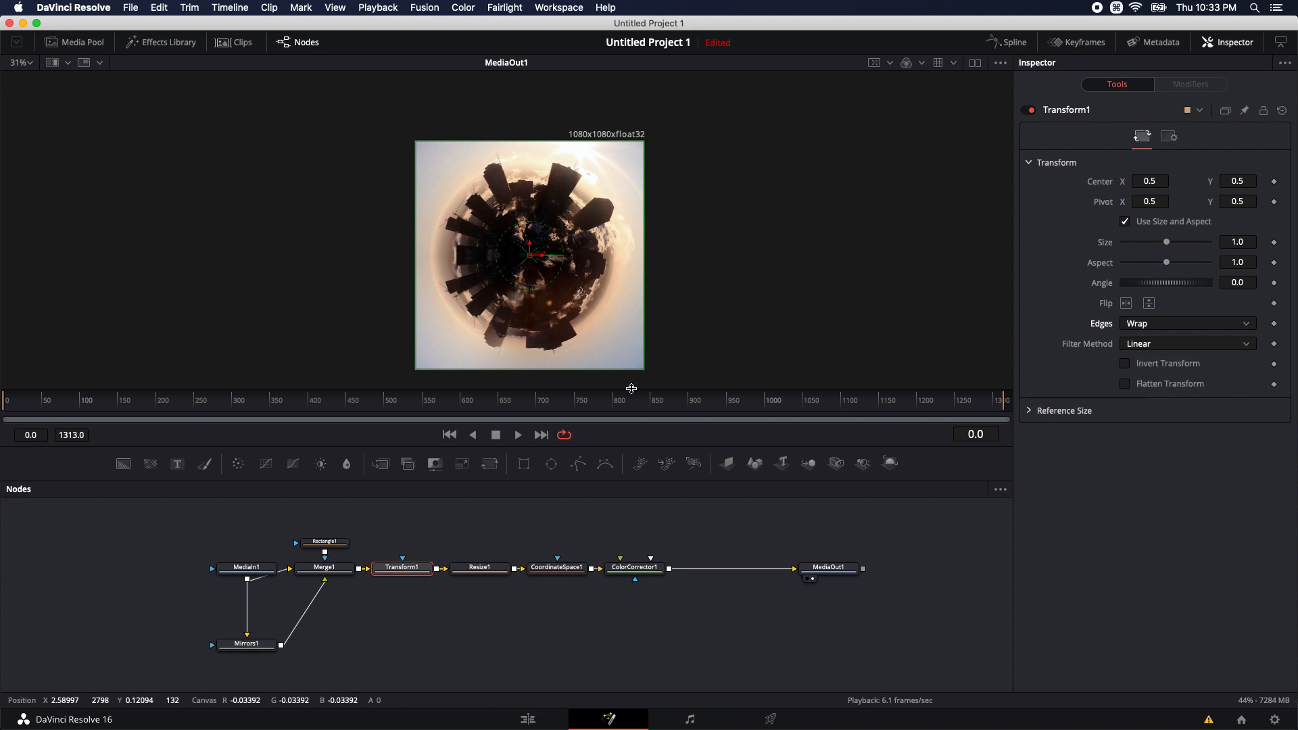
drag(552, 254, 538, 258)
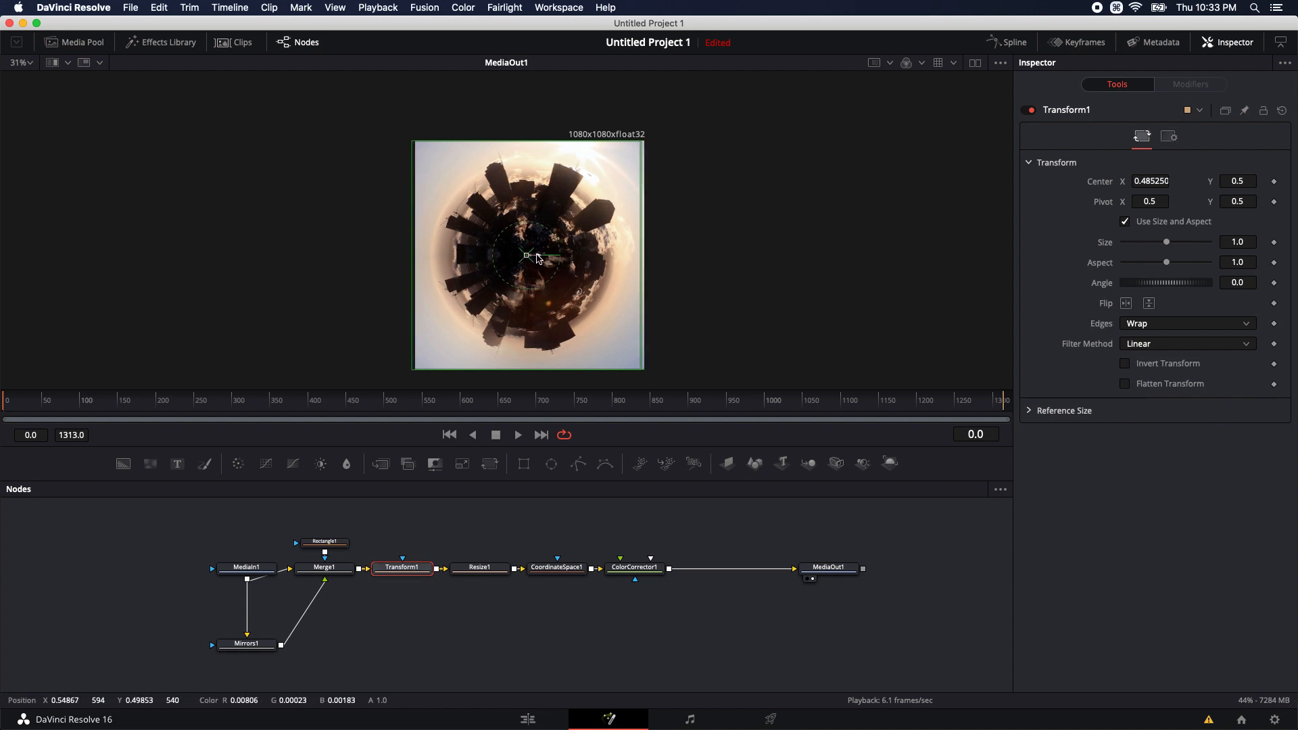
drag(527, 255, 568, 255)
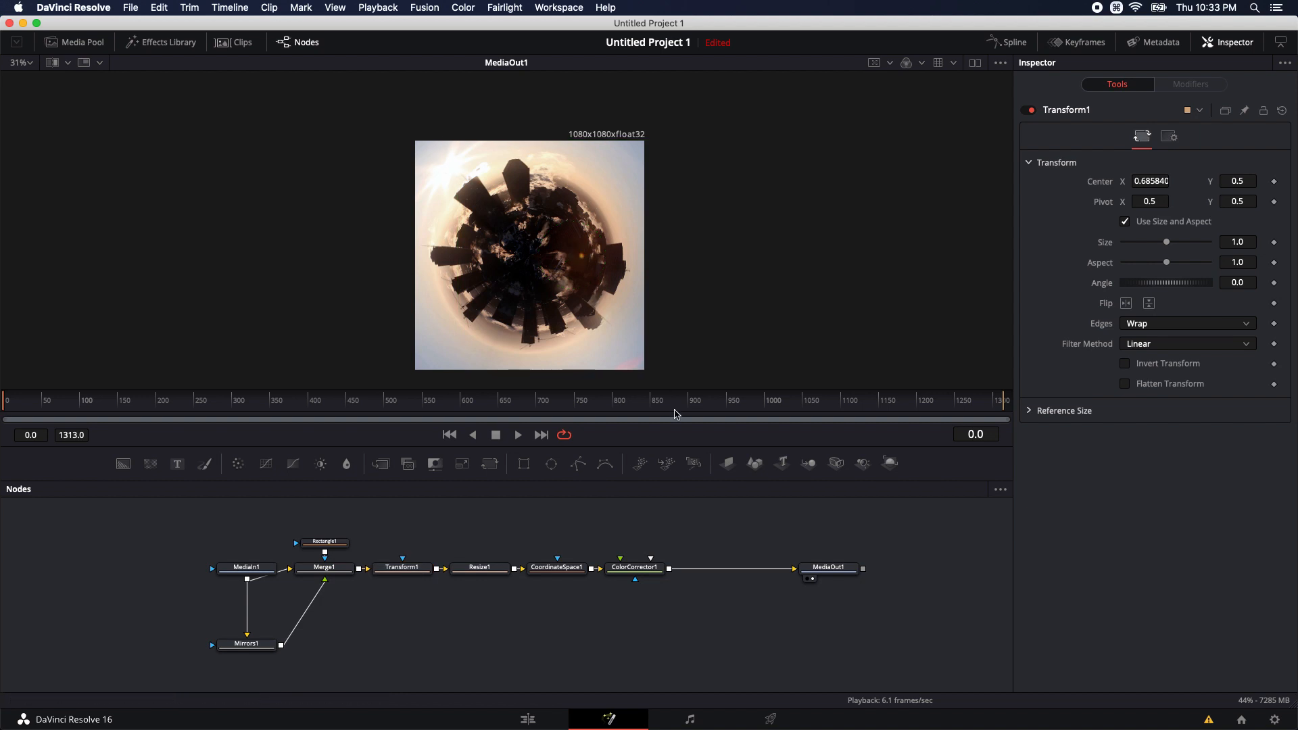
click(635, 567)
text(ray)
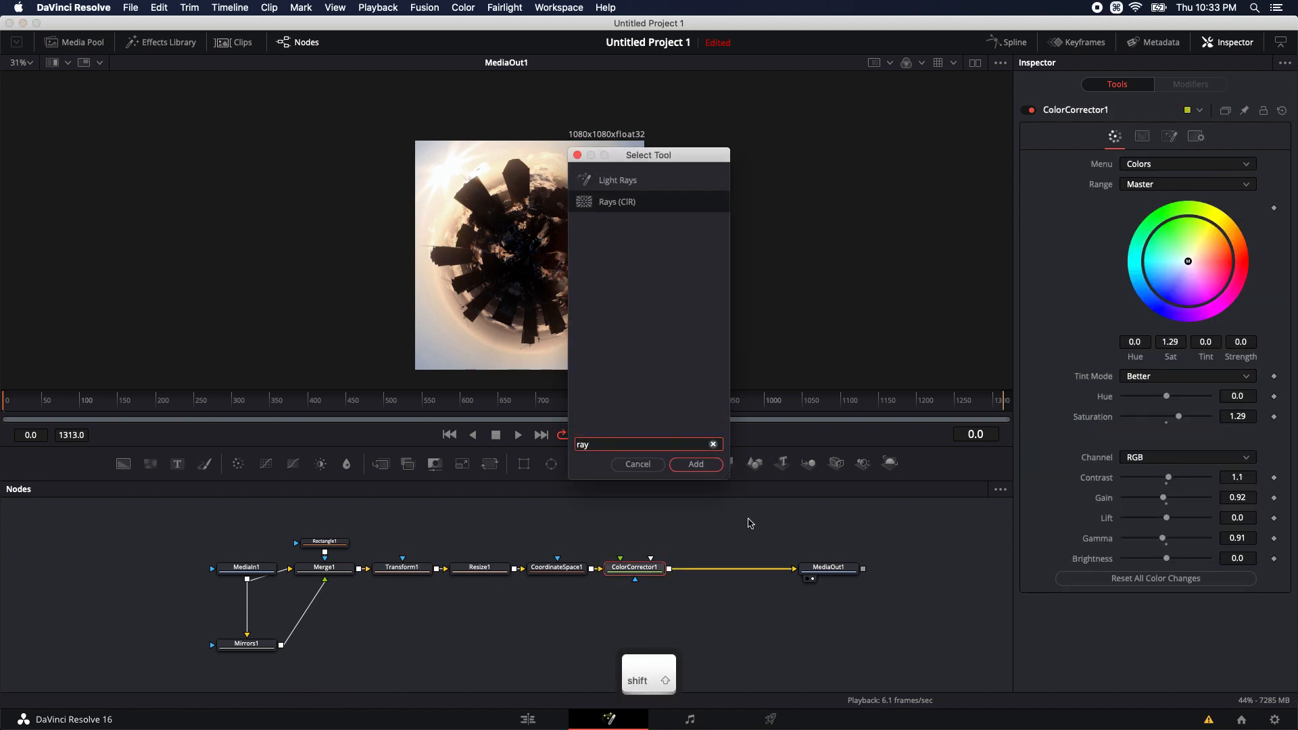
Add a Rays node after ColorCorrector1, centered near the top-left with blend about 0.063
click(696, 463)
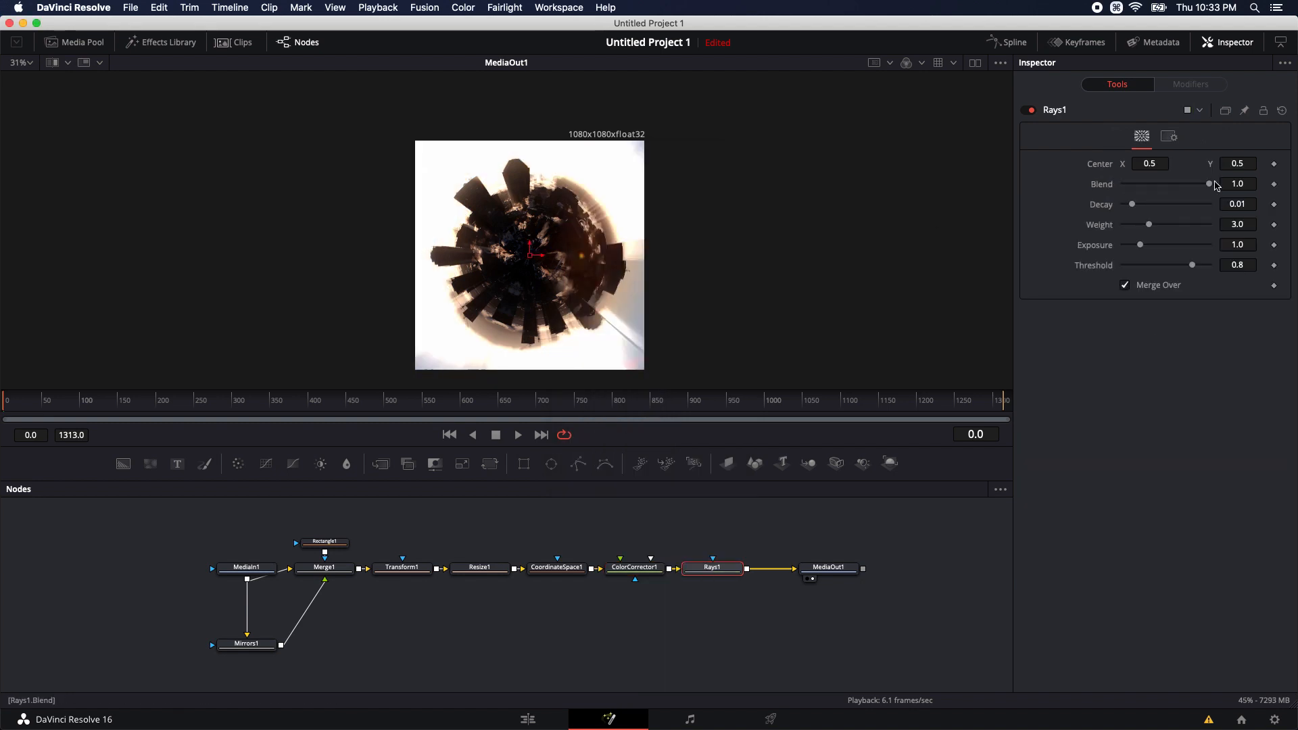
drag(1209, 184, 1128, 183)
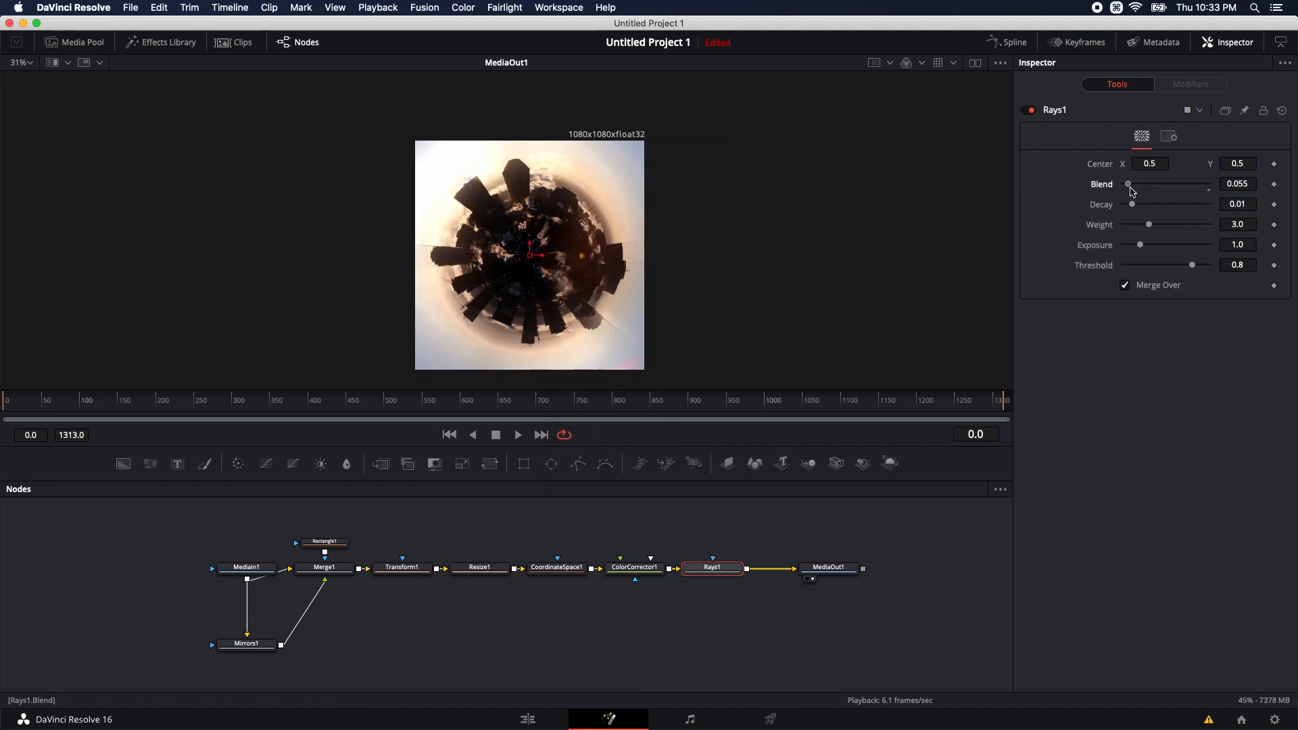
drag(1128, 183, 1125, 183)
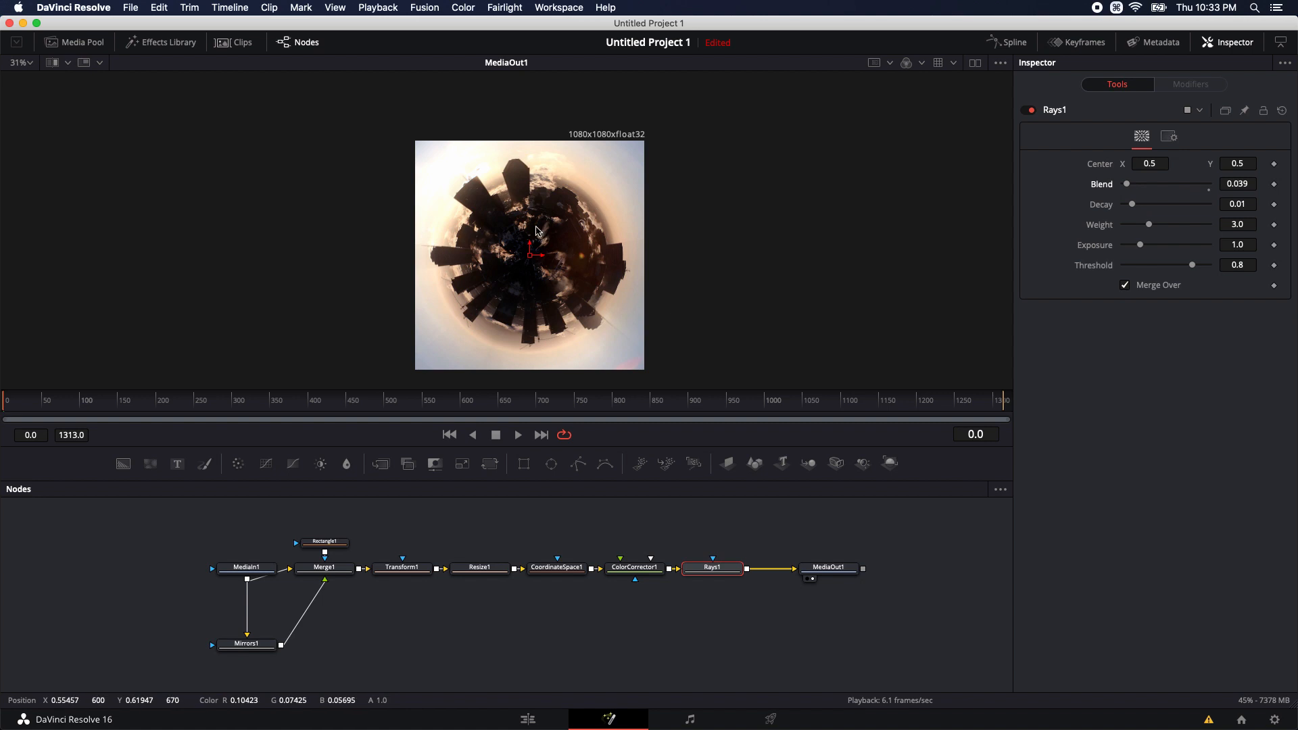
drag(536, 254, 590, 317)
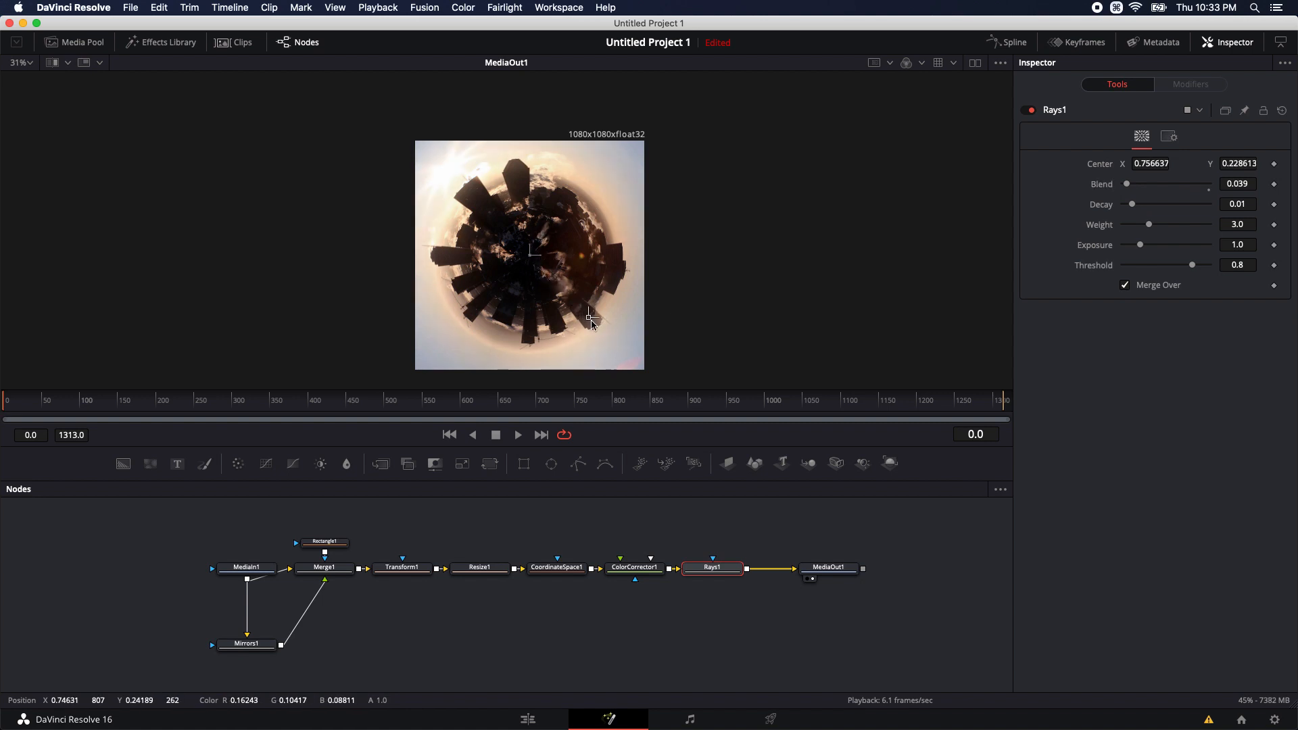
drag(588, 318, 433, 153)
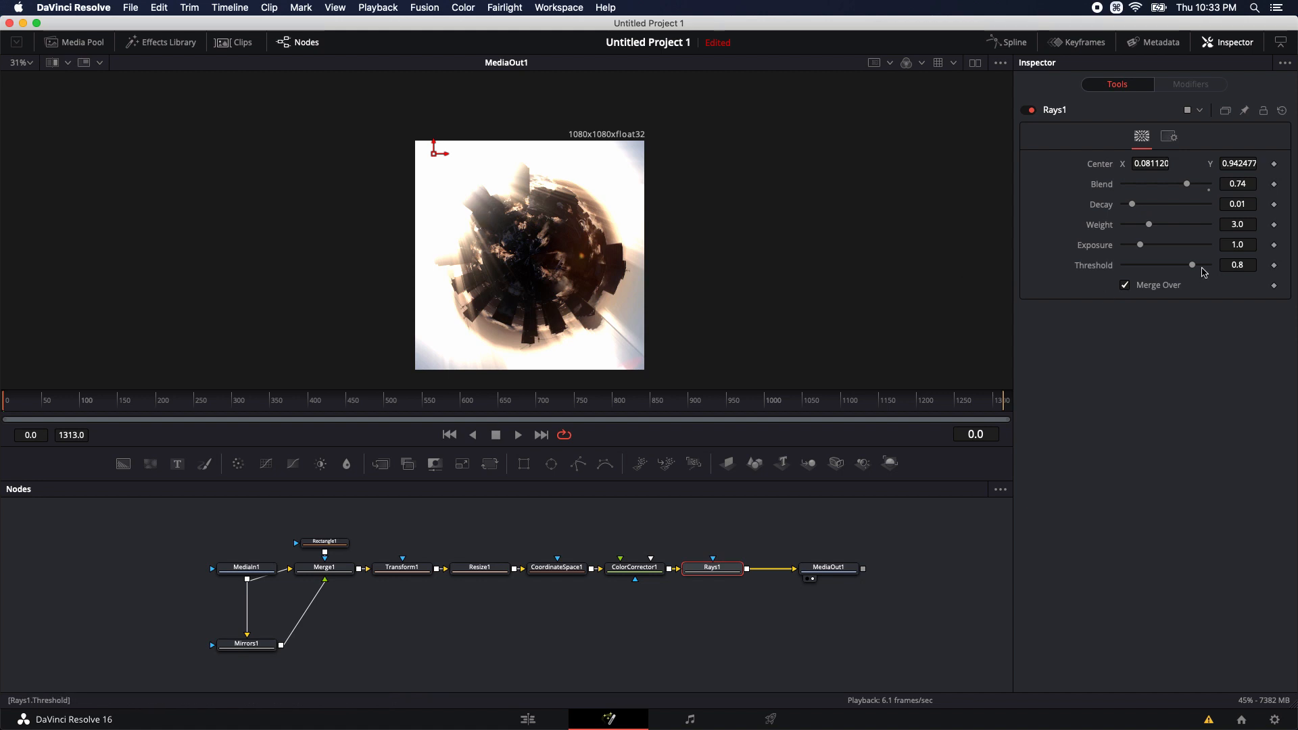
drag(1187, 183, 1145, 183)
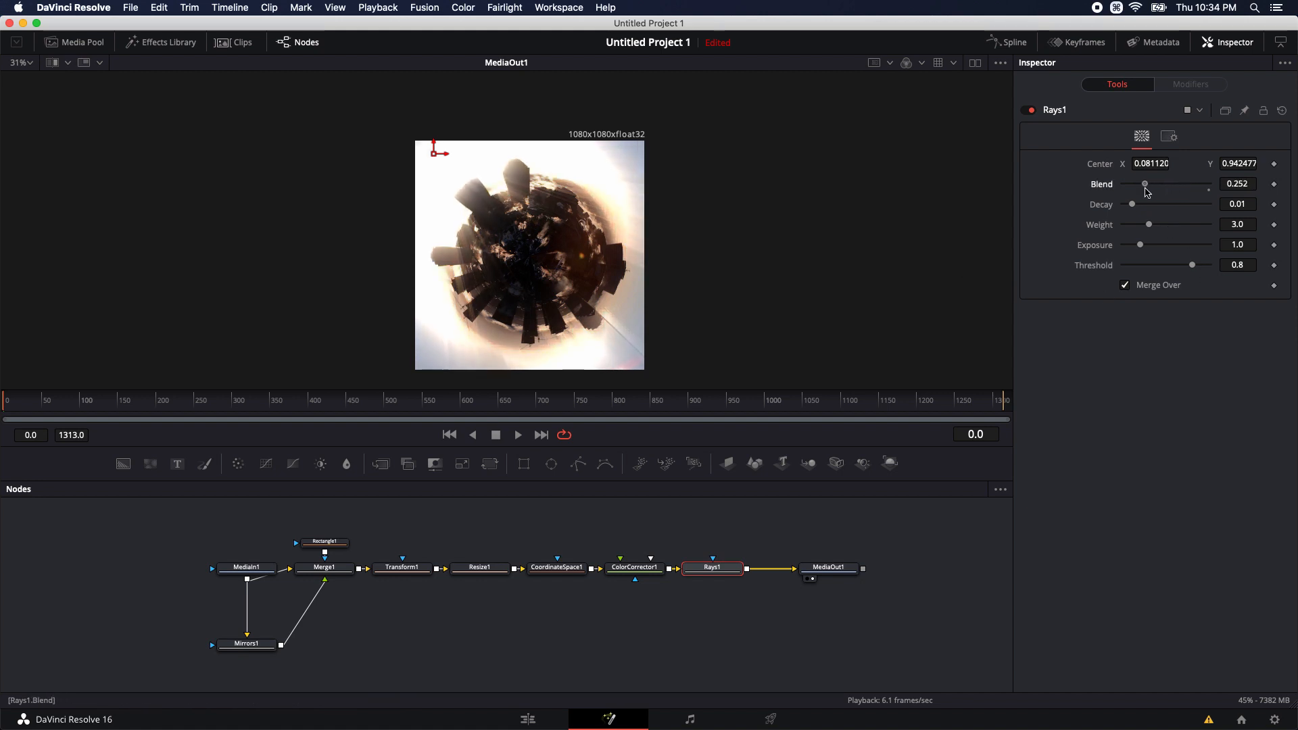
drag(1145, 184, 1126, 184)
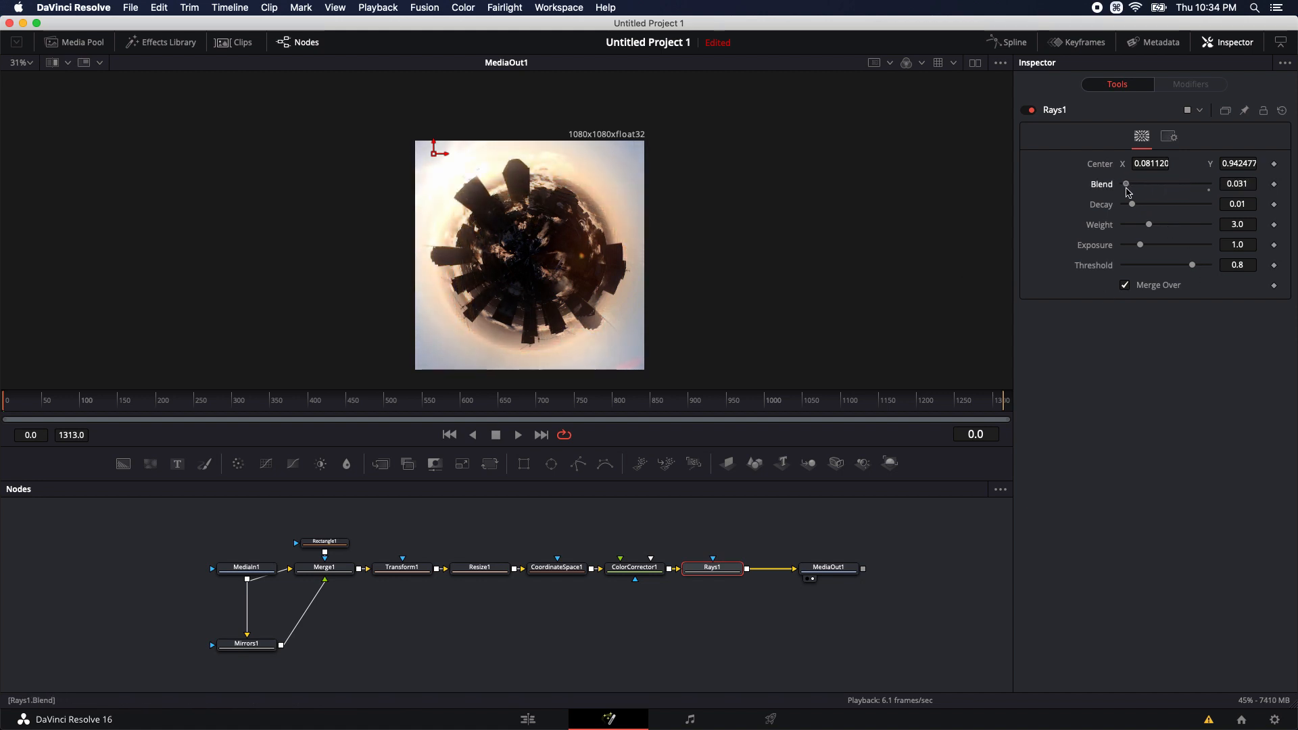
drag(1126, 184, 1129, 183)
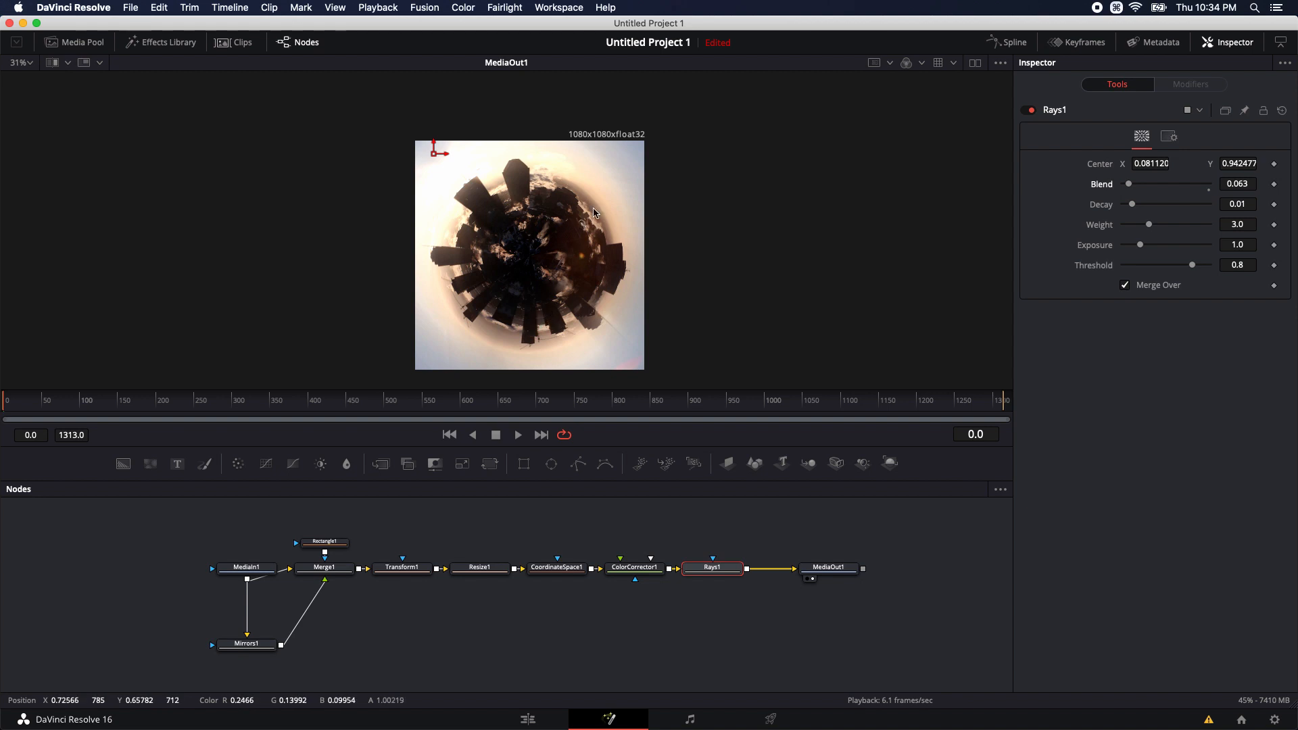
mouse_move(503, 342)
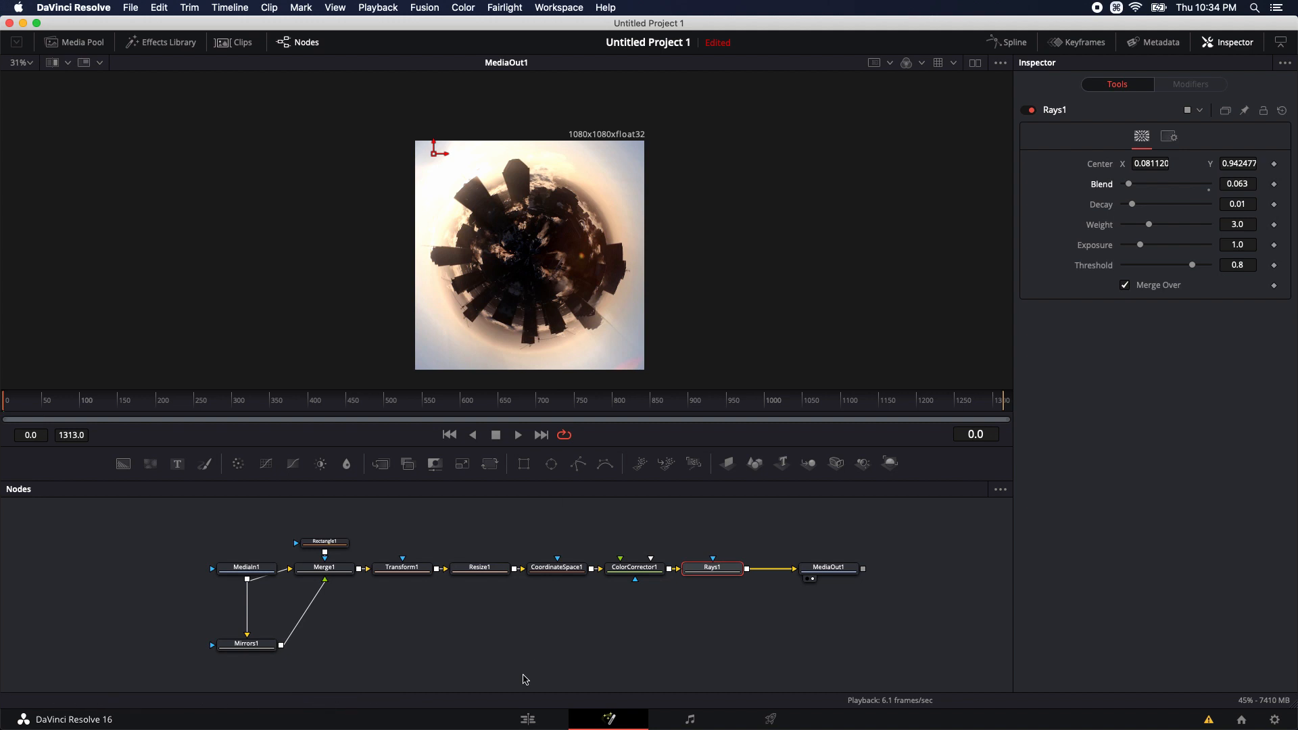
mouse_move(582, 203)
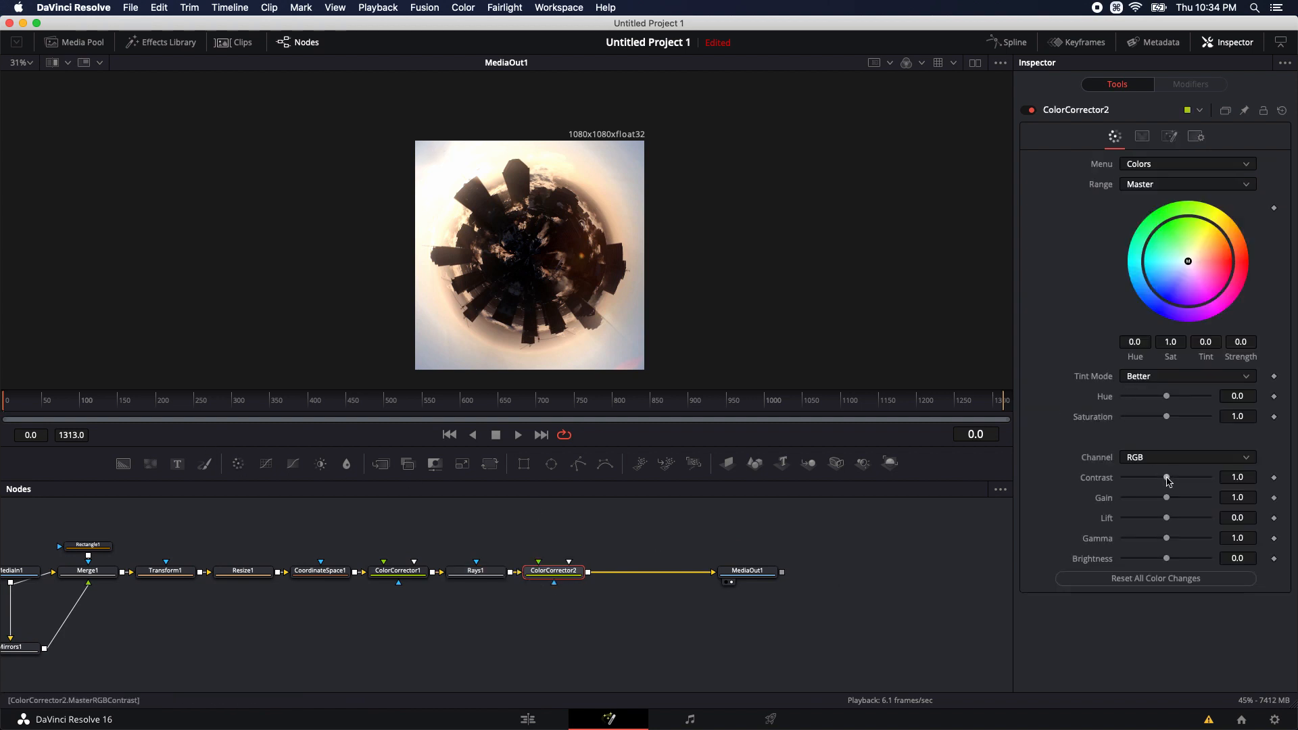
Set ColorCorrector2 to contrast 1.73, gain 0.77, lift -0.23, gamma 0.73, brightness -0.2
drag(1168, 478, 1181, 478)
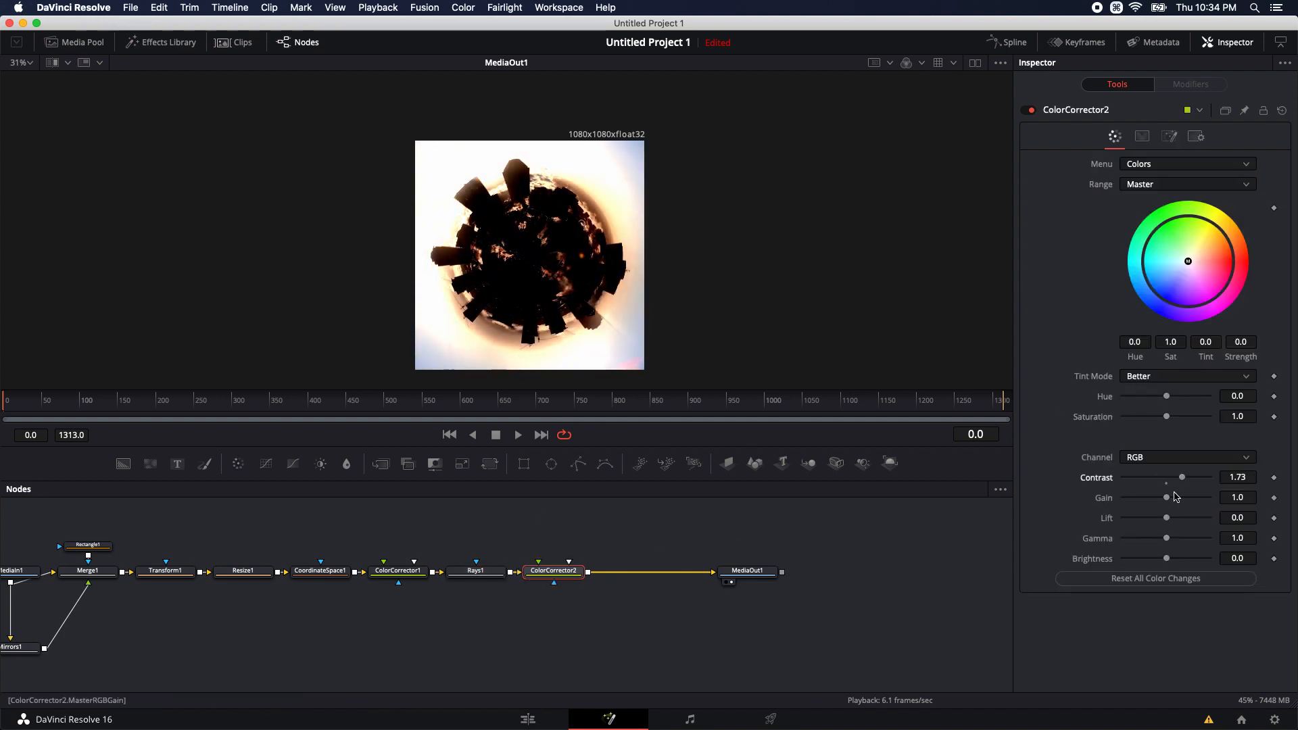
drag(1182, 497, 1158, 497)
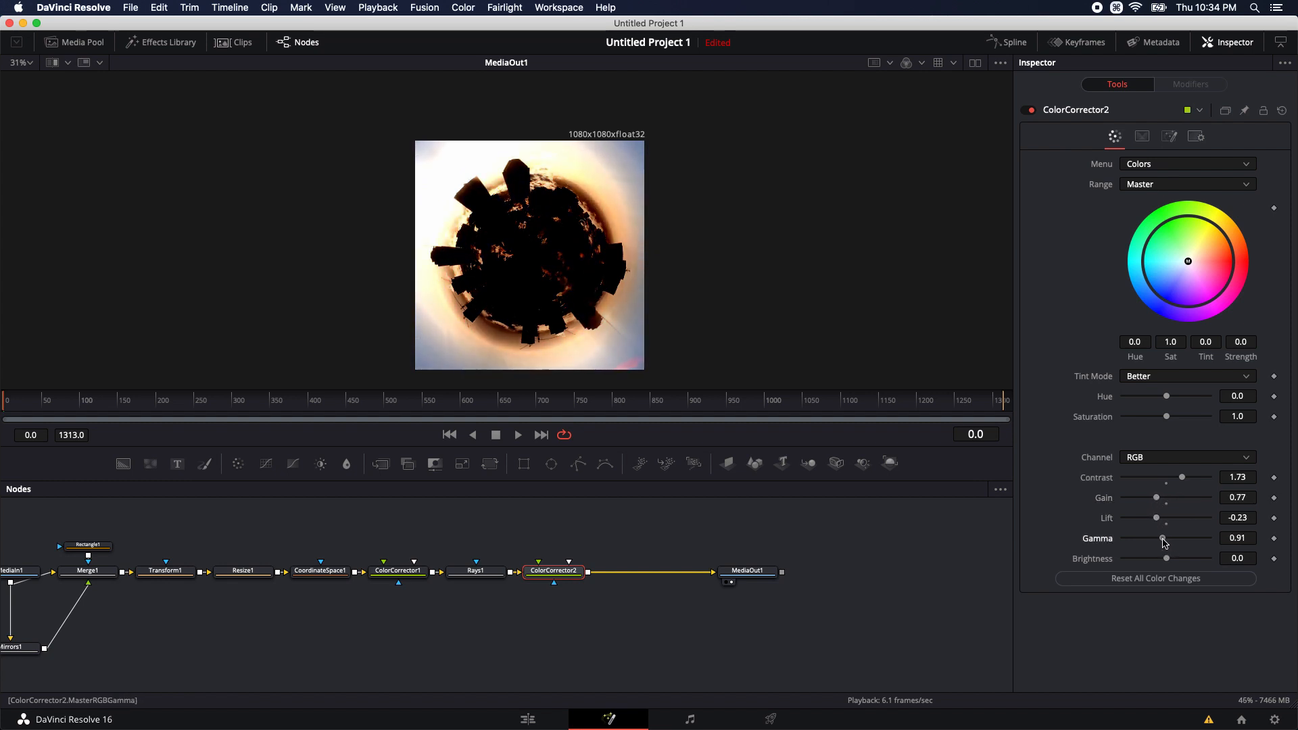
drag(1166, 557, 1157, 558)
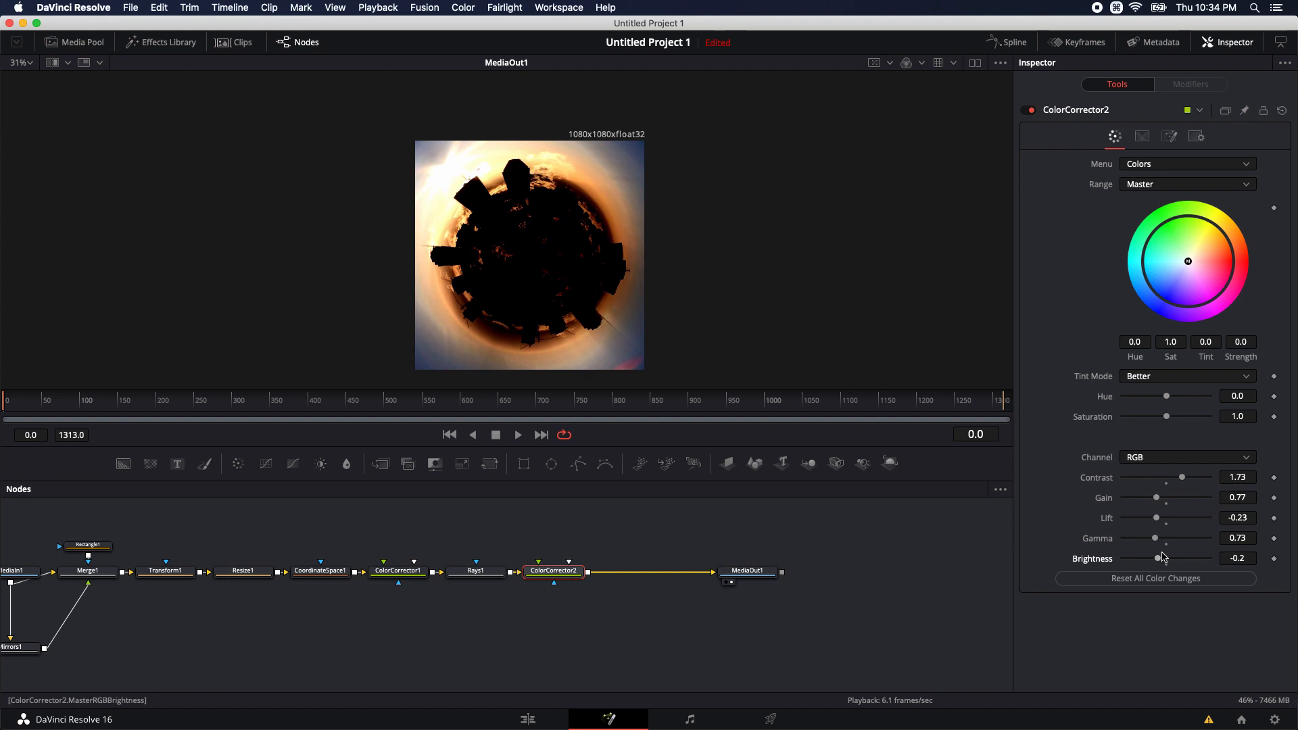
click(577, 464)
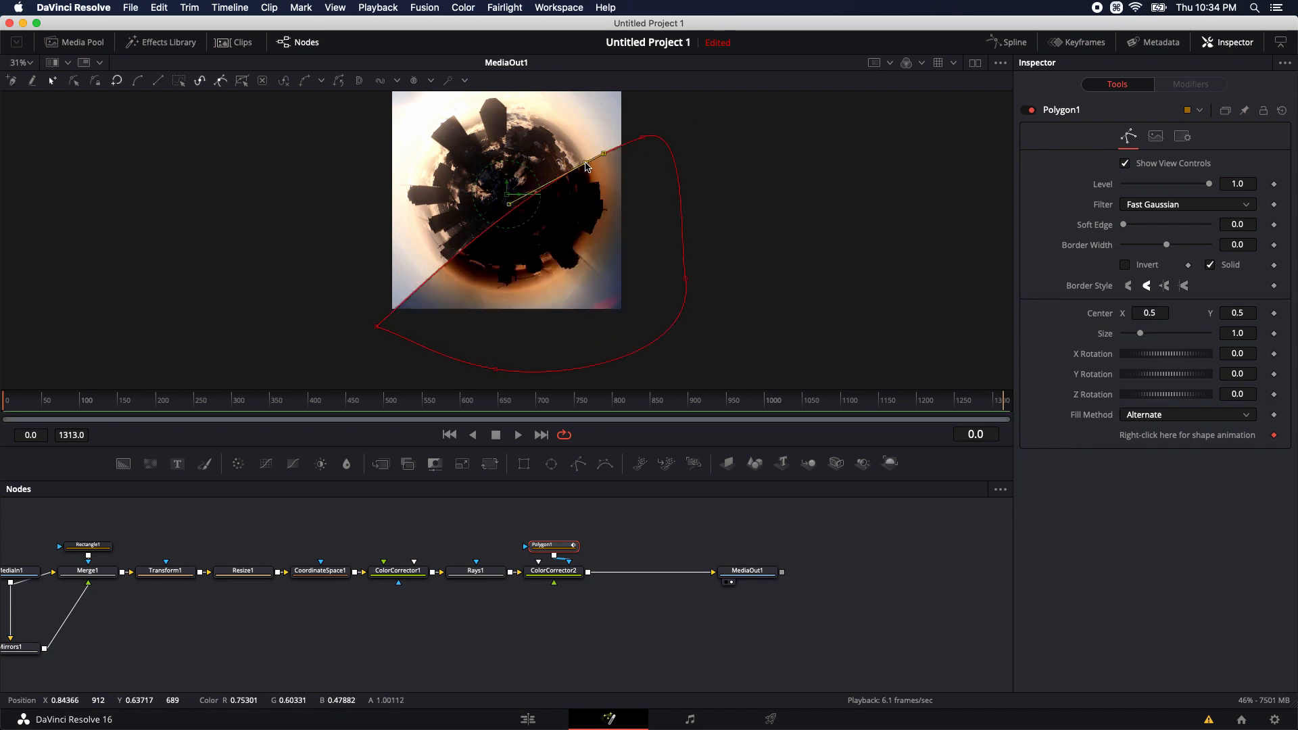
Shape the Polygon mask over the planet's lower right with soft edge 0.14 and level 0.58
drag(587, 165, 499, 335)
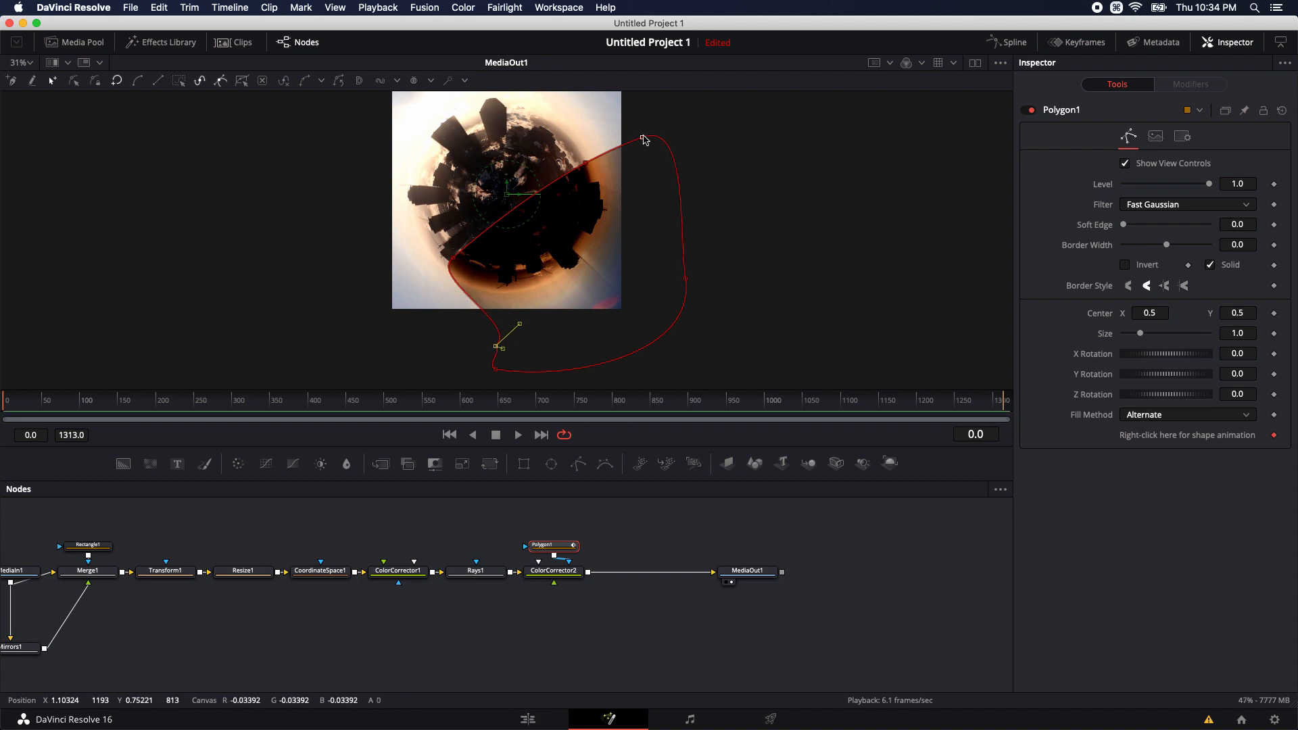
drag(645, 139, 667, 273)
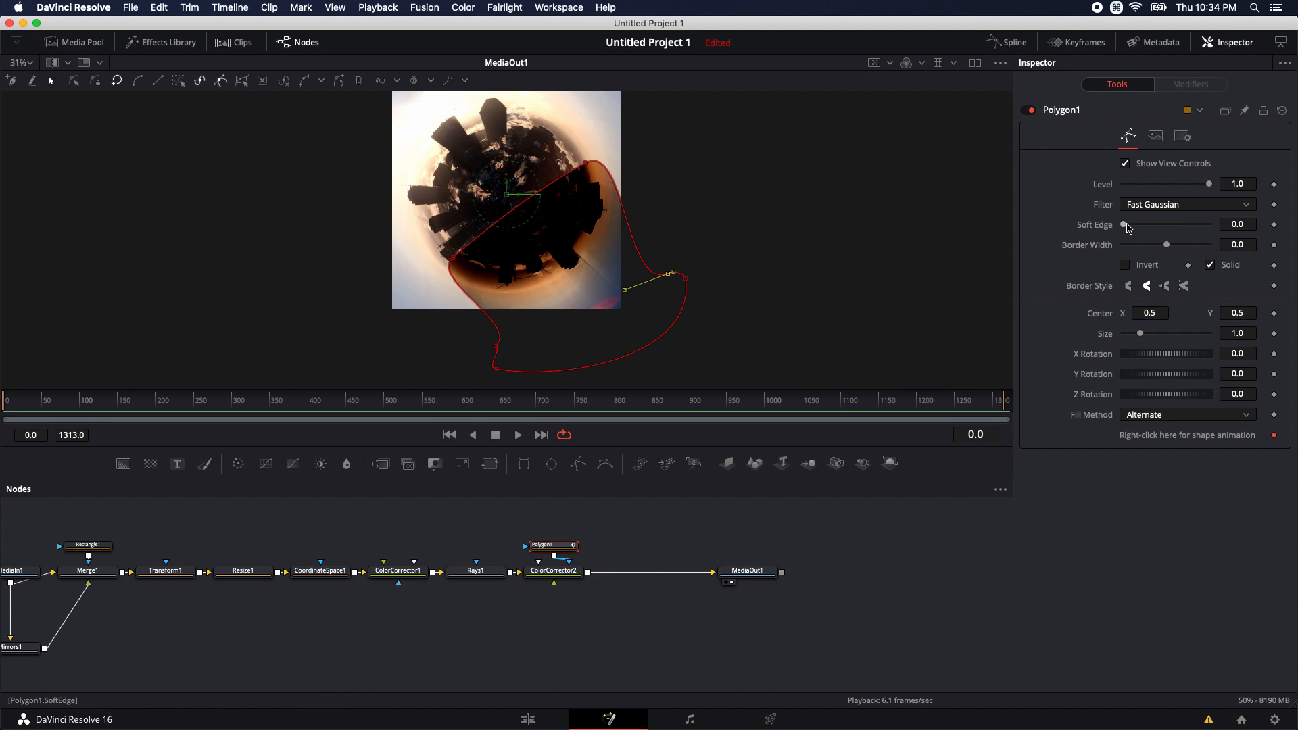
drag(1125, 225, 1182, 225)
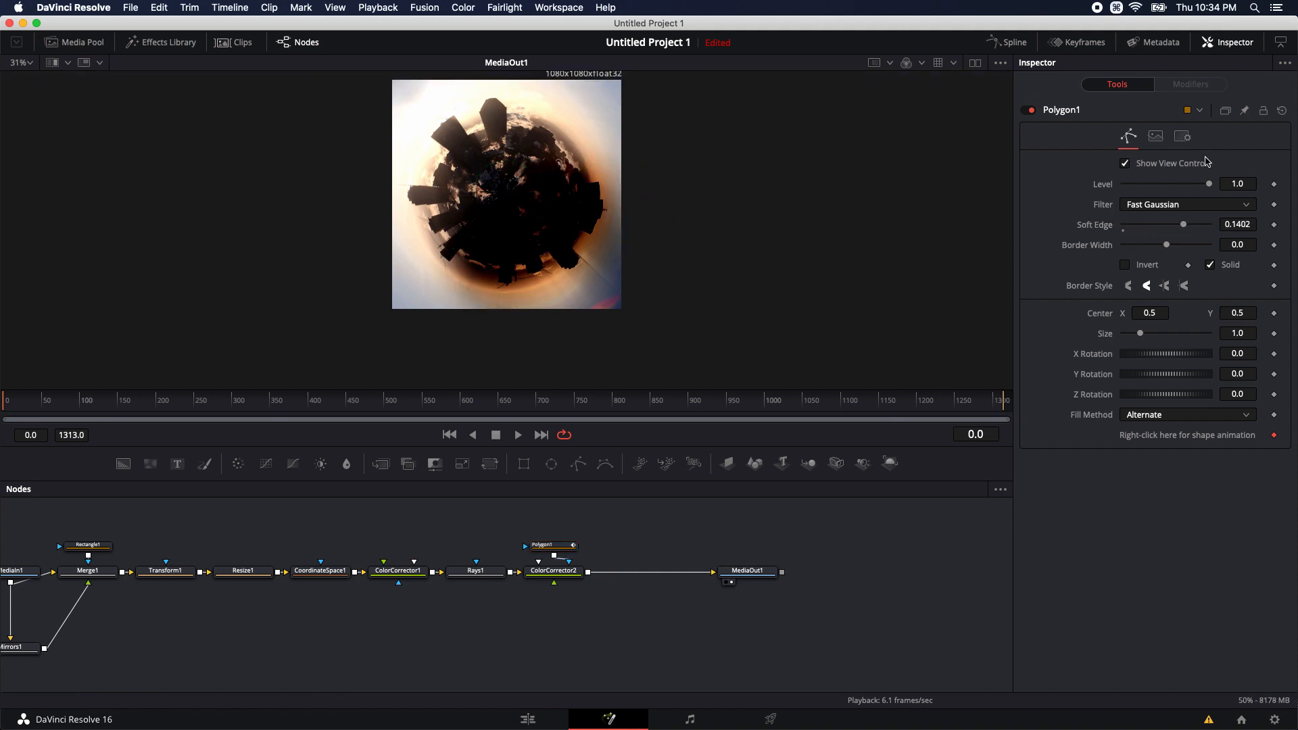
drag(1207, 184, 1176, 183)
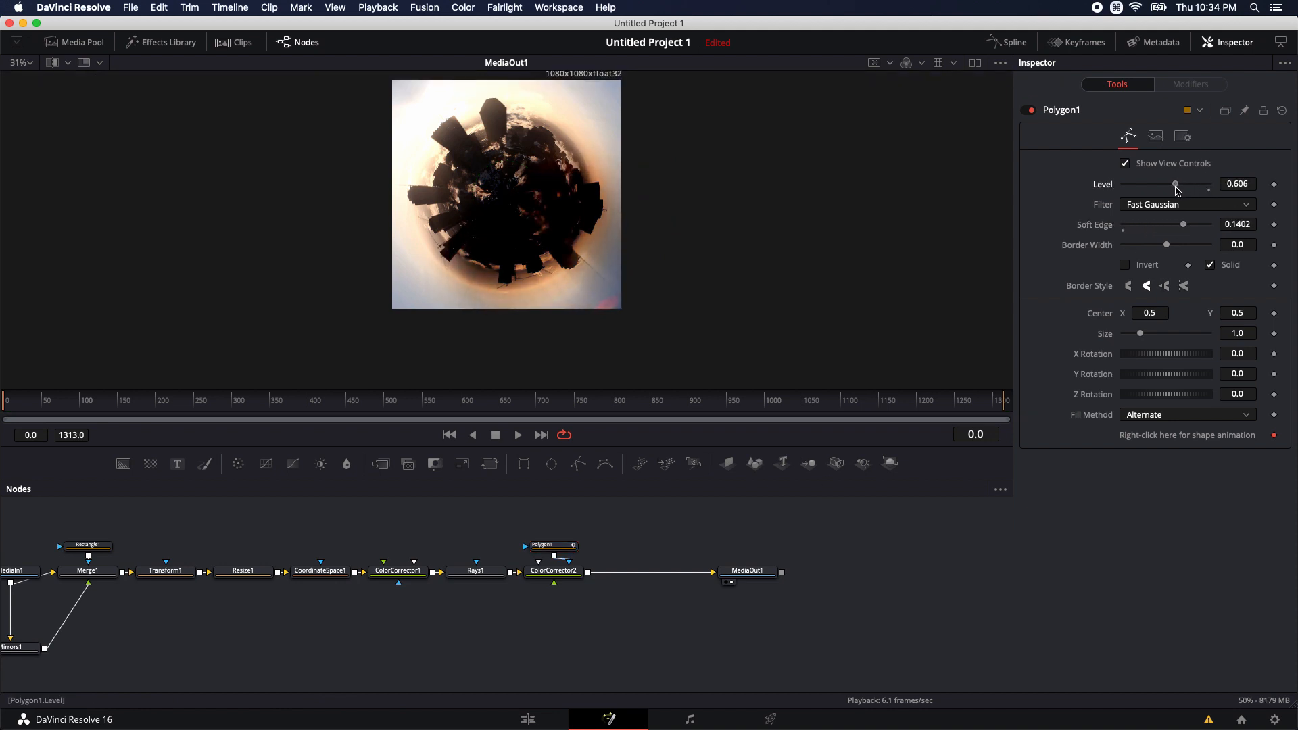
drag(1175, 184, 1172, 184)
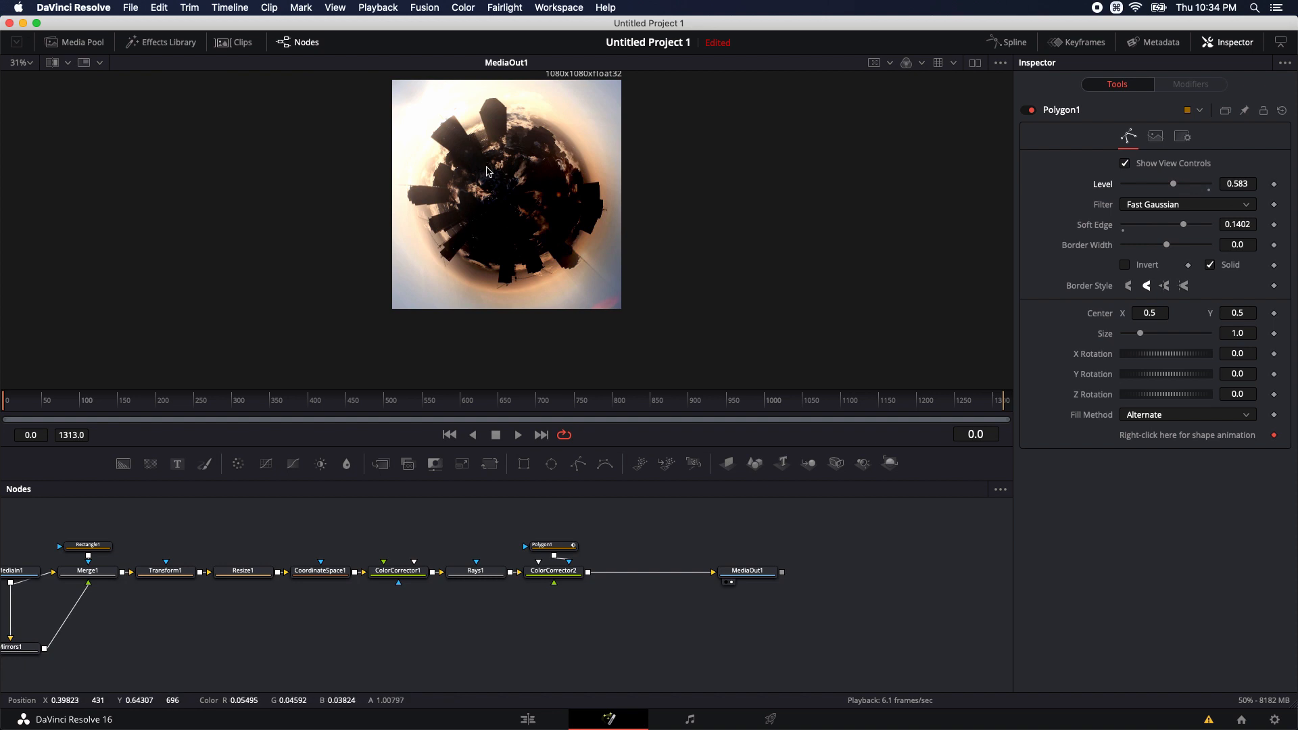
mouse_move(446, 94)
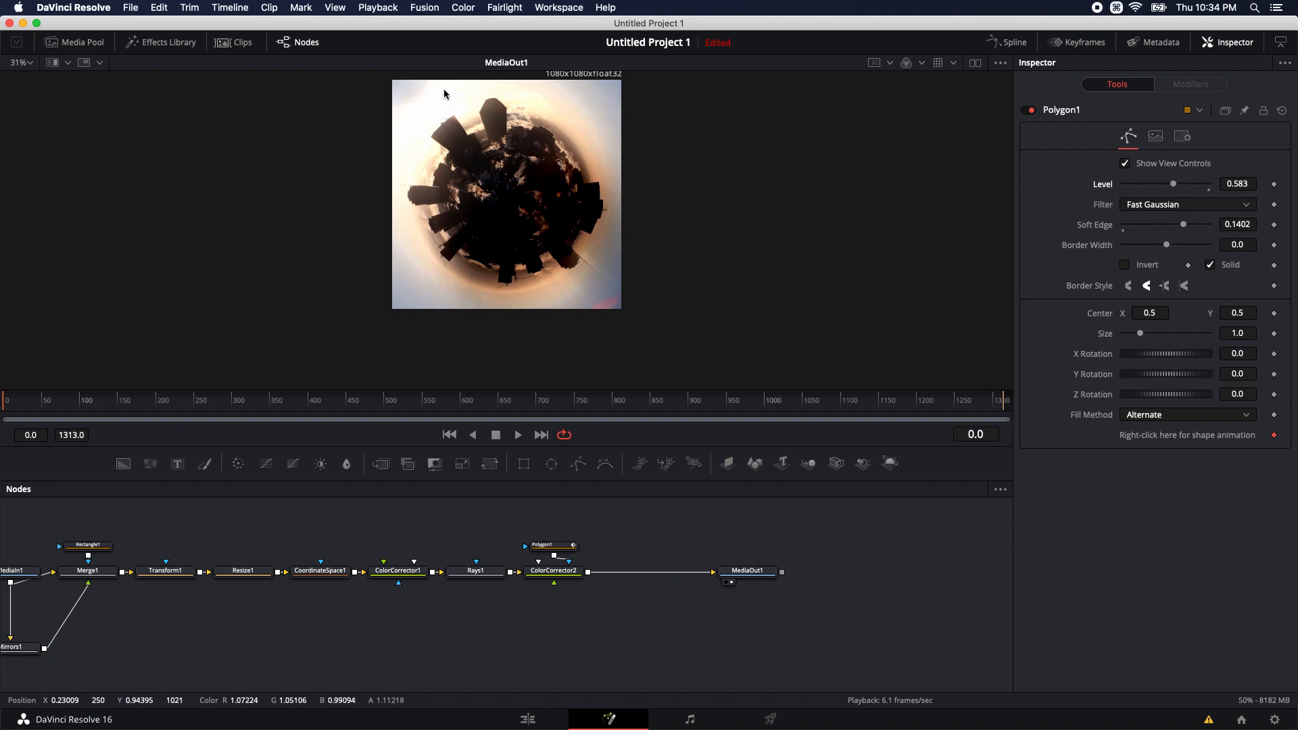
mouse_move(533, 318)
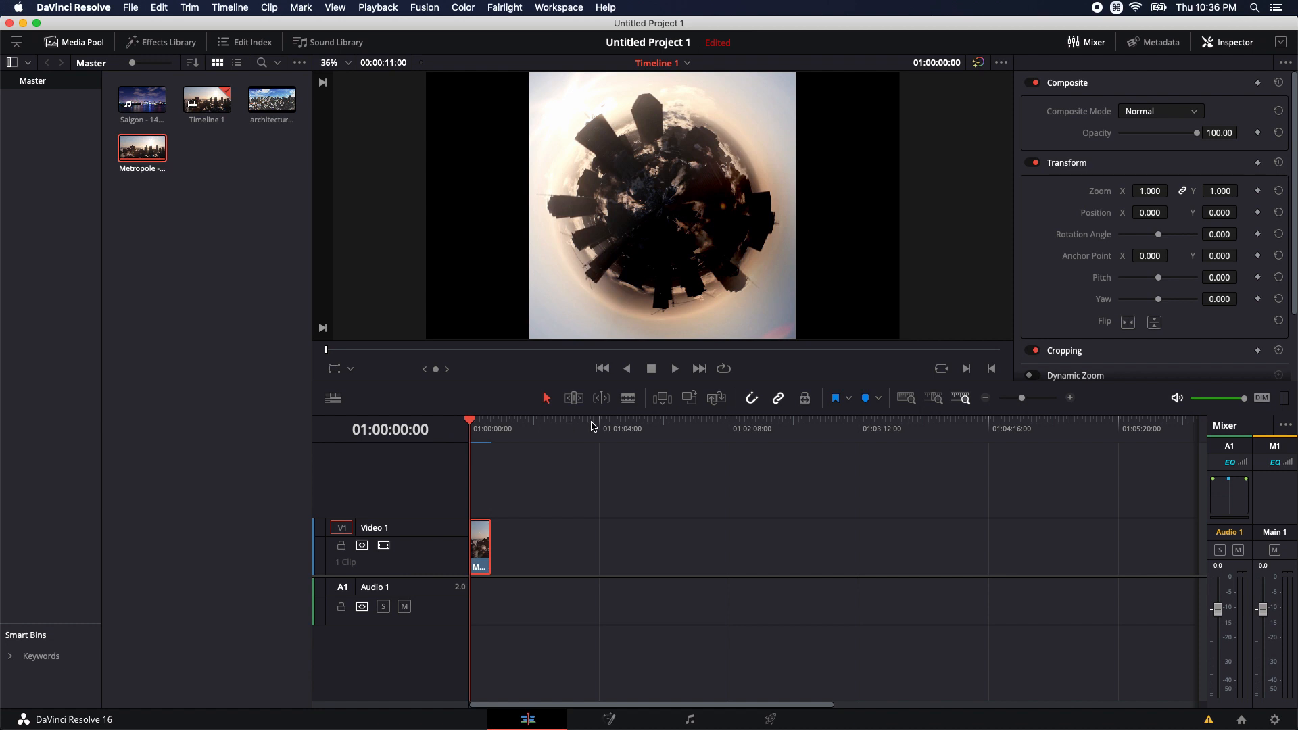
Switch to the Edit page to view the finished Metropole tiny-planet clip
click(674, 368)
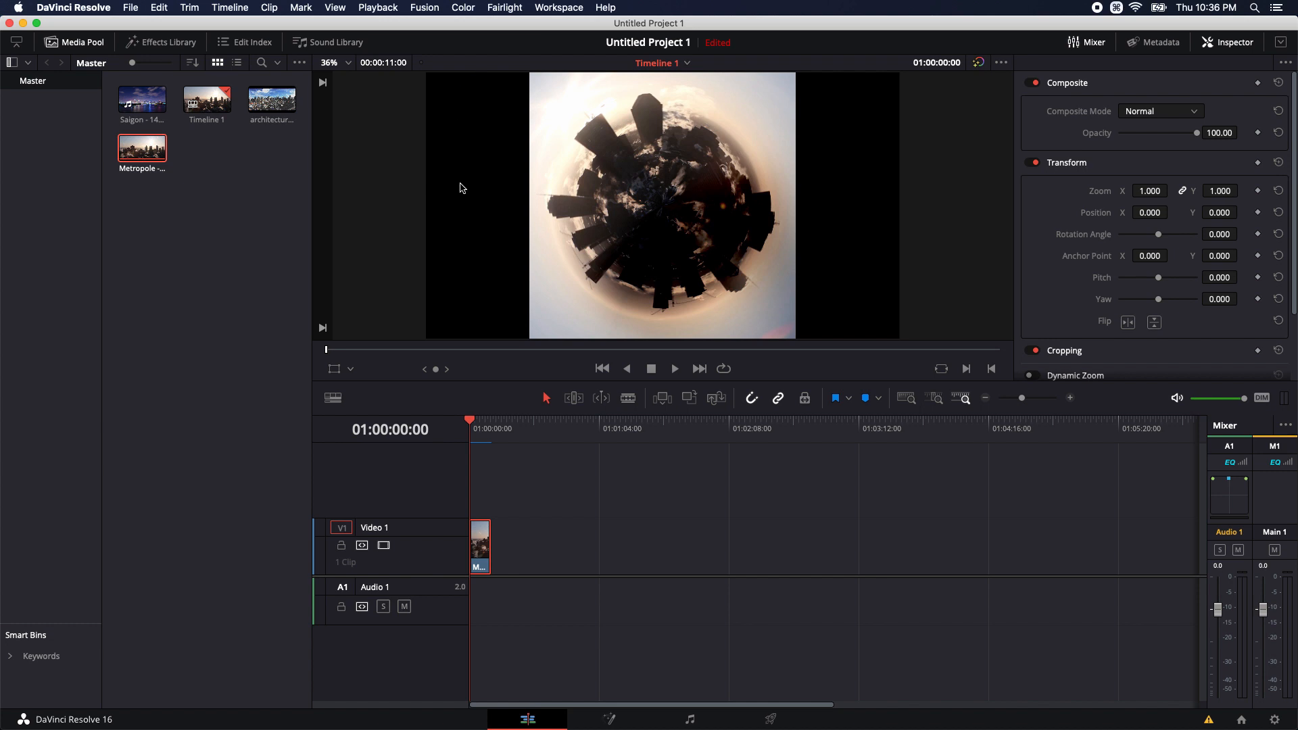
mouse_move(630, 255)
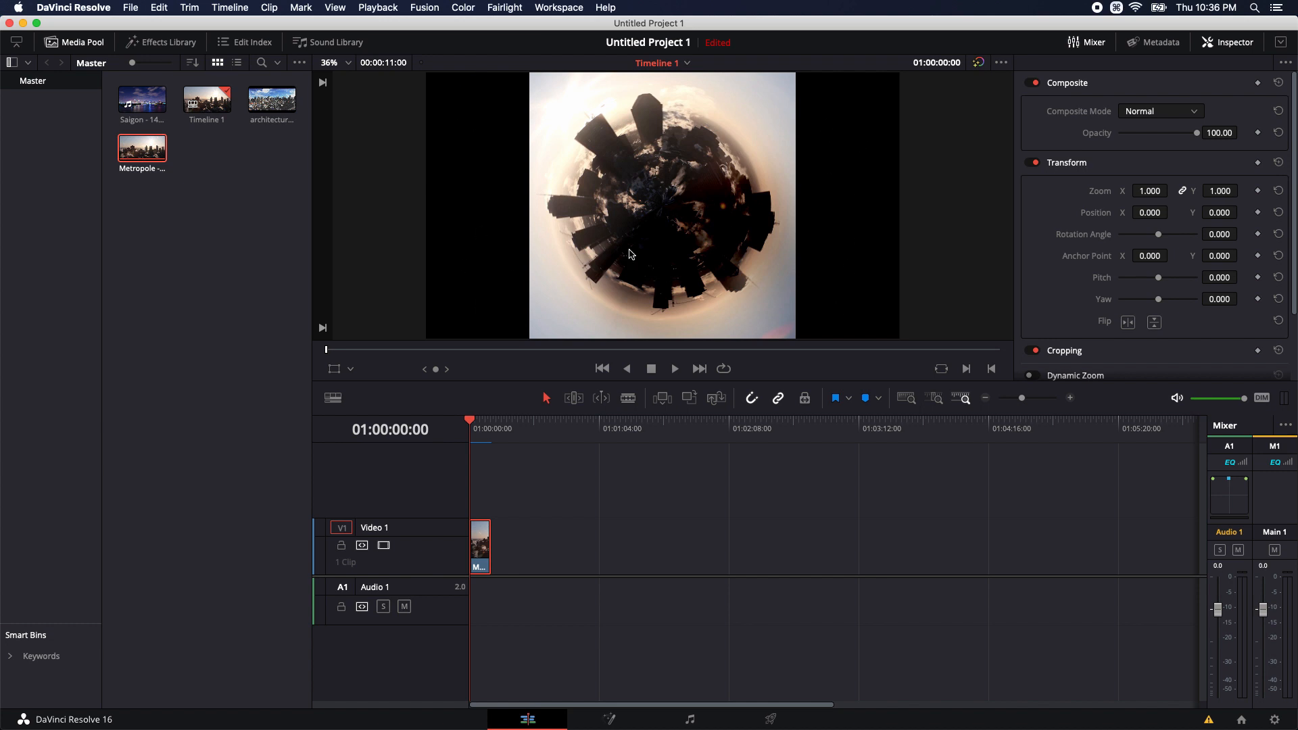
mouse_move(621, 219)
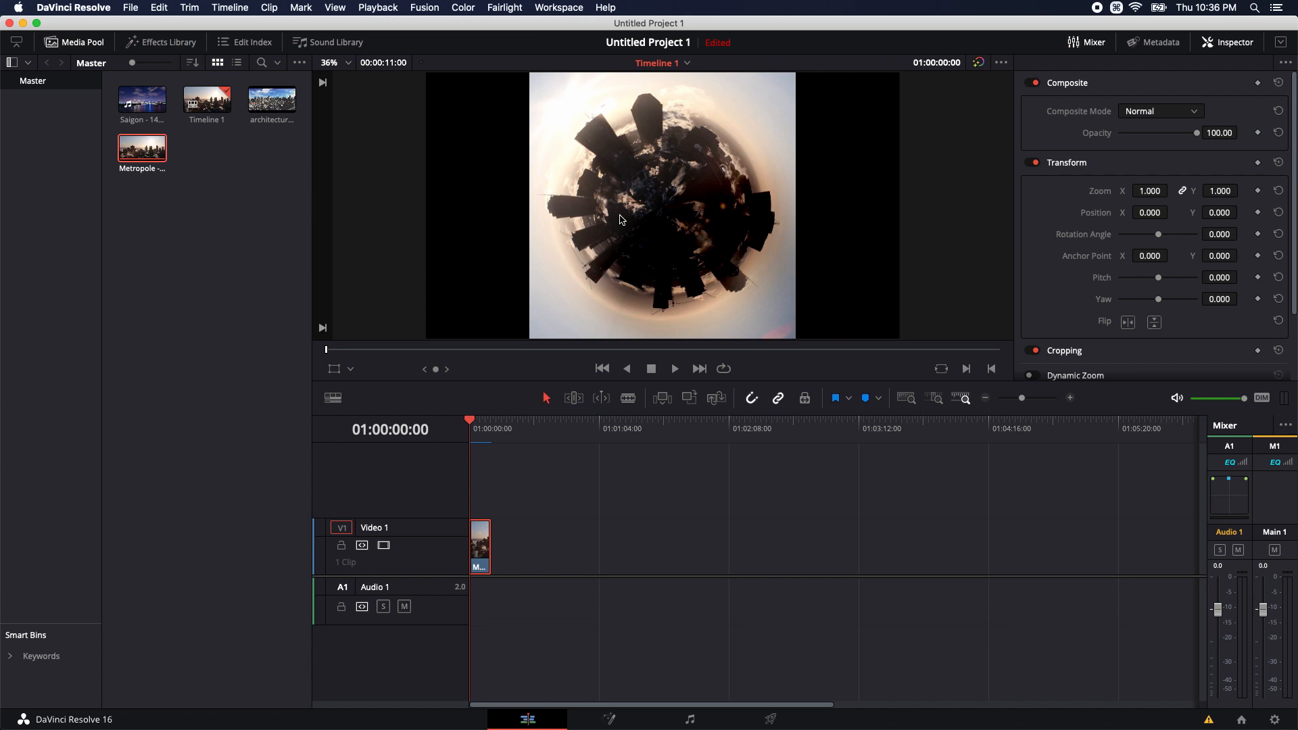
mouse_move(635, 275)
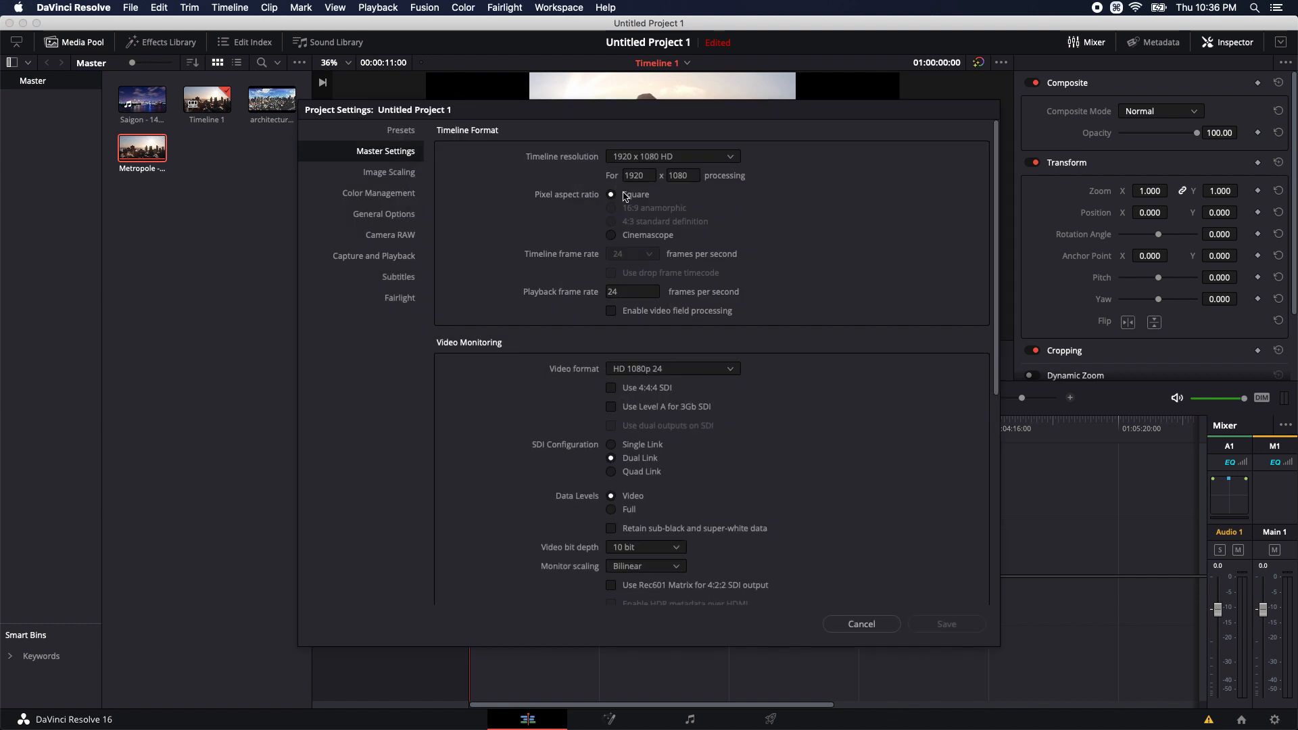
mouse_move(660, 157)
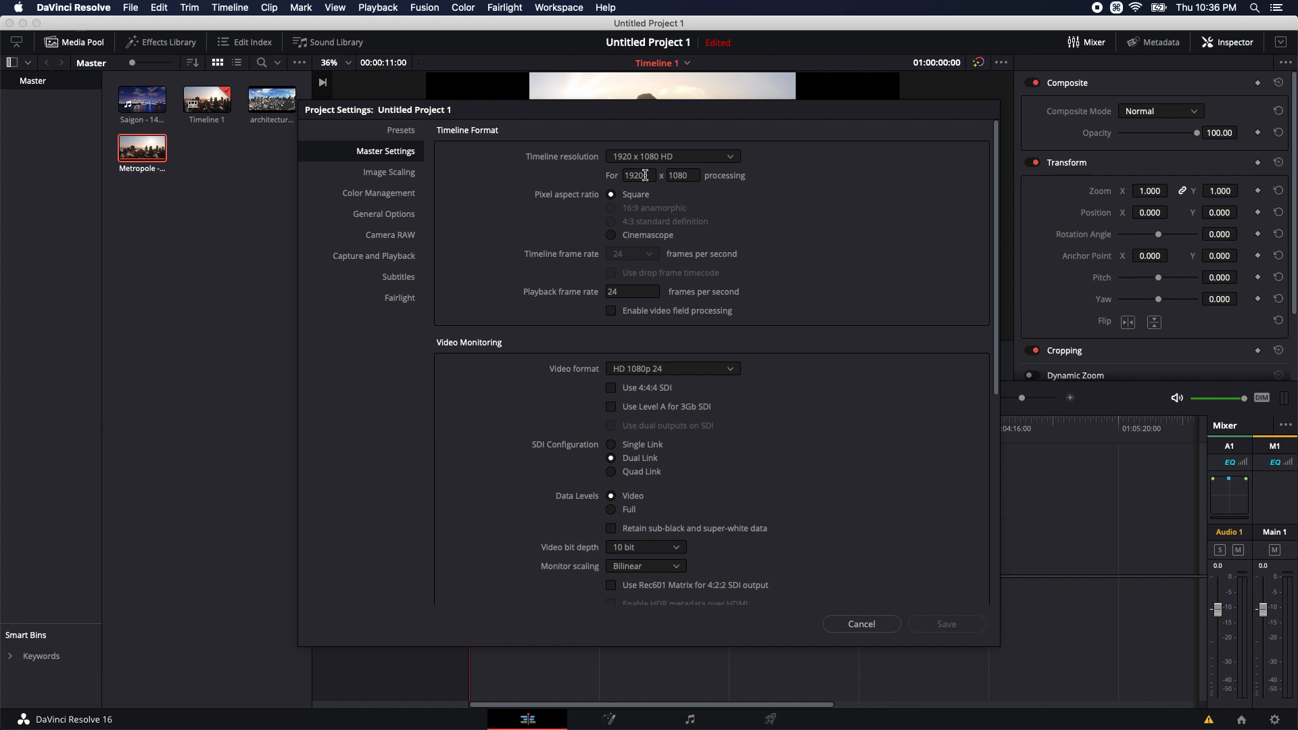
Change the timeline width to 1080 in Project Settings for a square 1080x1080 frame
text(10)
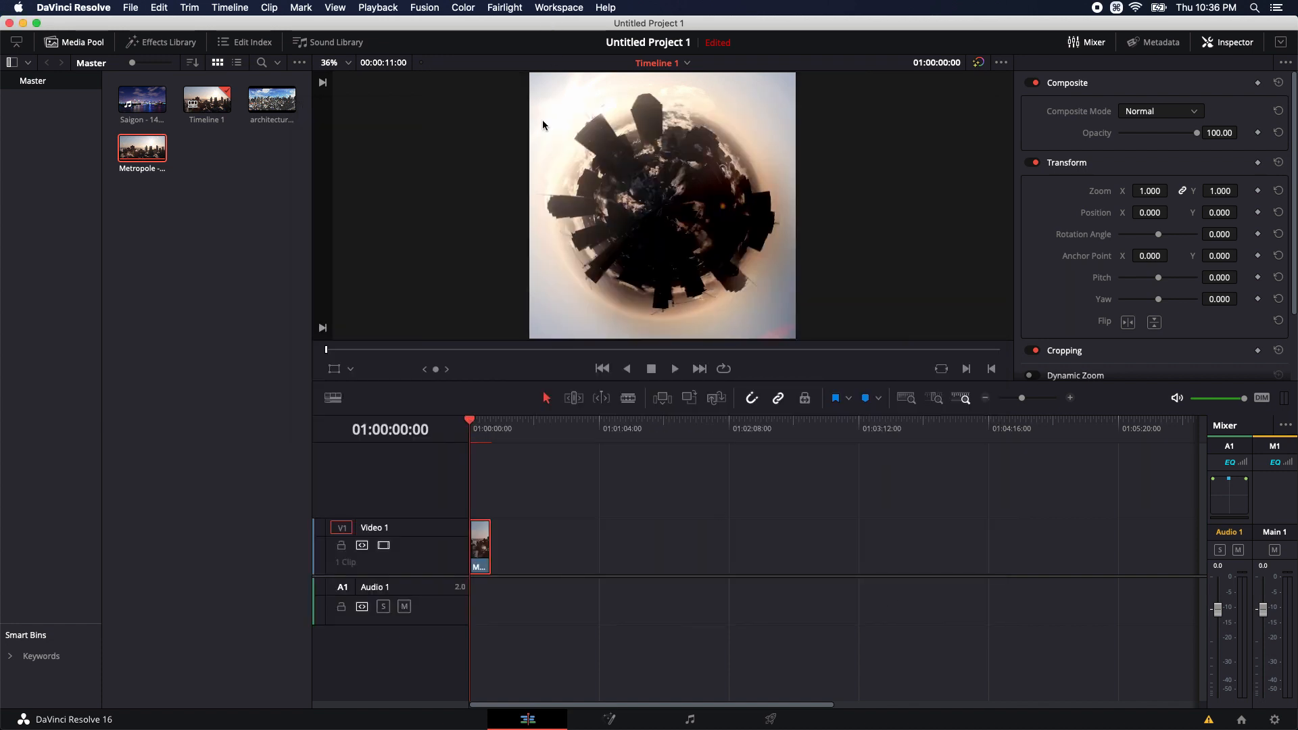
mouse_move(681, 548)
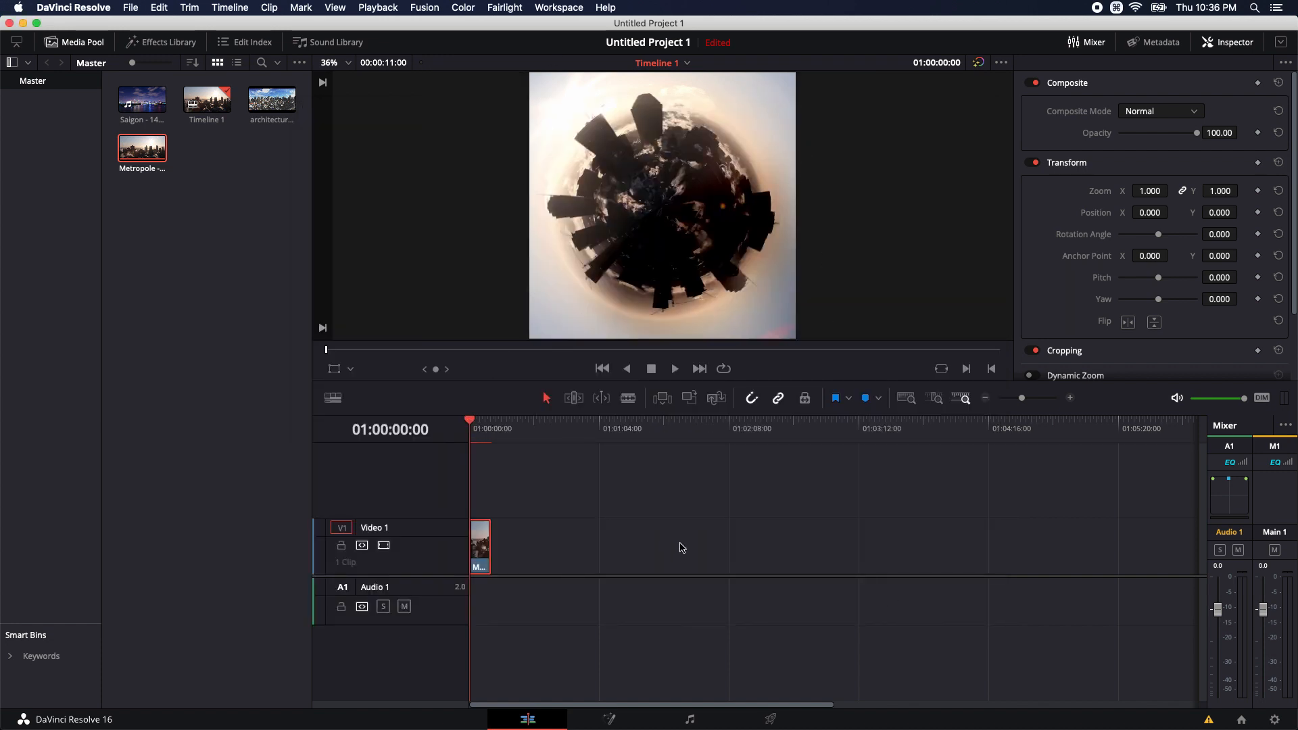
click(770, 718)
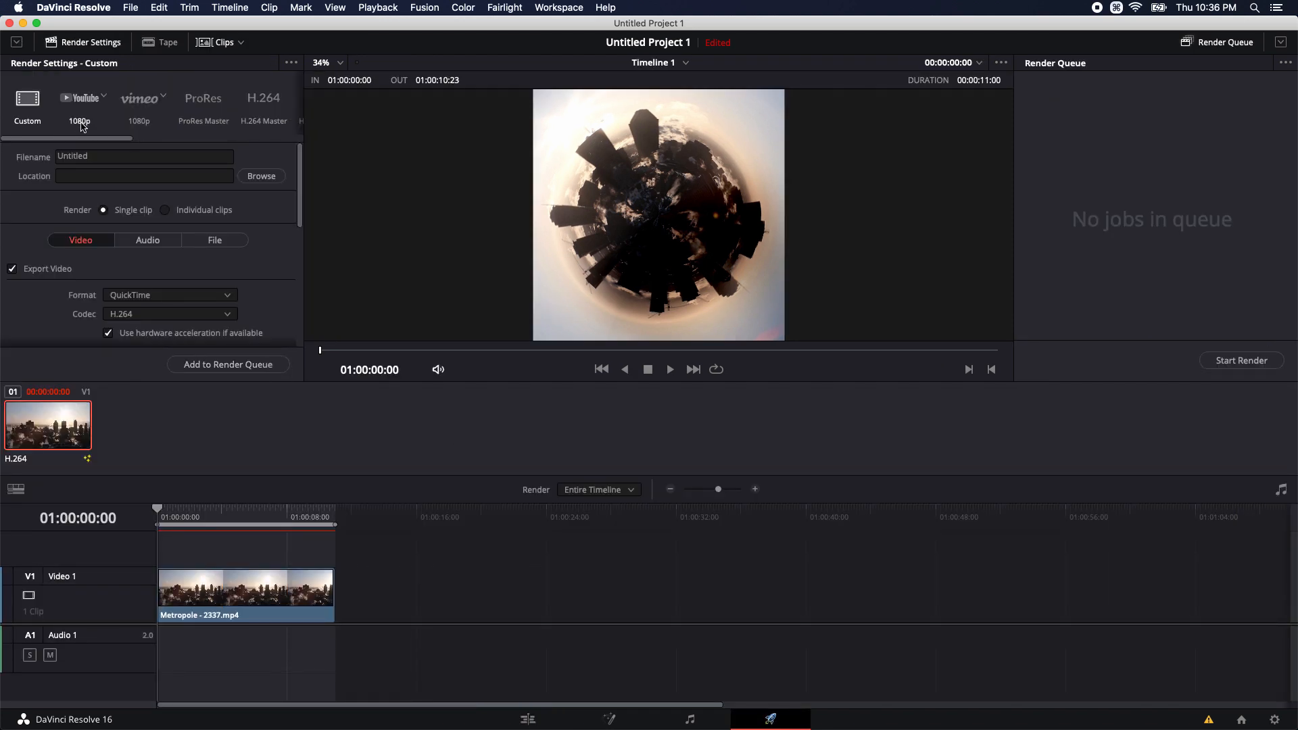
Preview the YouTube 1080p preset, then review Custom settings: 1080×1080, 23.976 fps, 10000 Kb/s
click(79, 98)
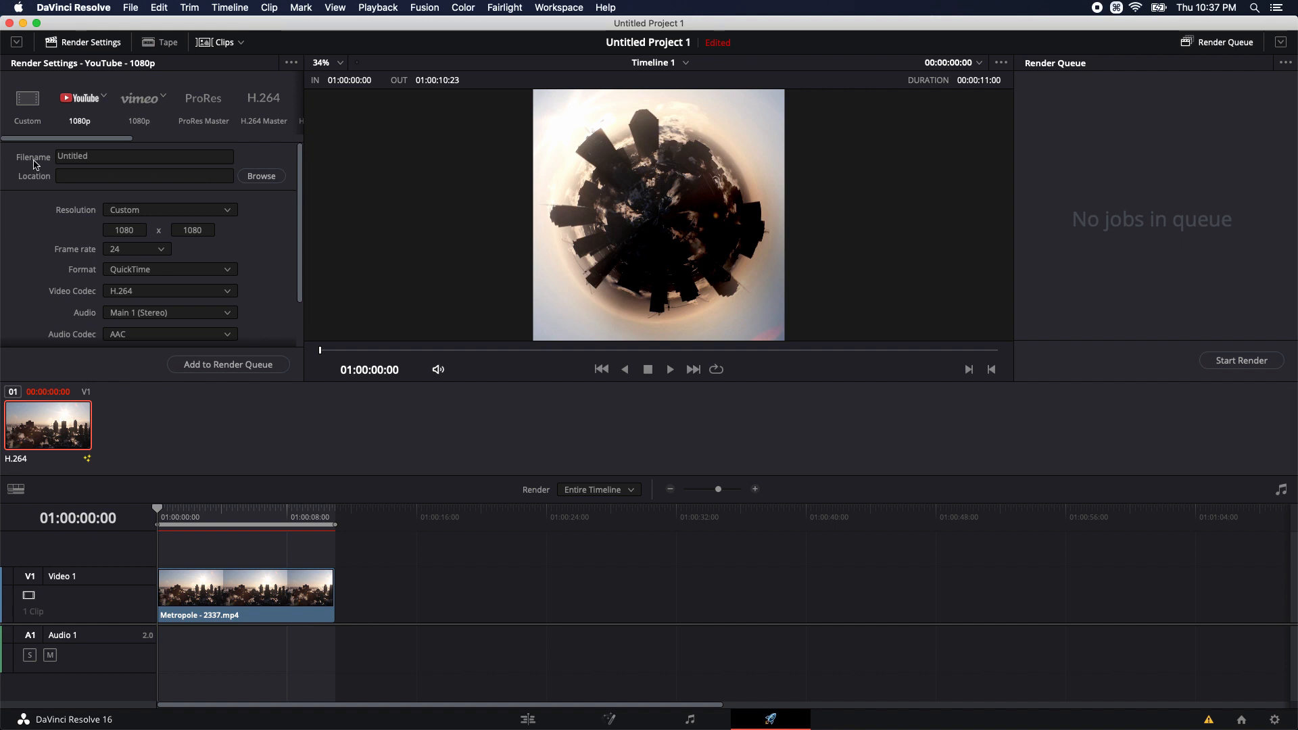
click(28, 99)
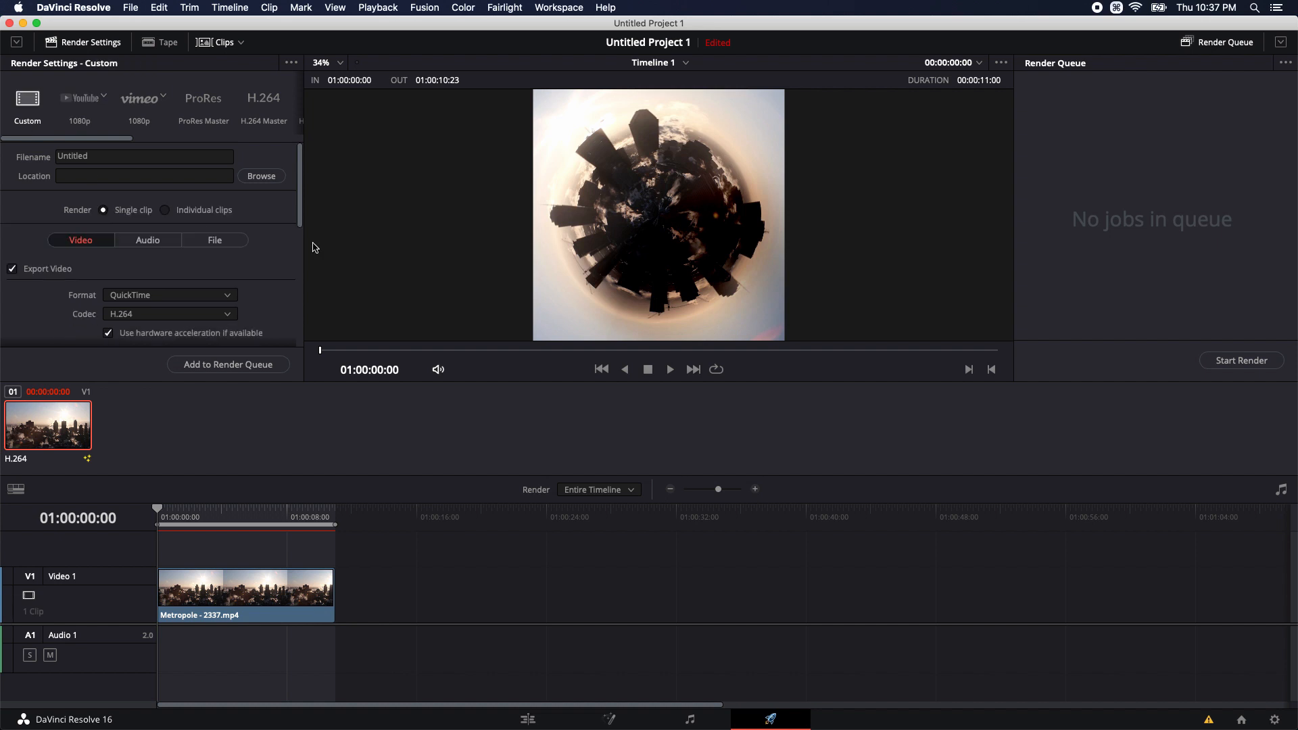
scroll(down, 3)
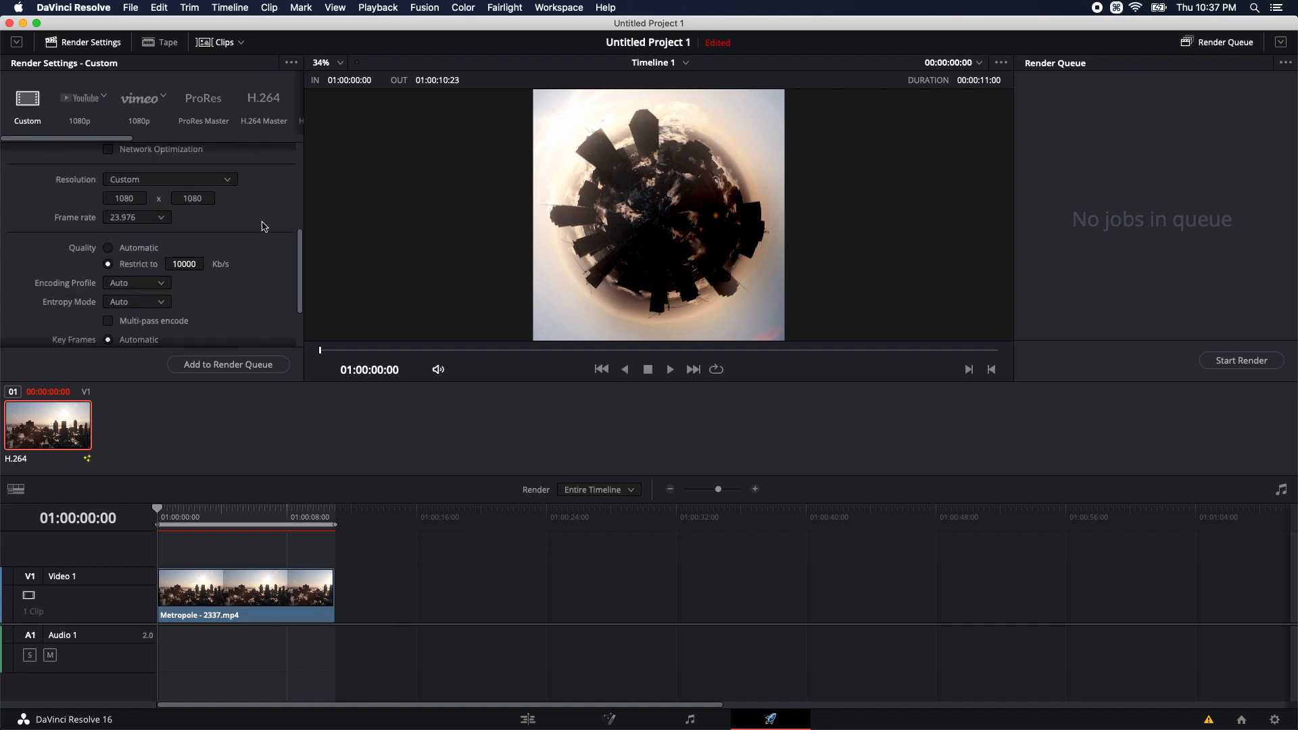
click(184, 264)
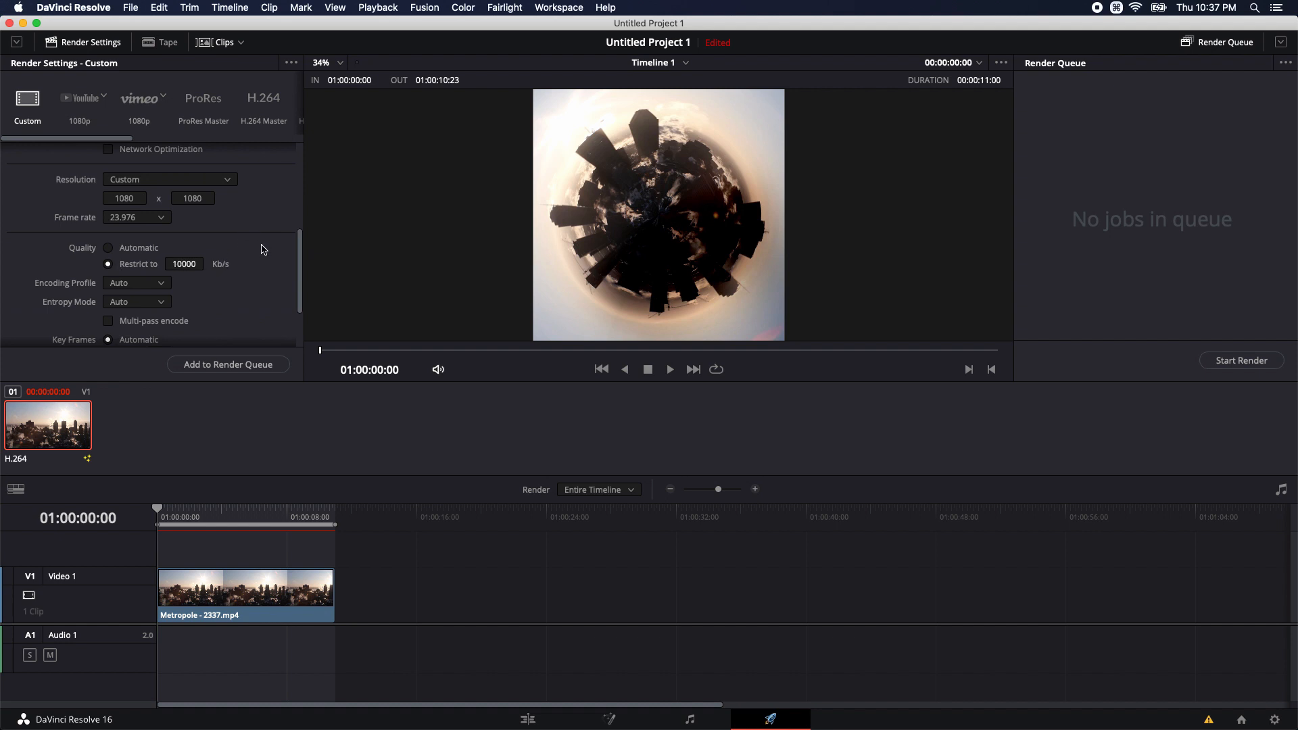
scroll(down, 3)
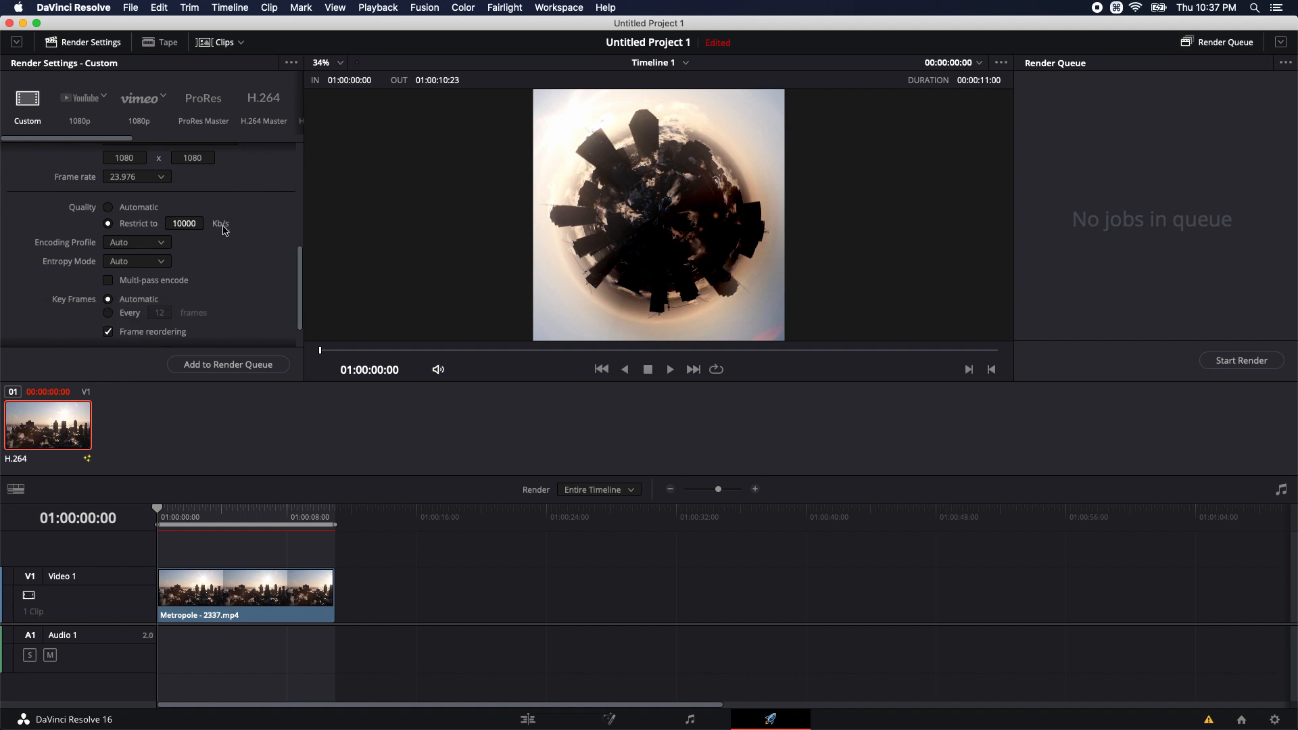
scroll(down, 3)
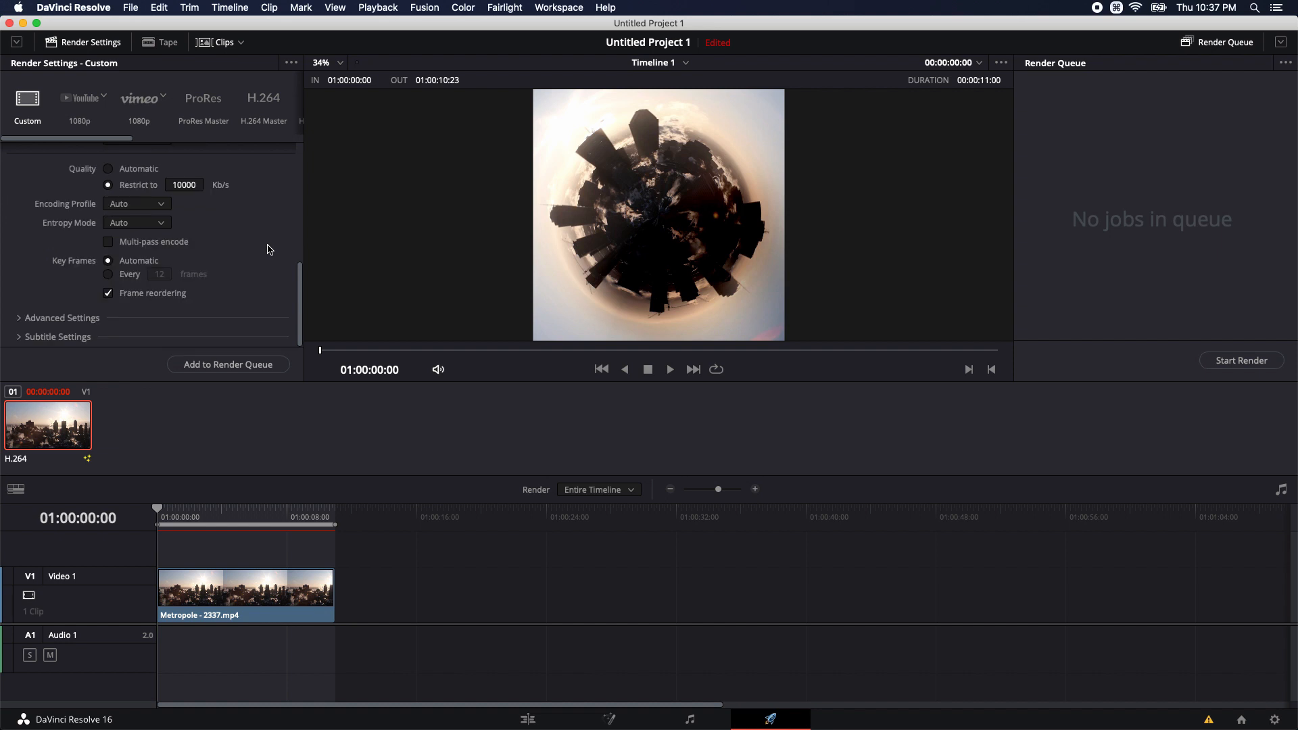